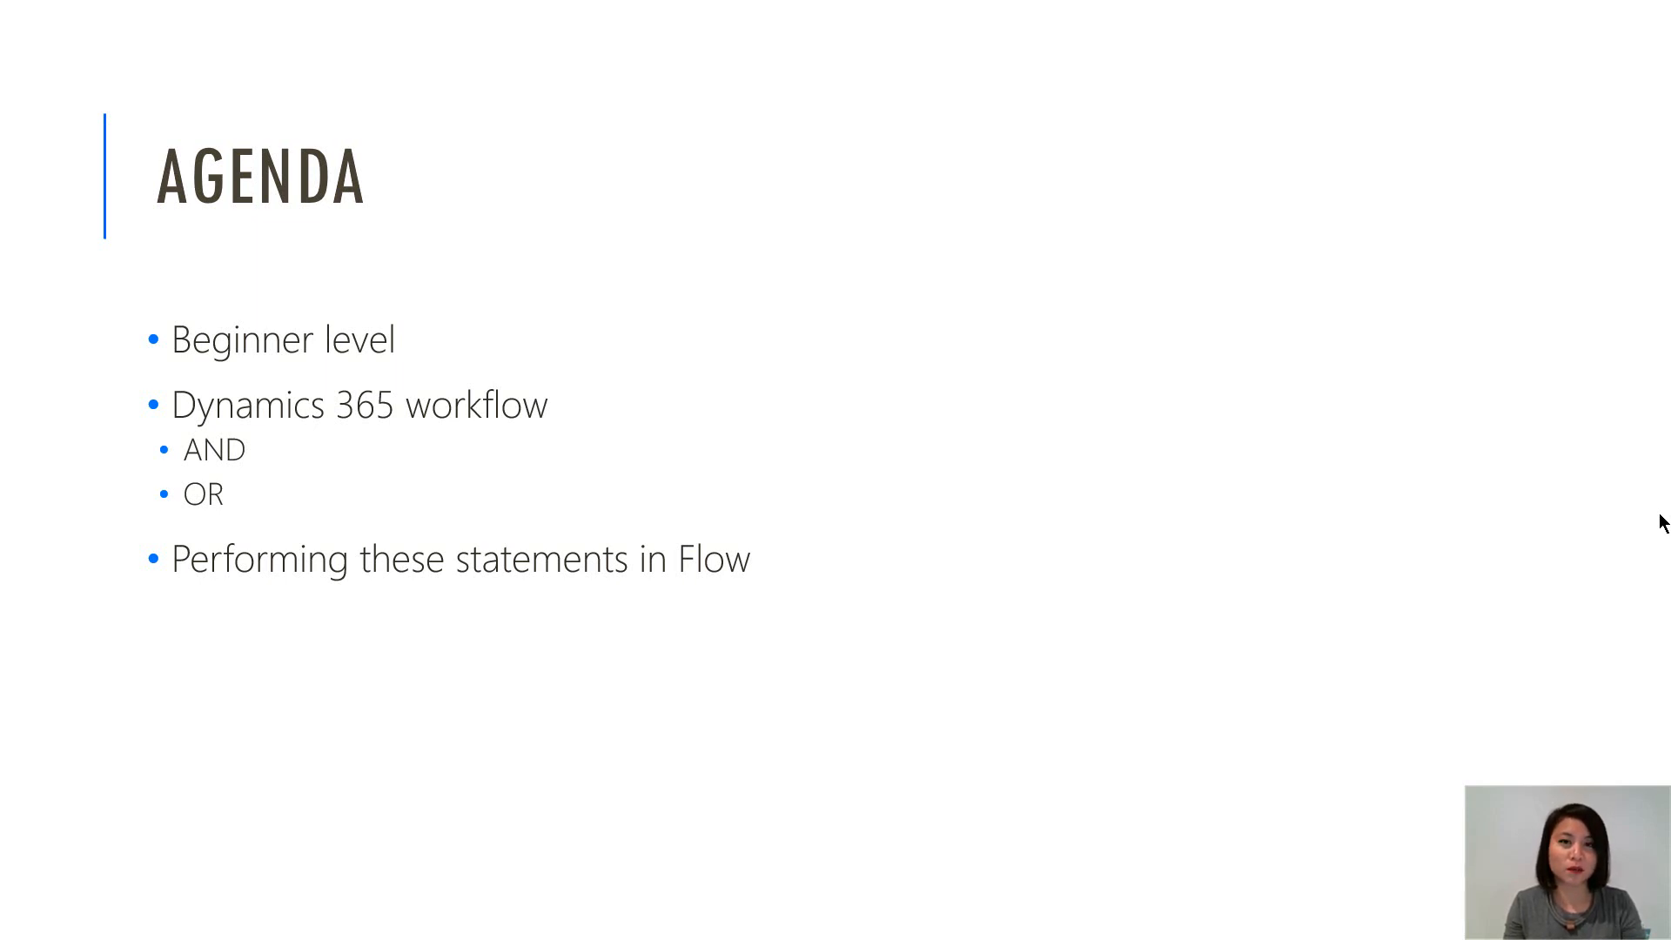
- Move past the Agenda slide of the AND/OR statements deck
{"action": "key", "text": "Right"}
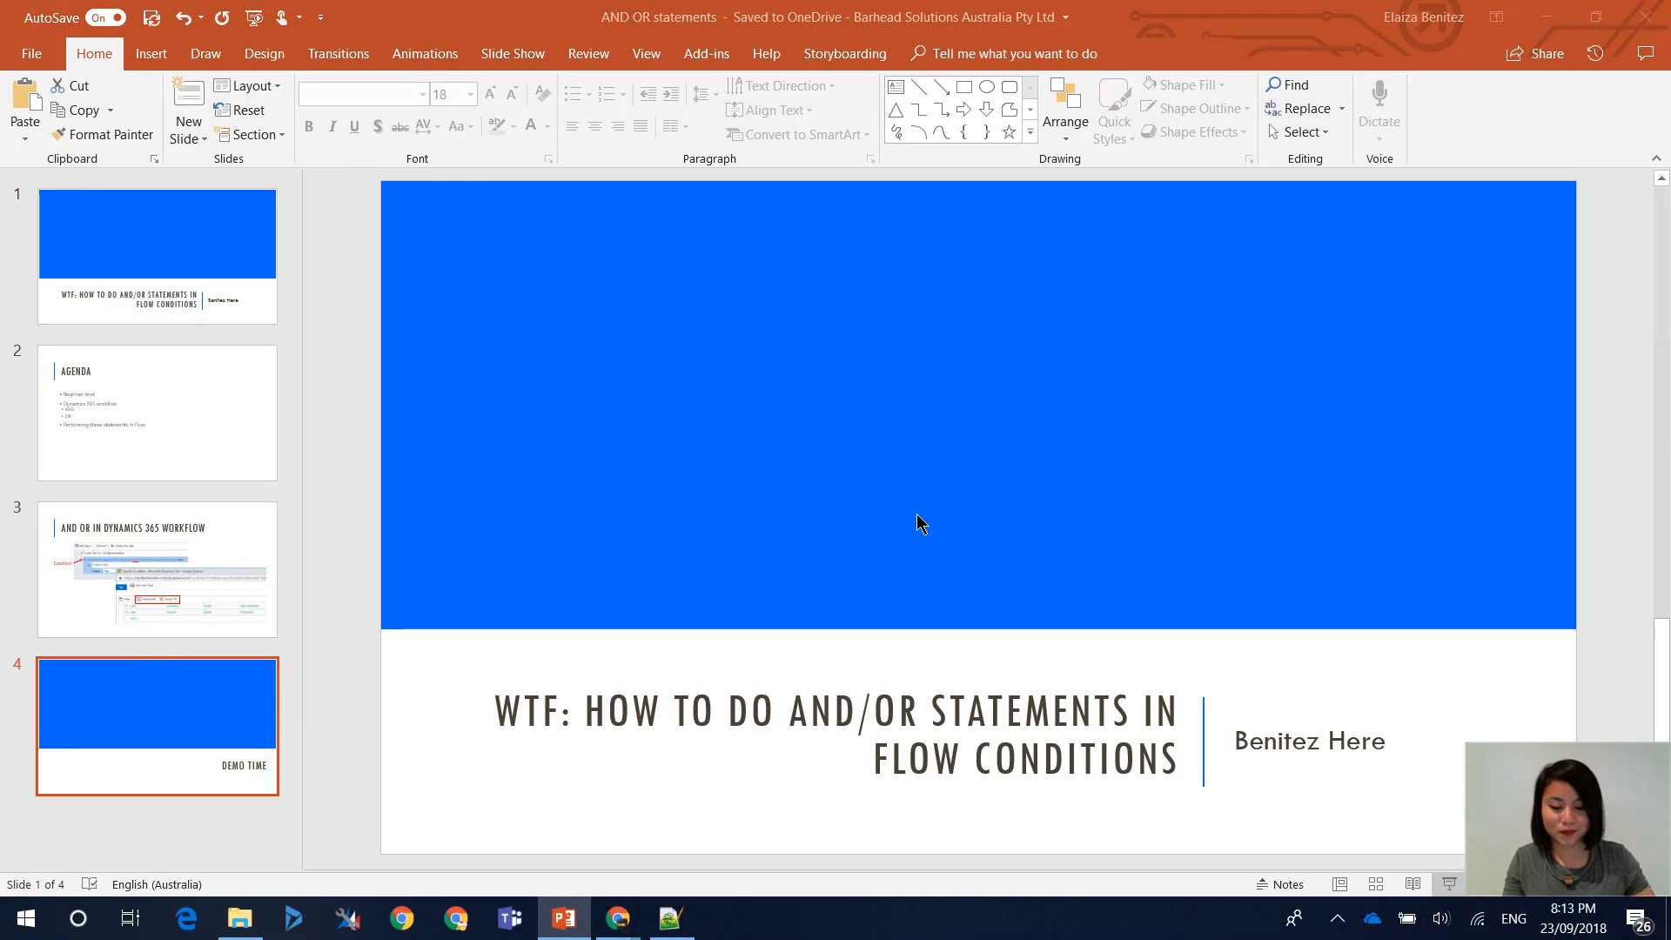
- Bring up the 'CDS: Stark Industries - create Task for Owner' flow and its Condition's first value box
{"action": "left_click", "coordinate": [617, 918]}
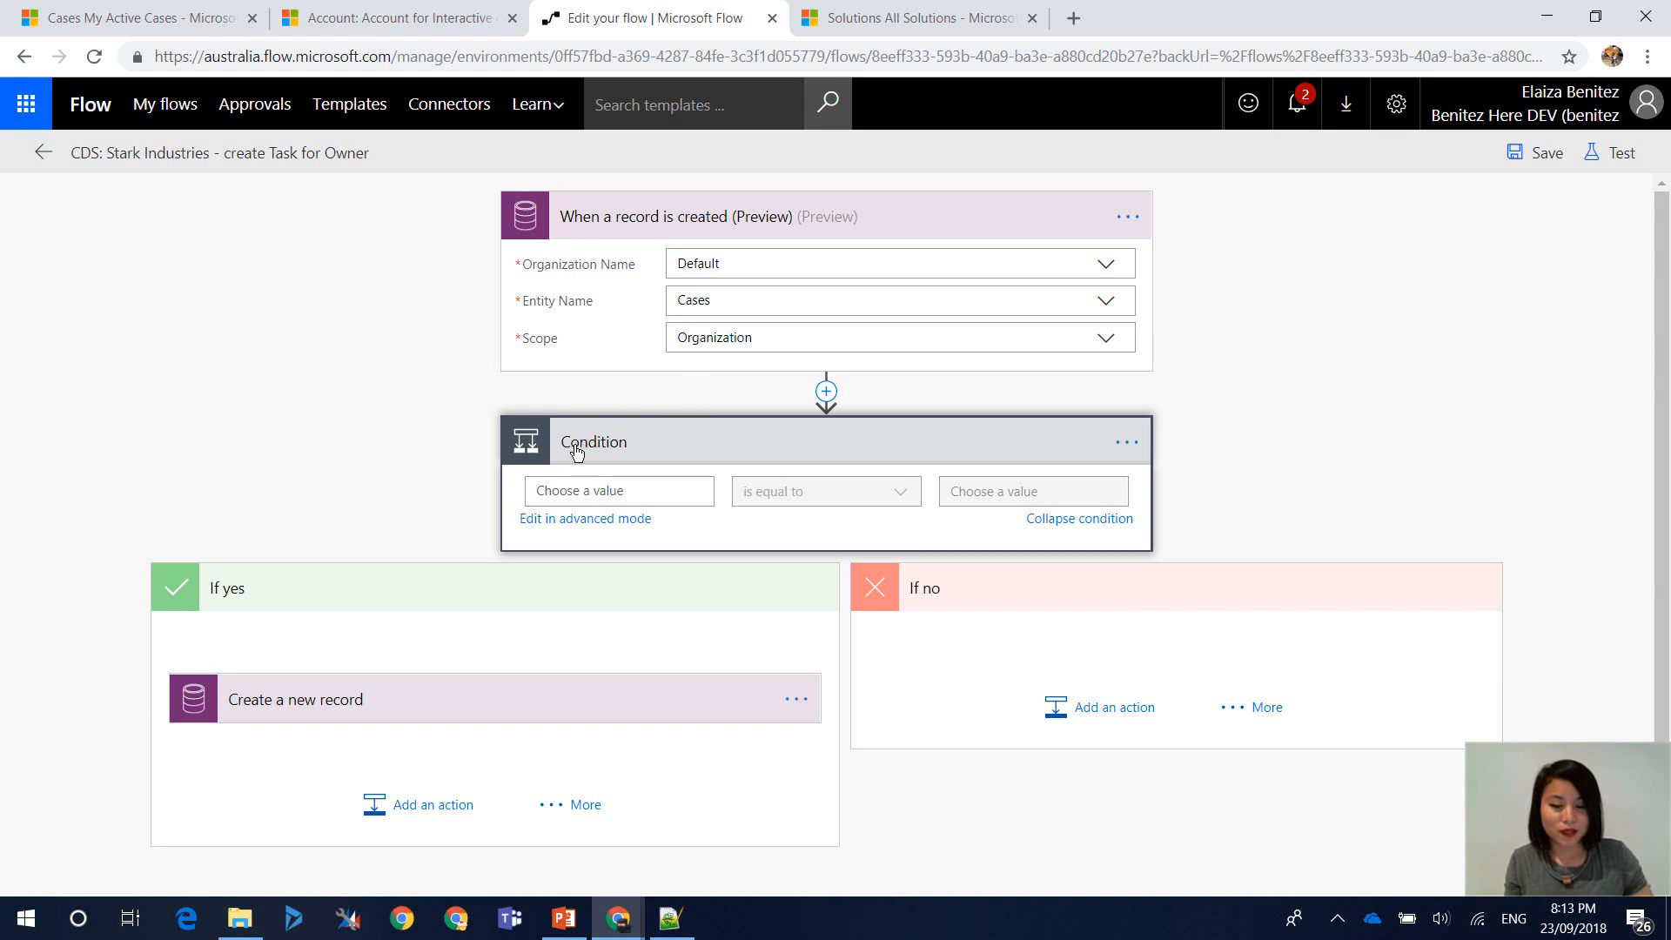
{"action": "left_click", "coordinate": [631, 490]}
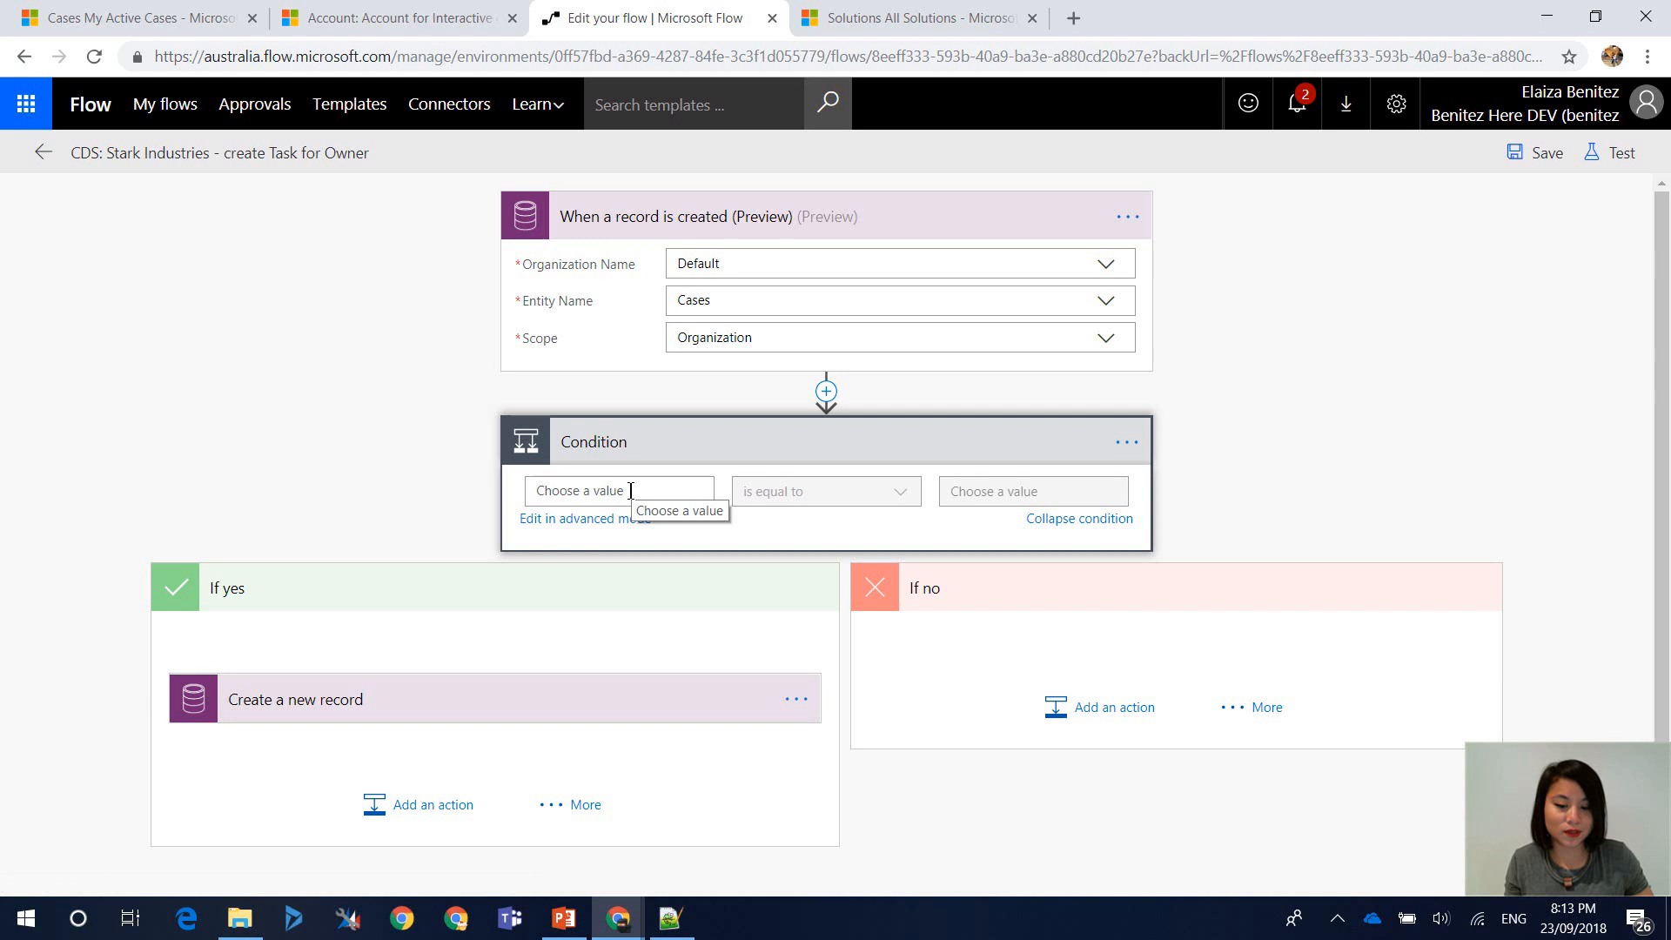
- Scroll through the trigger's case fields for the first condition value and start a field search
{"action": "left_click", "coordinate": [619, 490]}
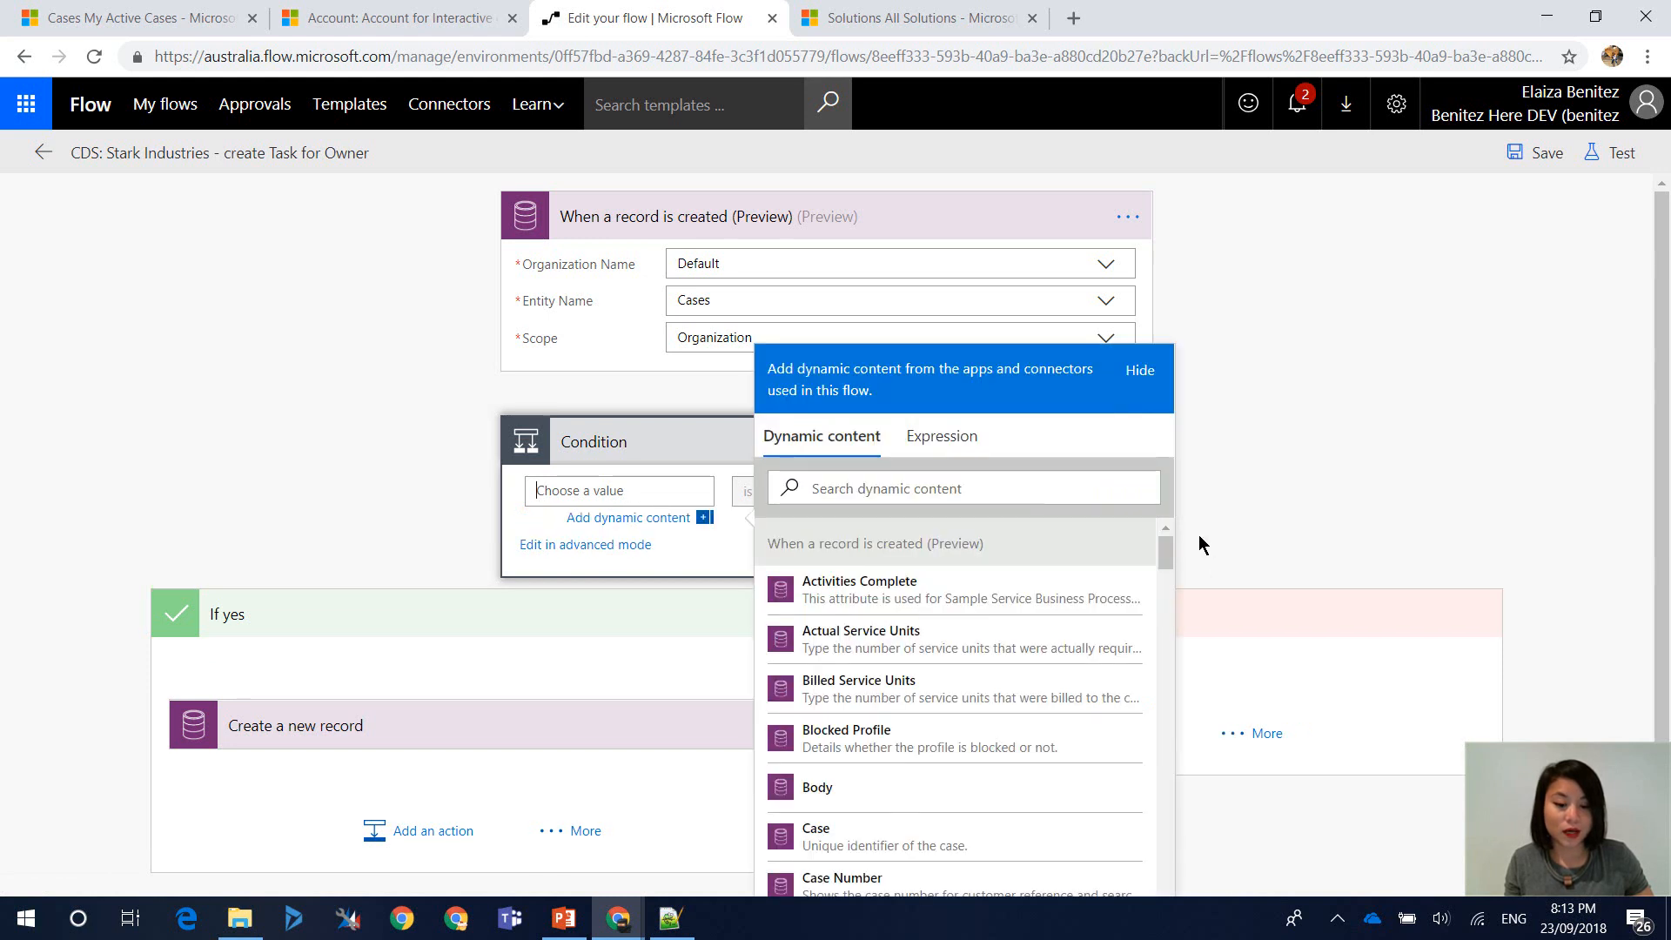
{"action": "mouse_move", "coordinate": [1166, 561]}
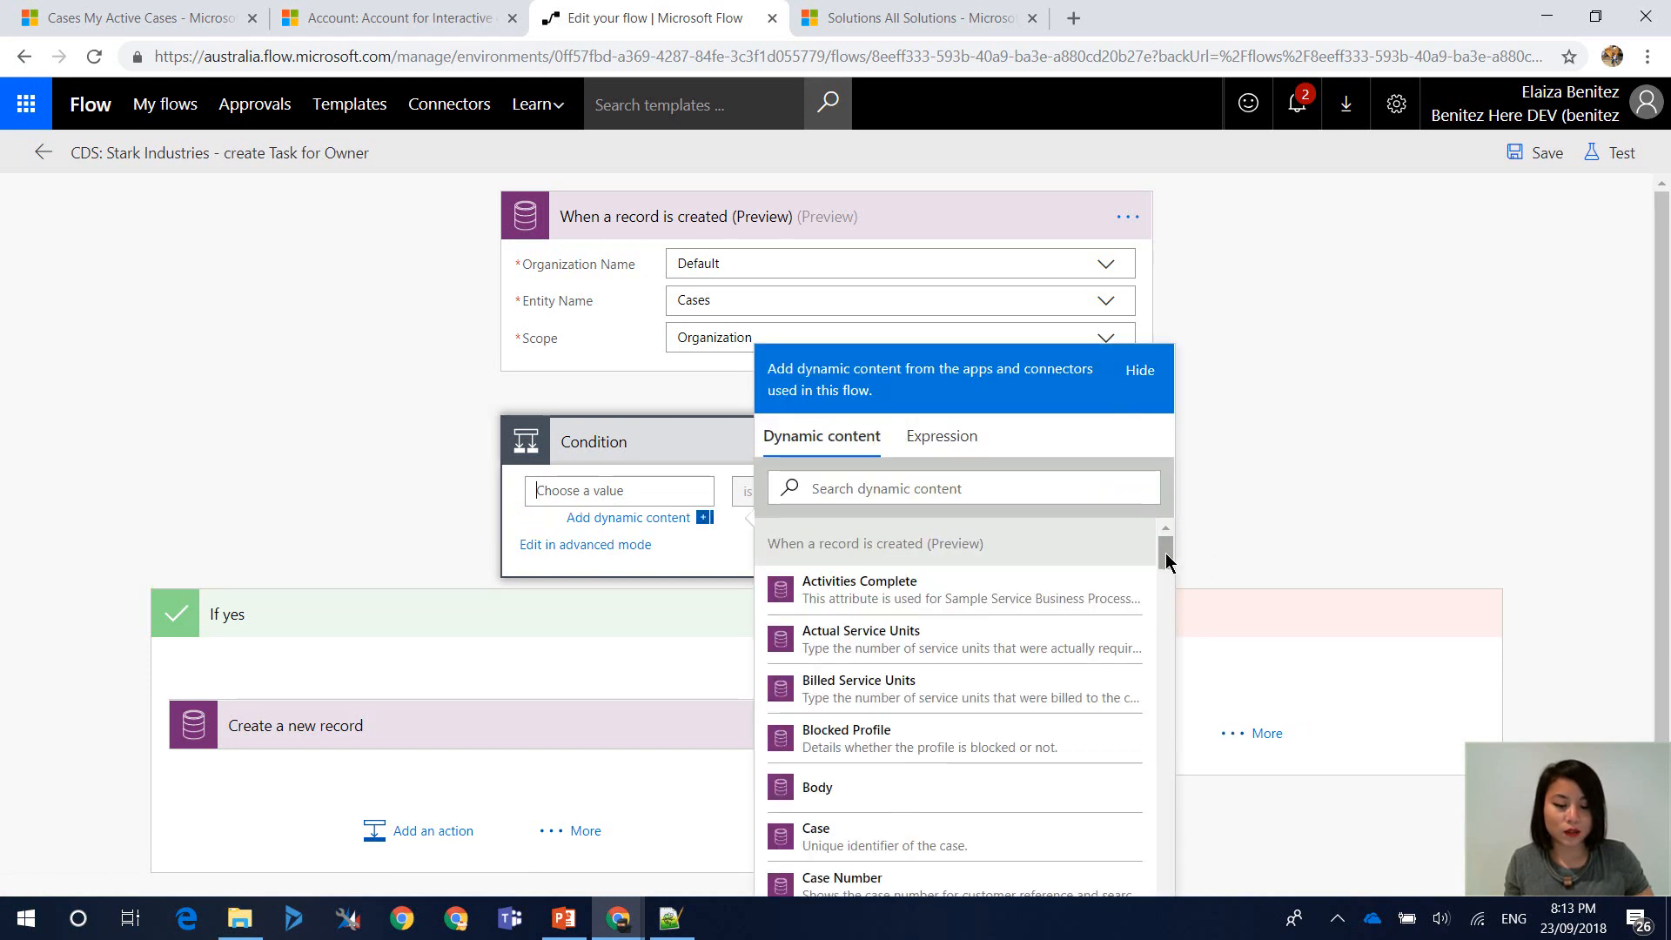
{"action": "scroll", "scroll_direction": "down", "scroll_amount": 3}
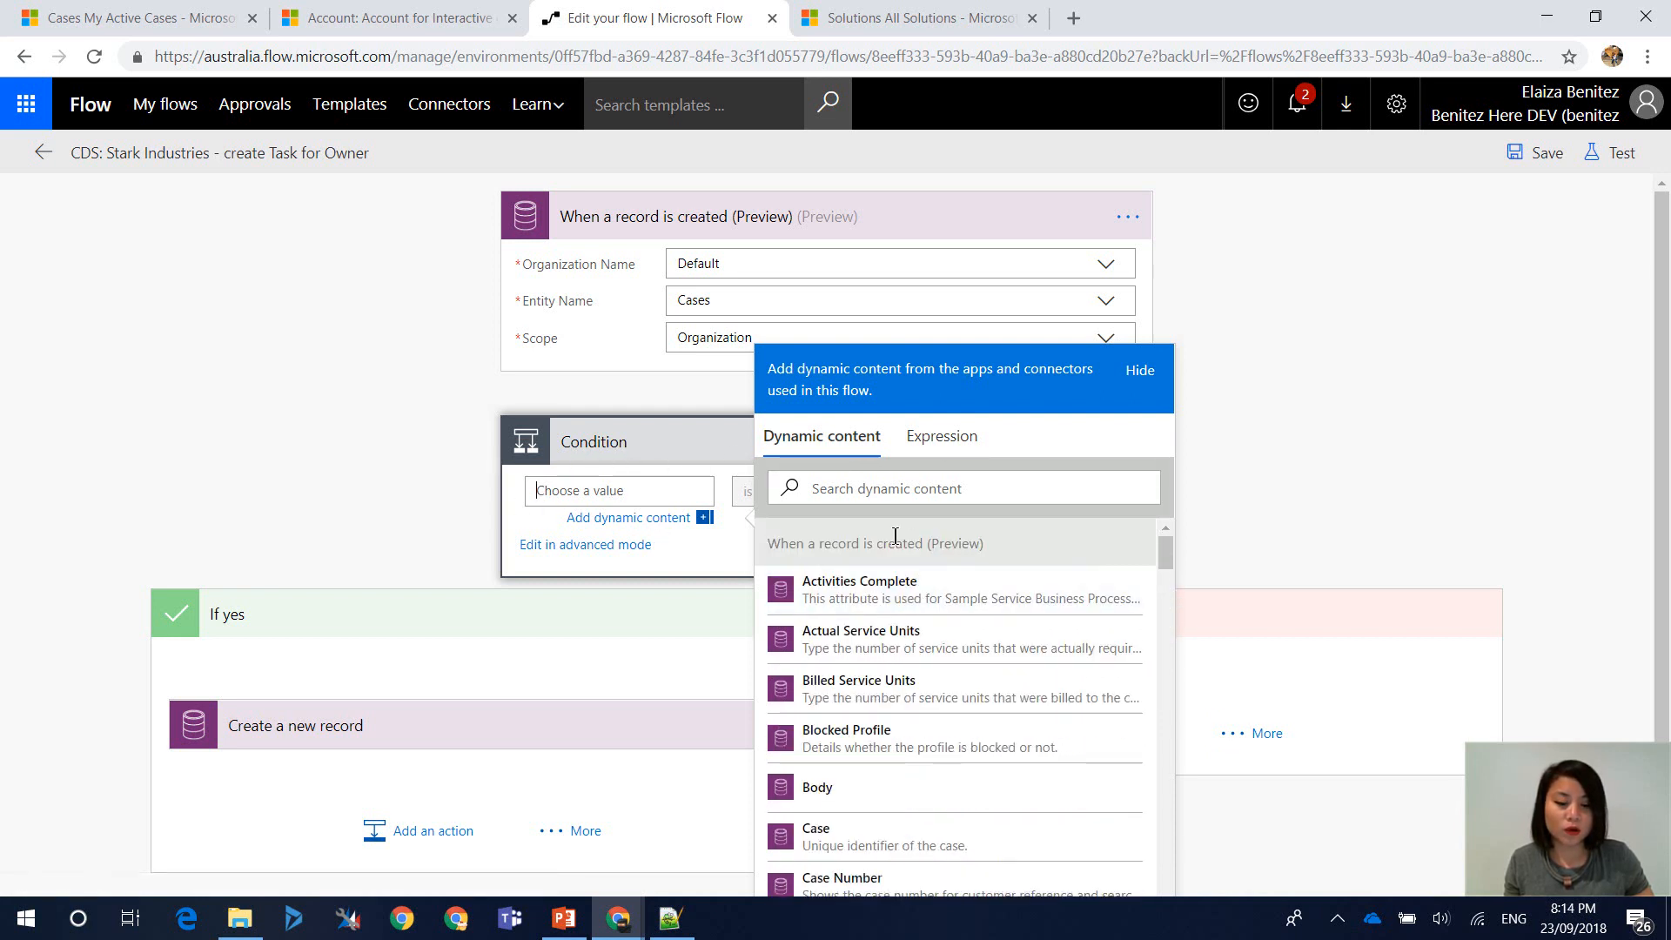
{"action": "mouse_move", "coordinate": [879, 600]}
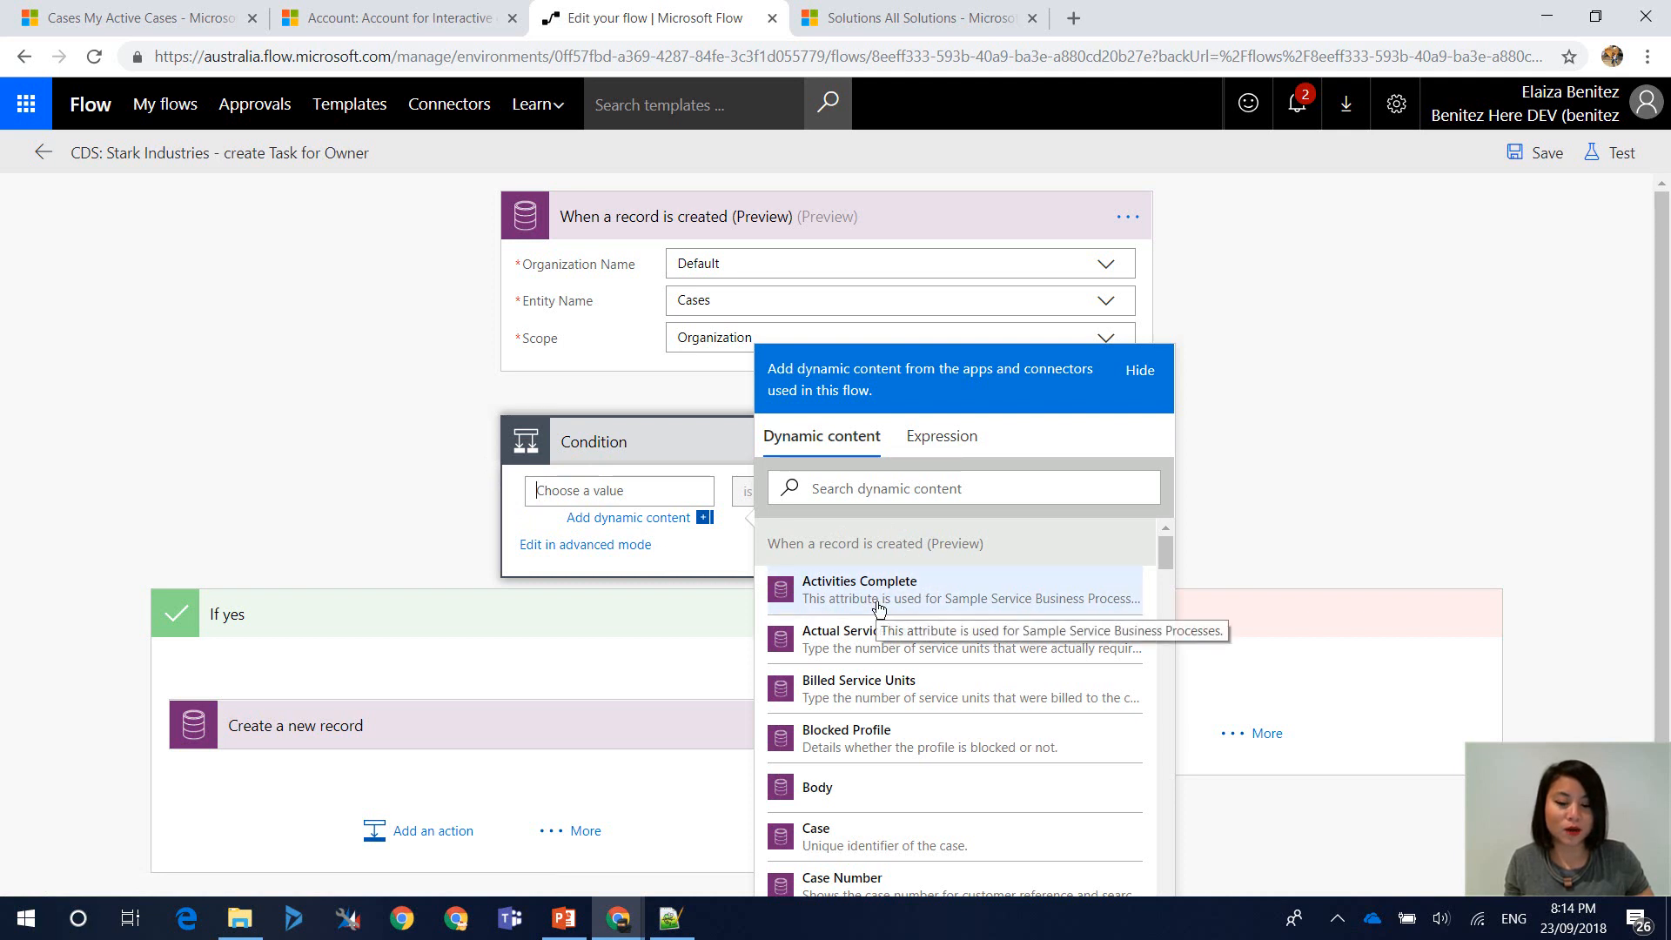
{"action": "mouse_move", "coordinate": [936, 297]}
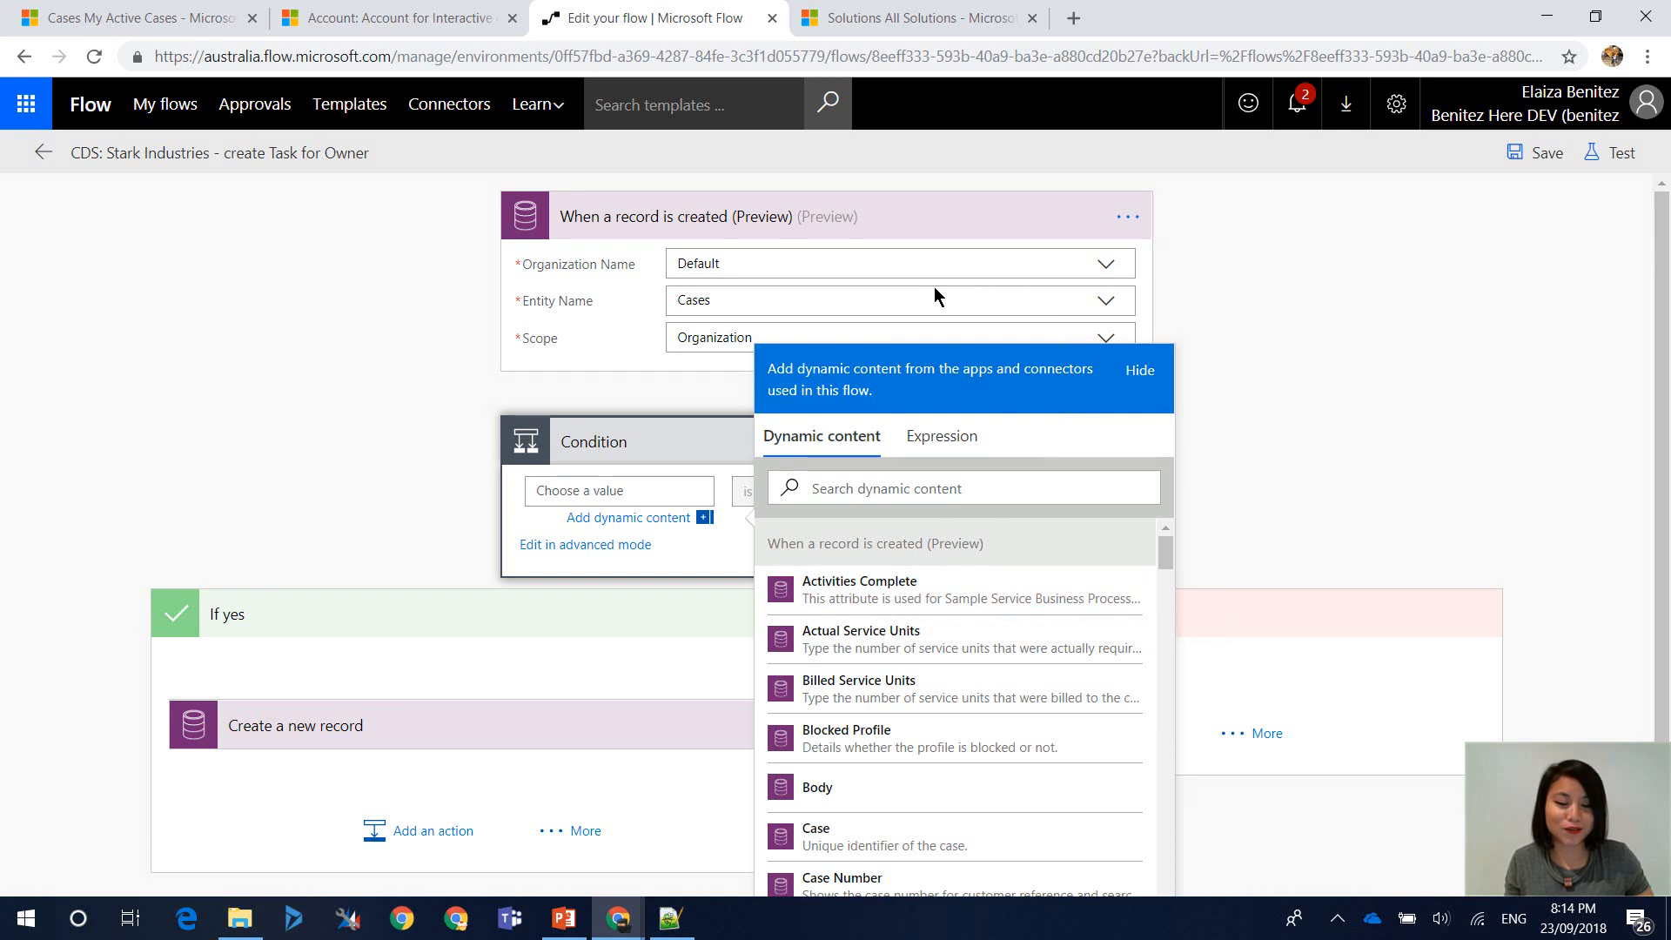
{"action": "mouse_move", "coordinate": [630, 430]}
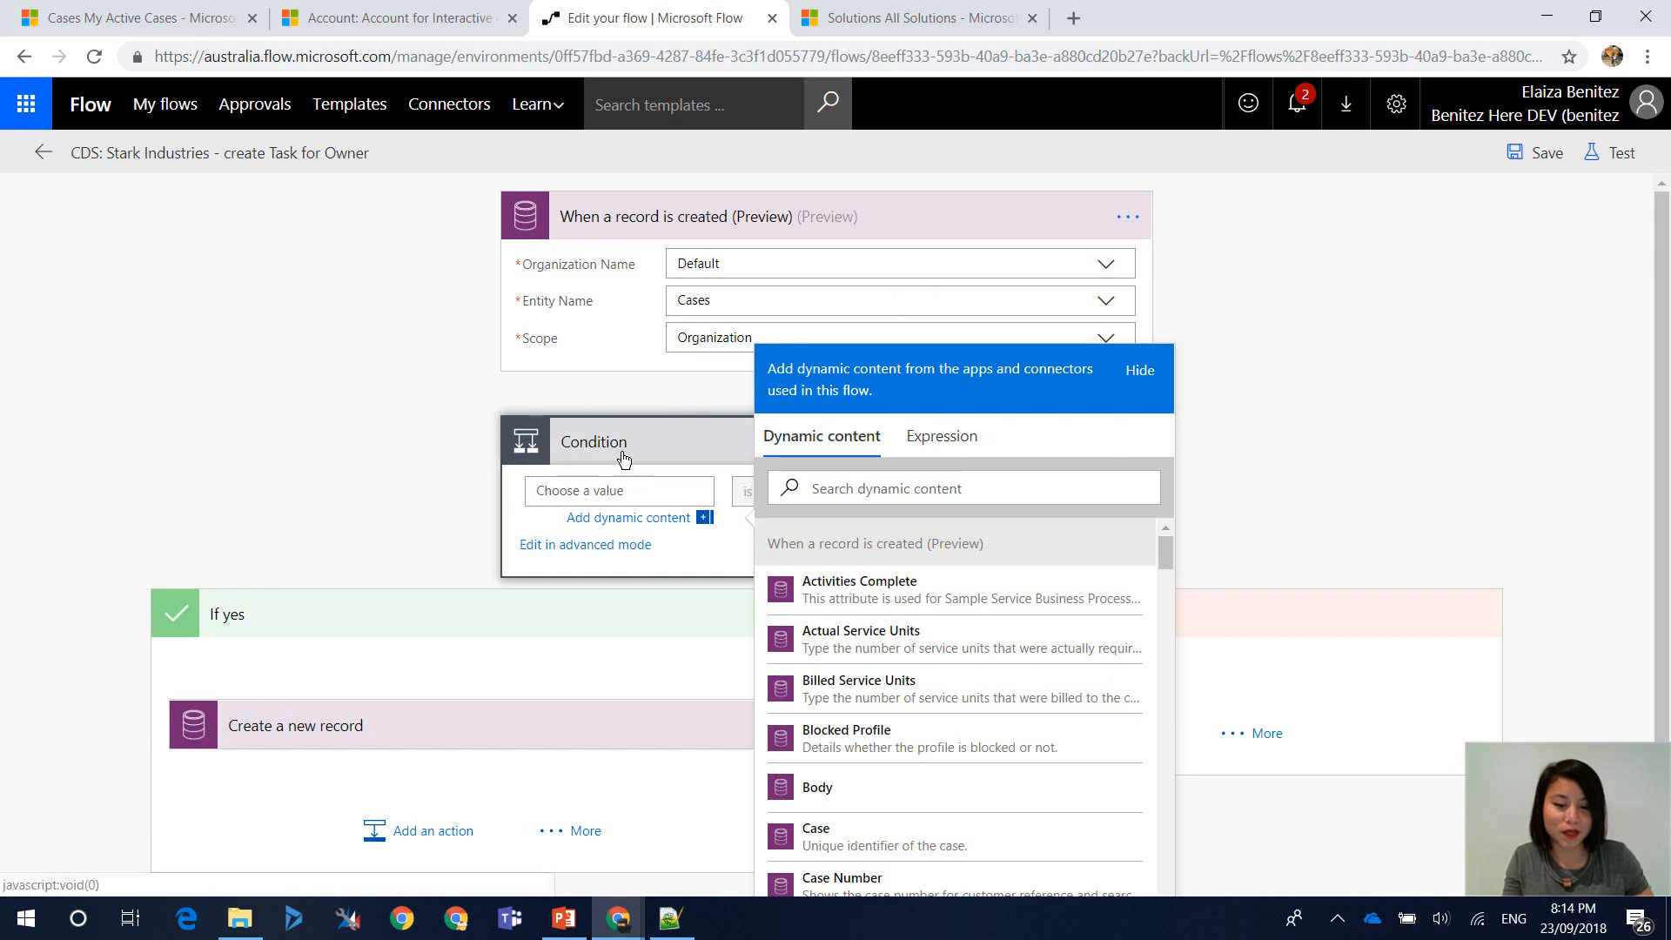
{"action": "mouse_move", "coordinate": [780, 346]}
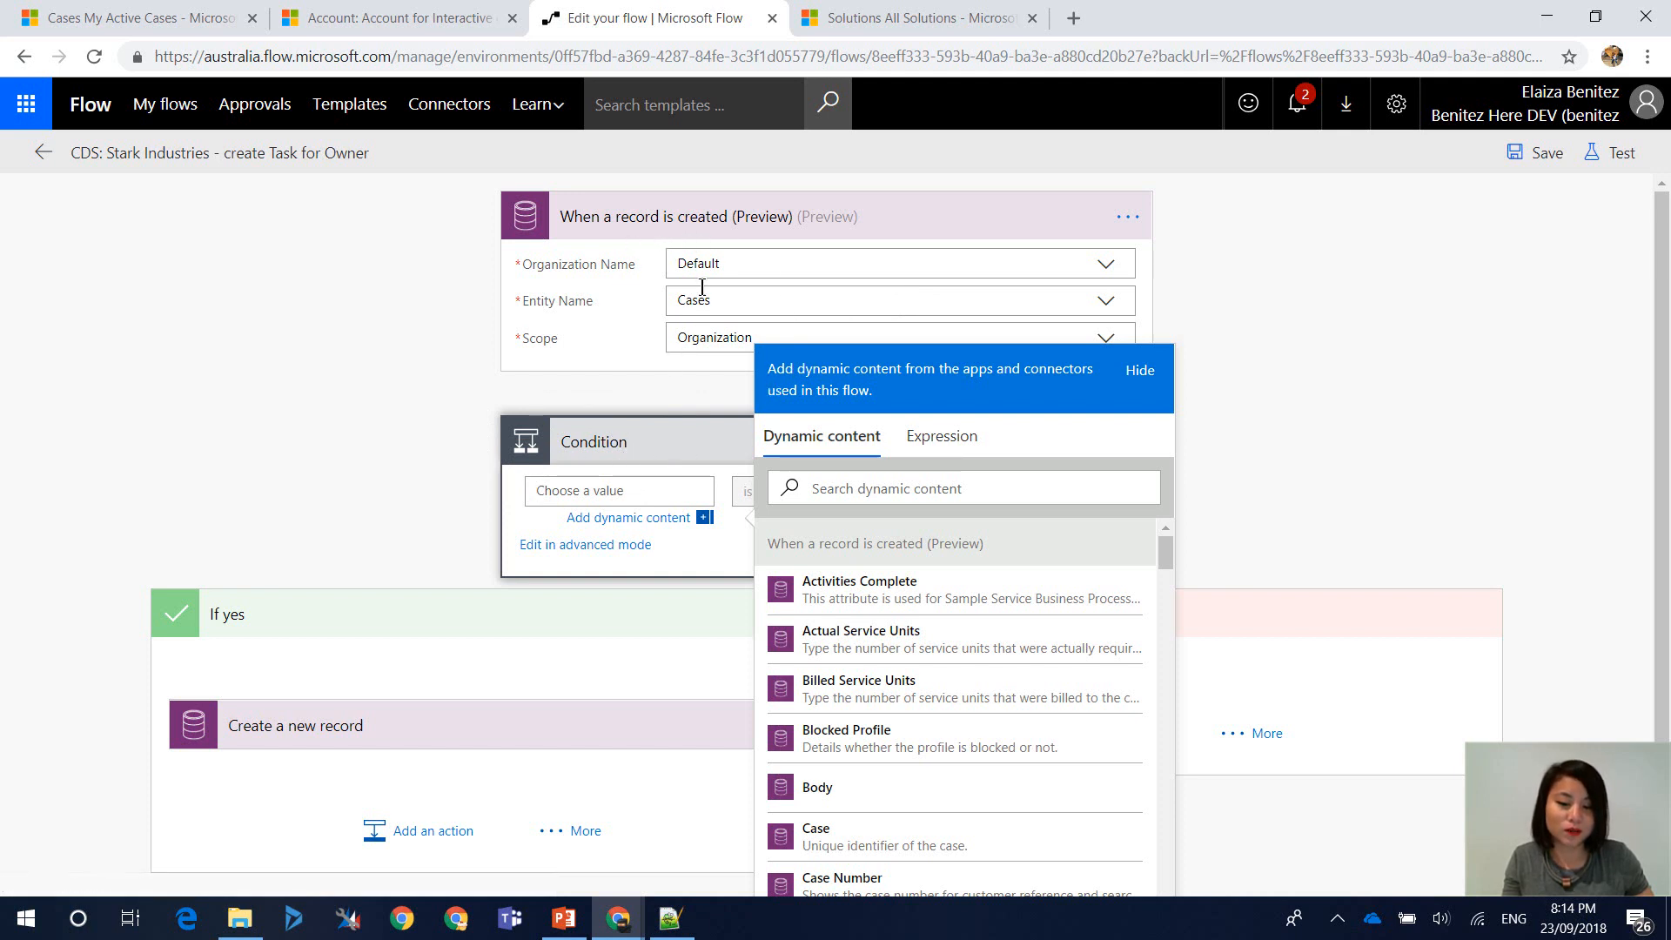
{"action": "mouse_move", "coordinate": [613, 270]}
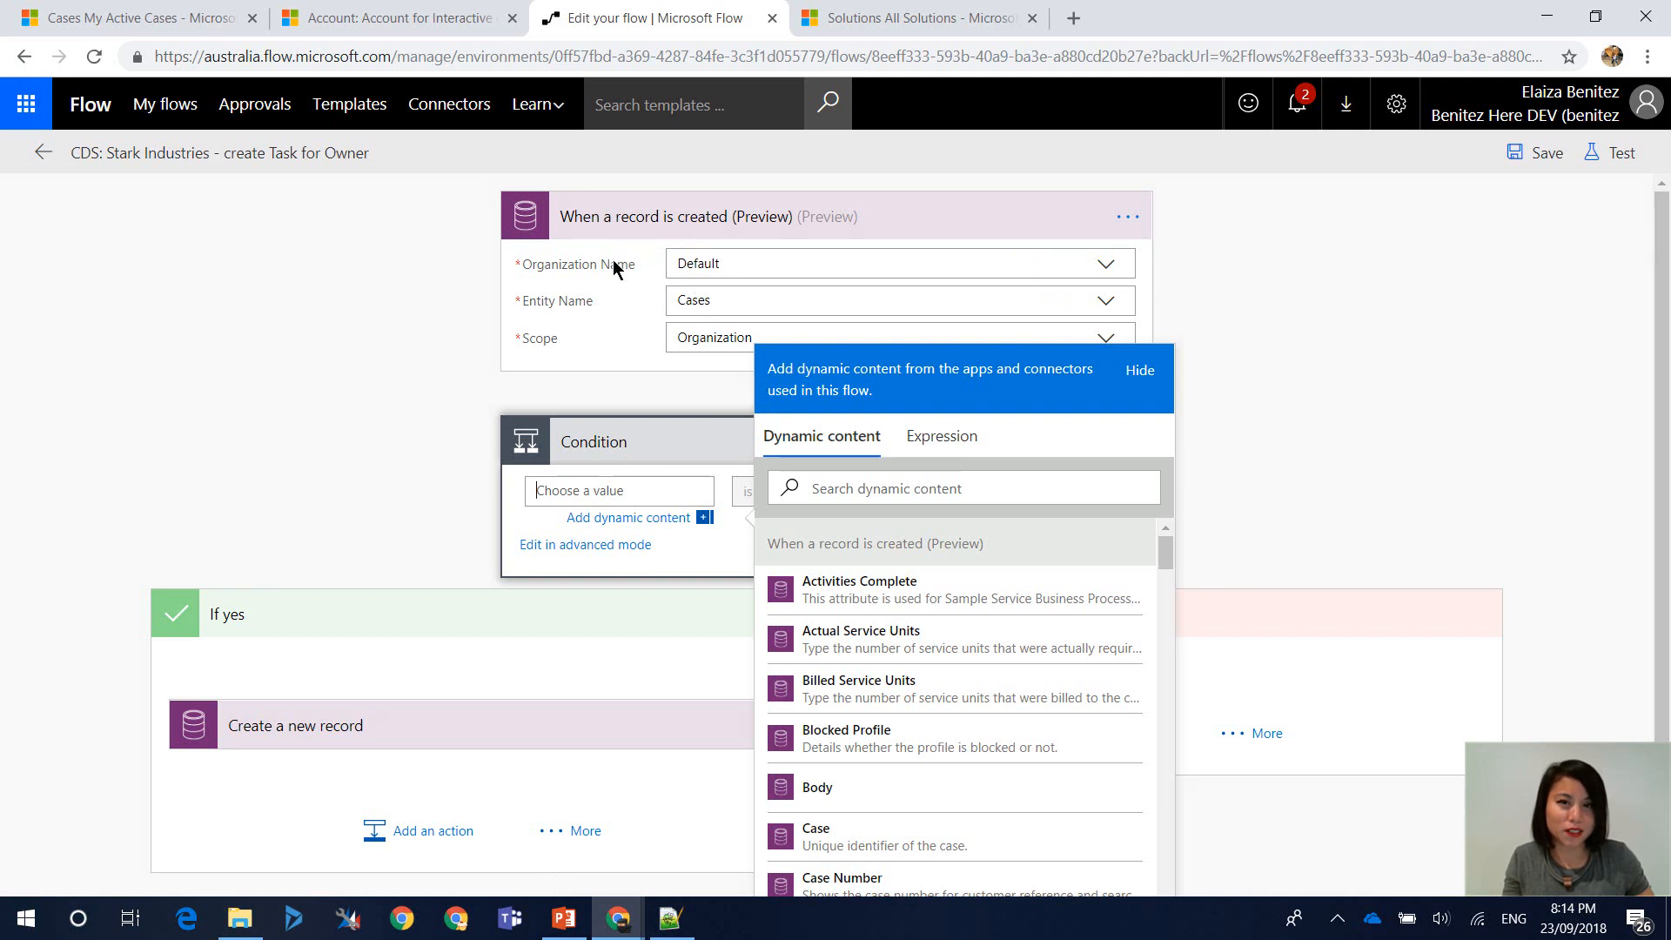
{"action": "mouse_move", "coordinate": [513, 704]}
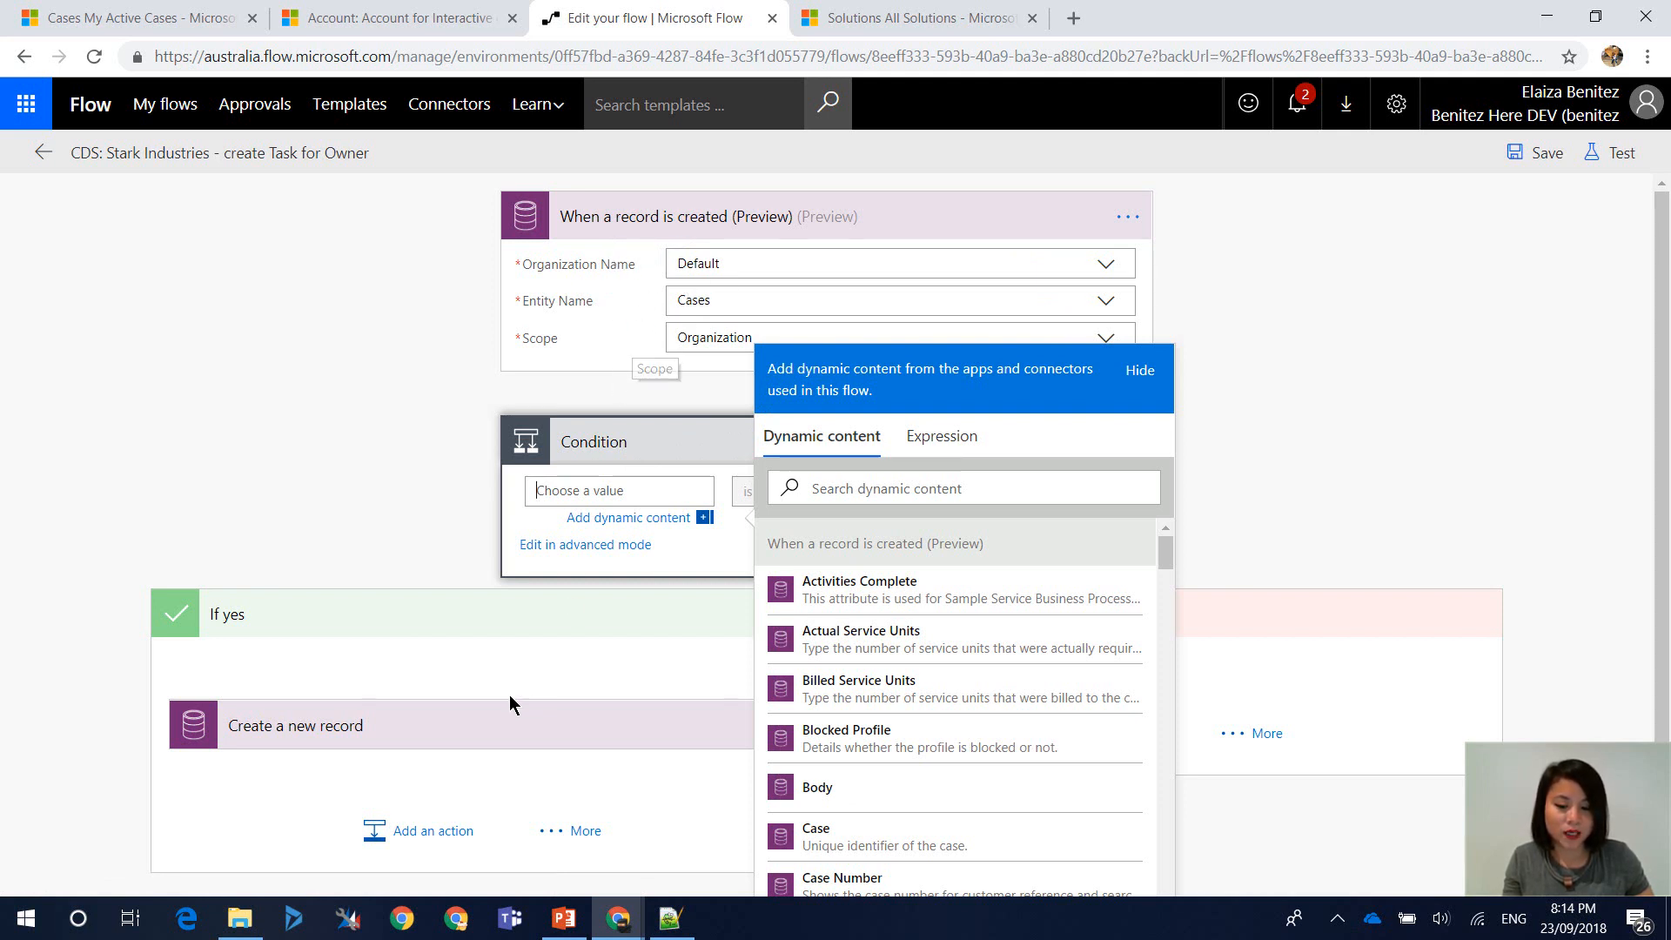
{"action": "scroll", "scroll_direction": "down", "scroll_amount": 3}
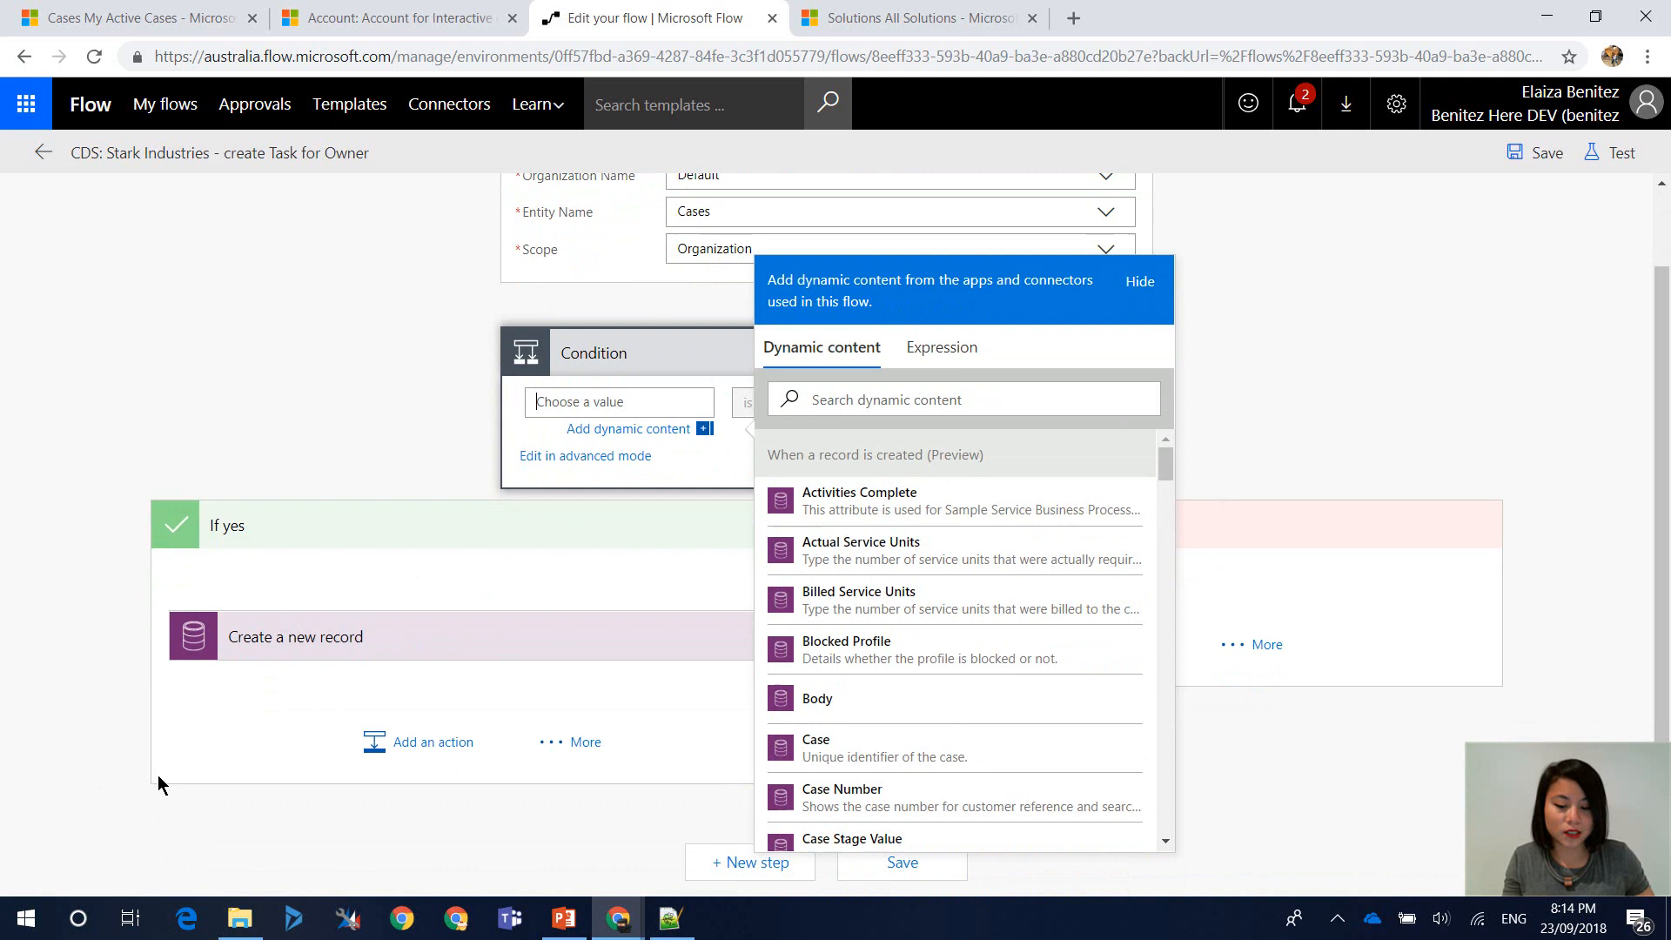
{"action": "mouse_move", "coordinate": [357, 852]}
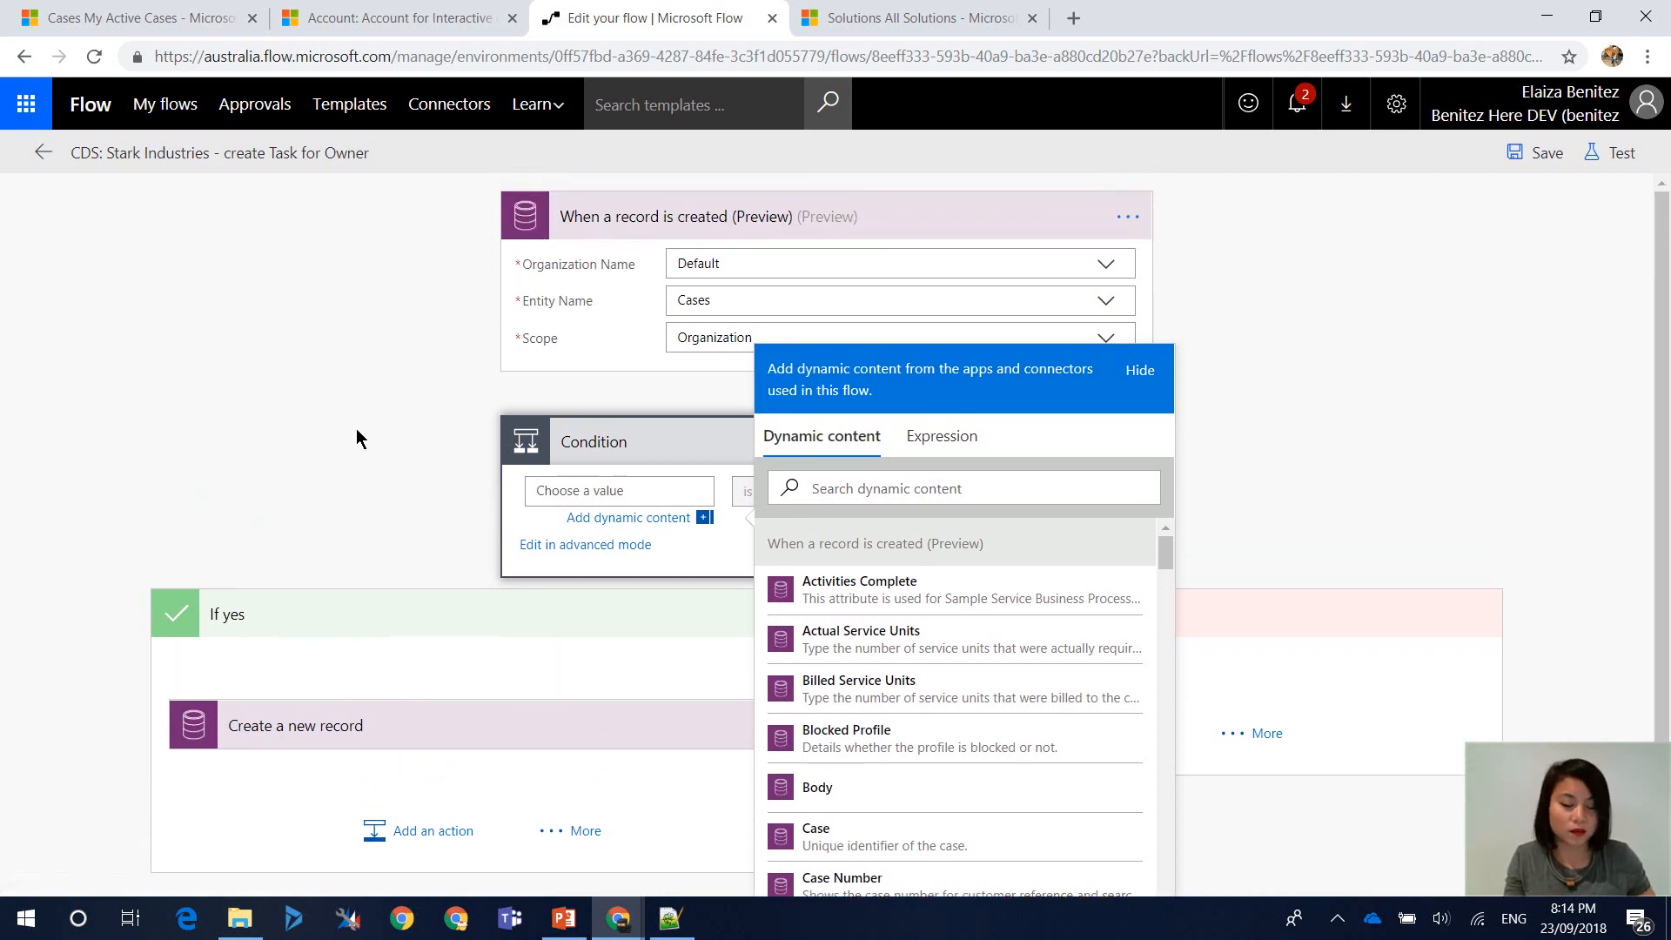
{"action": "mouse_move", "coordinate": [932, 575]}
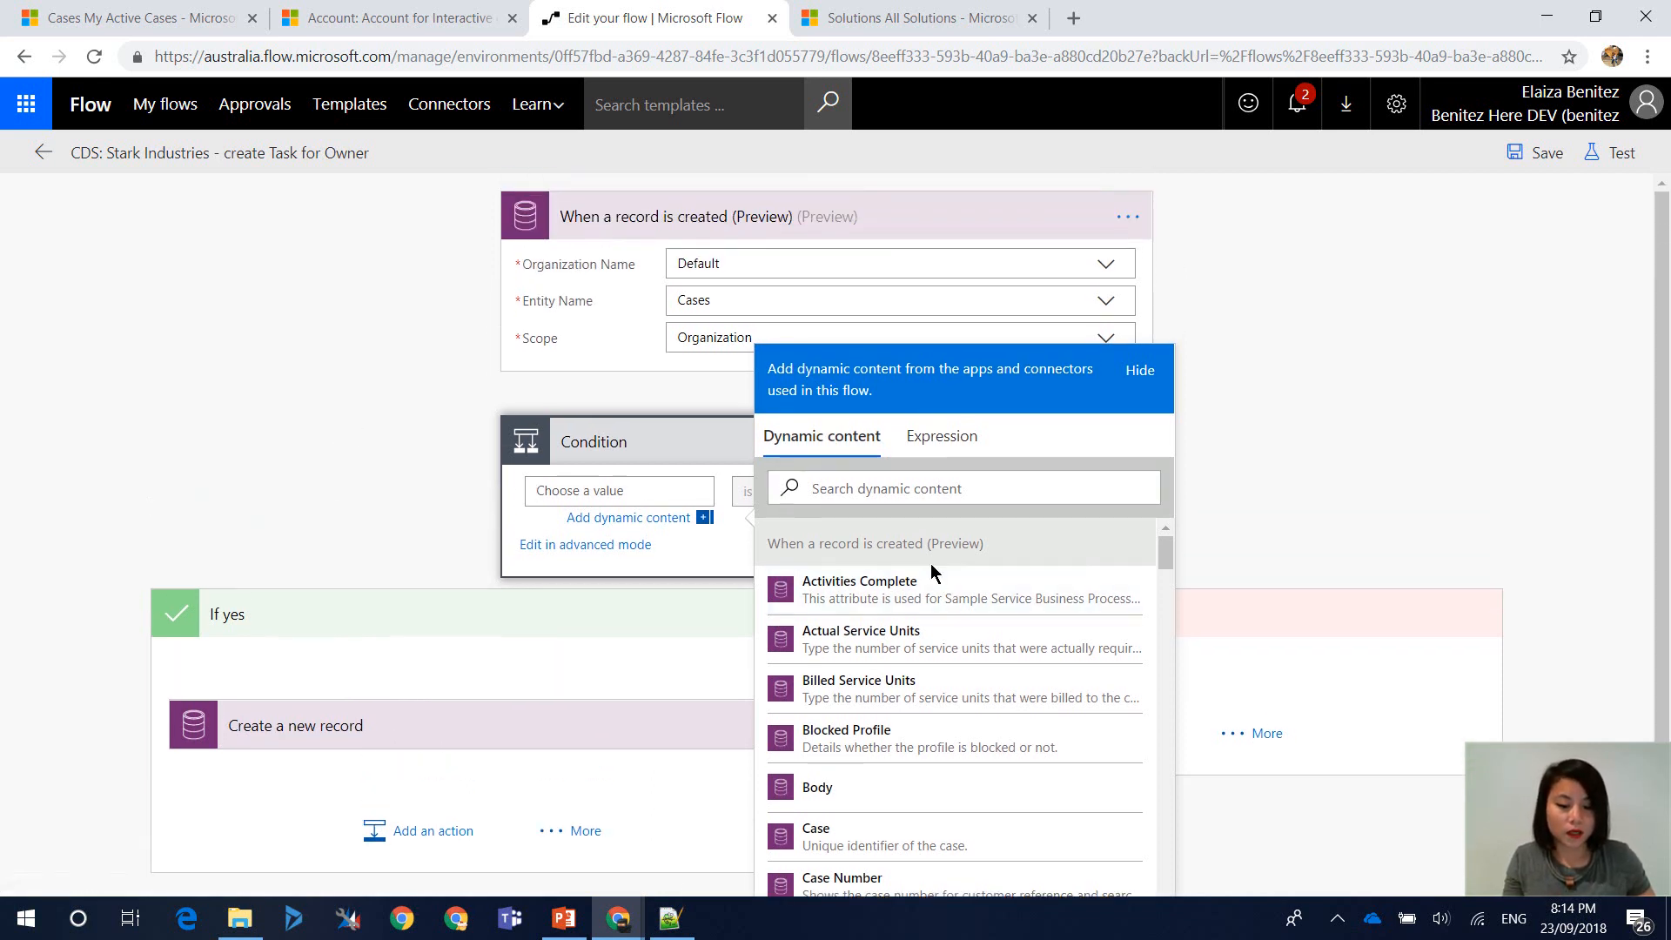
{"action": "scroll", "scroll_direction": "down", "scroll_amount": 3}
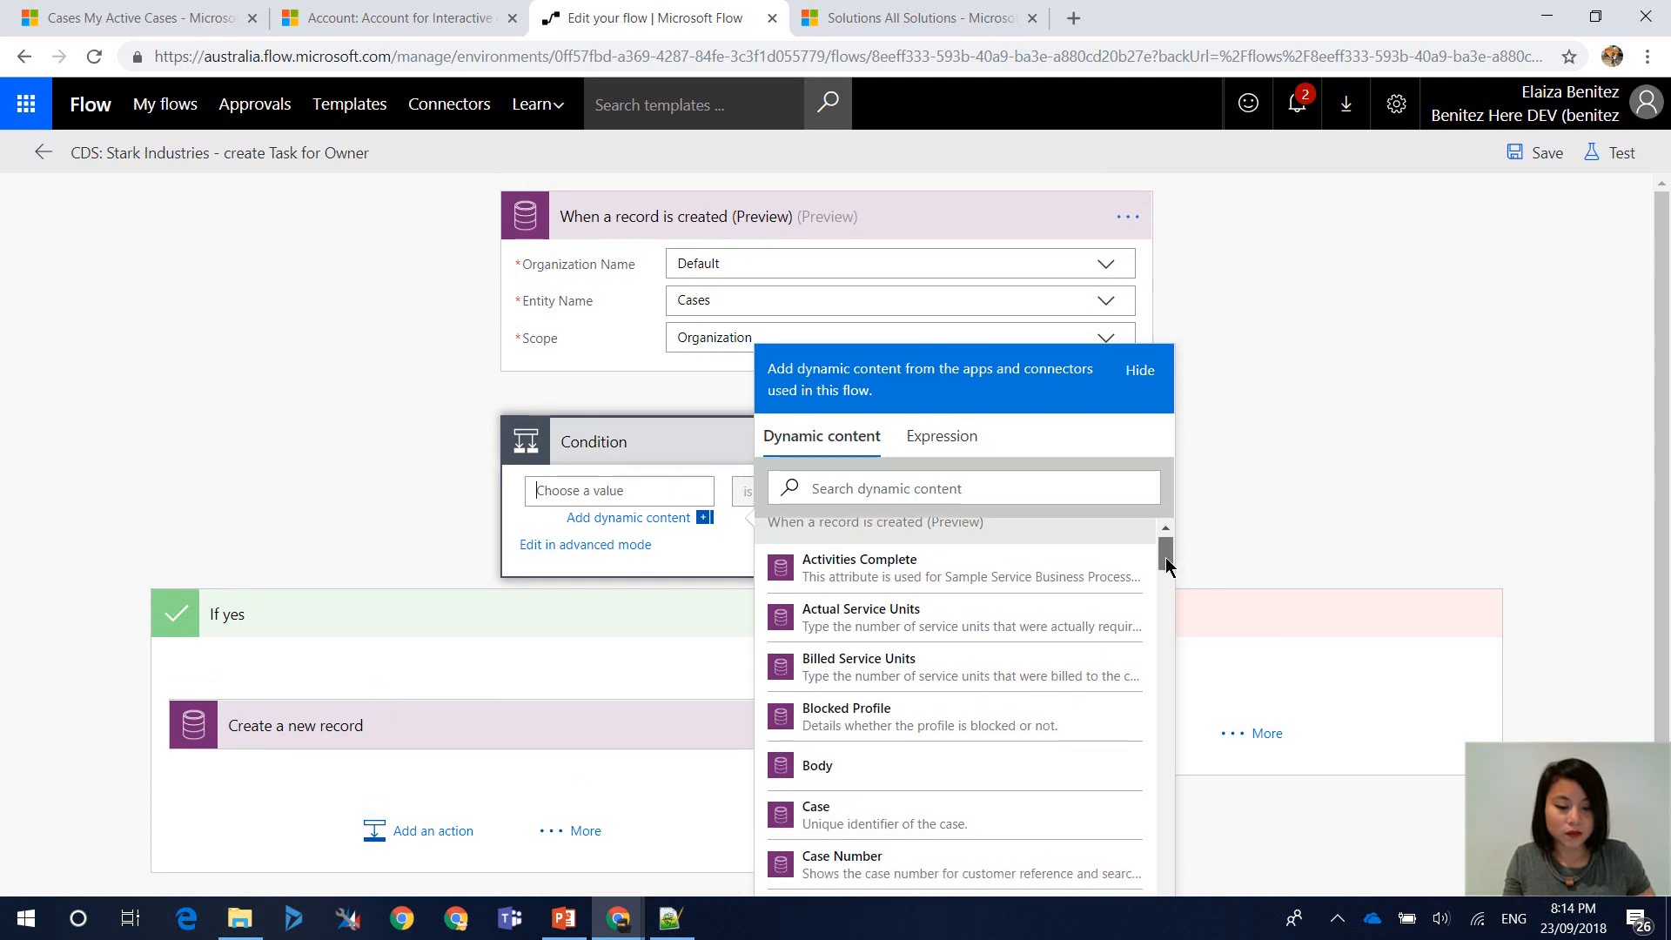
{"action": "scroll", "scroll_direction": "down", "scroll_amount": 3}
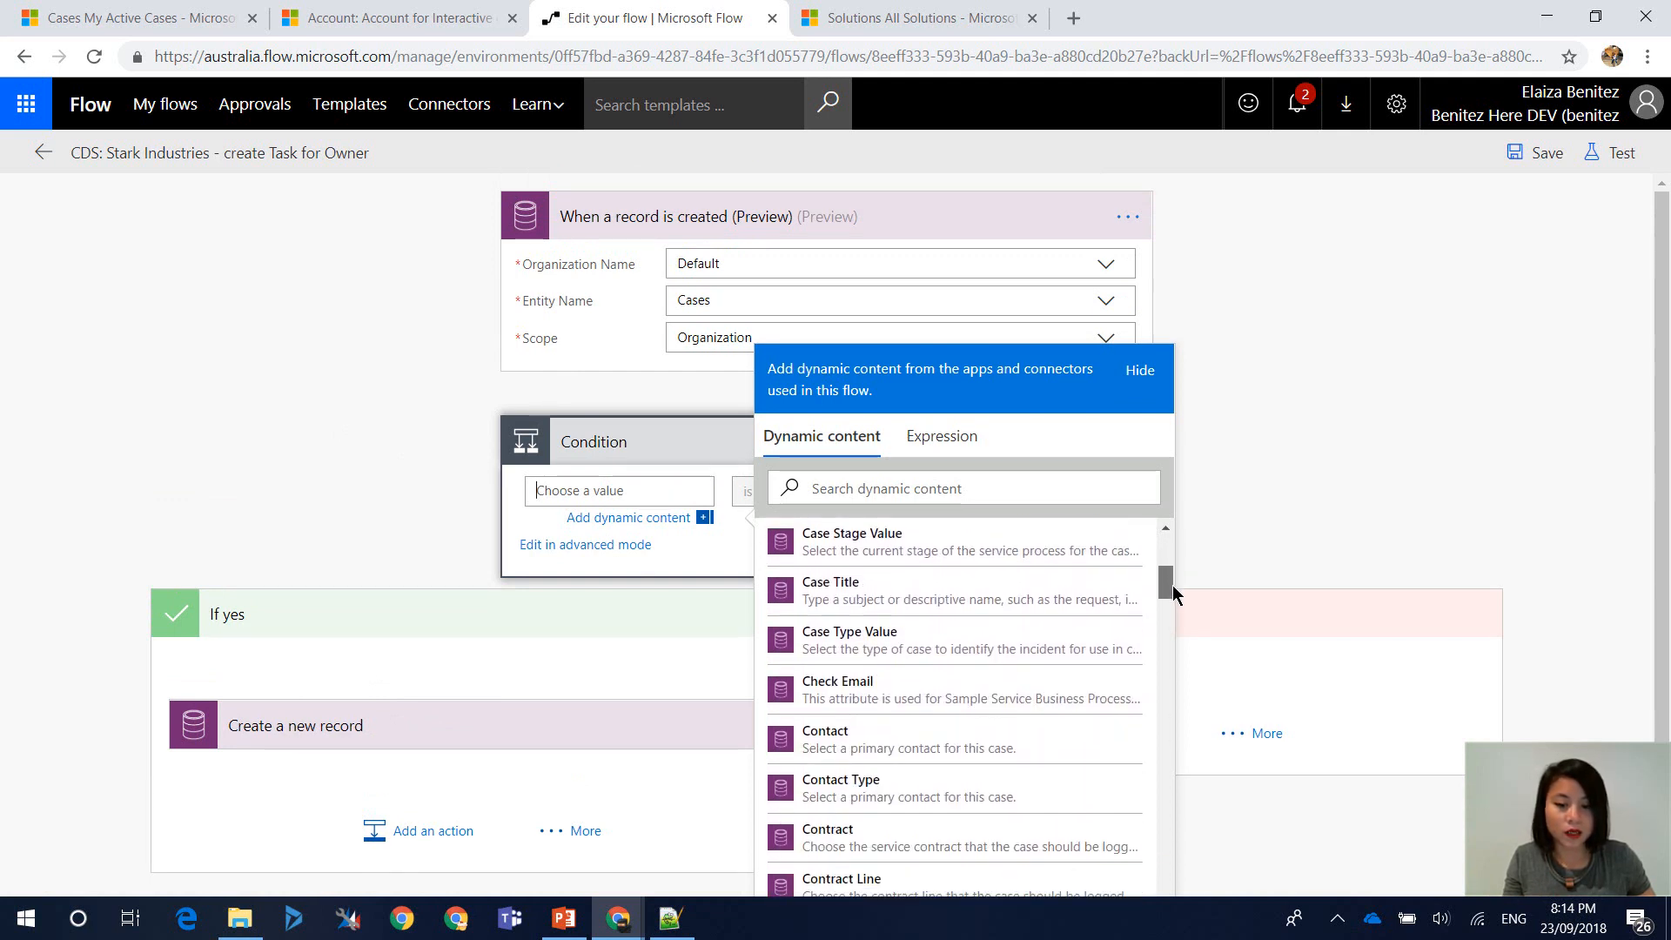
{"action": "mouse_move", "coordinate": [701, 310]}
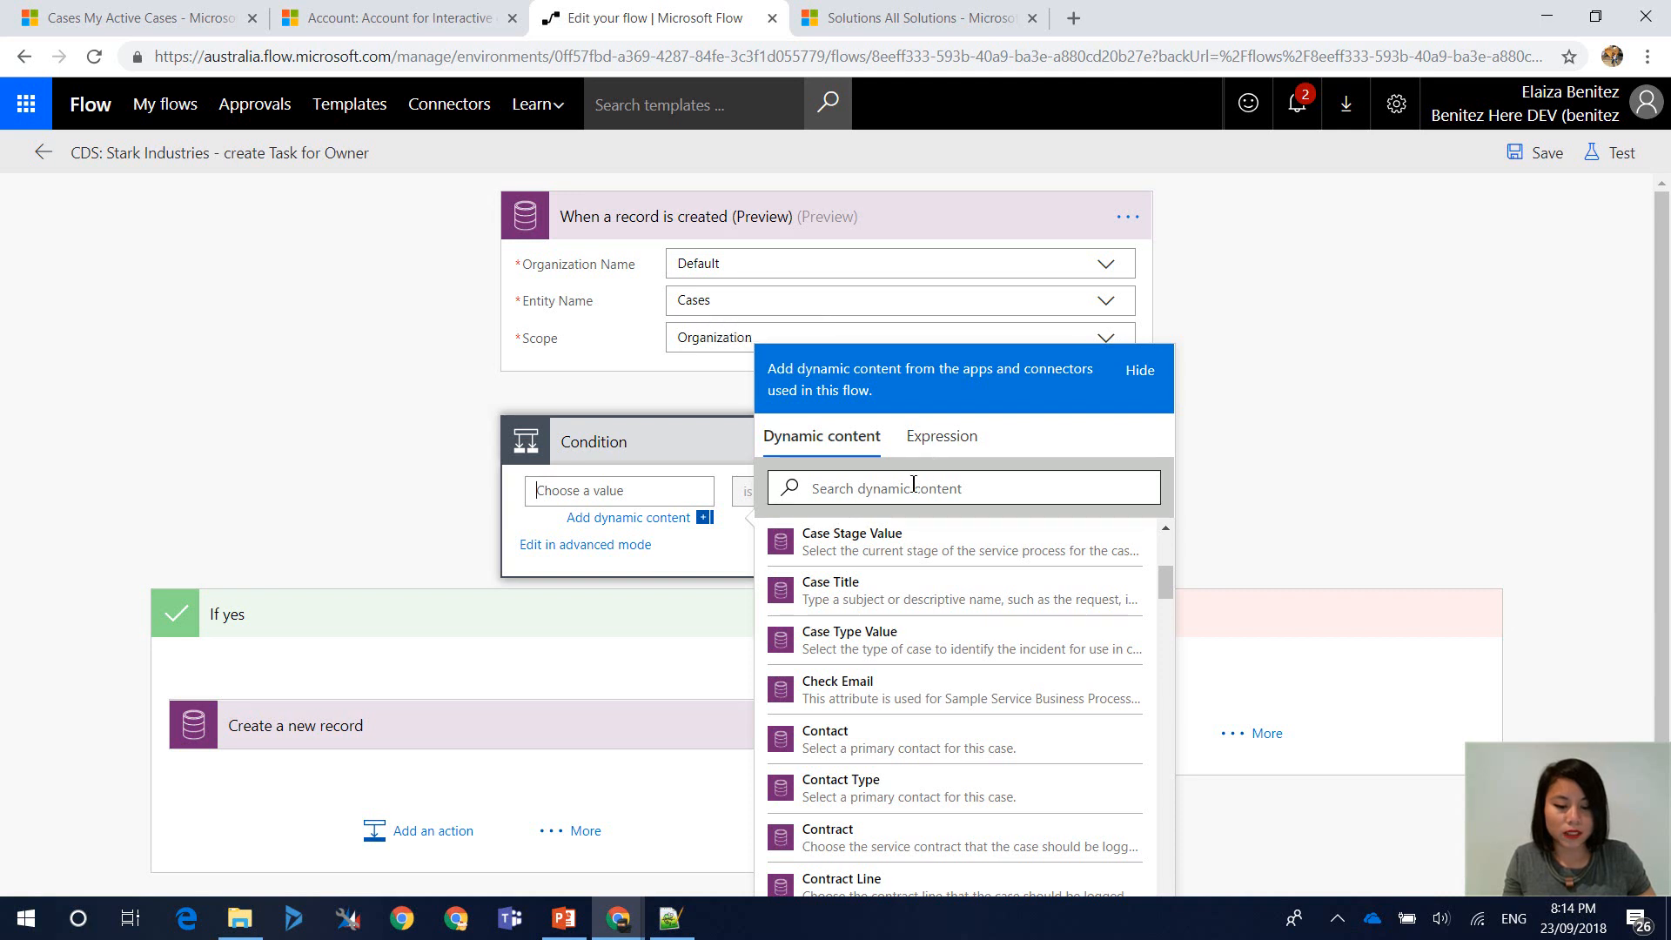
{"action": "scroll", "scroll_direction": "down", "scroll_amount": 3}
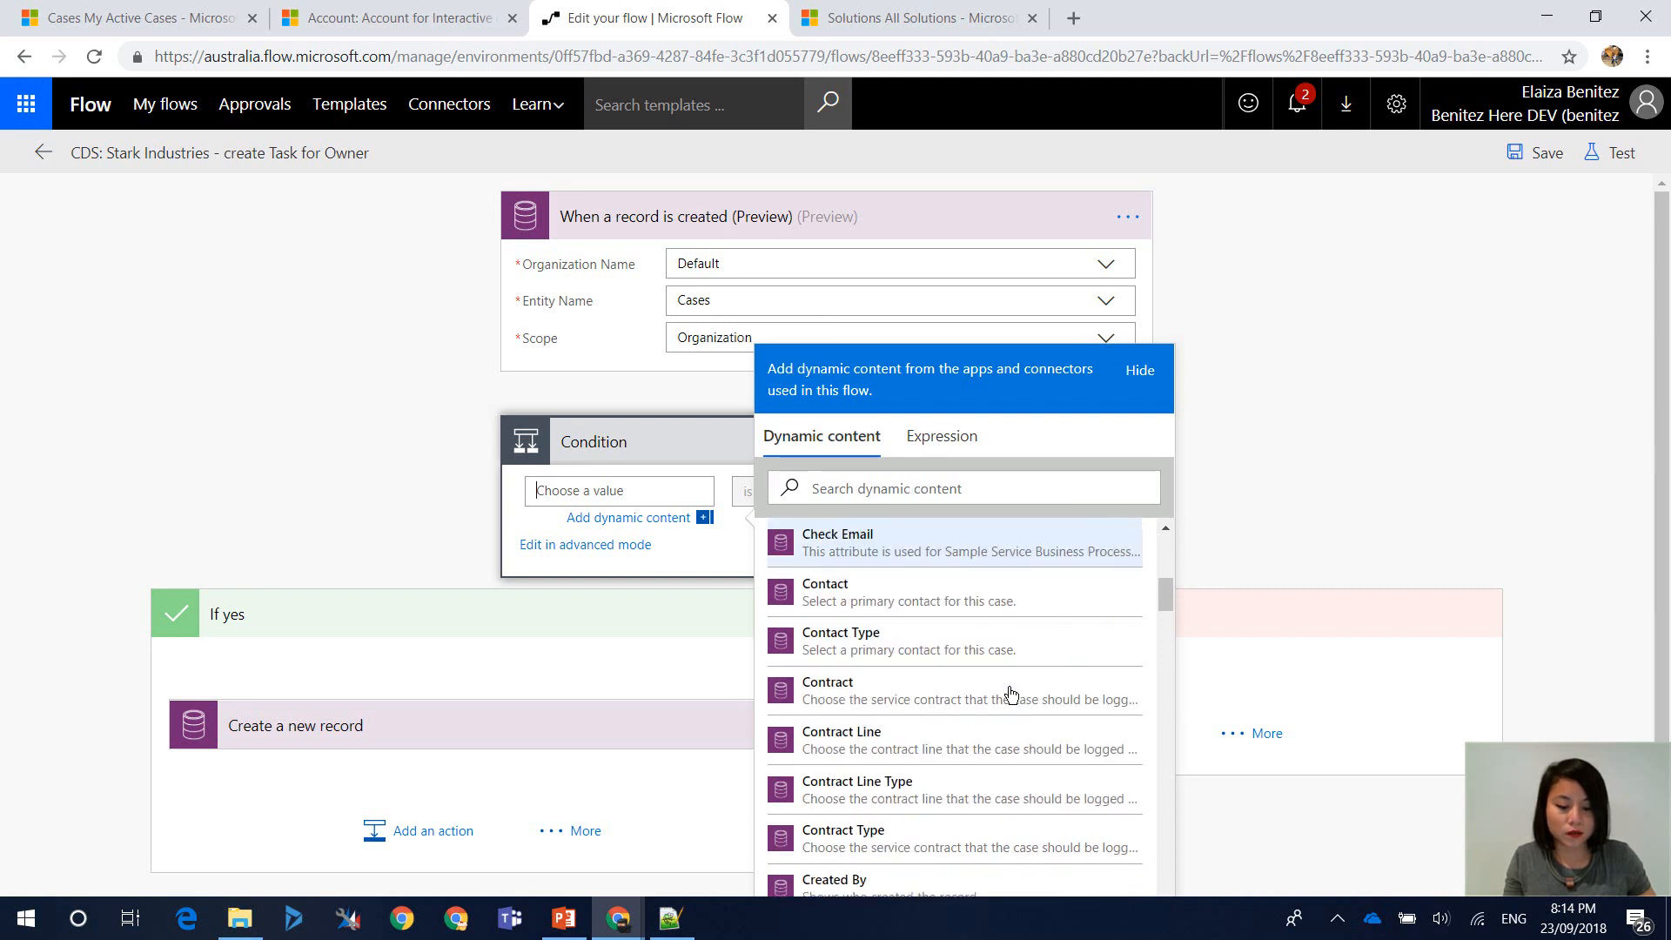
{"action": "left_click", "coordinate": [964, 487]}
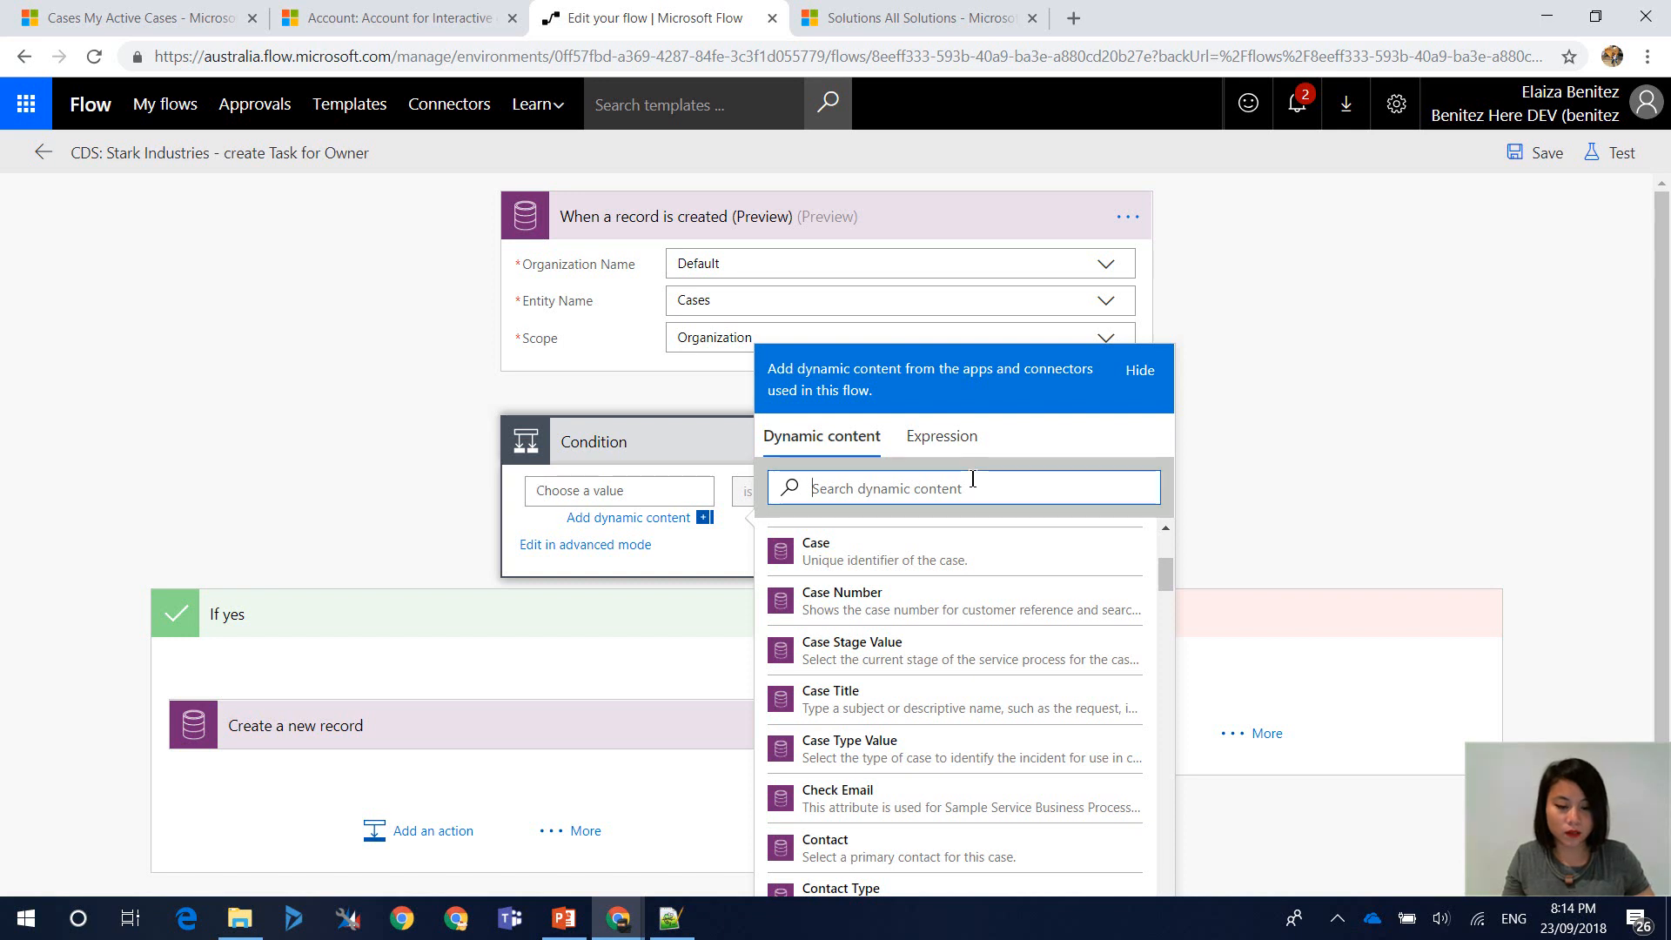
- Filter dynamic content by 'customer' to list Customer, Customer Contacted, Customer Type and Satisfaction Value
{"action": "type", "text": "customer"}
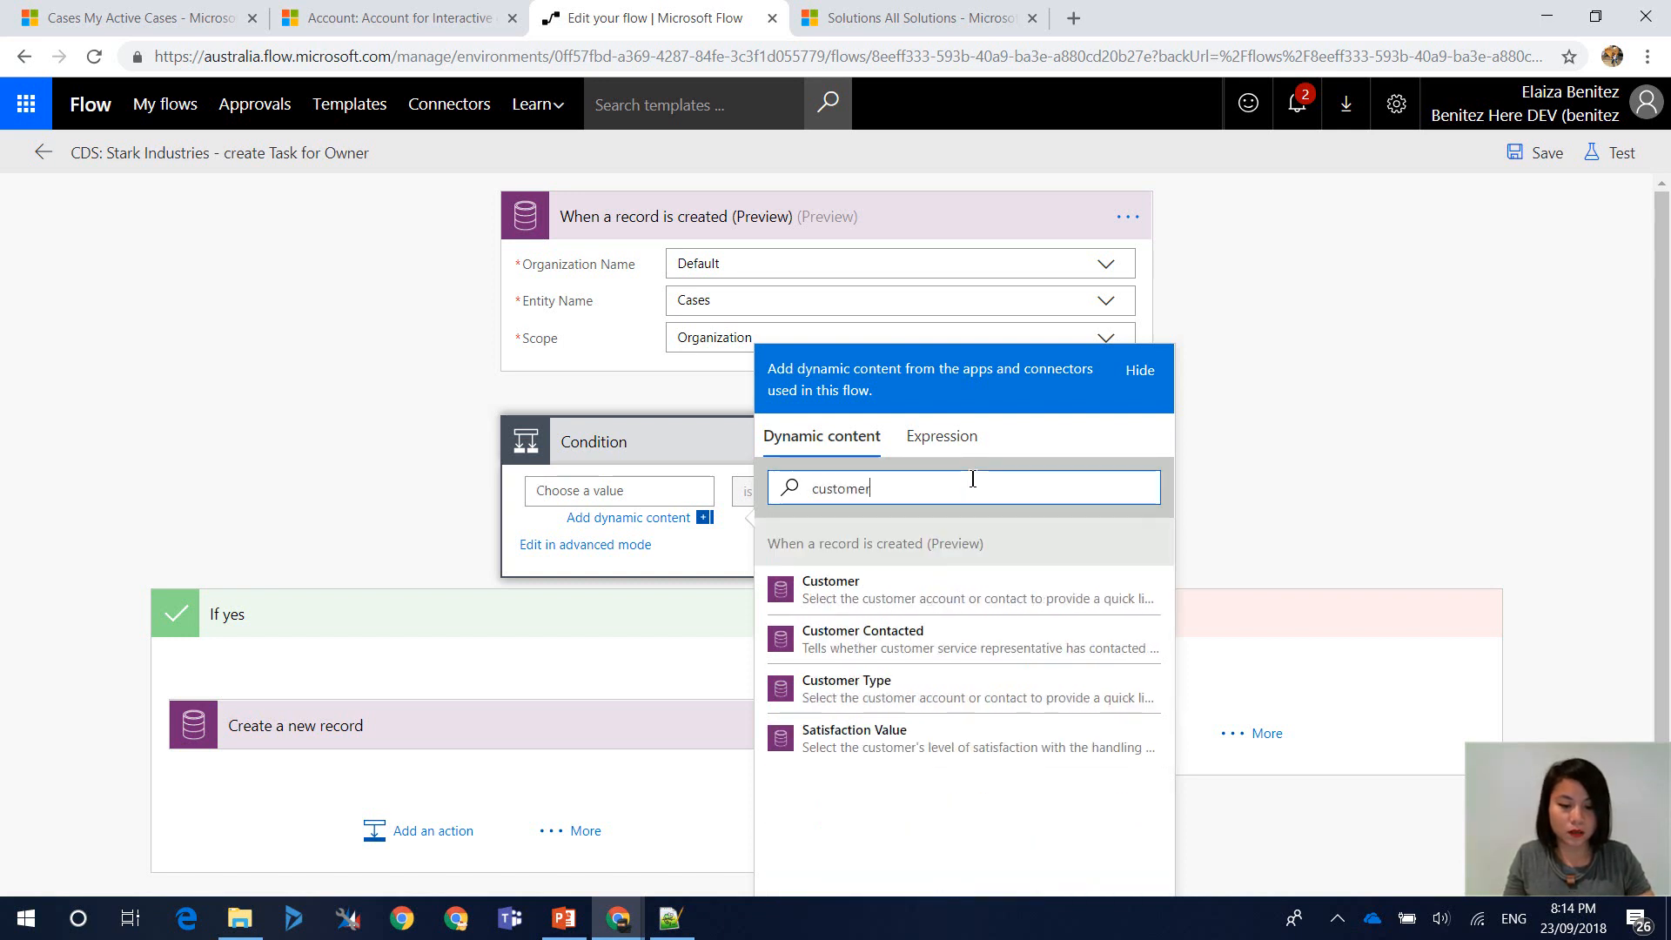
{"action": "mouse_move", "coordinate": [923, 594]}
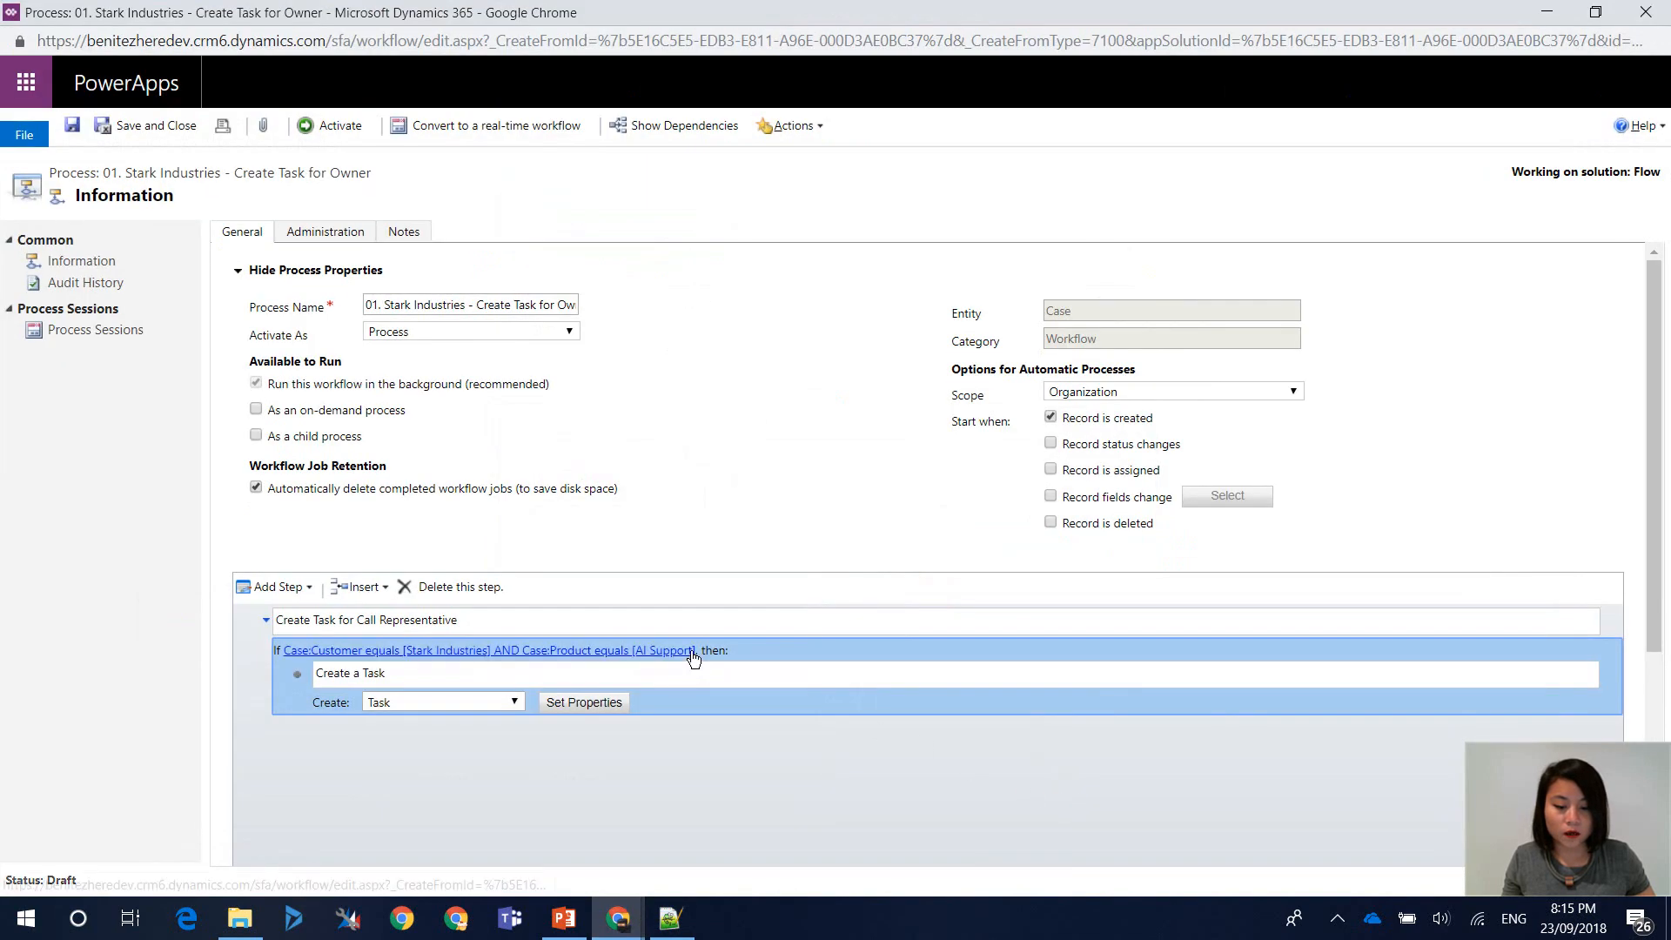
{"action": "left_click", "coordinate": [494, 650]}
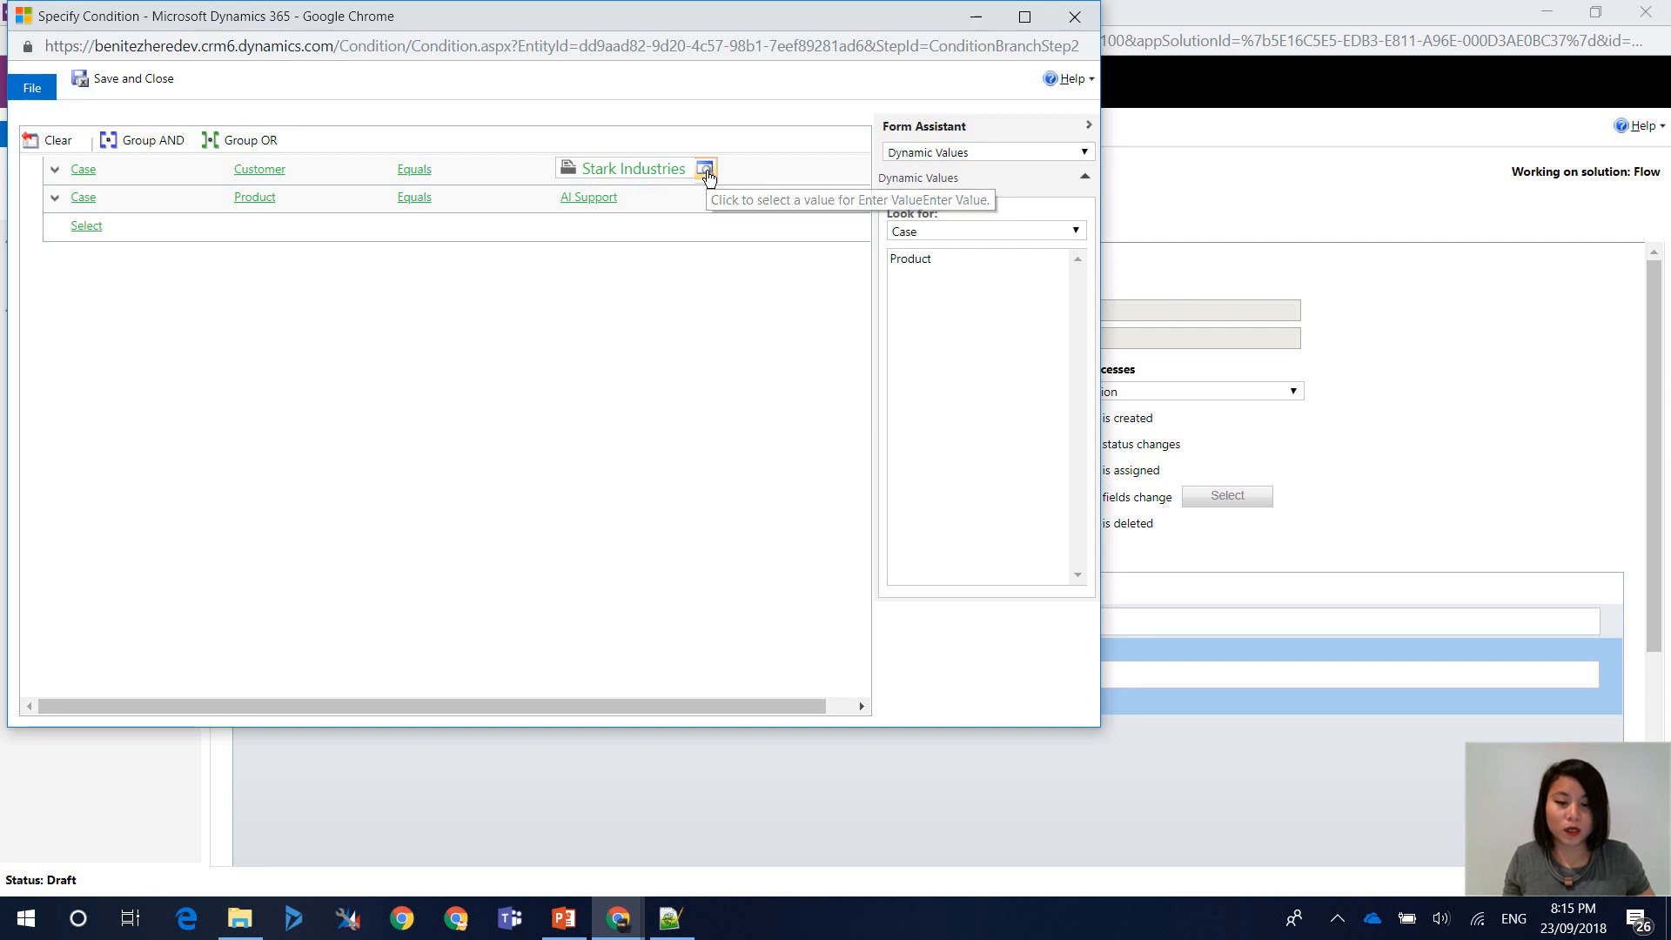
{"action": "left_click", "coordinate": [704, 168]}
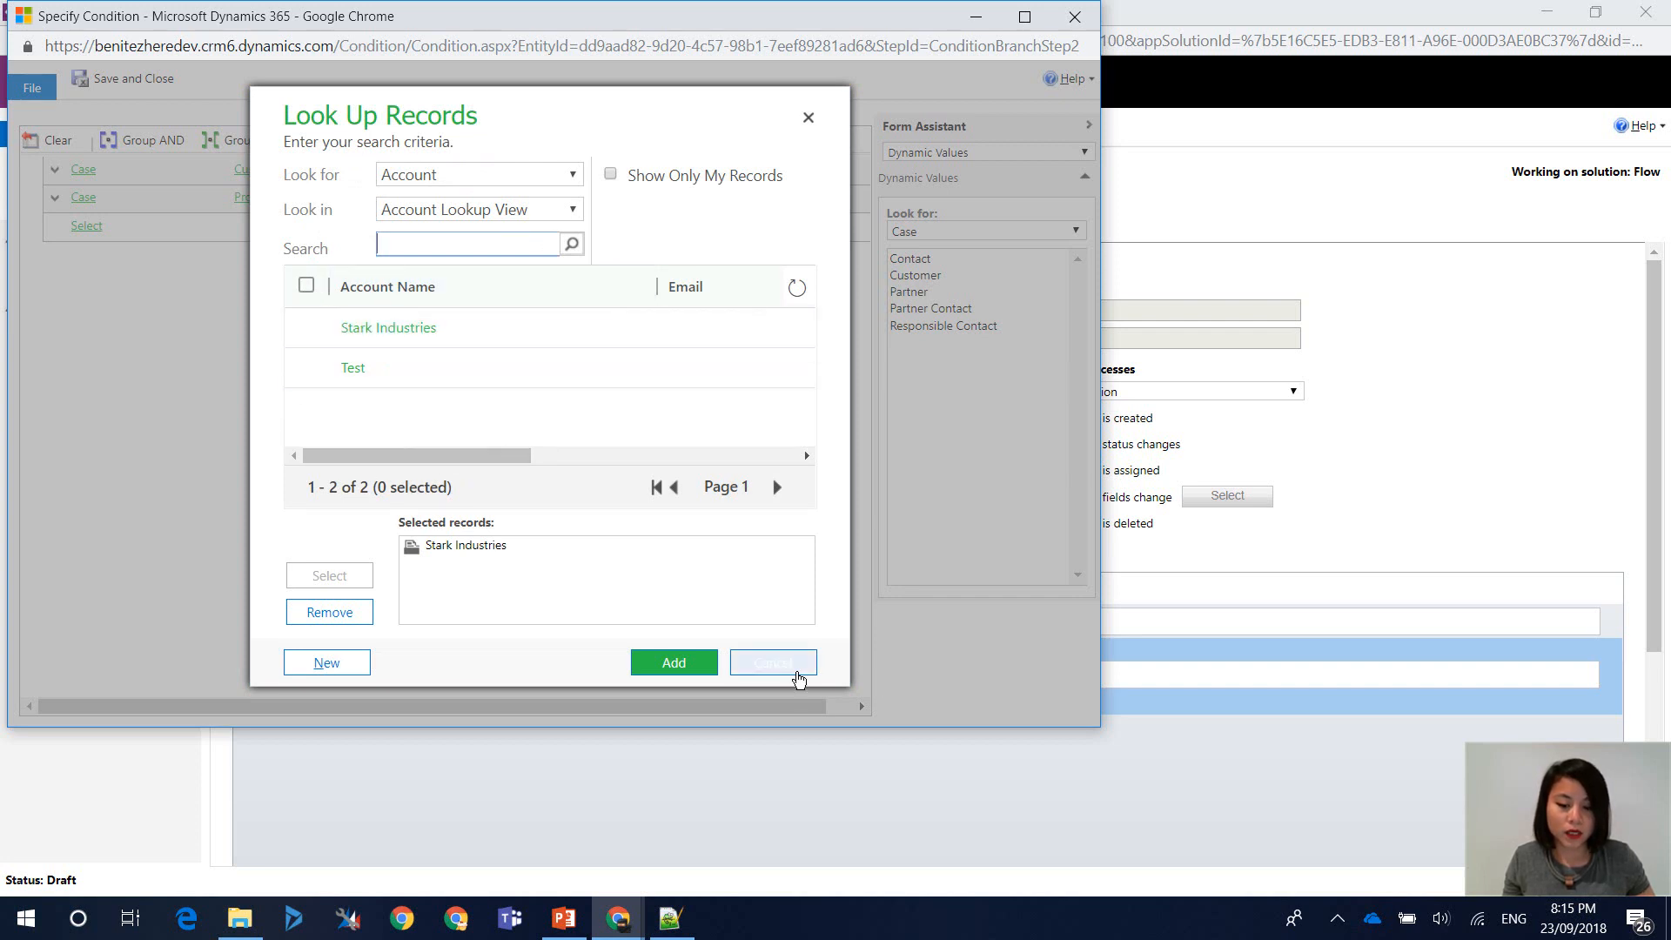
{"action": "left_click", "coordinate": [772, 663]}
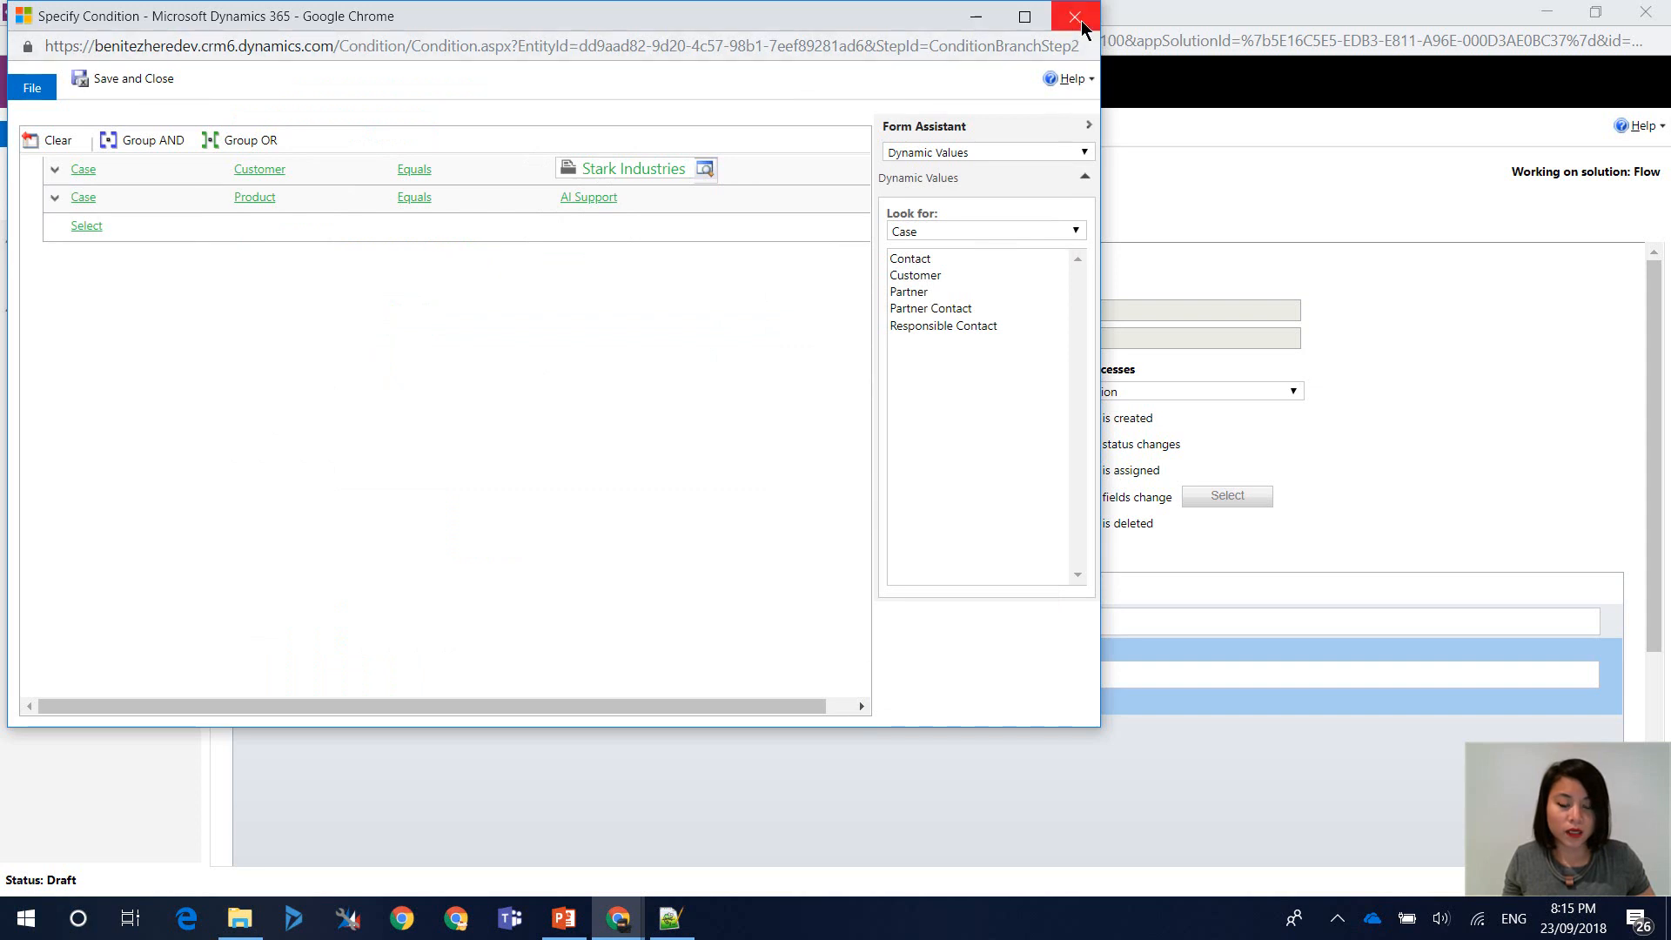
{"action": "mouse_move", "coordinate": [1072, 14]}
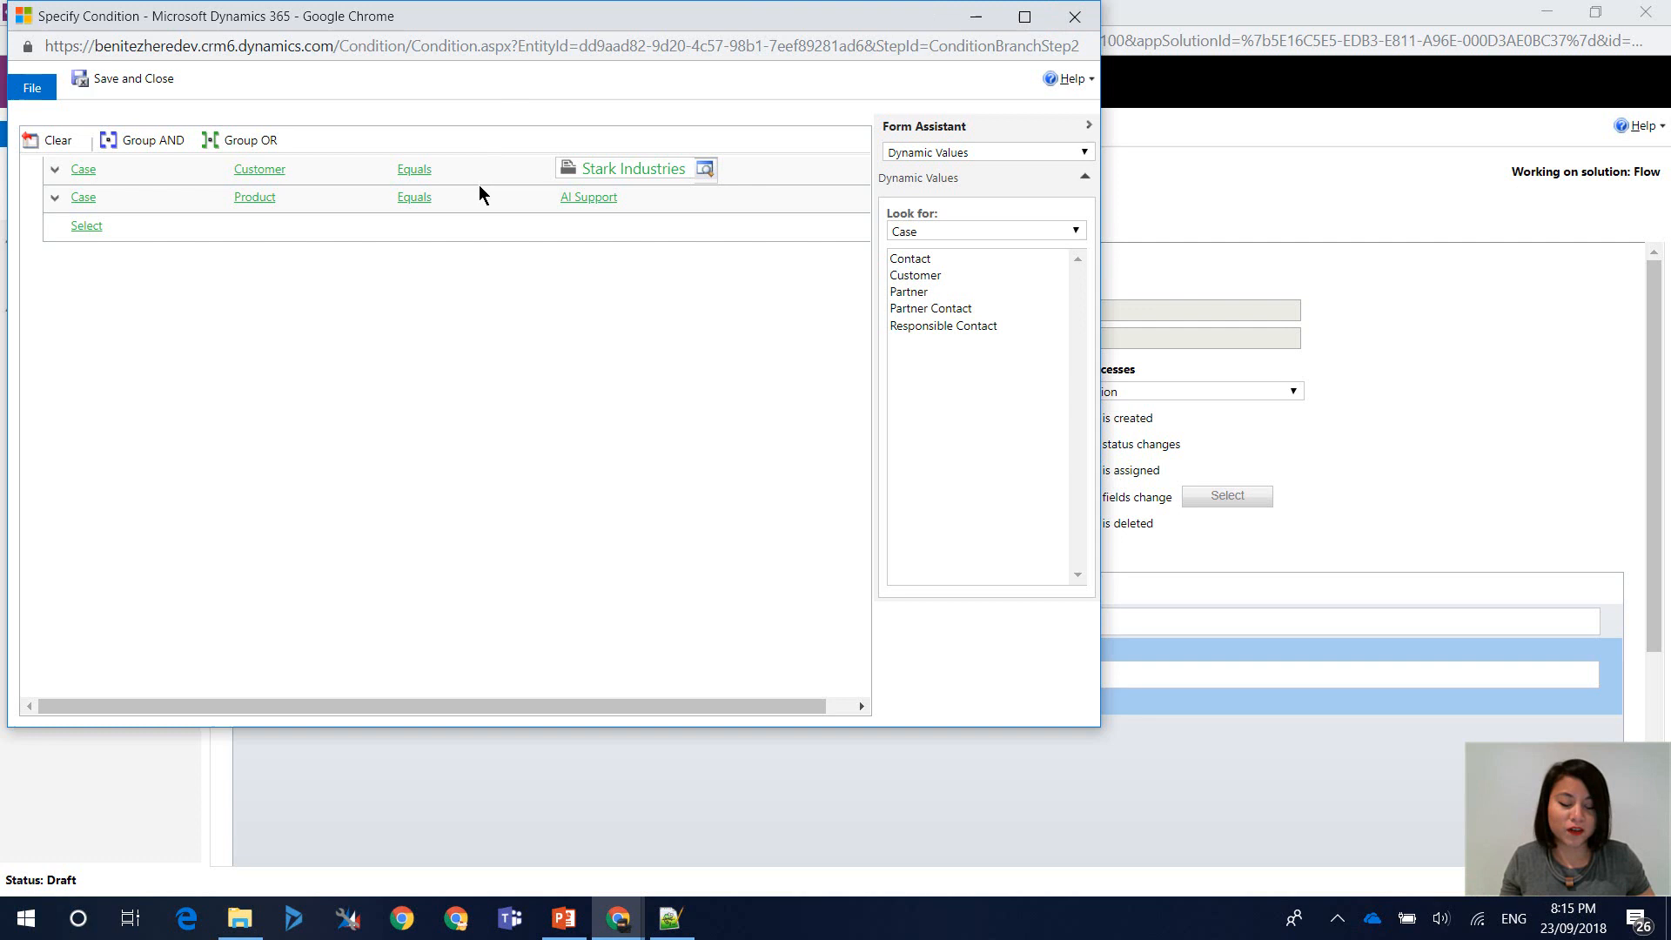
{"action": "mouse_move", "coordinate": [599, 178]}
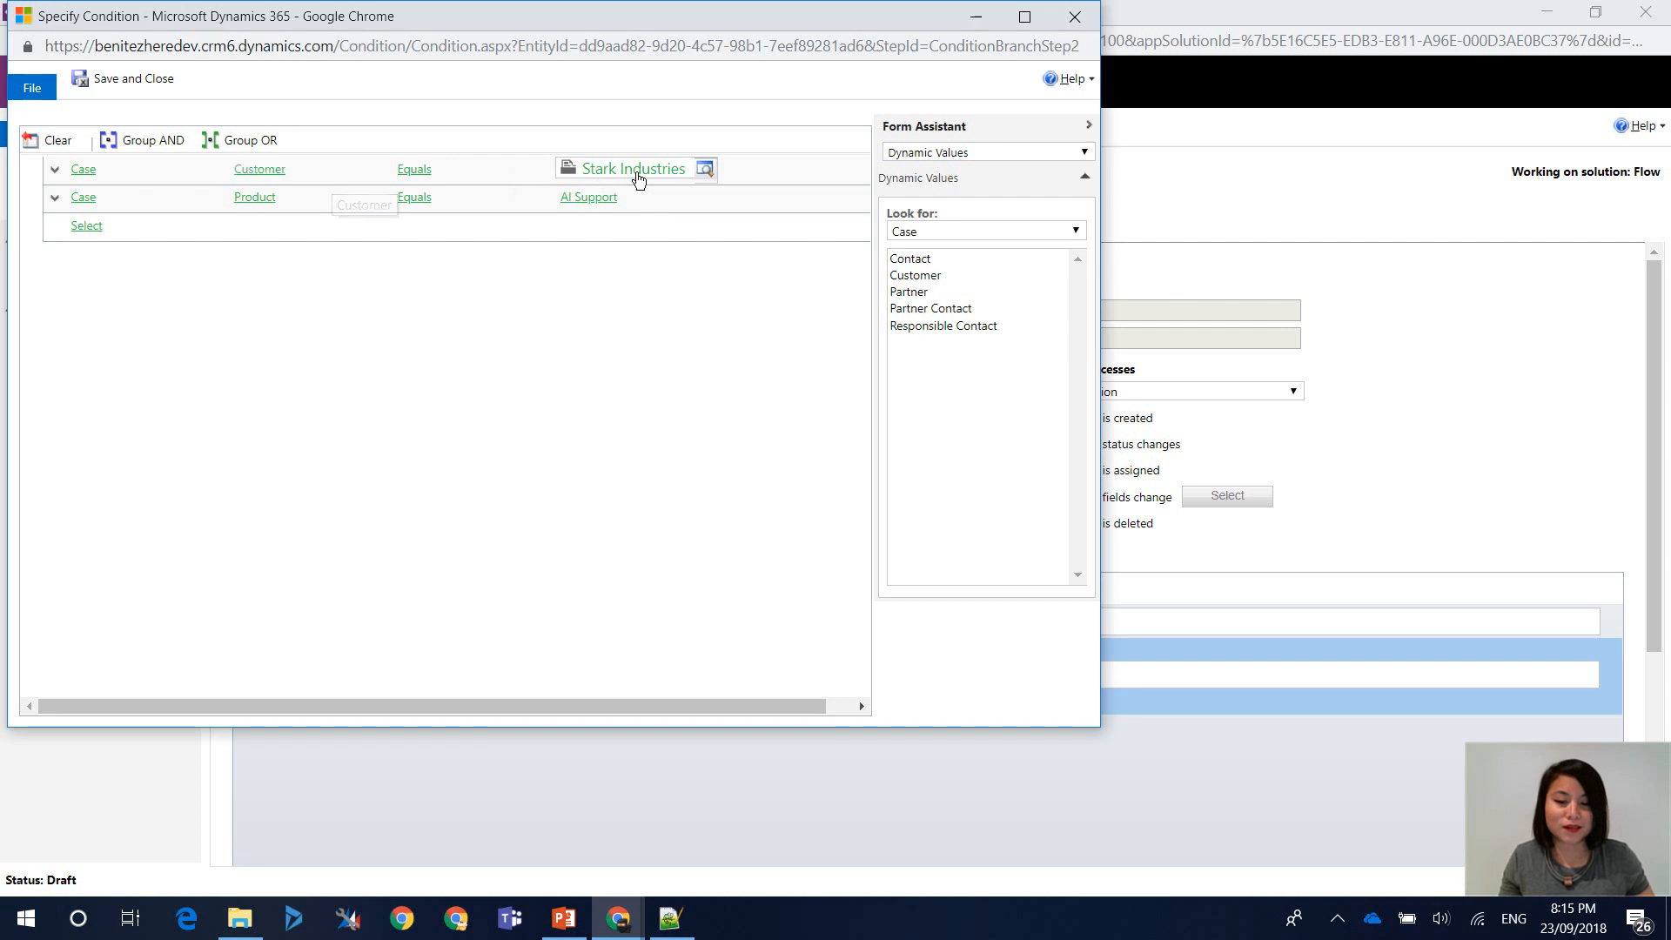
{"action": "mouse_move", "coordinate": [1072, 15]}
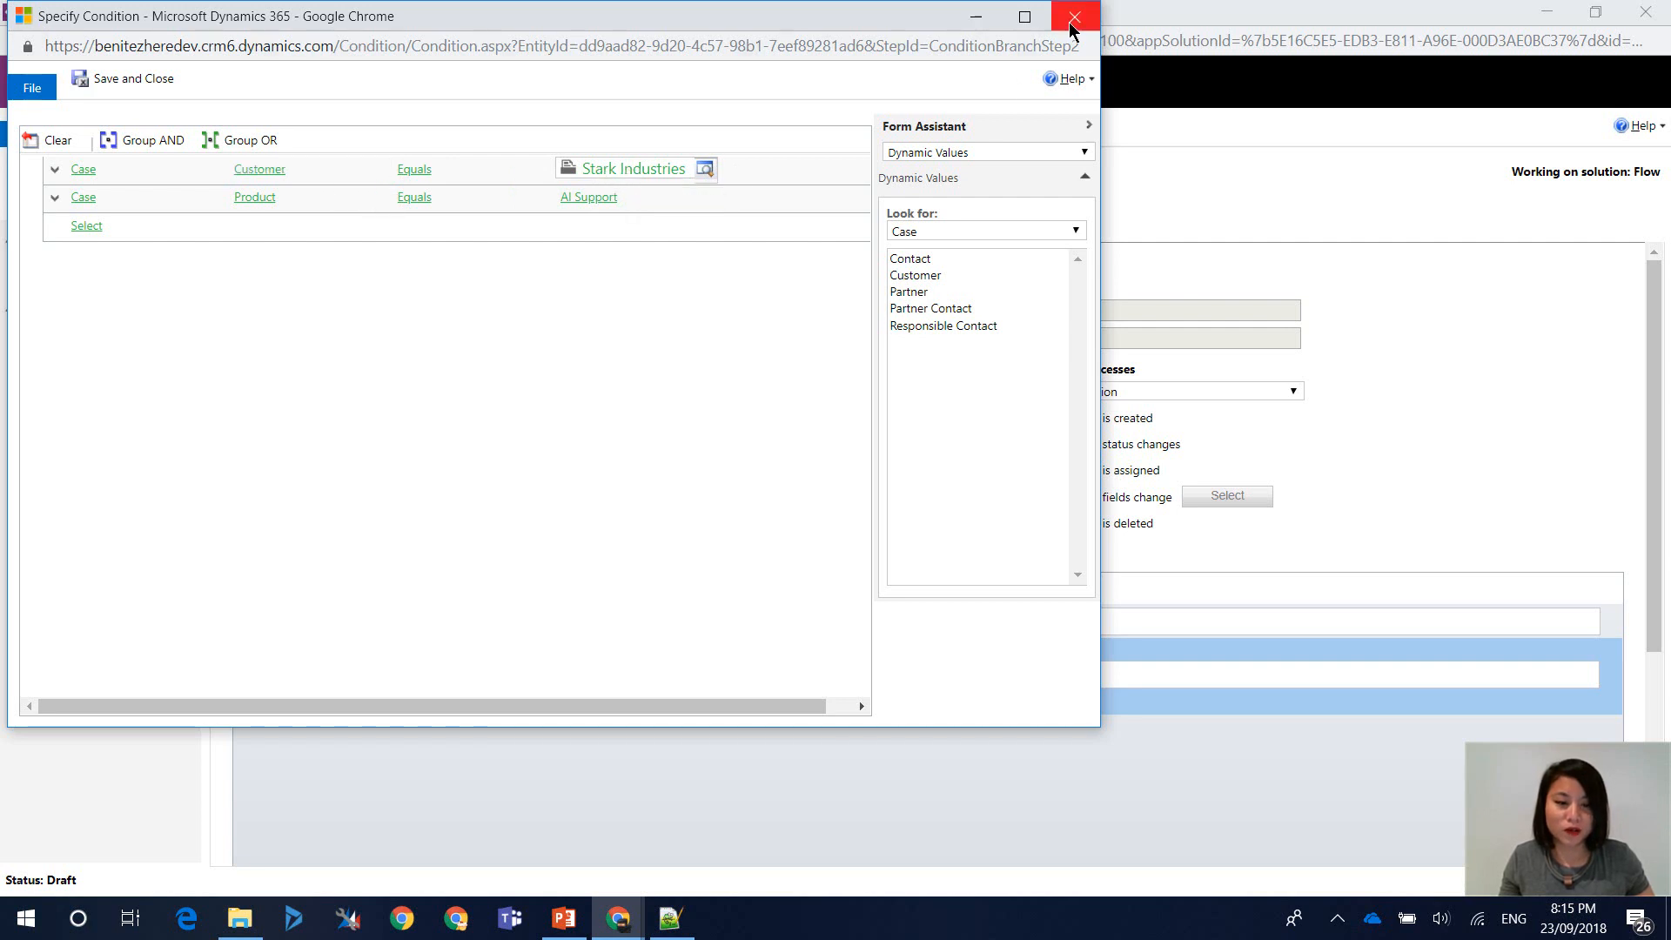
{"action": "mouse_move", "coordinate": [998, 32]}
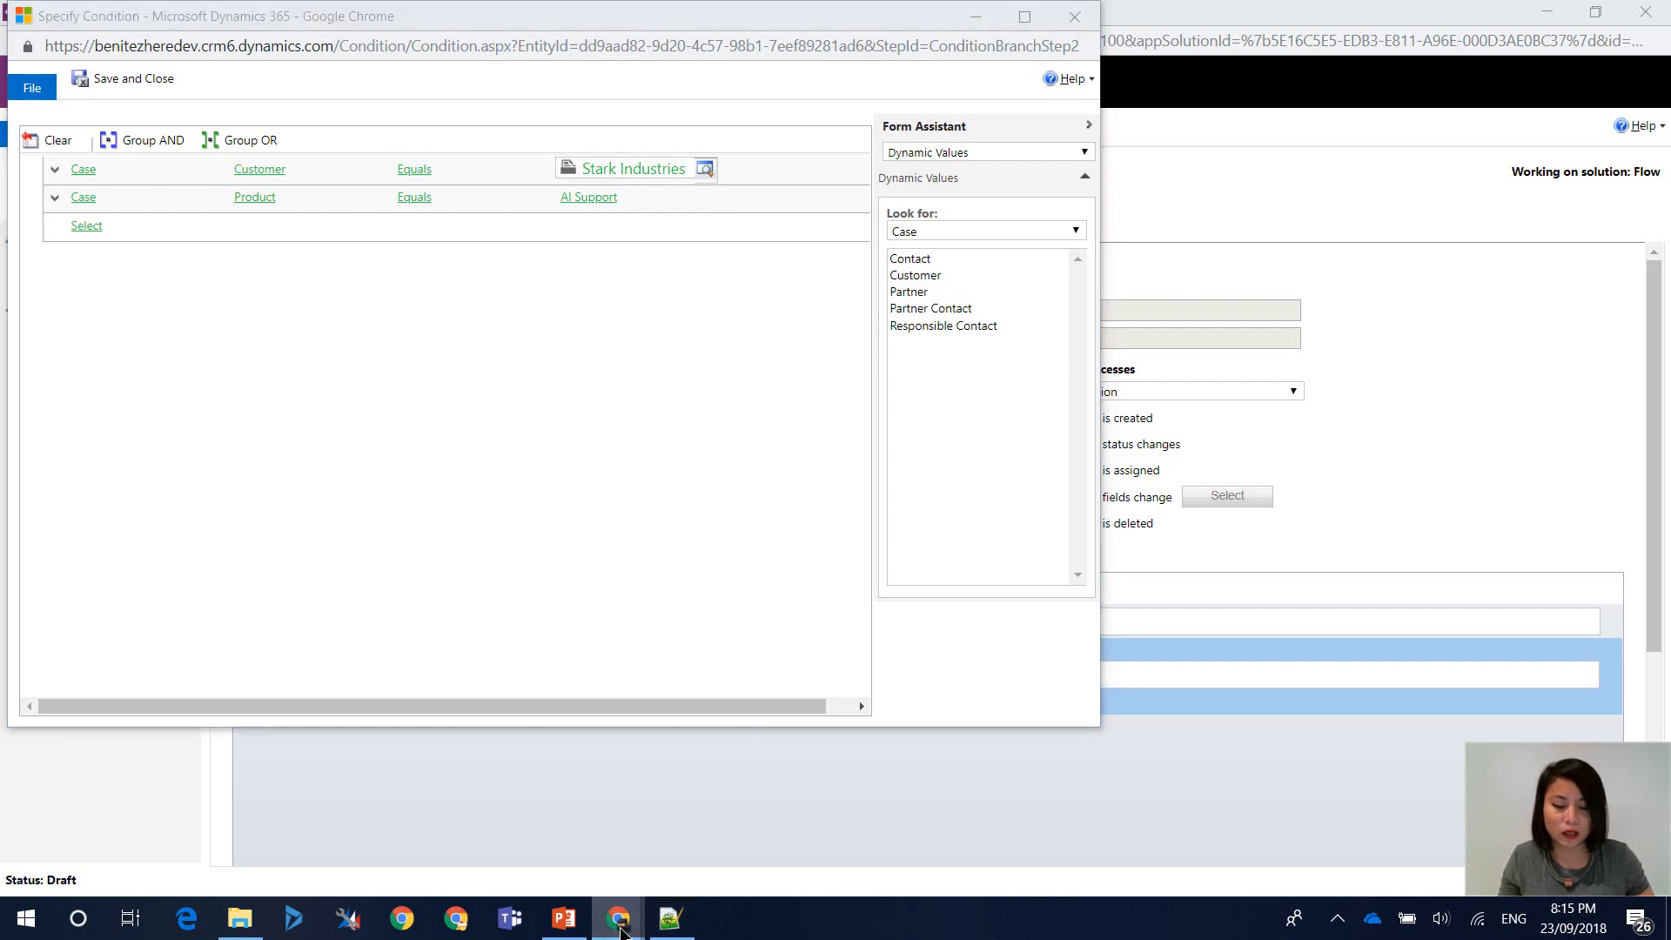
{"action": "mouse_move", "coordinate": [617, 918]}
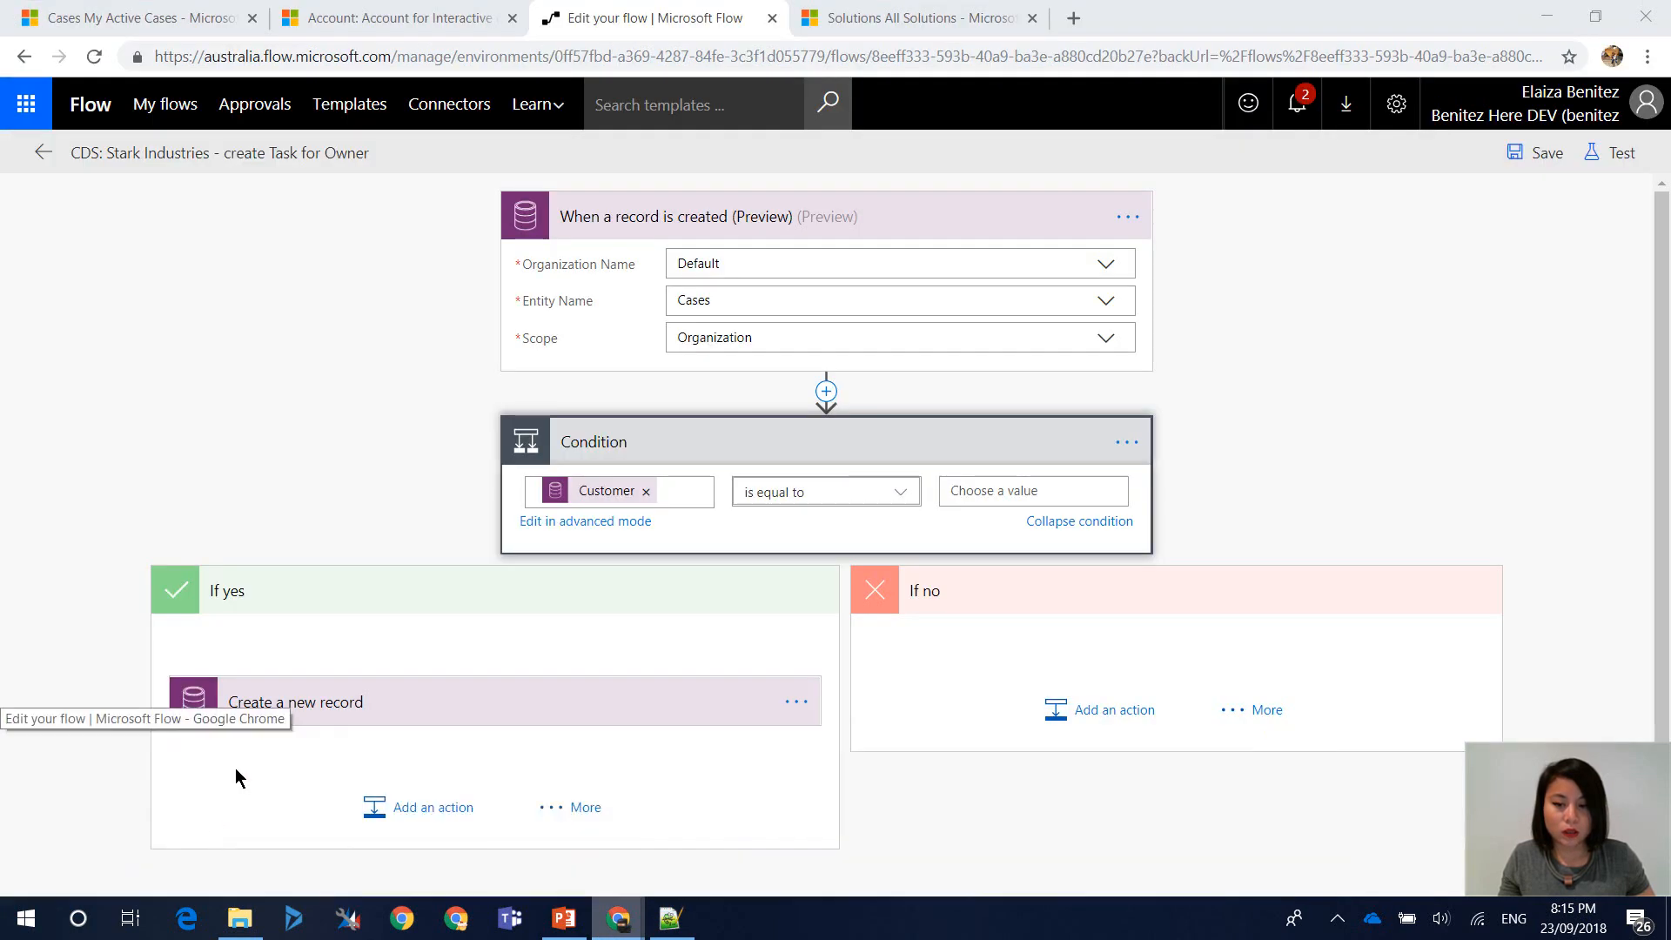
- Copy the Stark Industries account ID df6d54bc-ecb3-e811-a96e-000d3ae0bc37 into the Customer condition value
{"action": "left_click", "coordinate": [394, 18]}
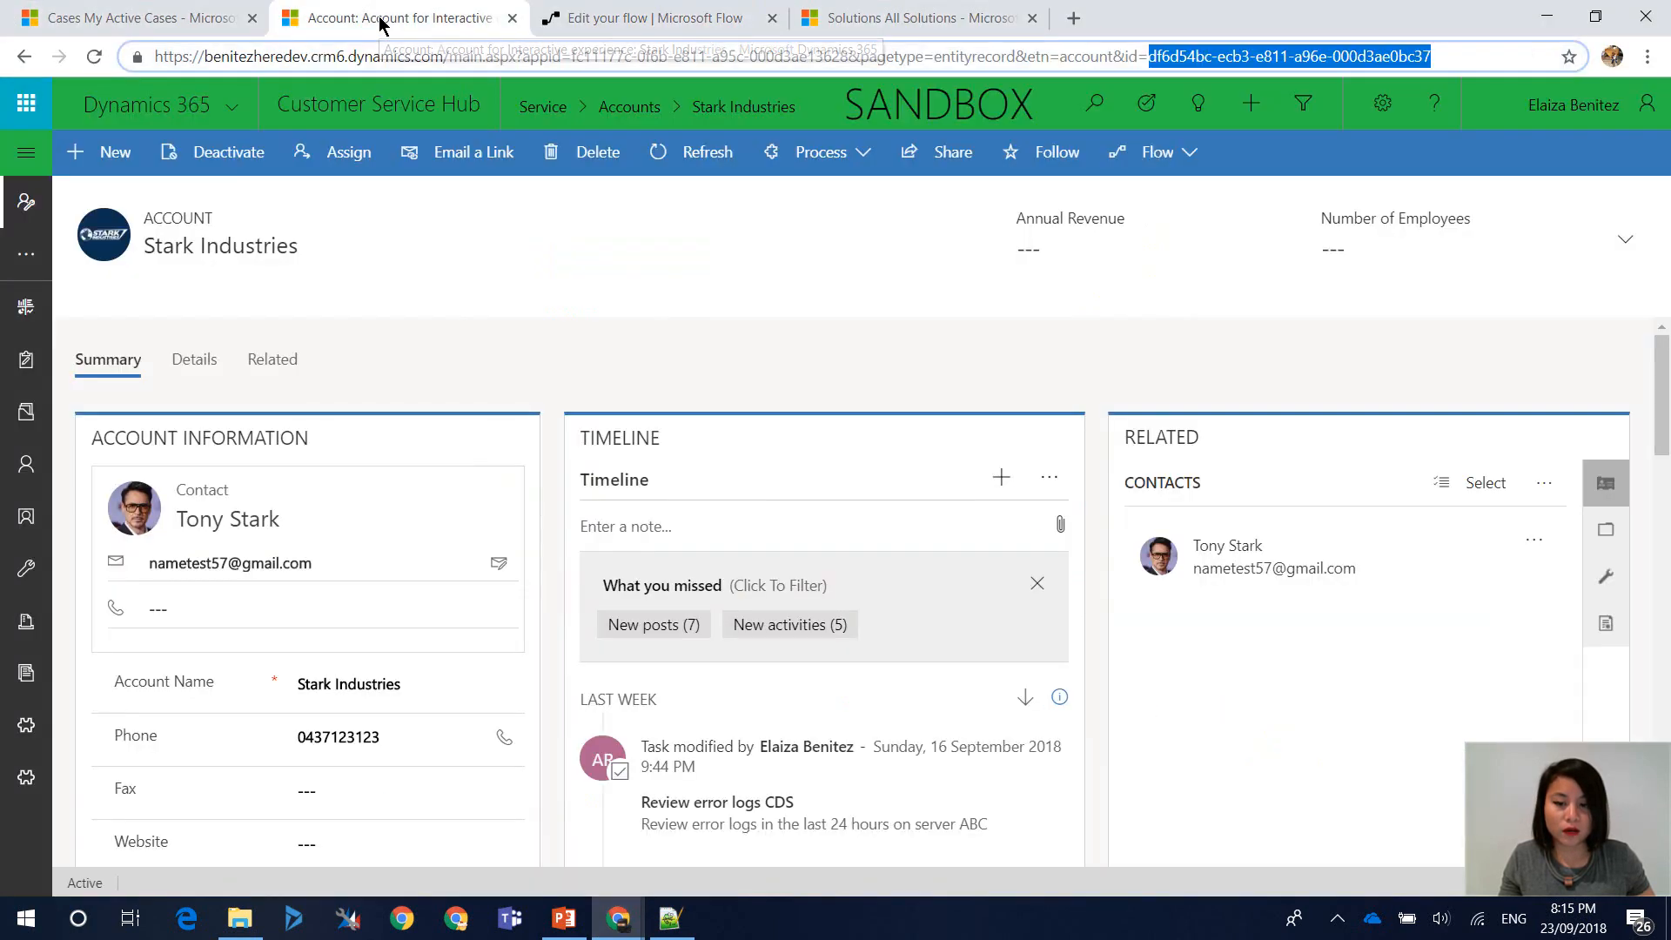
{"action": "mouse_move", "coordinate": [1170, 320]}
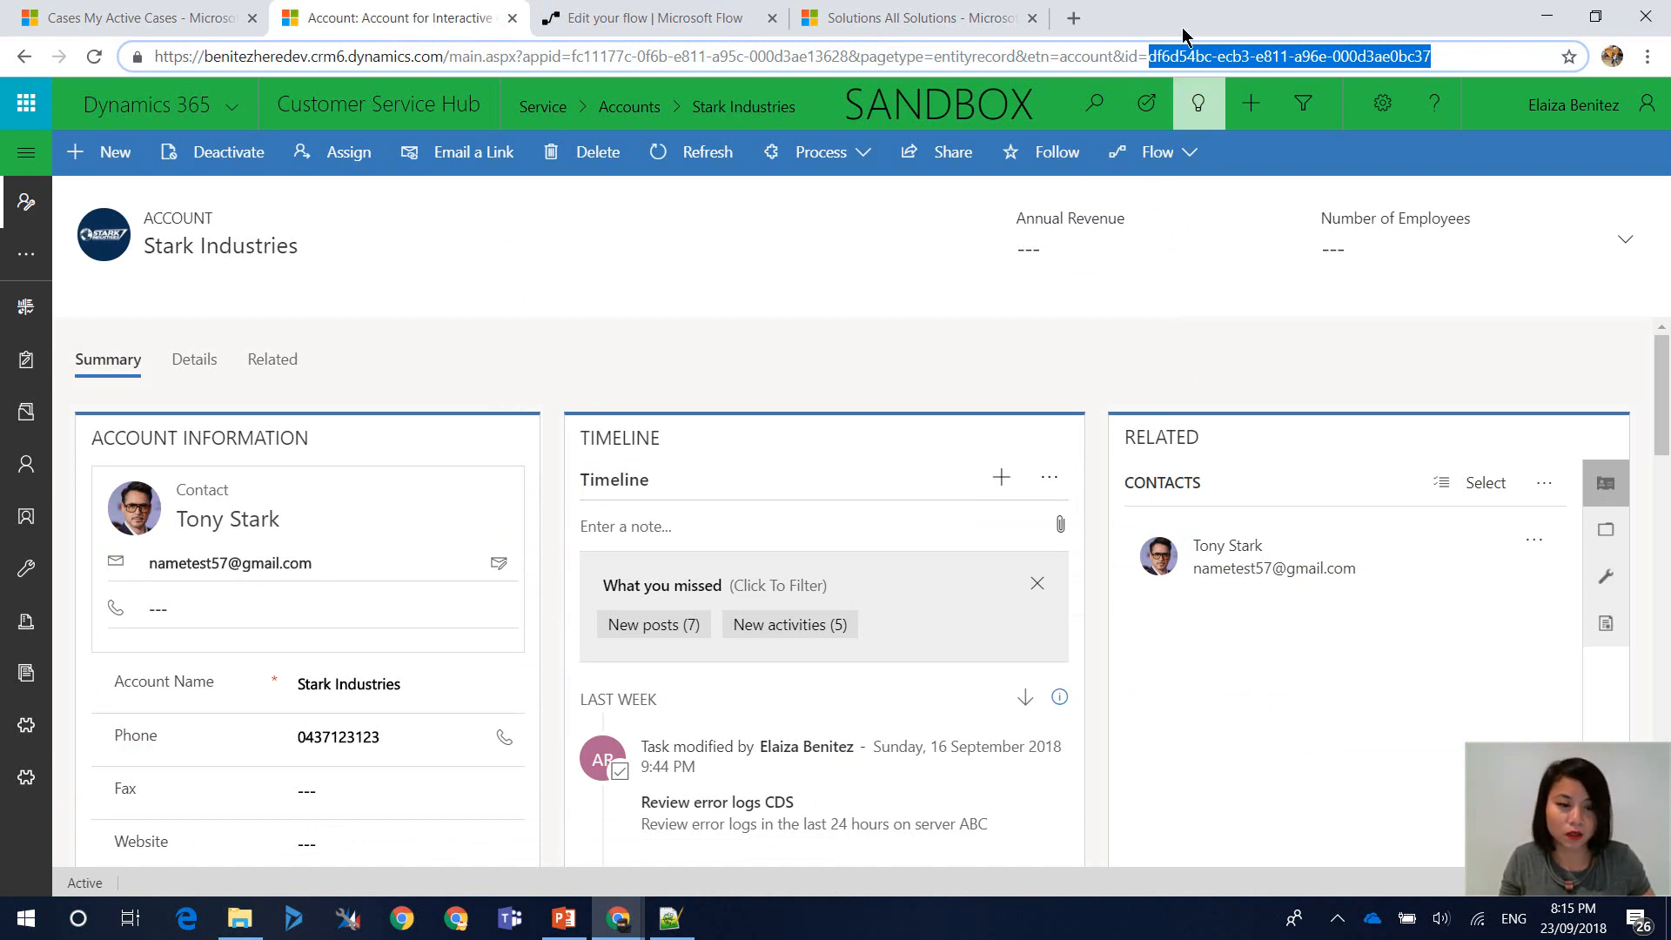
{"action": "right_click", "coordinate": [1306, 55]}
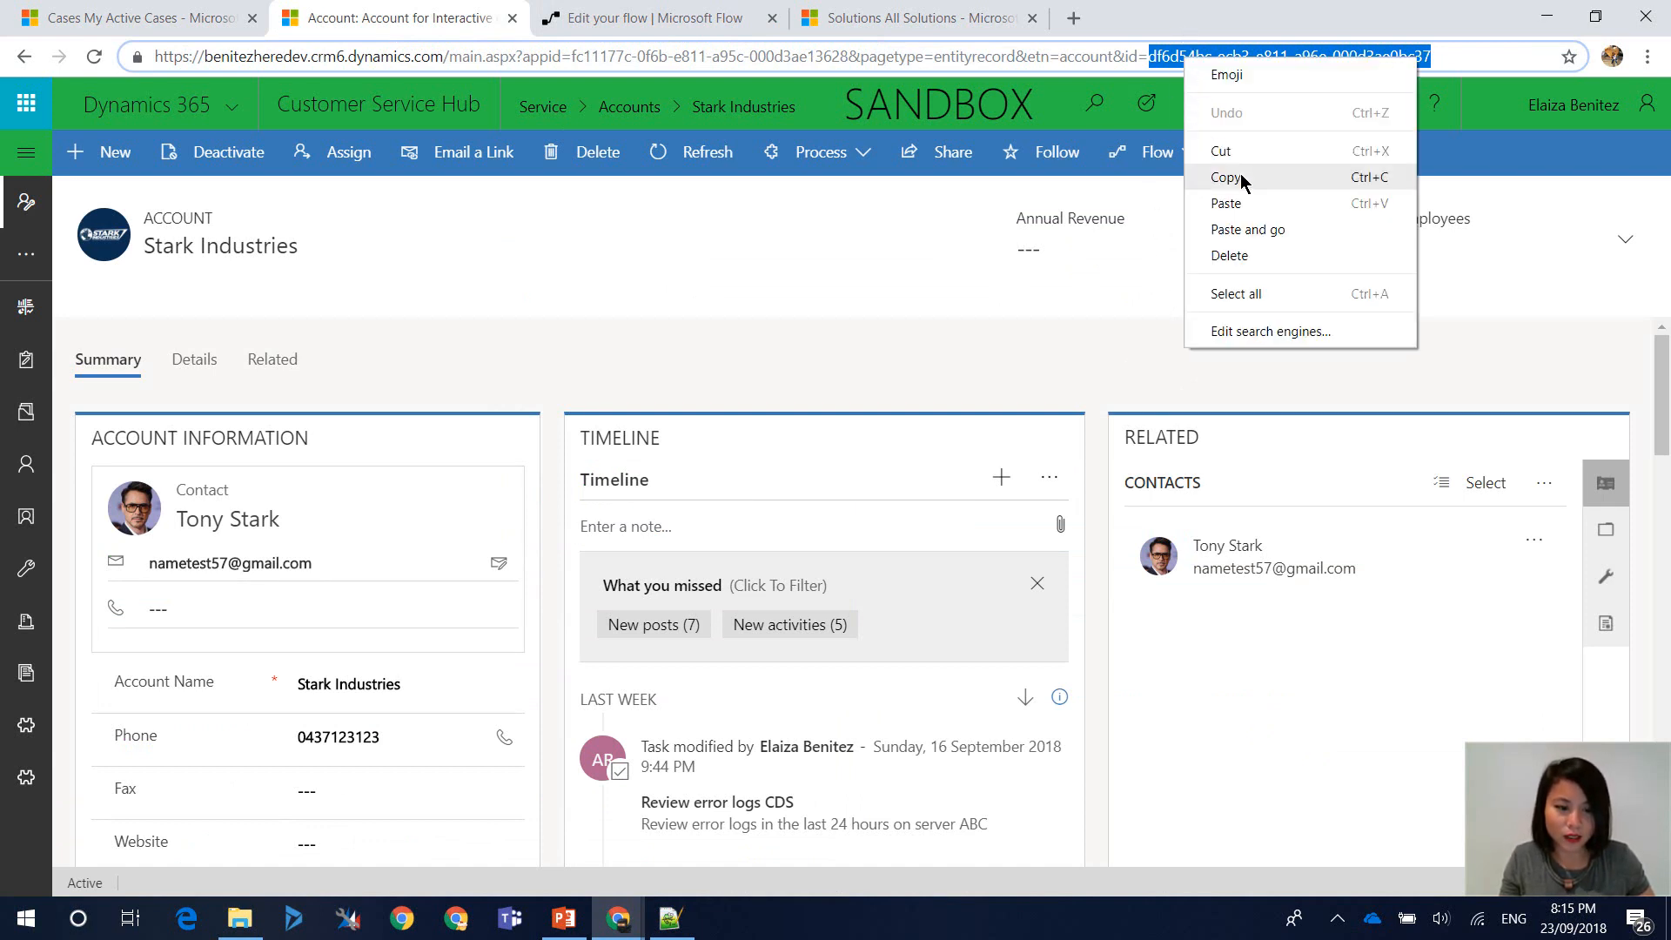
{"action": "mouse_move", "coordinate": [1108, 62]}
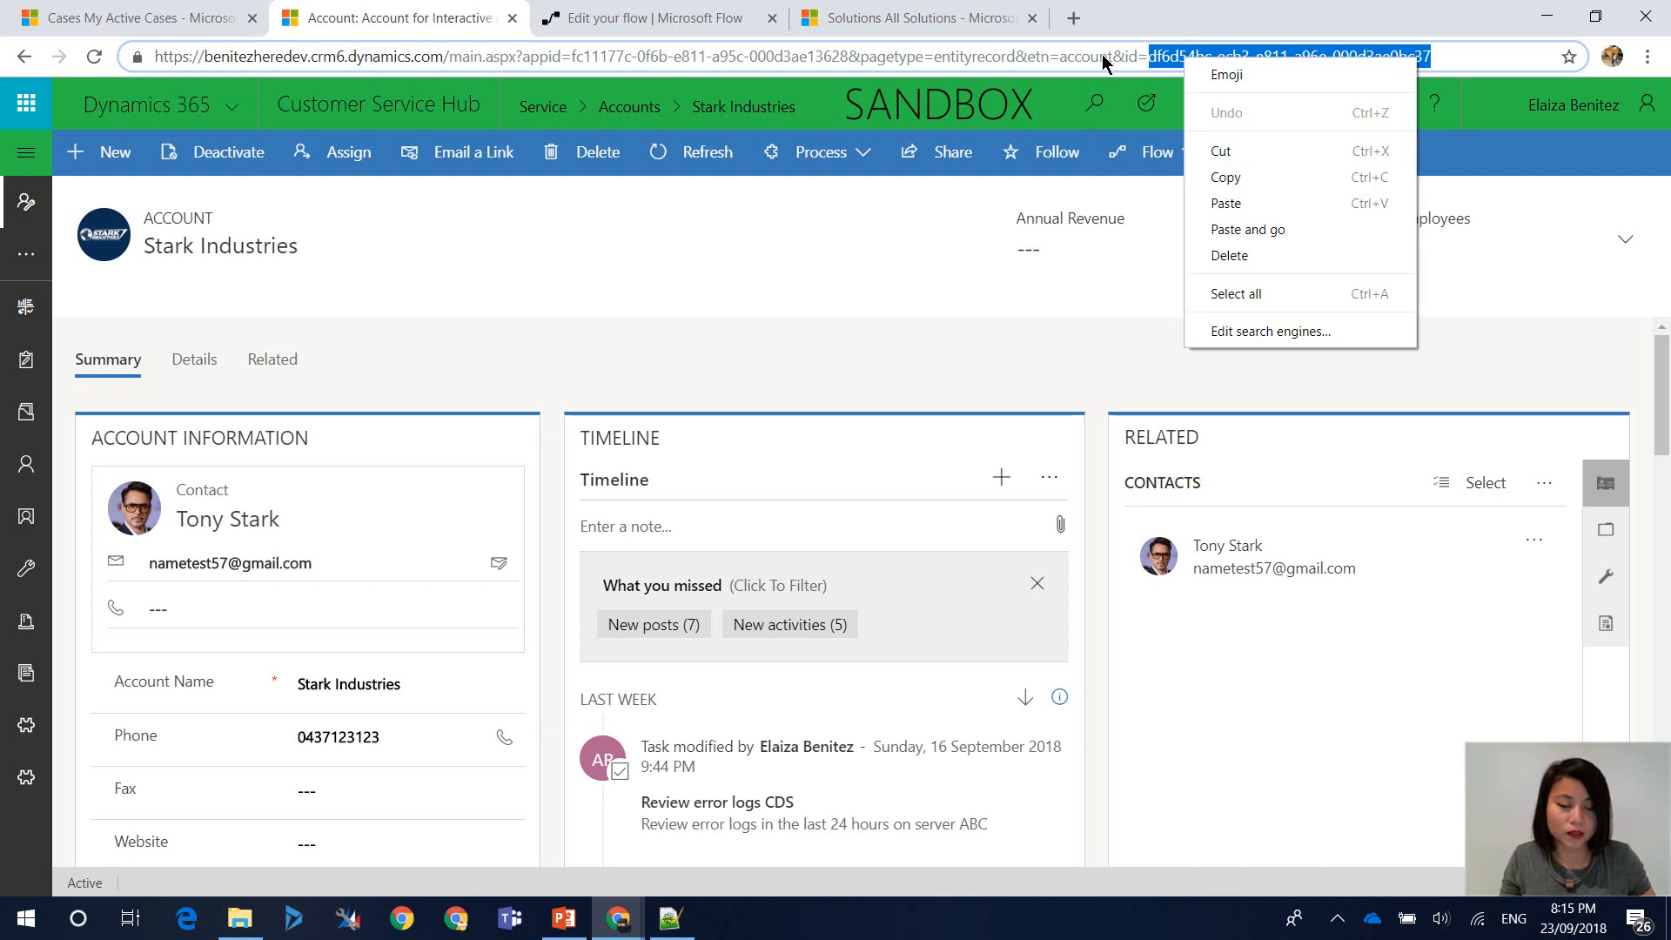
{"action": "mouse_move", "coordinate": [1150, 103]}
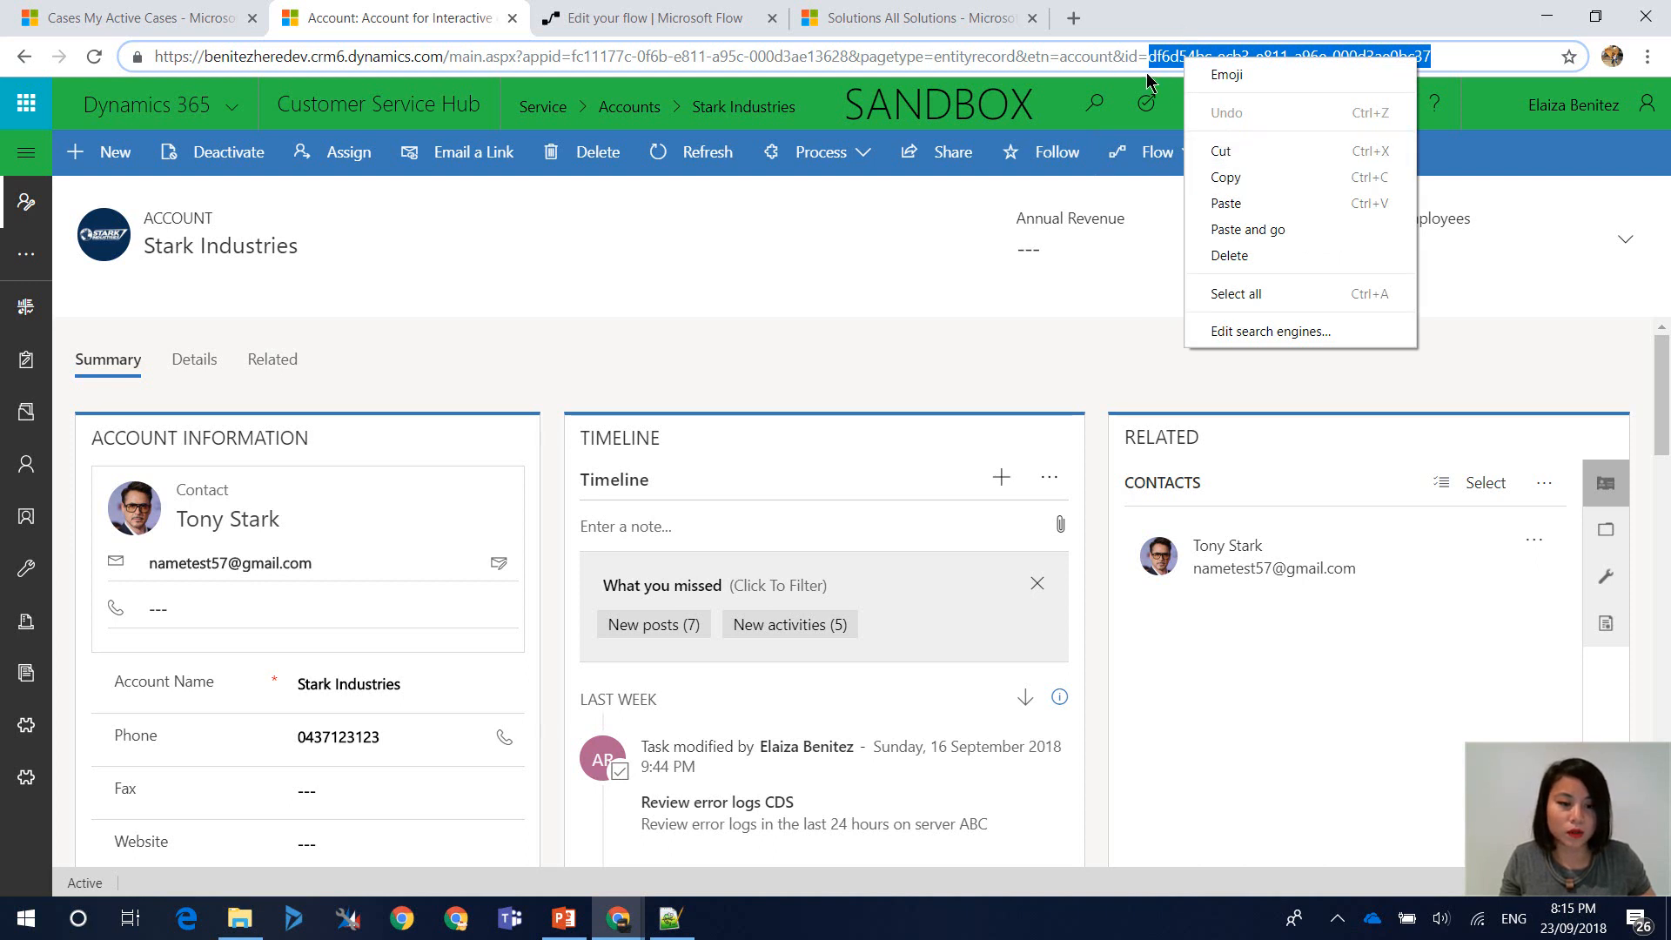
{"action": "mouse_move", "coordinate": [1239, 180]}
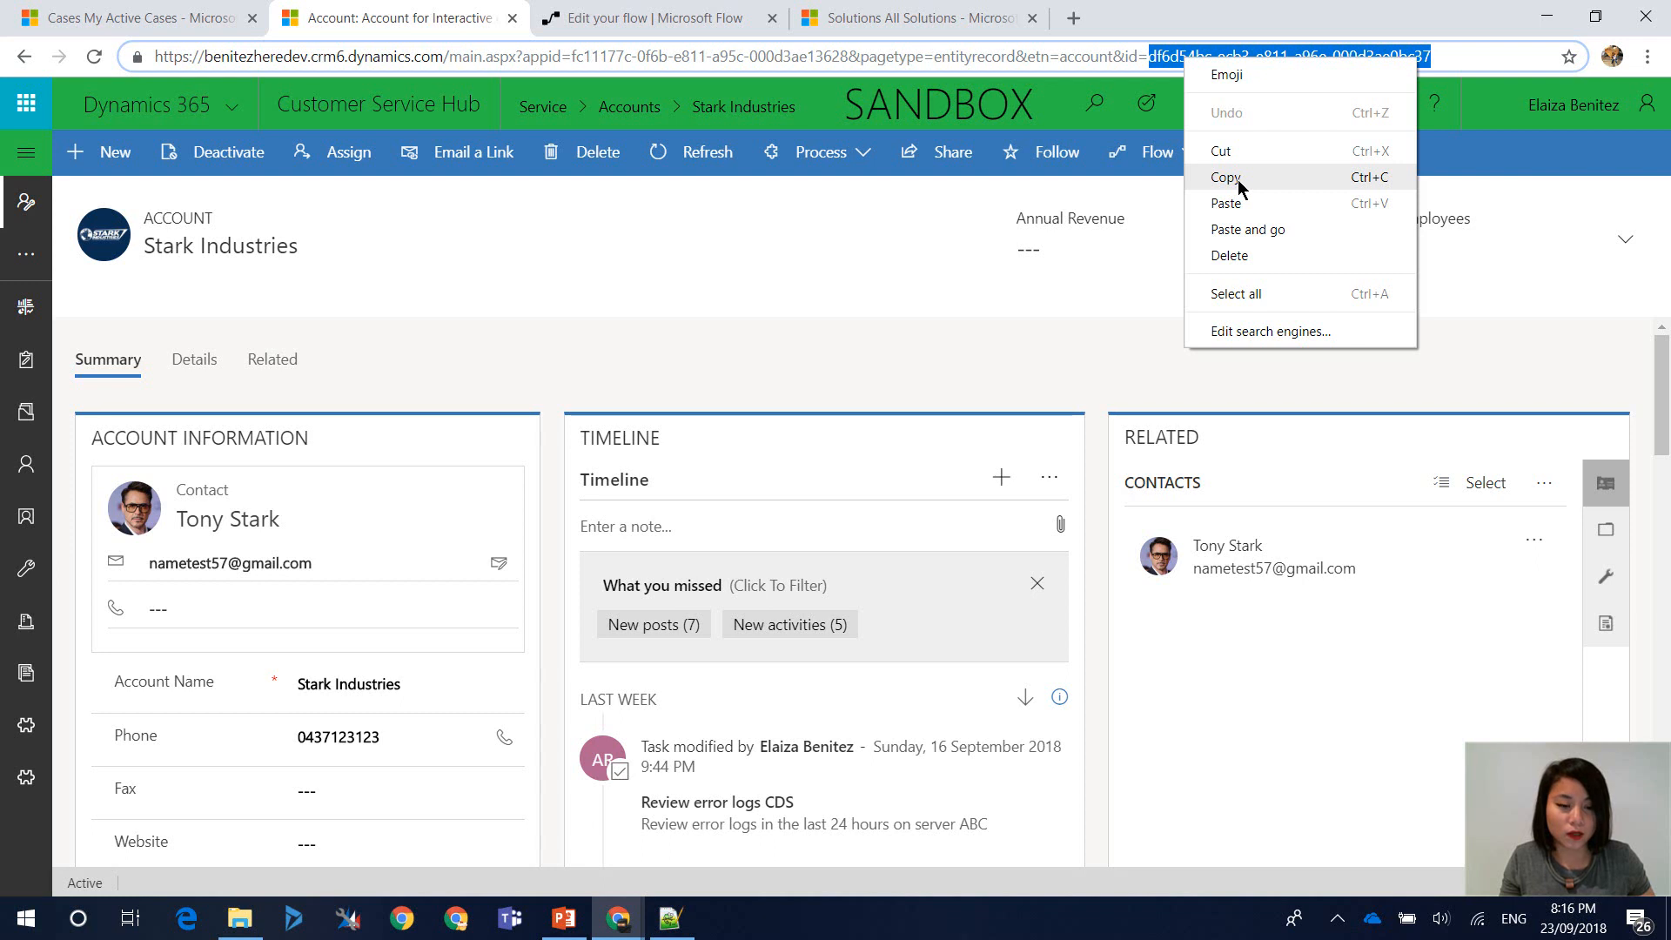
{"action": "left_click", "coordinate": [1226, 176]}
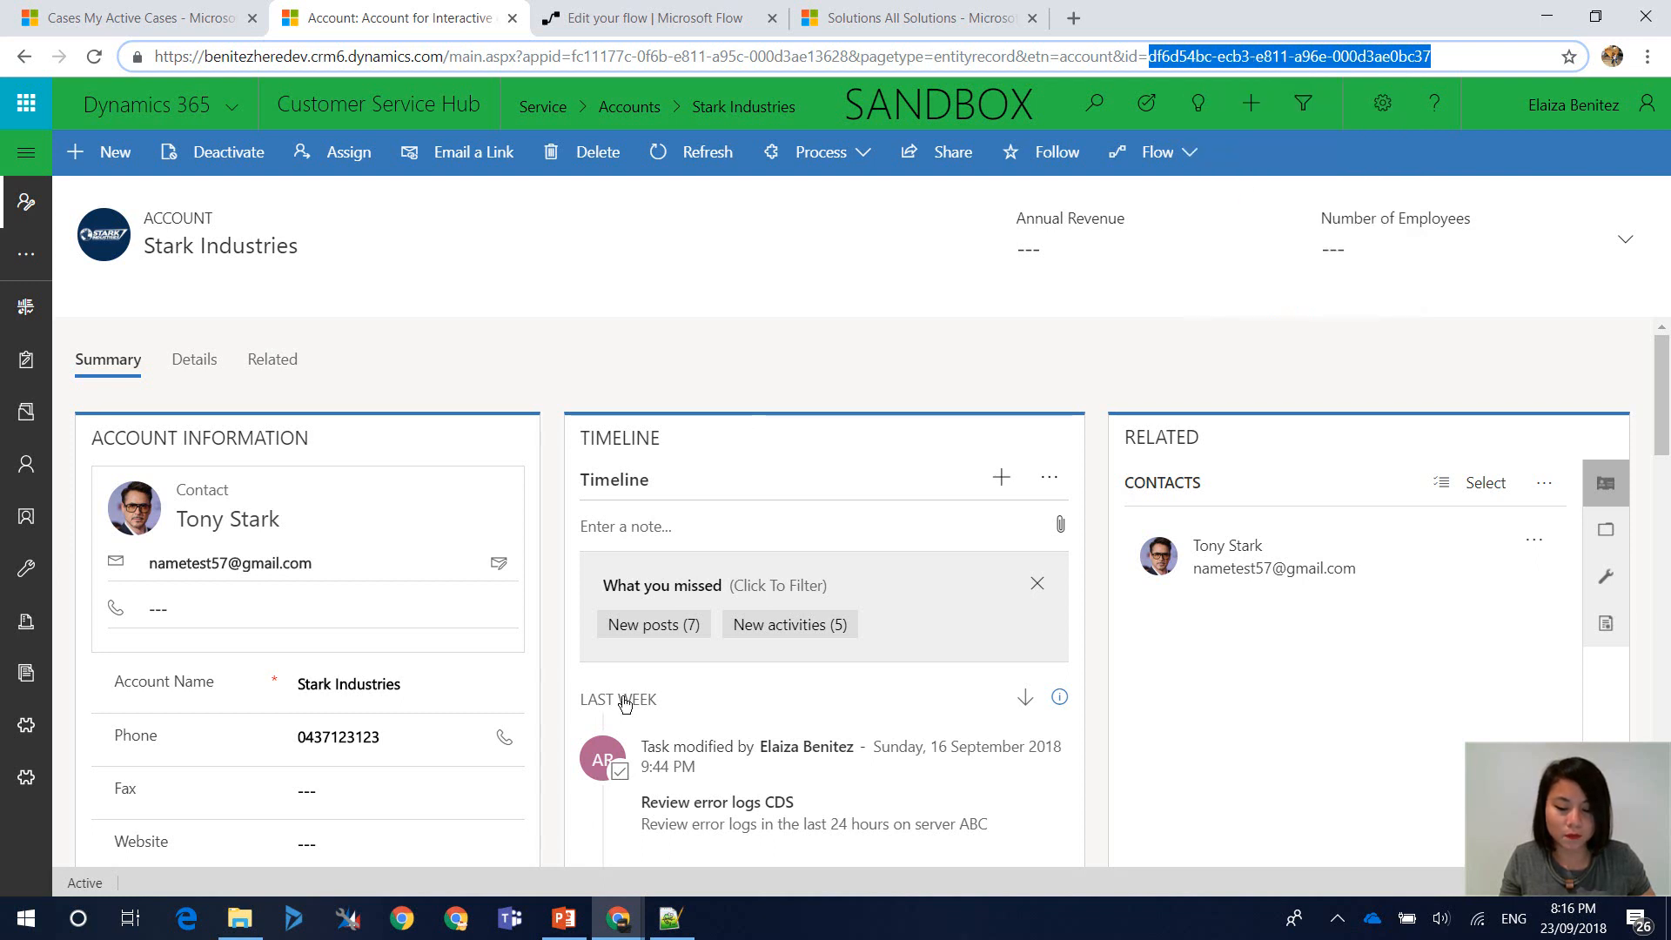
{"action": "mouse_move", "coordinate": [617, 918]}
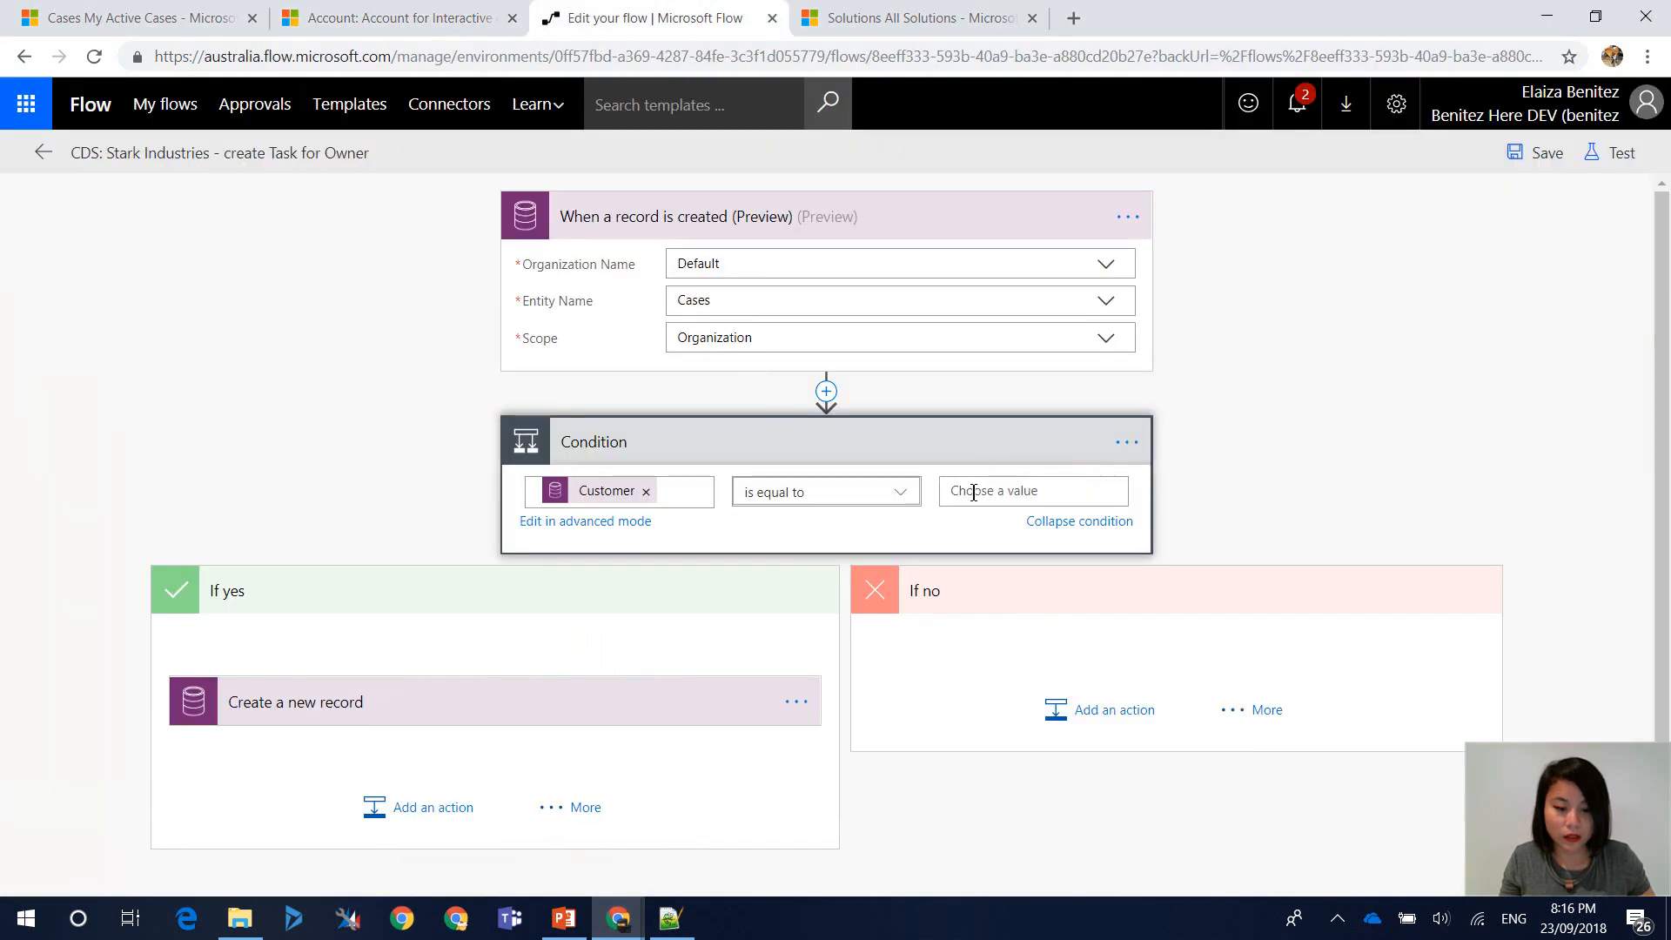
{"action": "left_click", "coordinate": [1033, 491]}
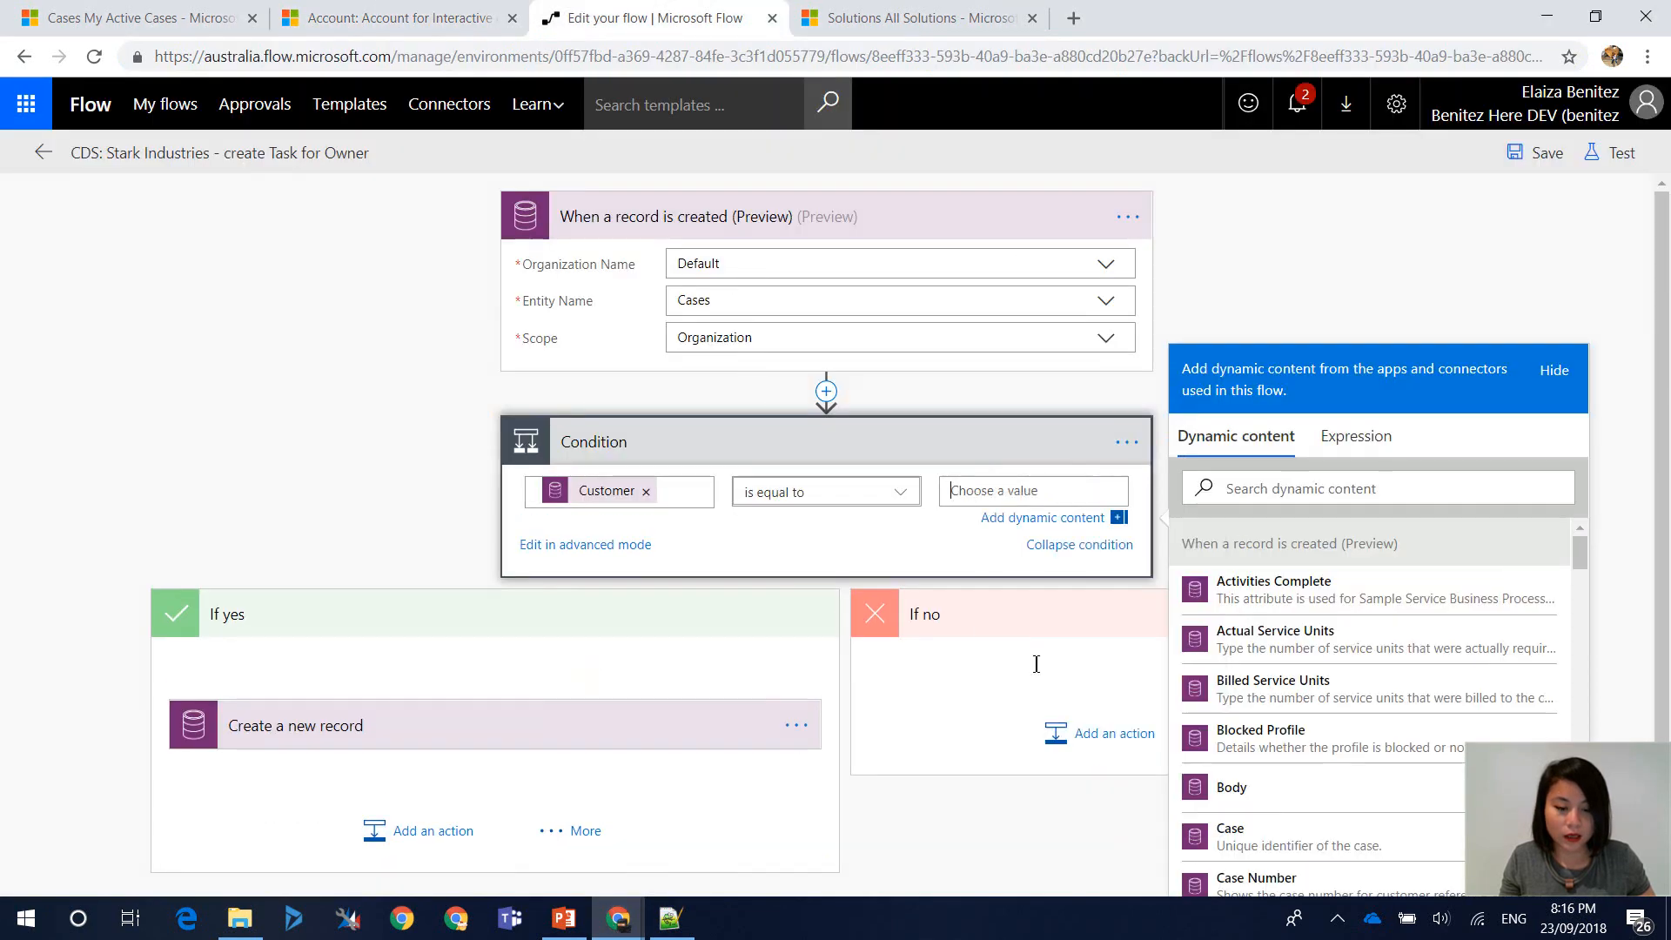
{"action": "type", "text": "df6d54bc-ecb3-e811-a96e-000d3ae0bc37"}
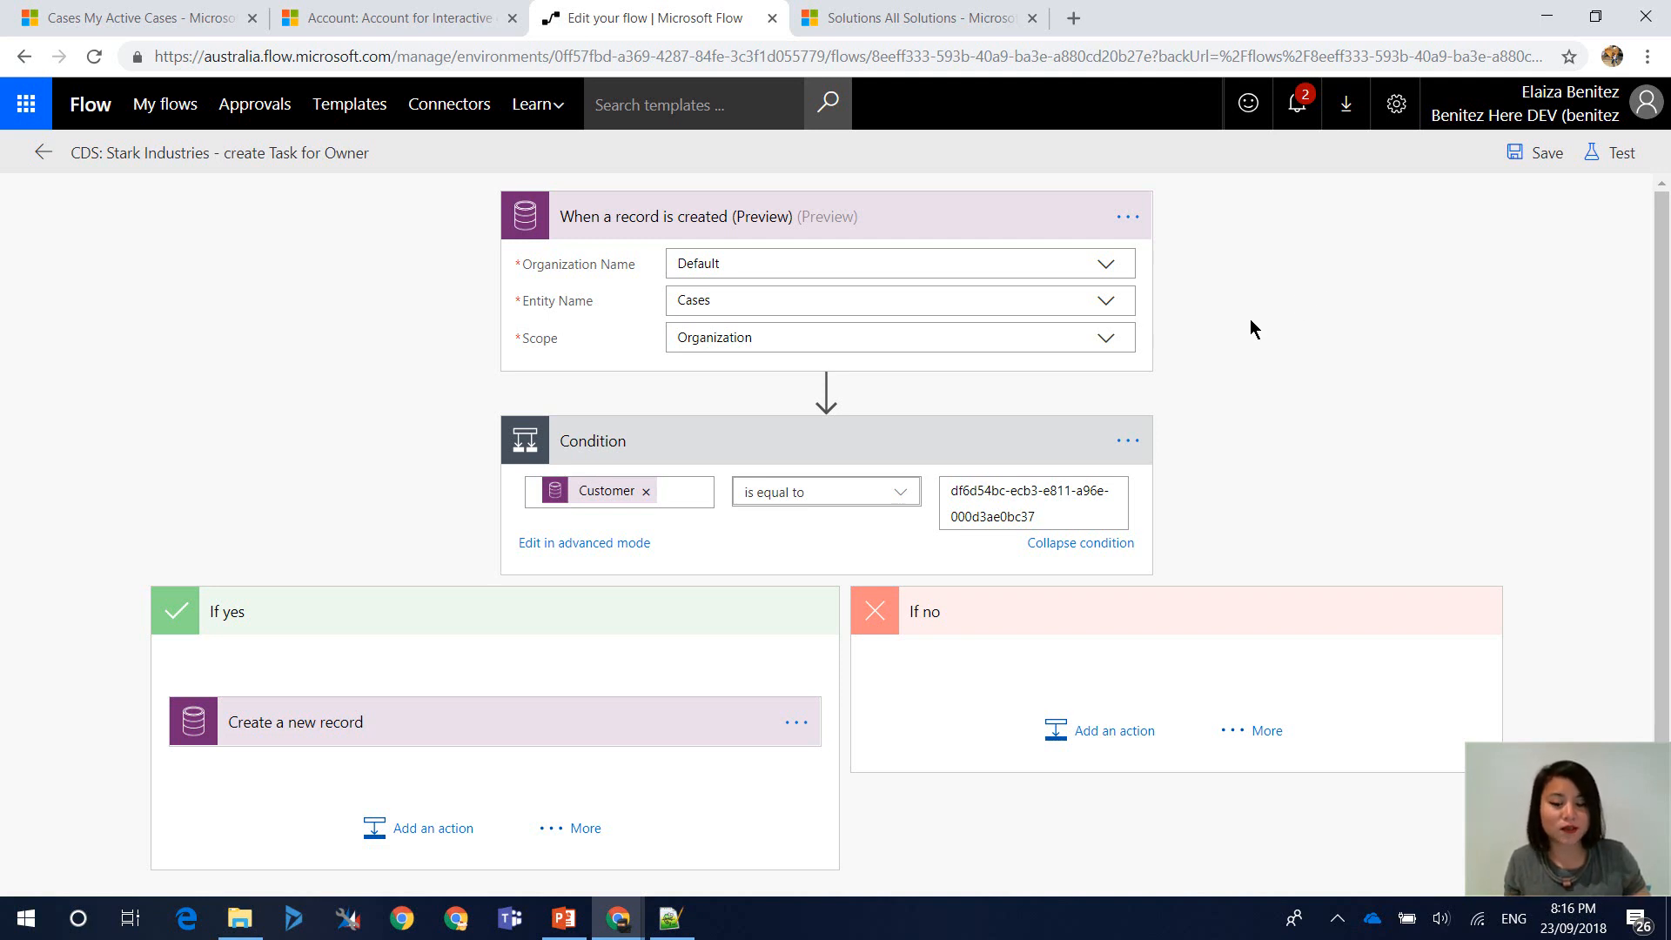
{"action": "mouse_move", "coordinate": [593, 555]}
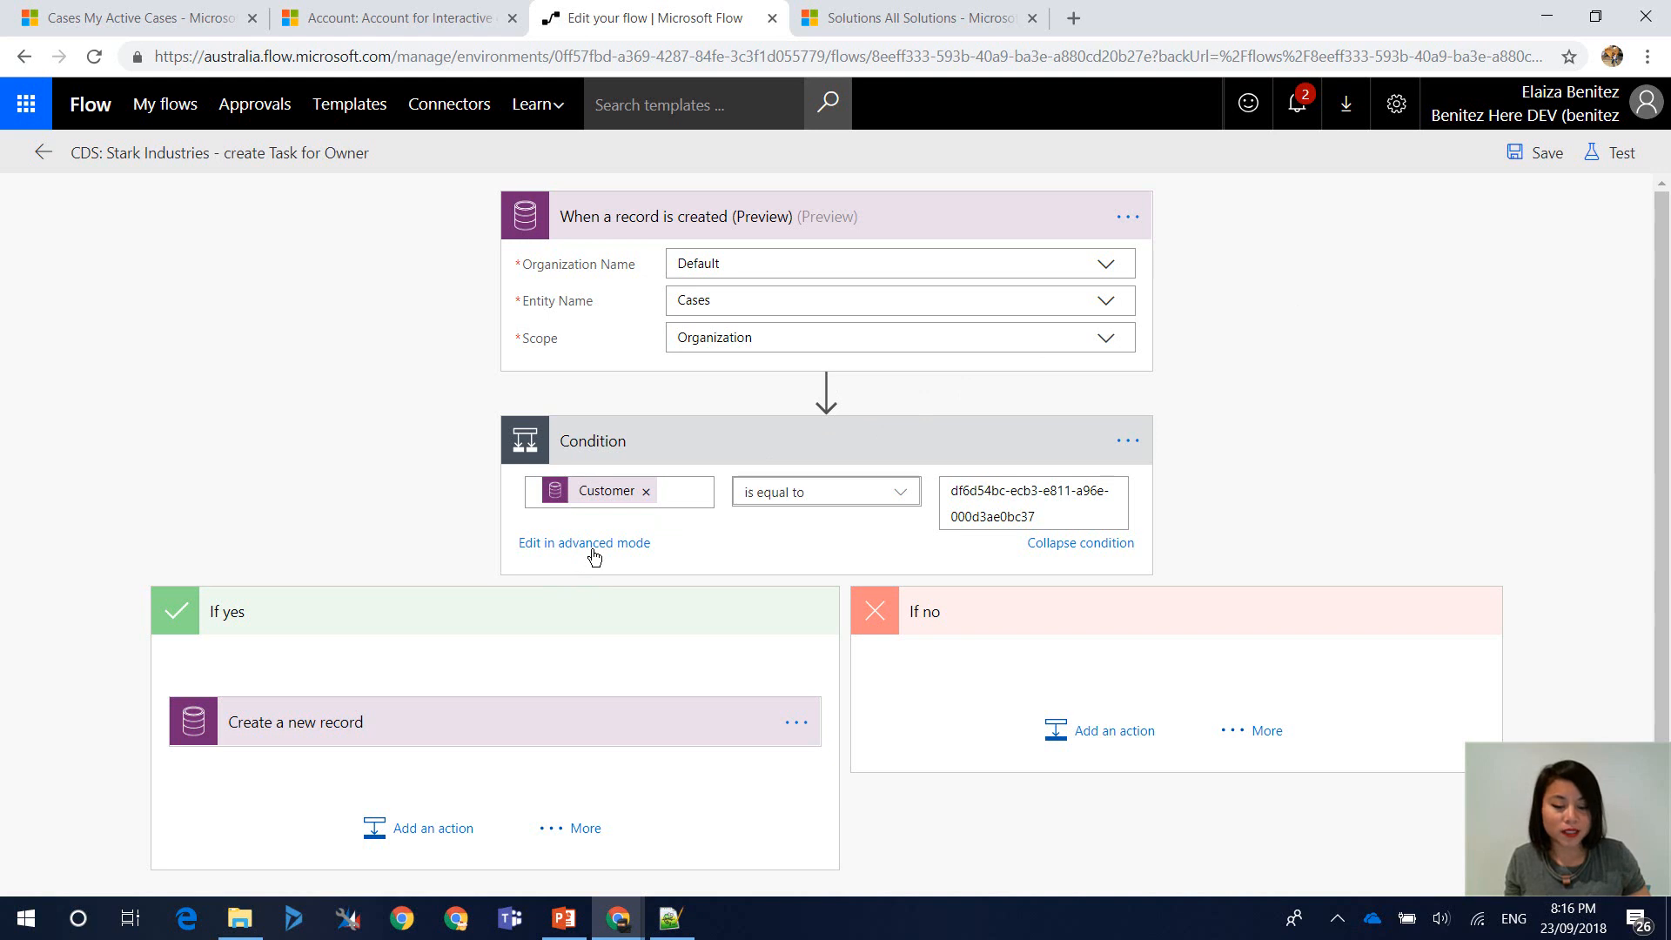
{"action": "left_click", "coordinate": [584, 542]}
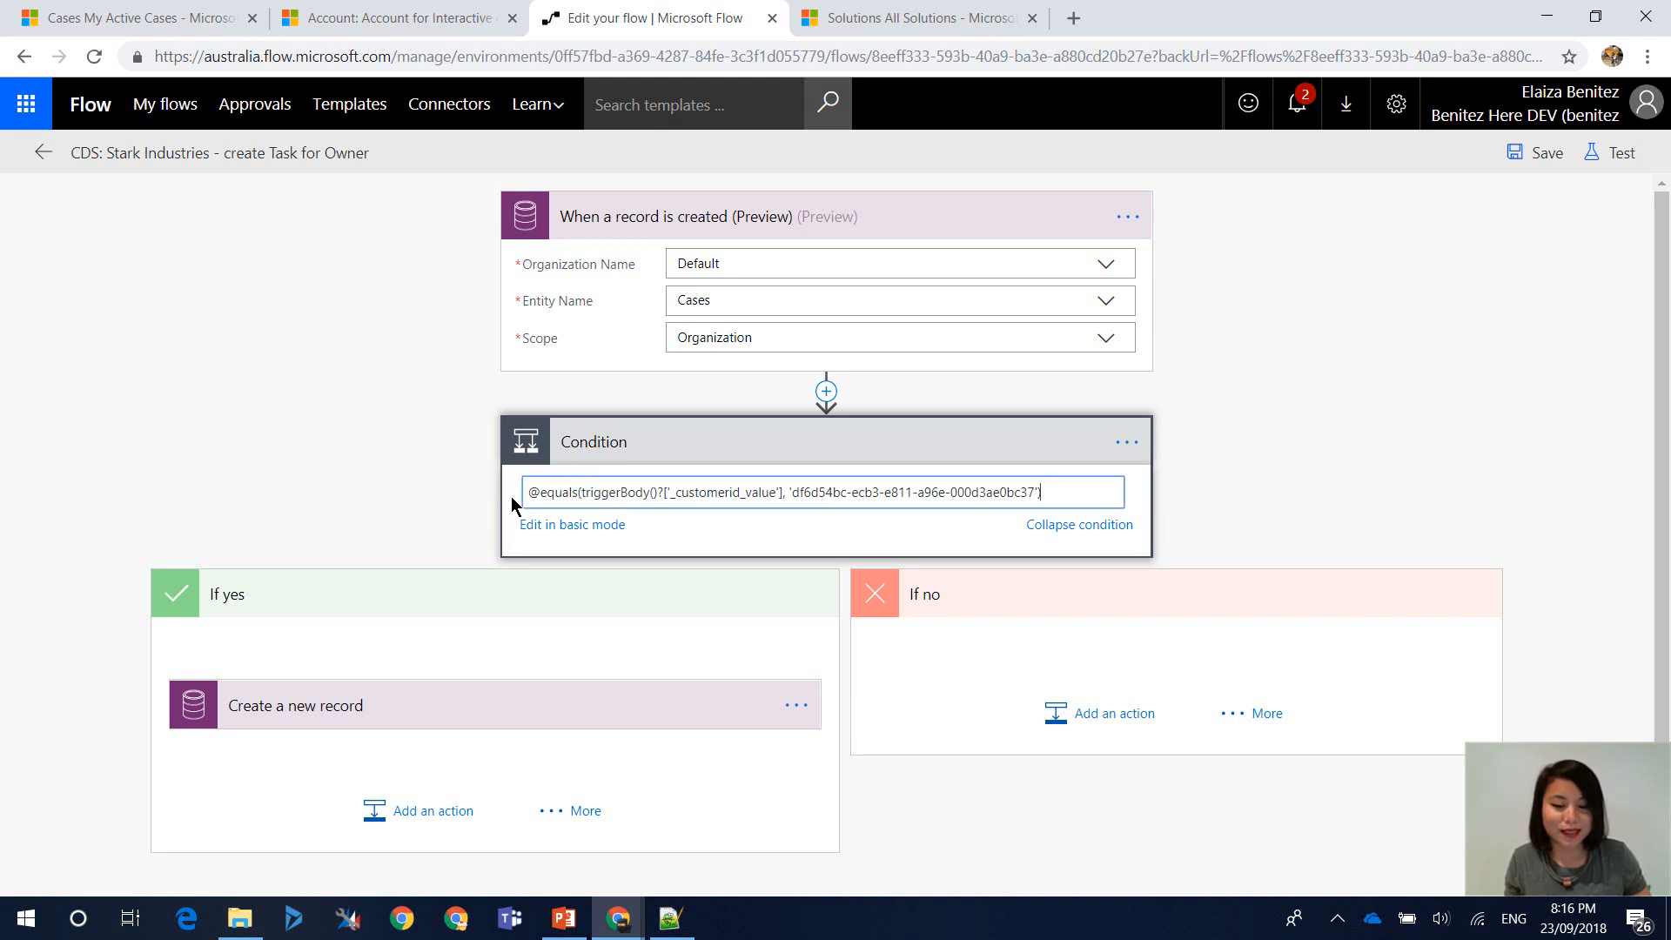
{"action": "mouse_move", "coordinate": [658, 530]}
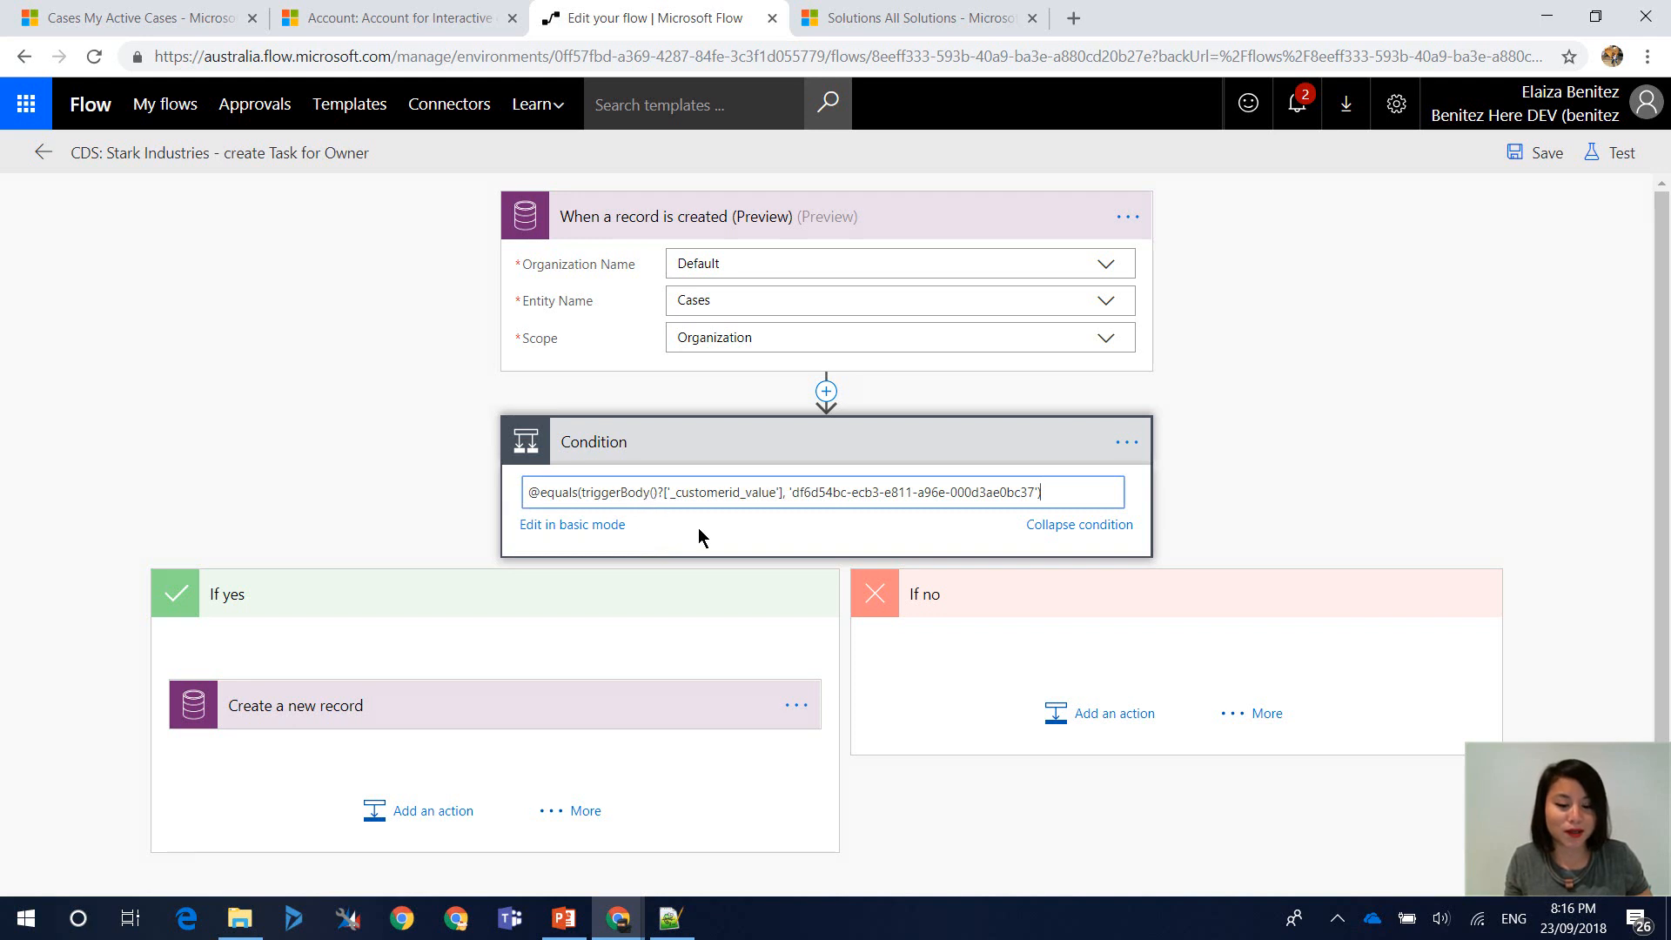
{"action": "mouse_move", "coordinate": [706, 534]}
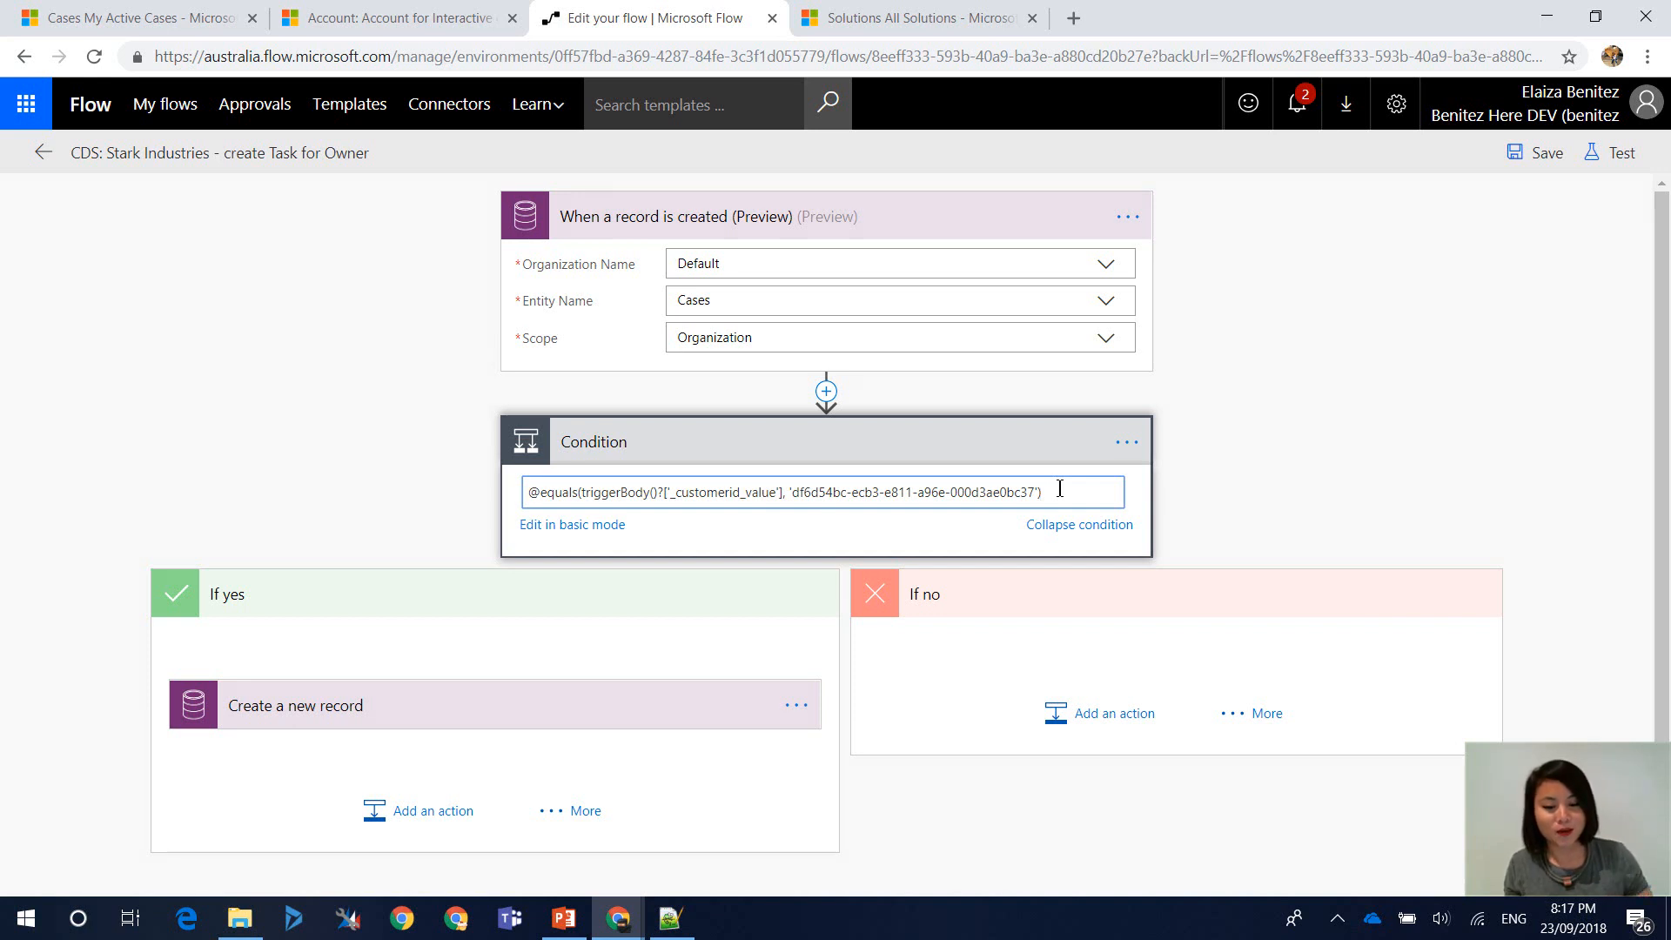
{"action": "mouse_move", "coordinate": [556, 500]}
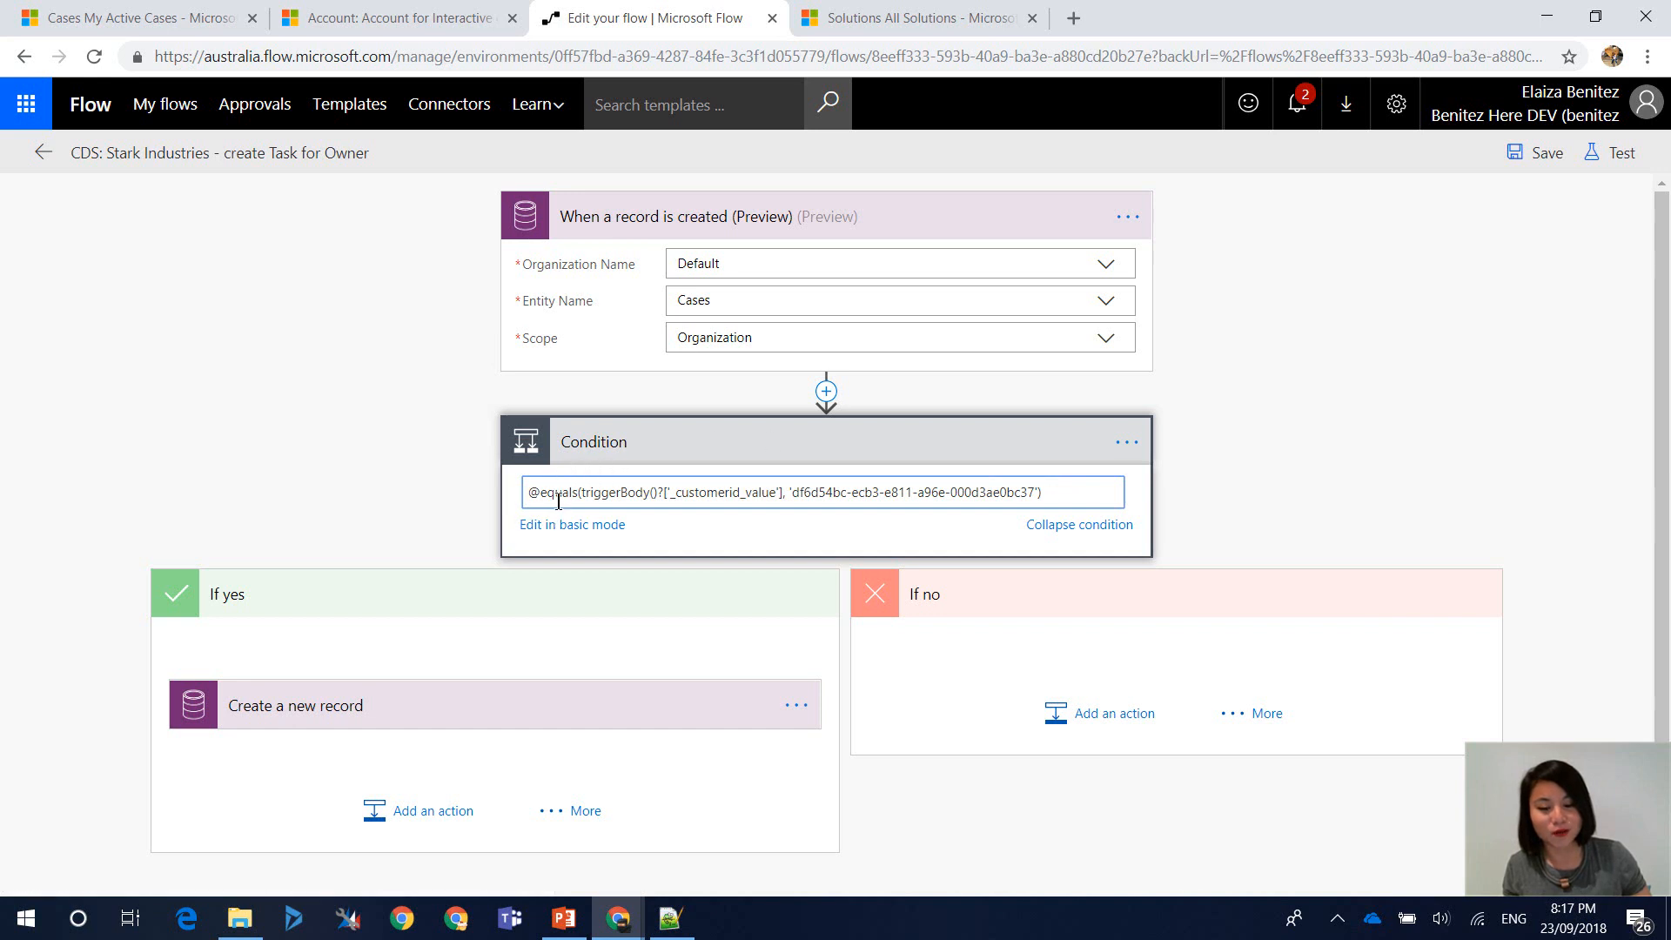
{"action": "double_click", "coordinate": [551, 493]}
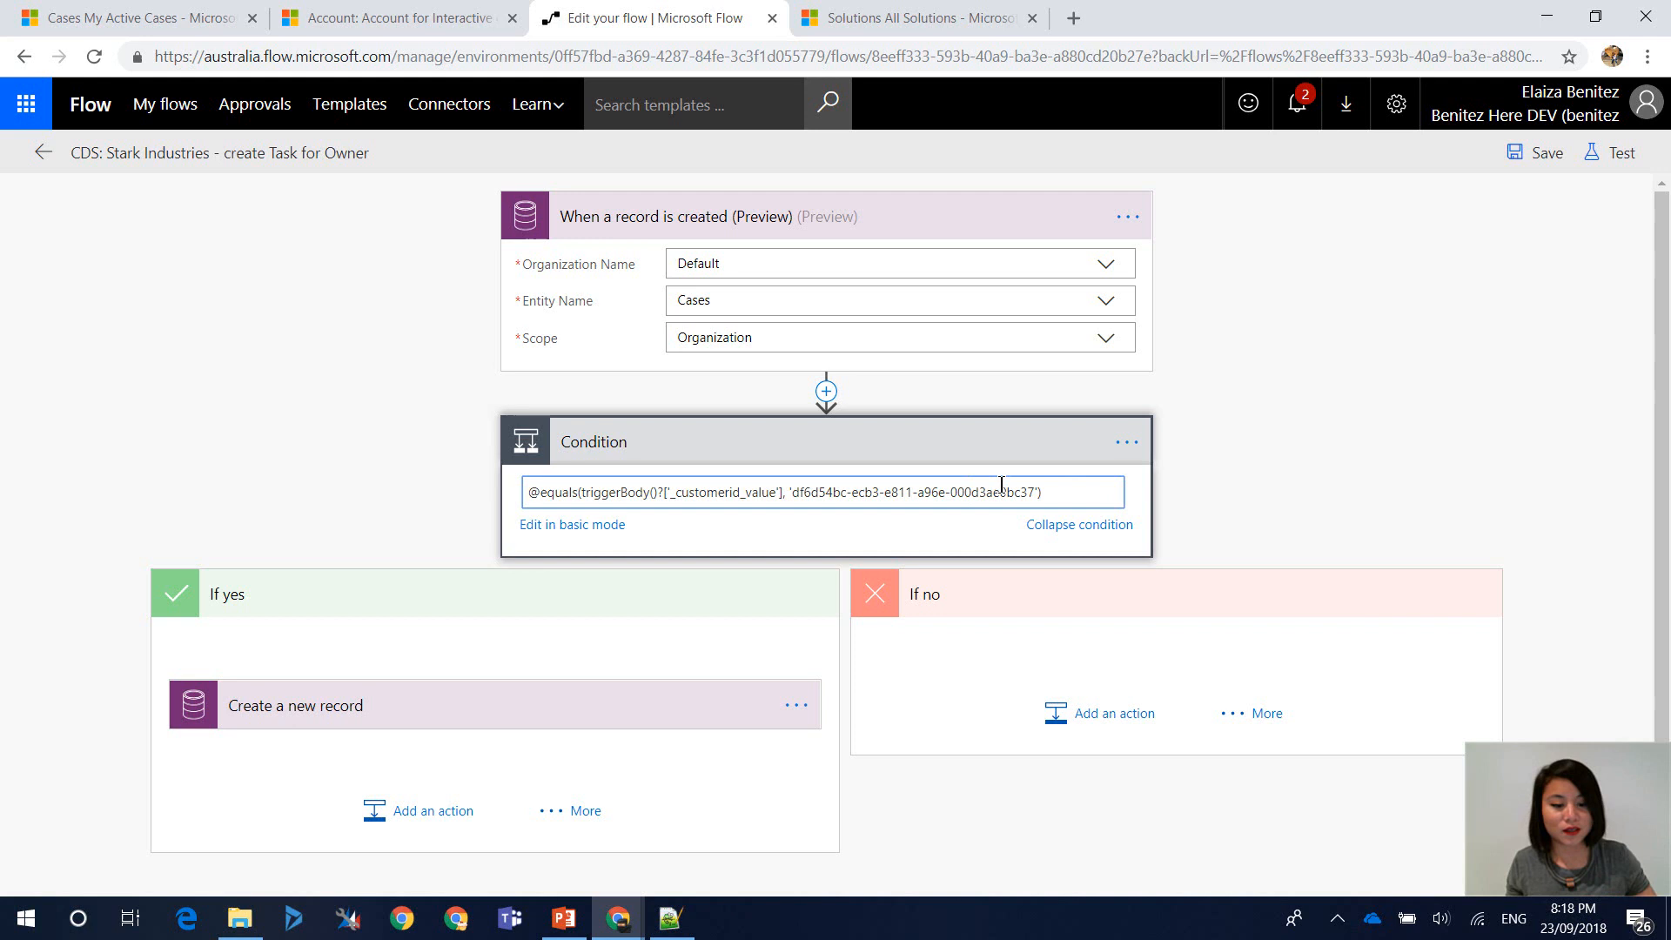
{"action": "triple_click", "coordinate": [794, 492]}
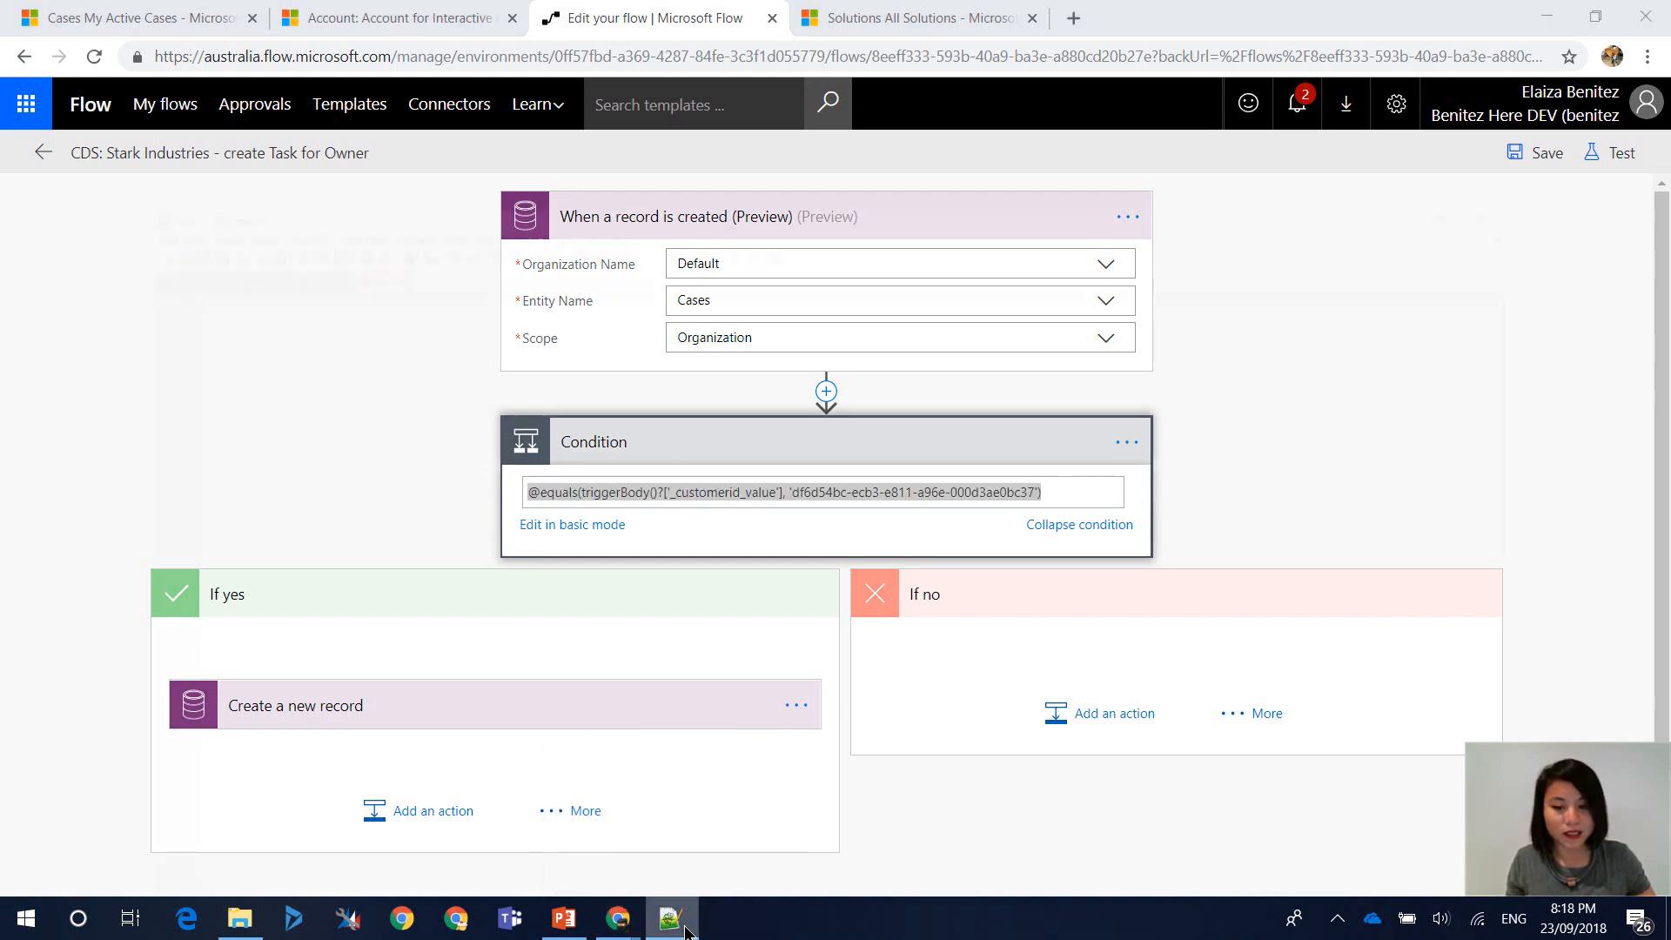
{"action": "left_click", "coordinate": [671, 918]}
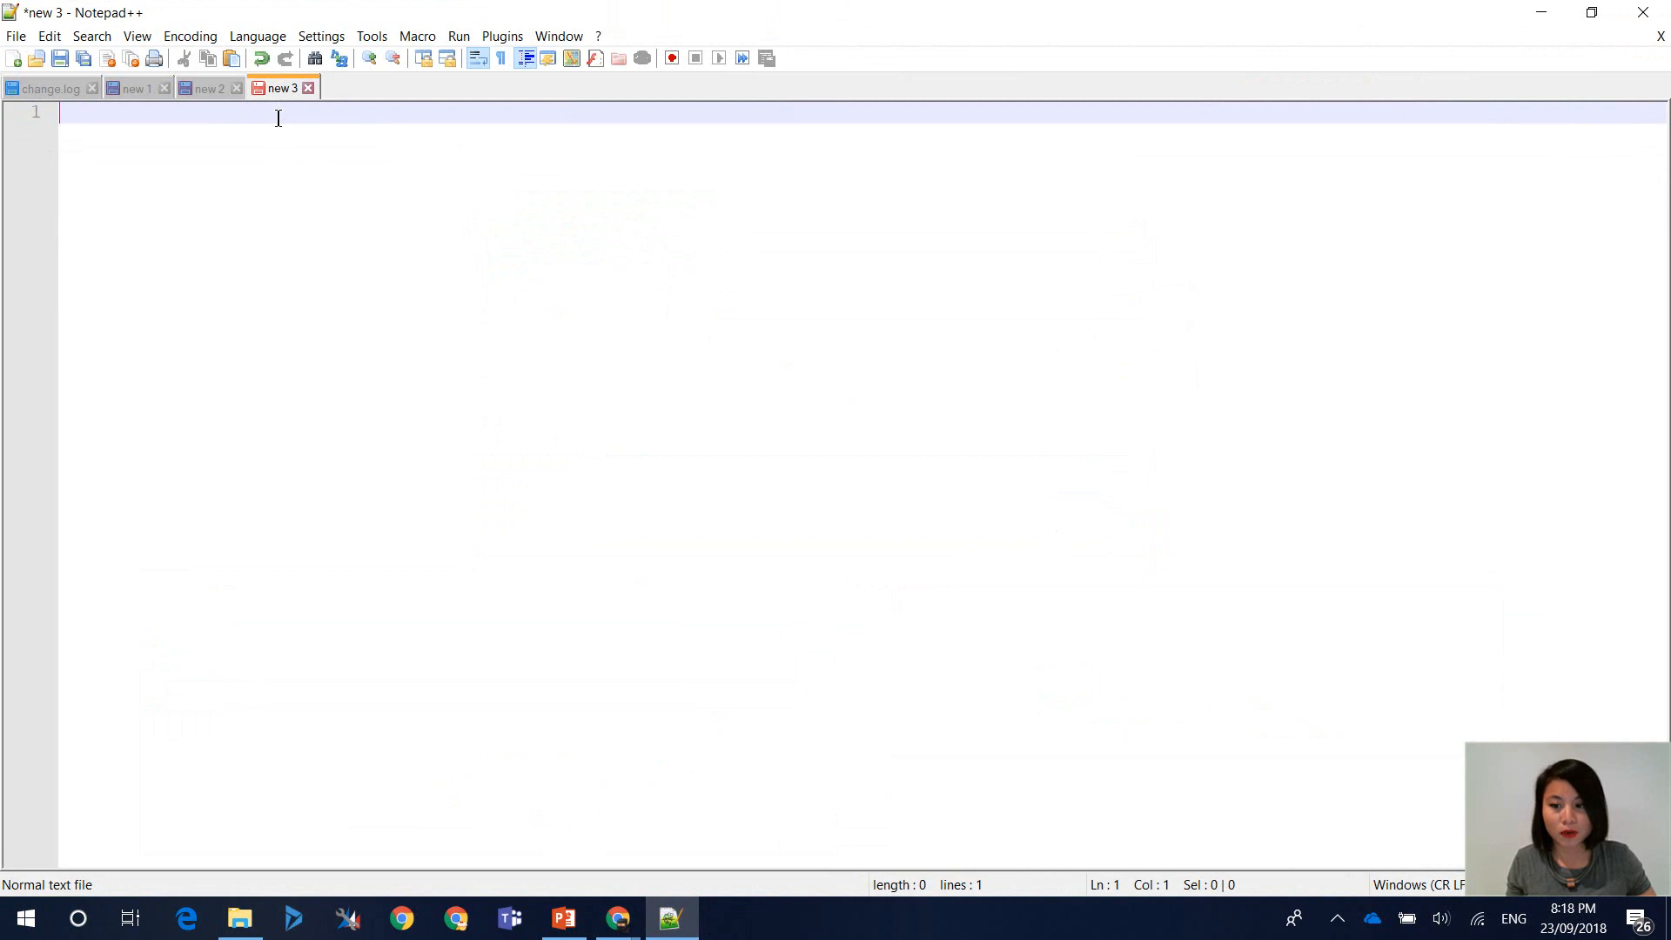
{"action": "type", "text": "@equals(triggerBody()?['_customerid_value'], 'df6d54bc-ecb3-e811-a96e-000d3ae0bc37')"}
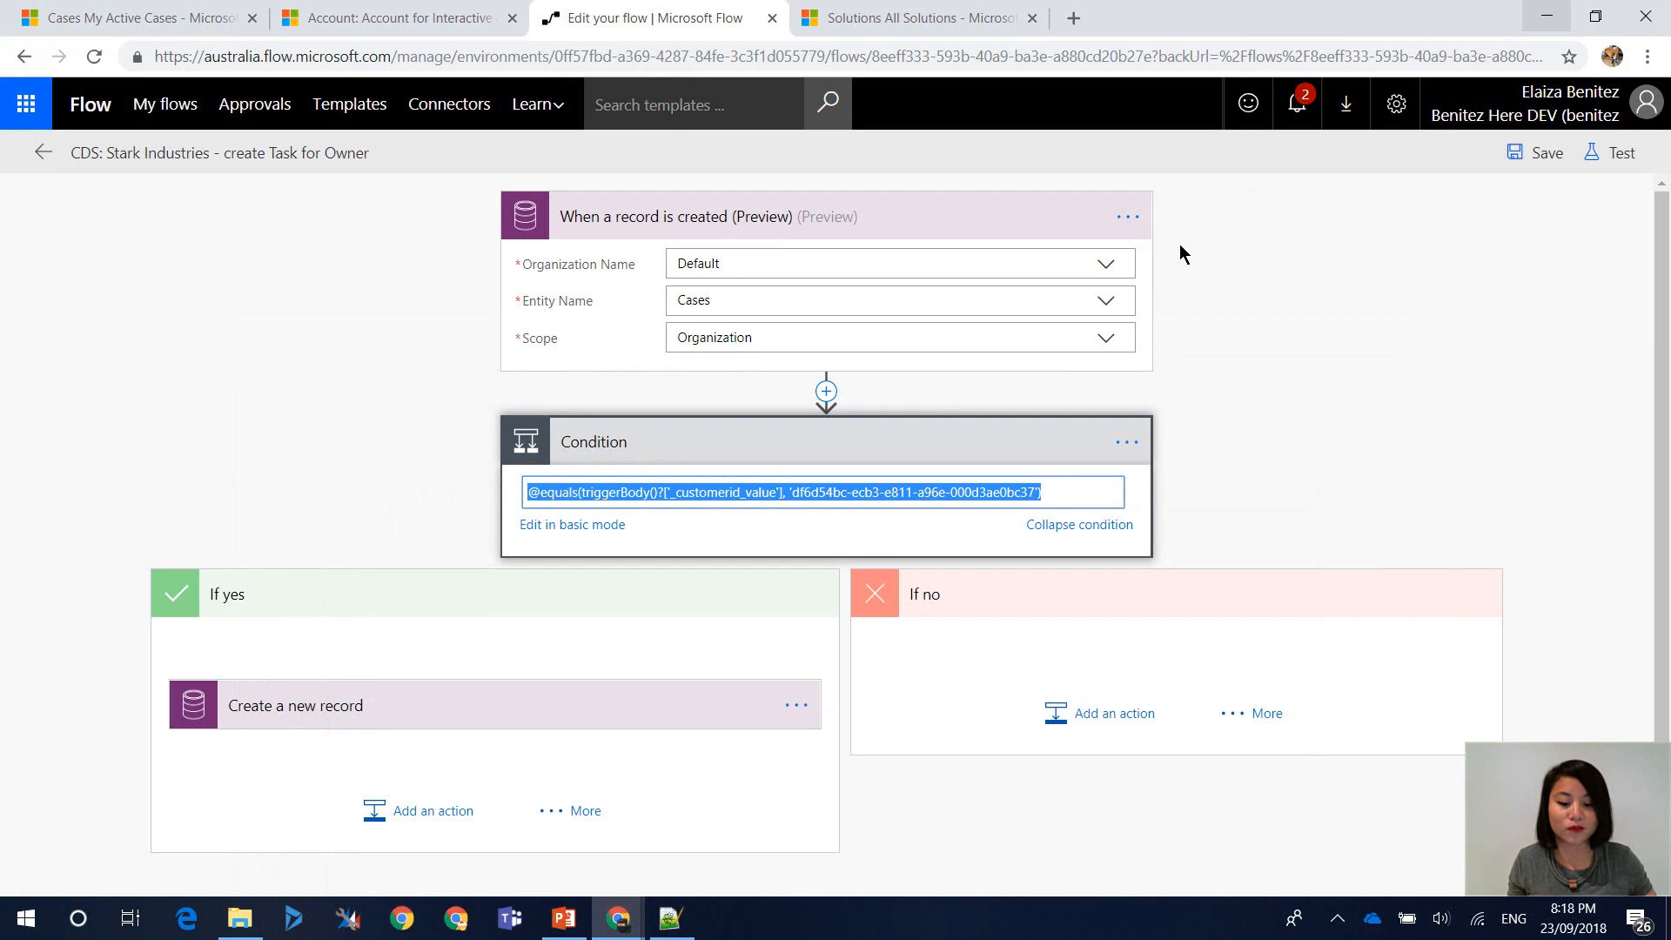
{"action": "mouse_move", "coordinate": [1342, 328]}
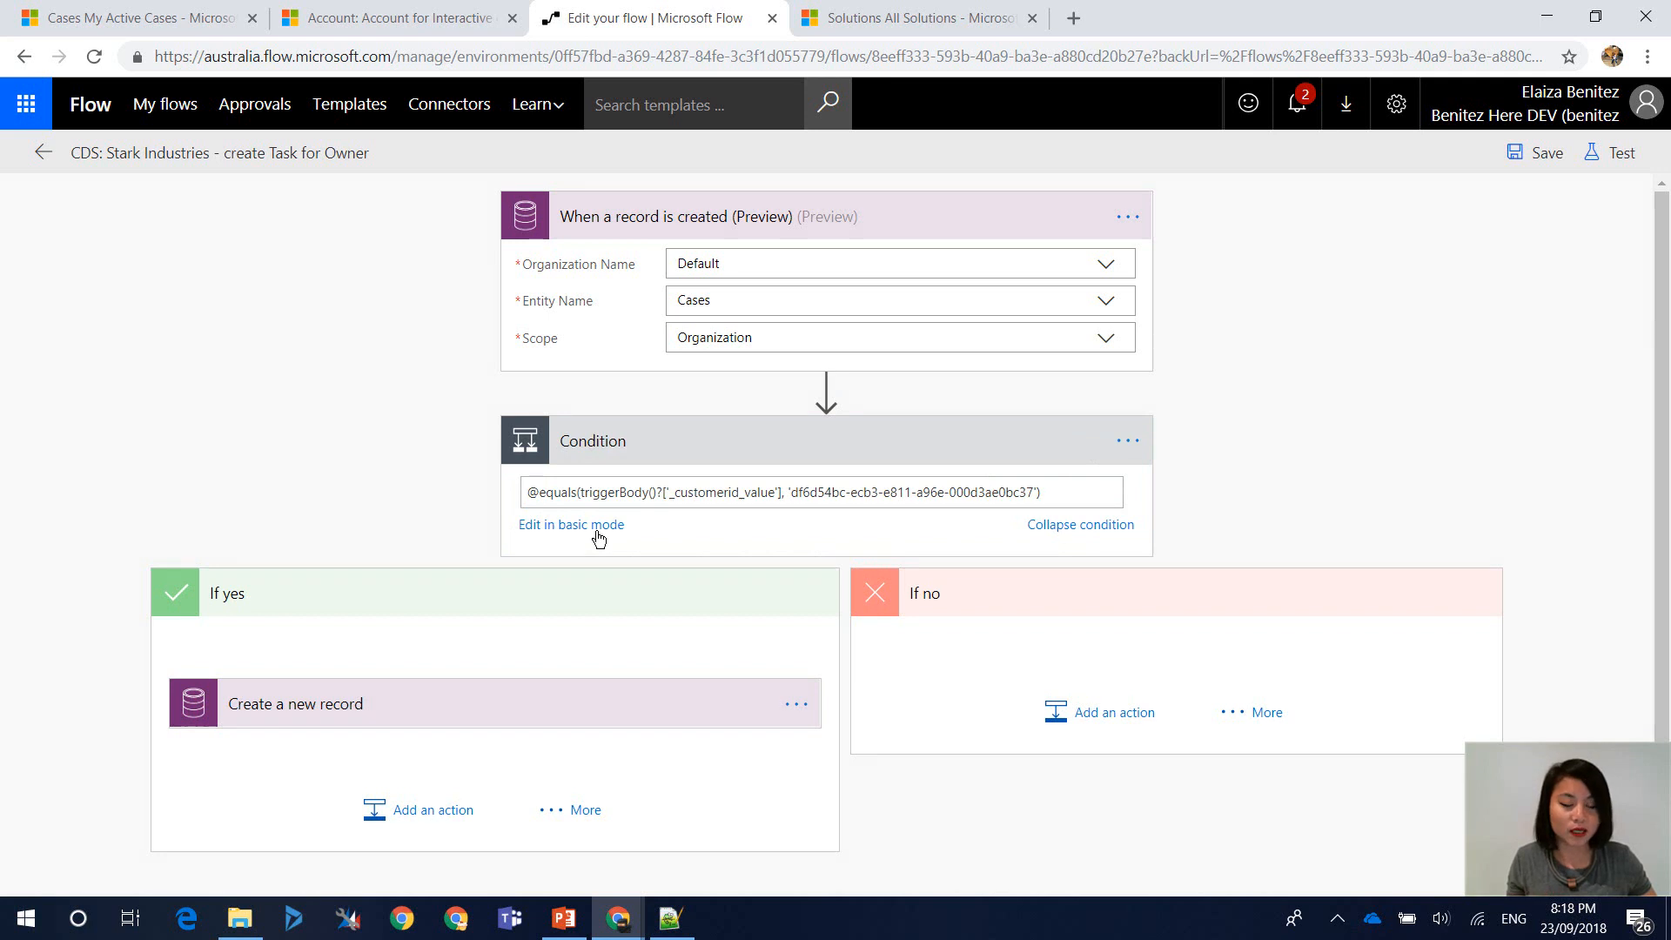
- Switch the condition from Customer to Product with AI Support's ID and select its advanced expression
{"action": "left_click", "coordinate": [571, 525]}
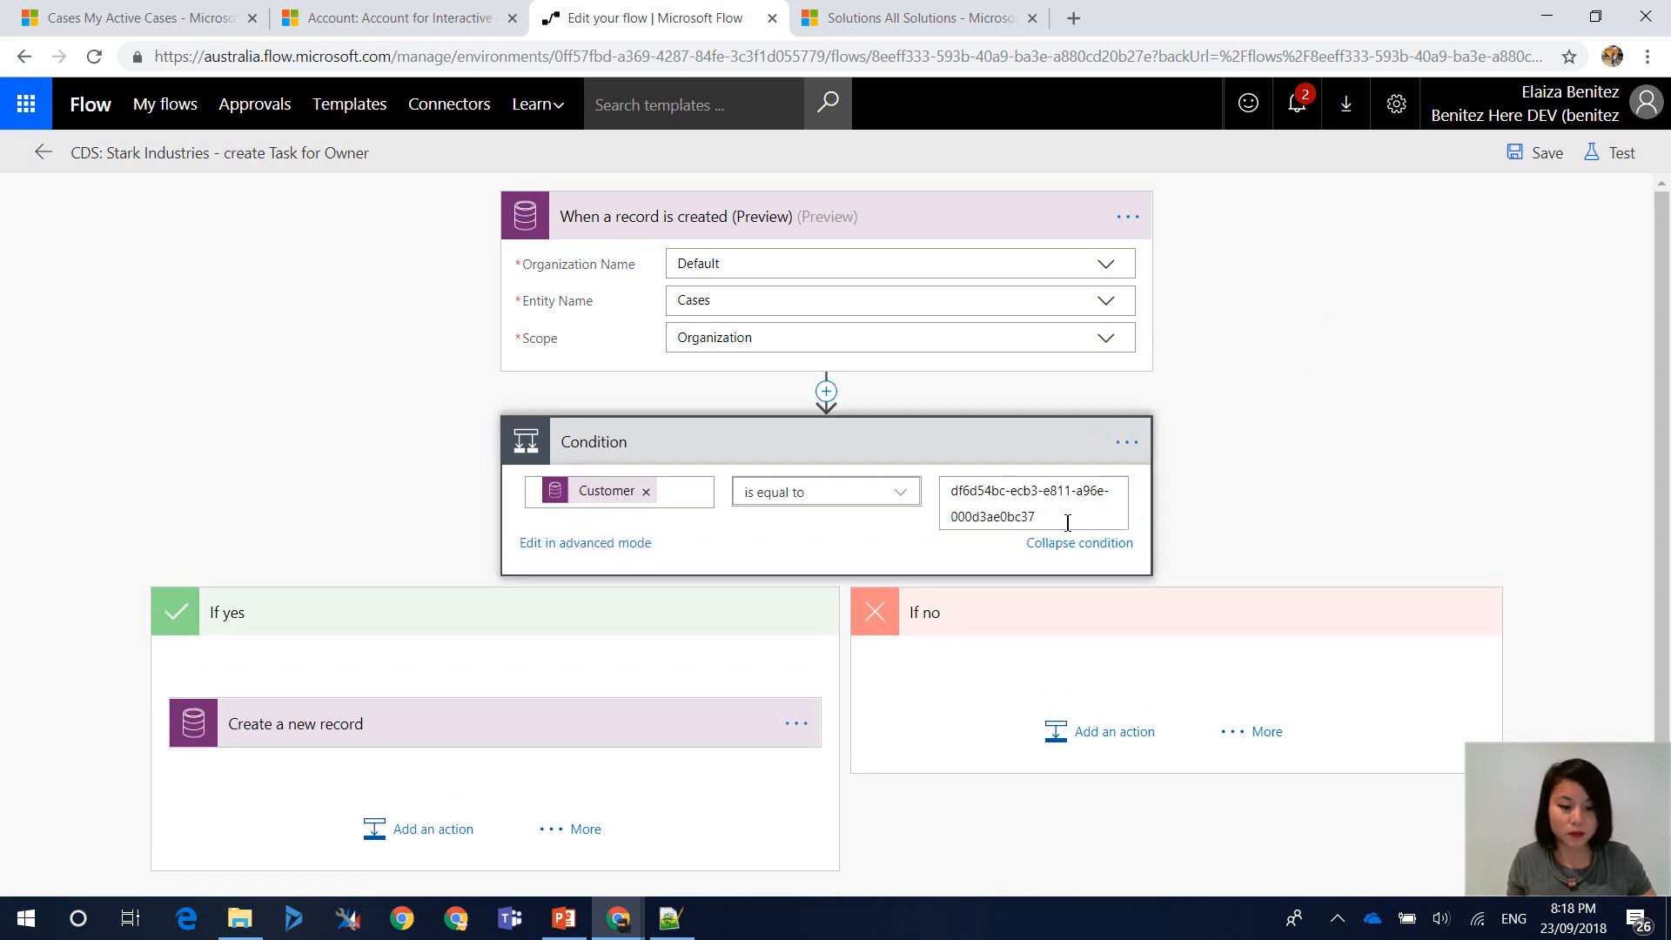
{"action": "left_click", "coordinate": [1033, 491]}
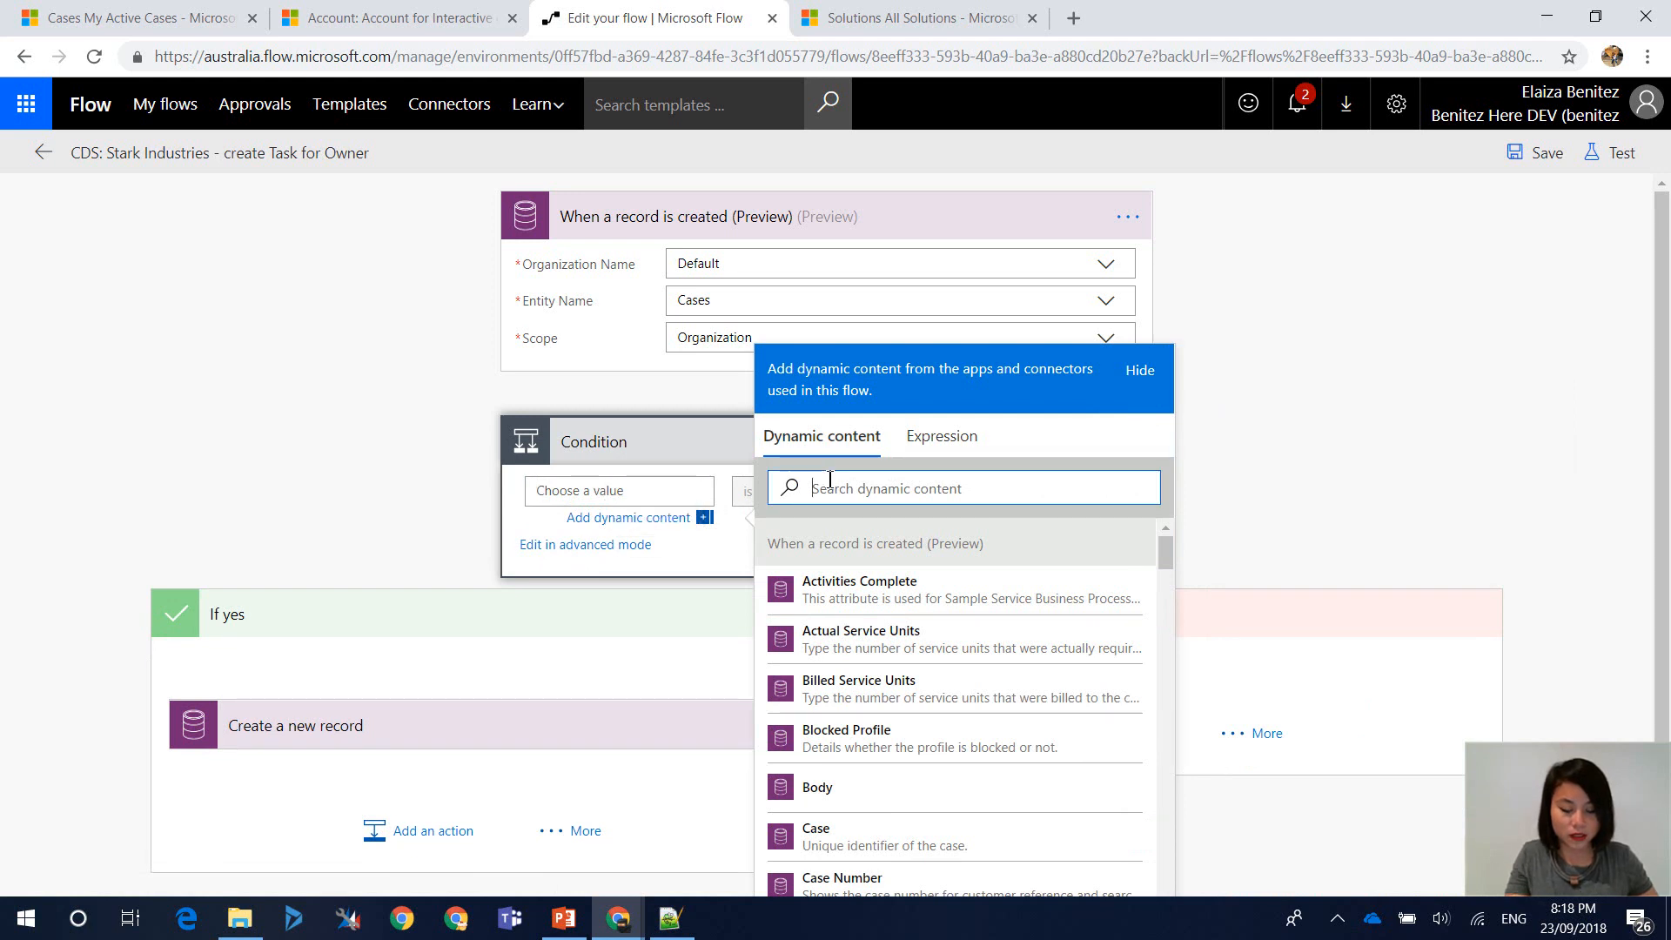
{"action": "type", "text": "Product"}
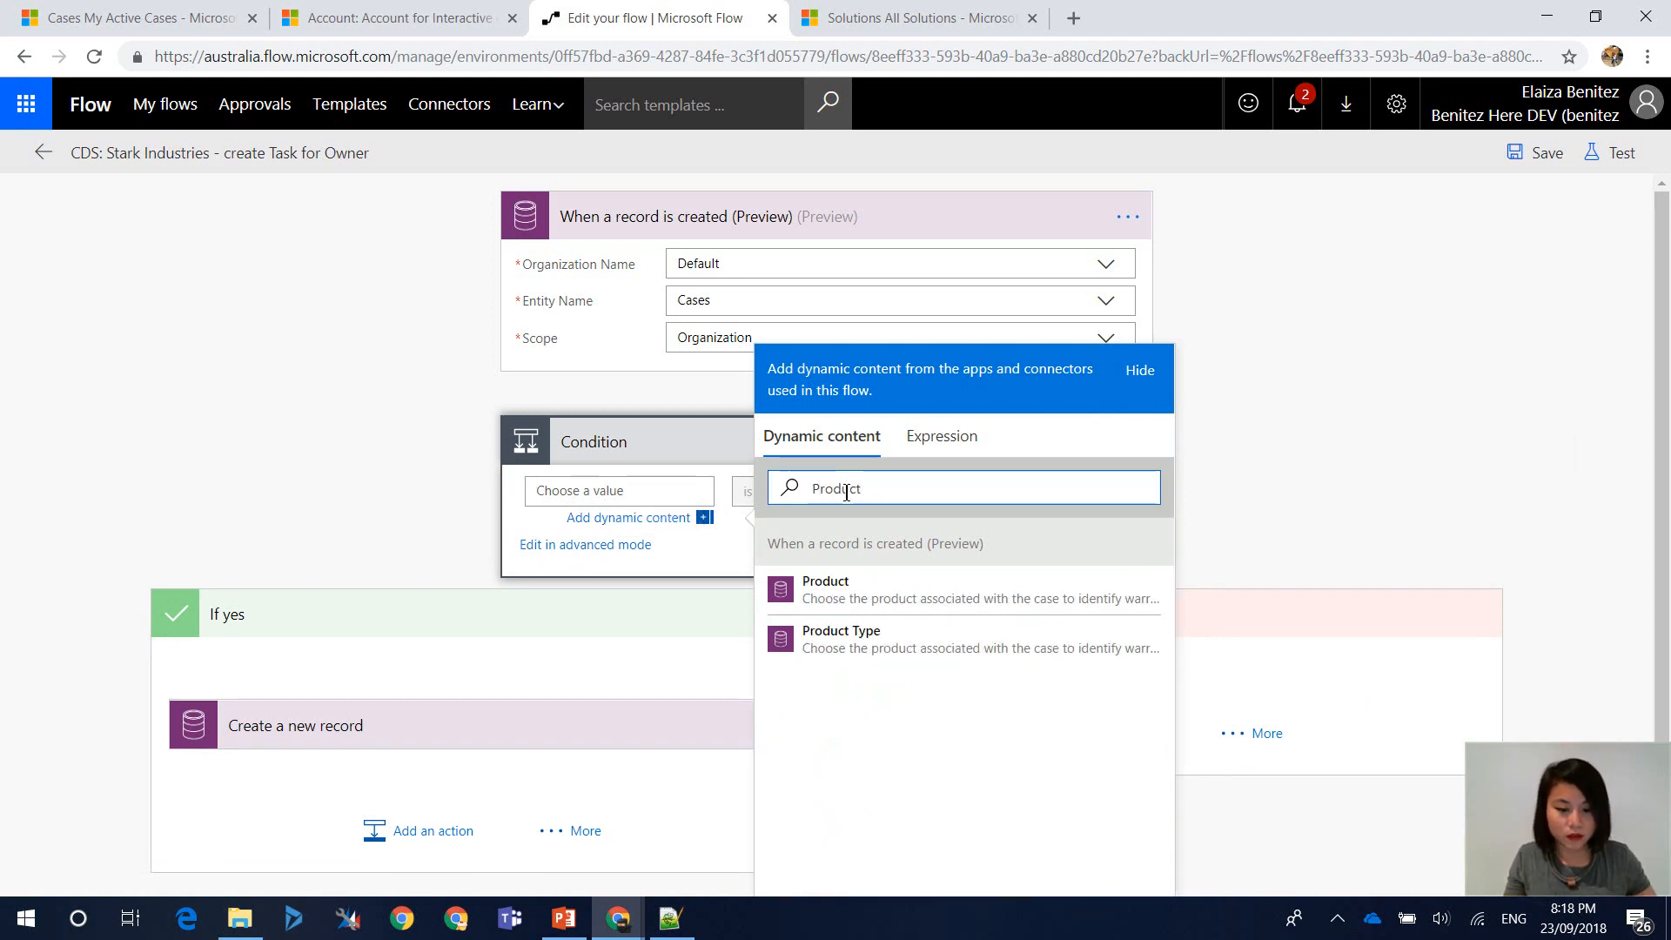
{"action": "left_click", "coordinate": [825, 589]}
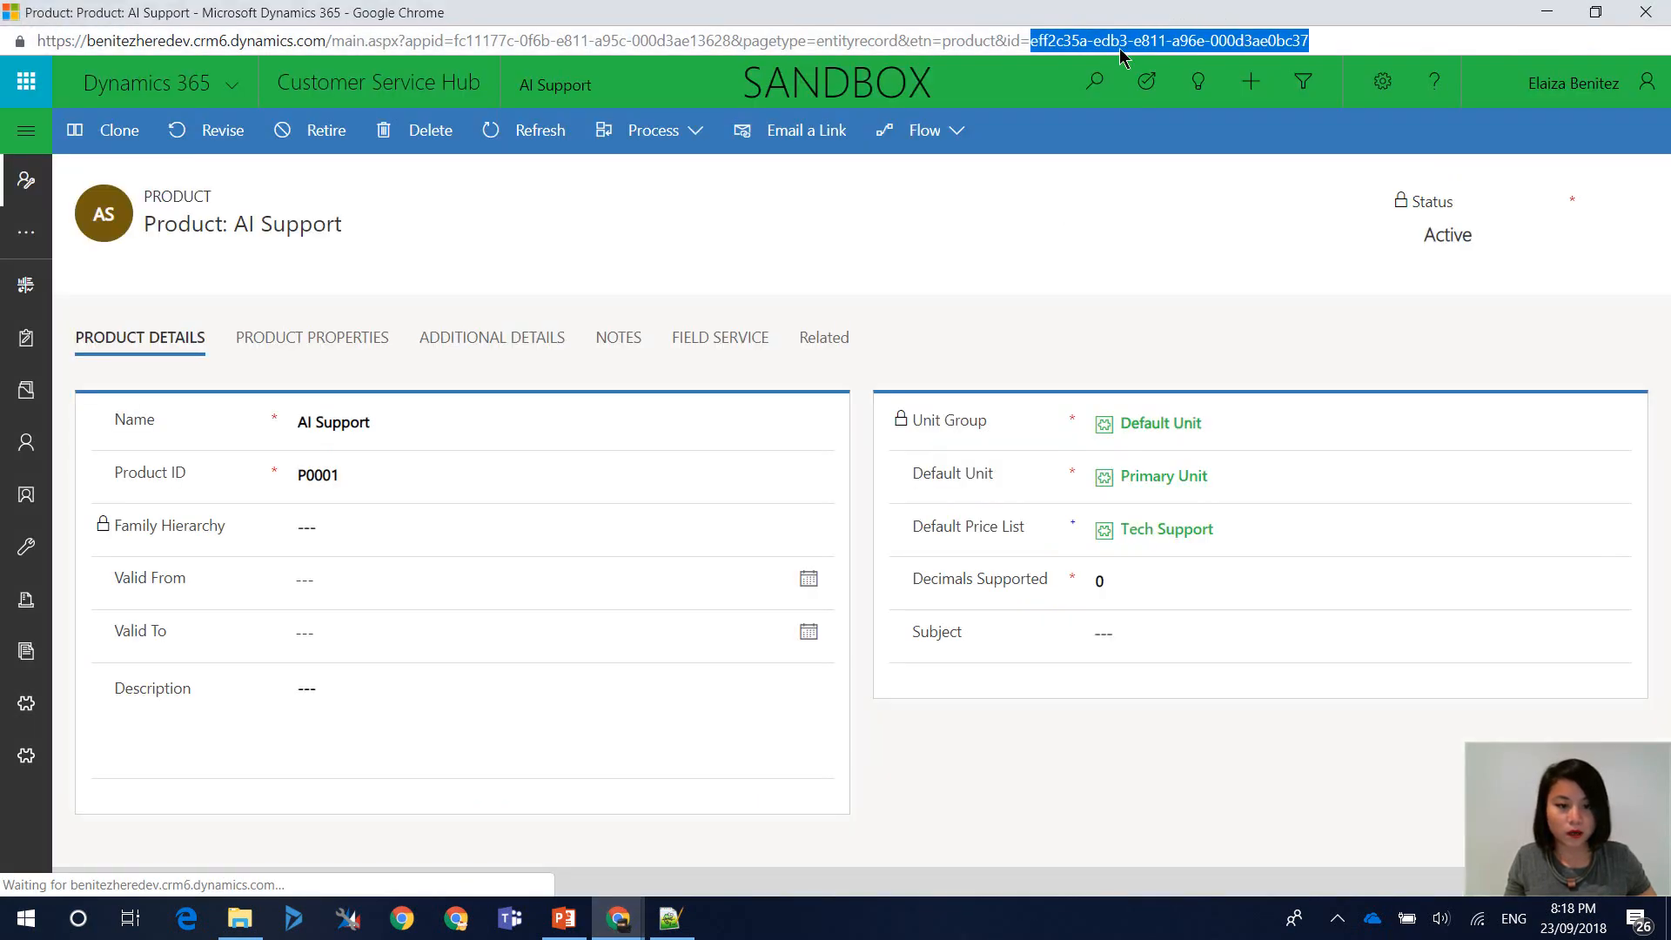
{"action": "mouse_move", "coordinate": [1543, 13]}
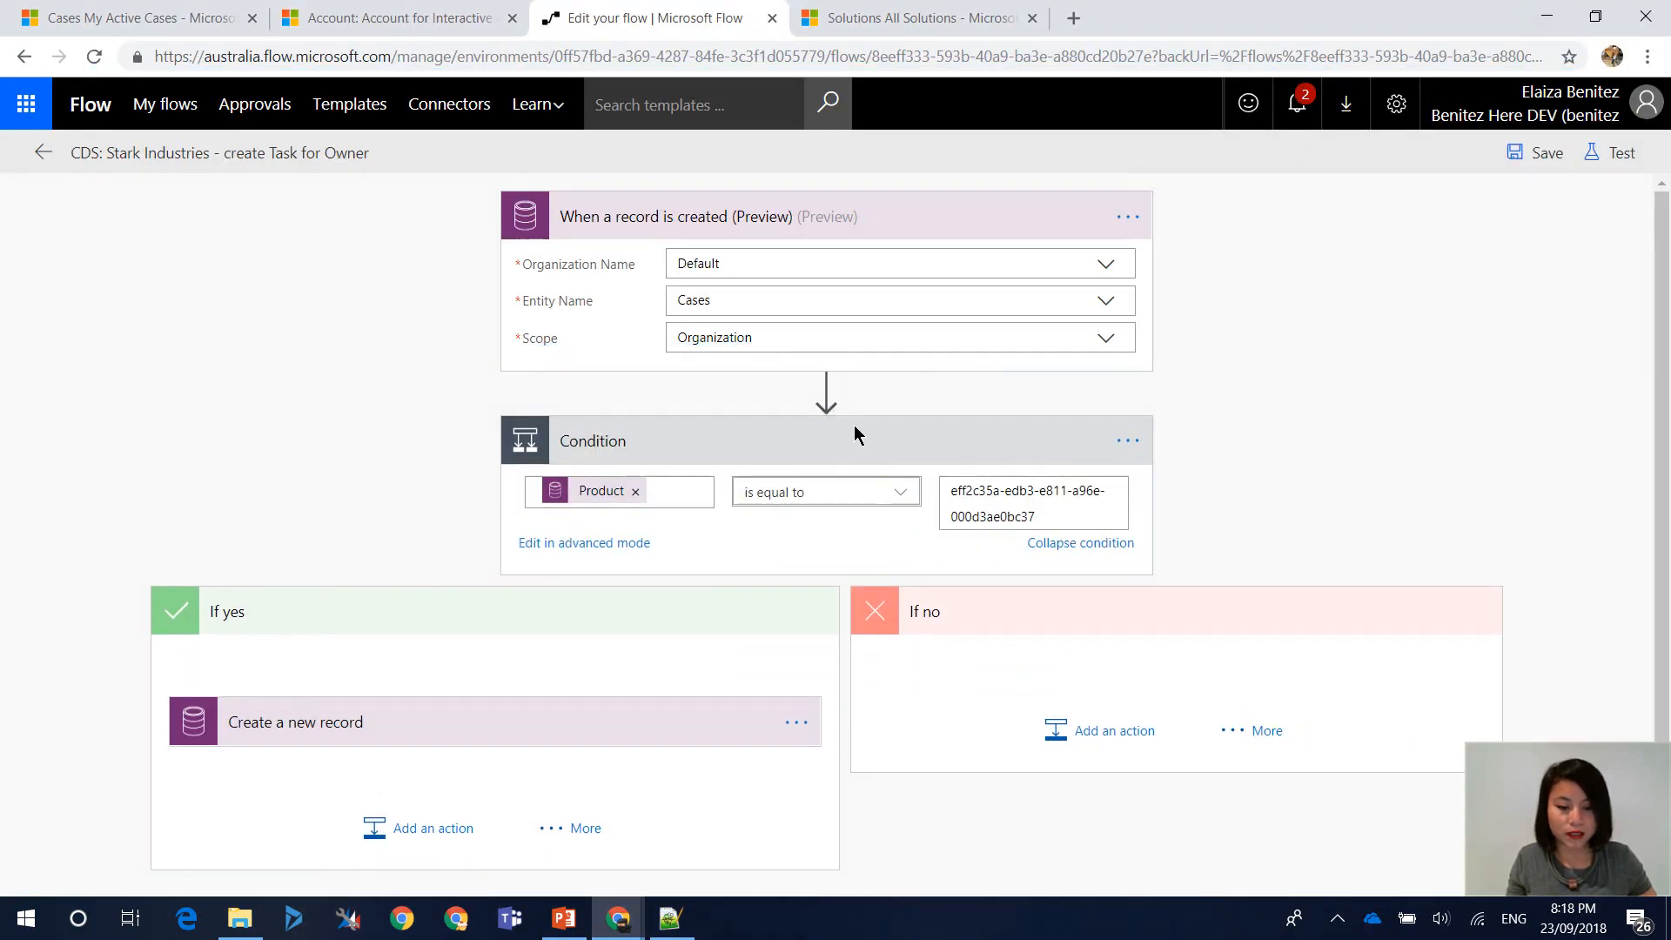
{"action": "left_click", "coordinate": [584, 543]}
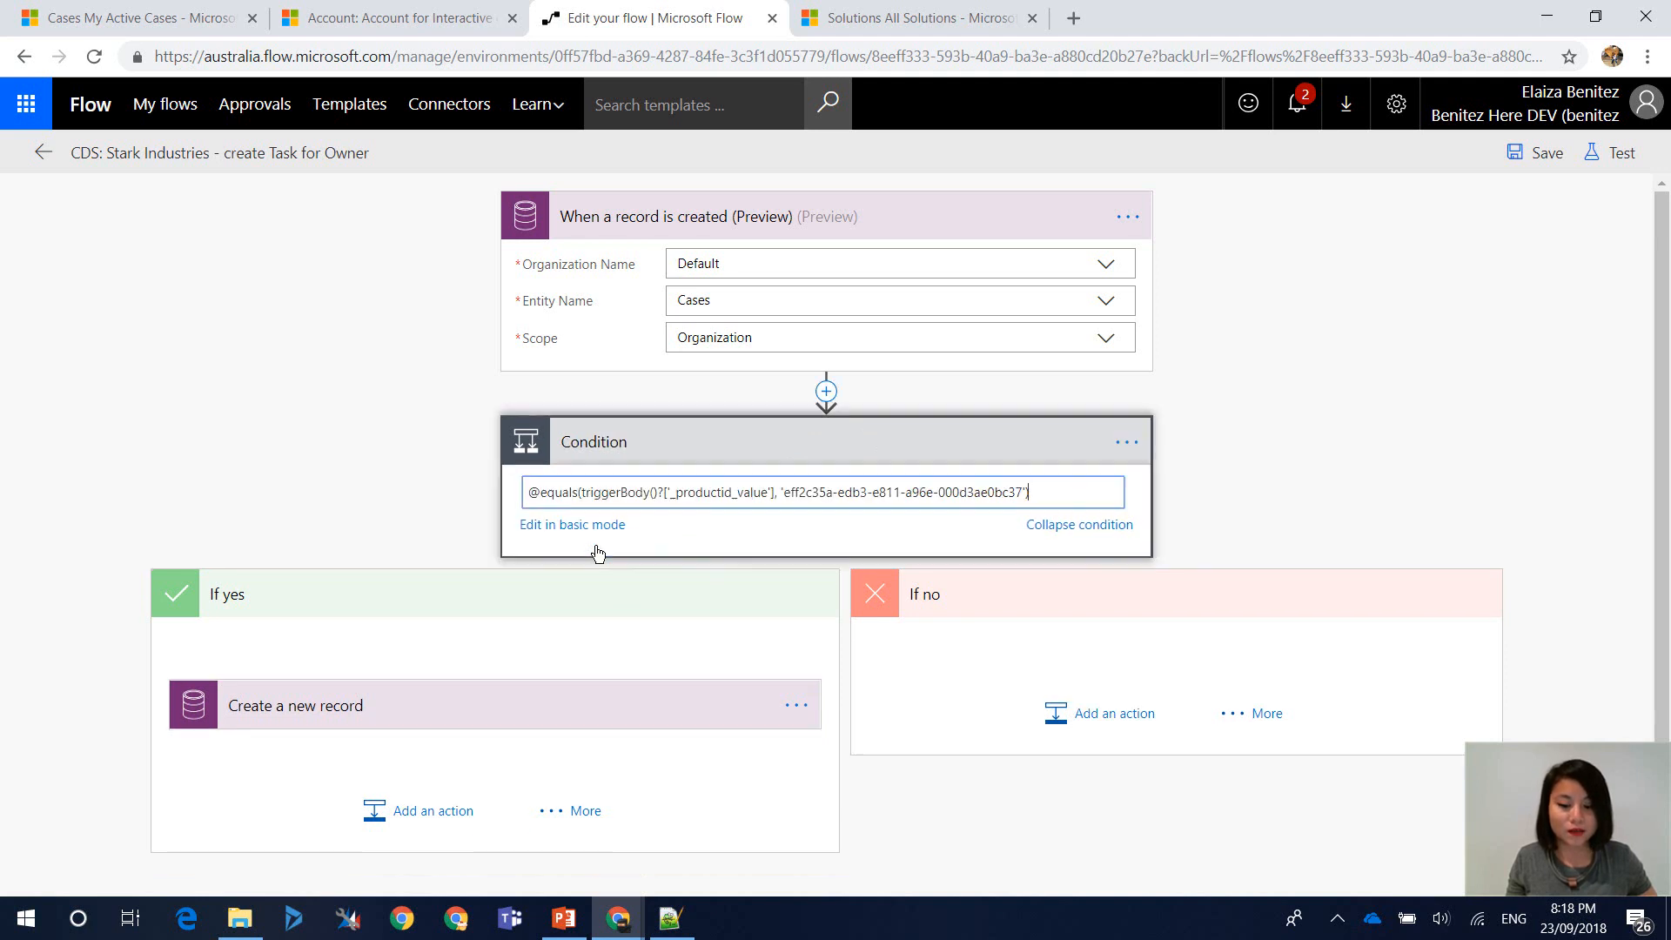
{"action": "triple_click", "coordinate": [784, 493]}
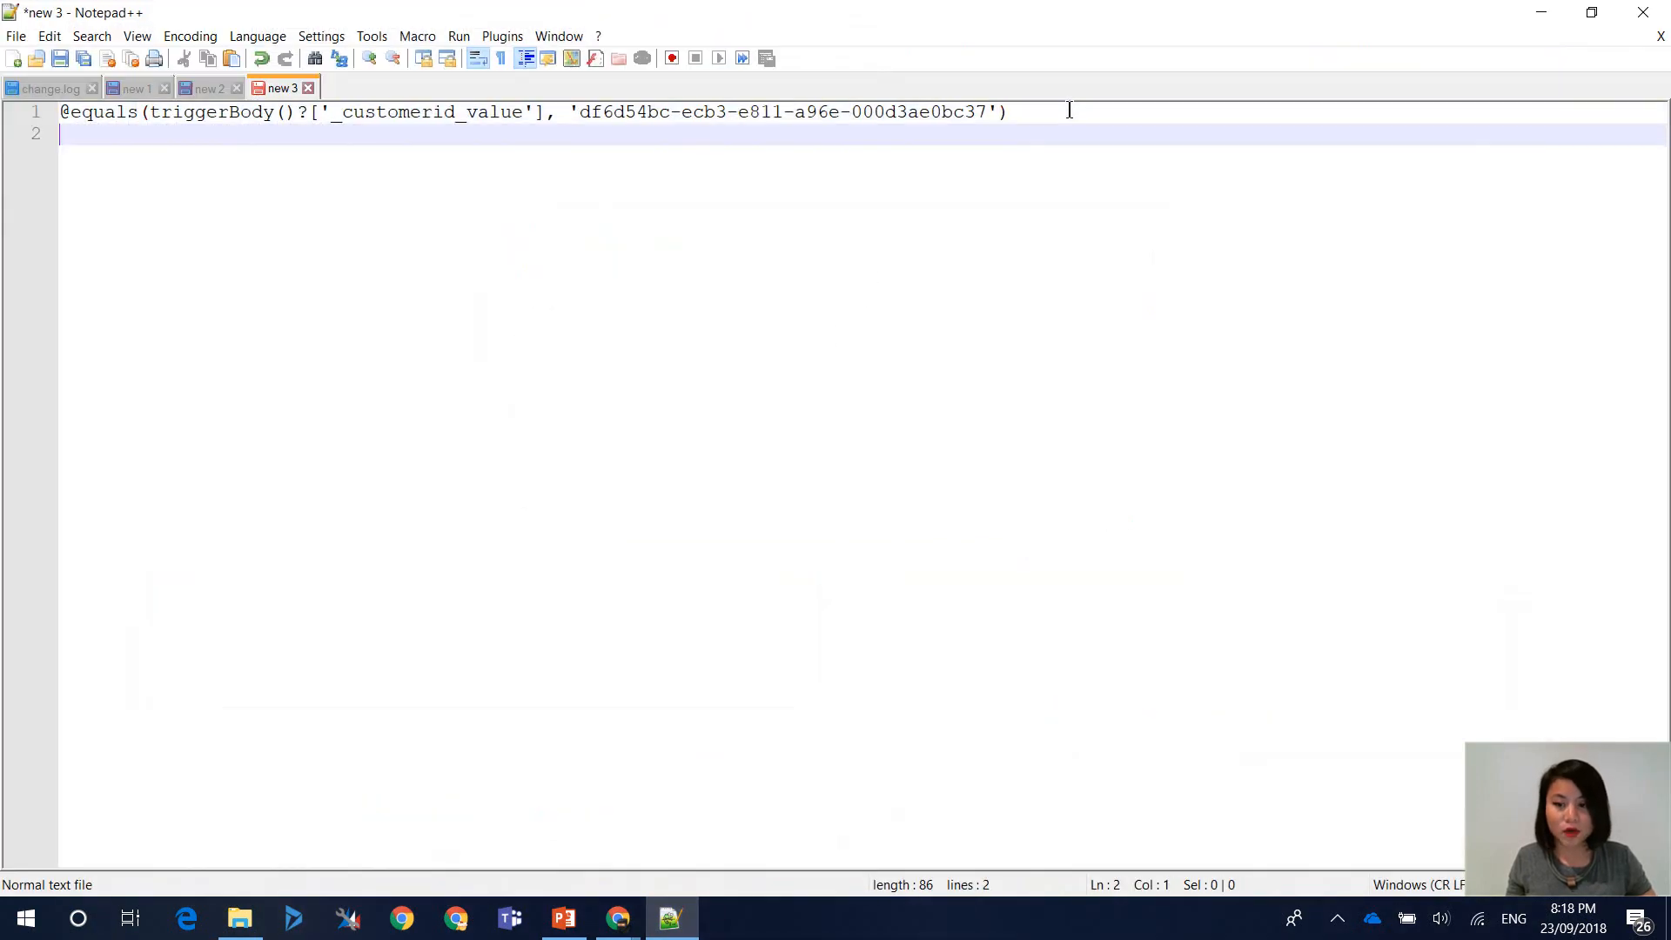
{"action": "type", "text": "@equals(triggerBody()?['_productid_value'], 'eff2c35a-edb3-e811-a96e-000d3ae0bc37')"}
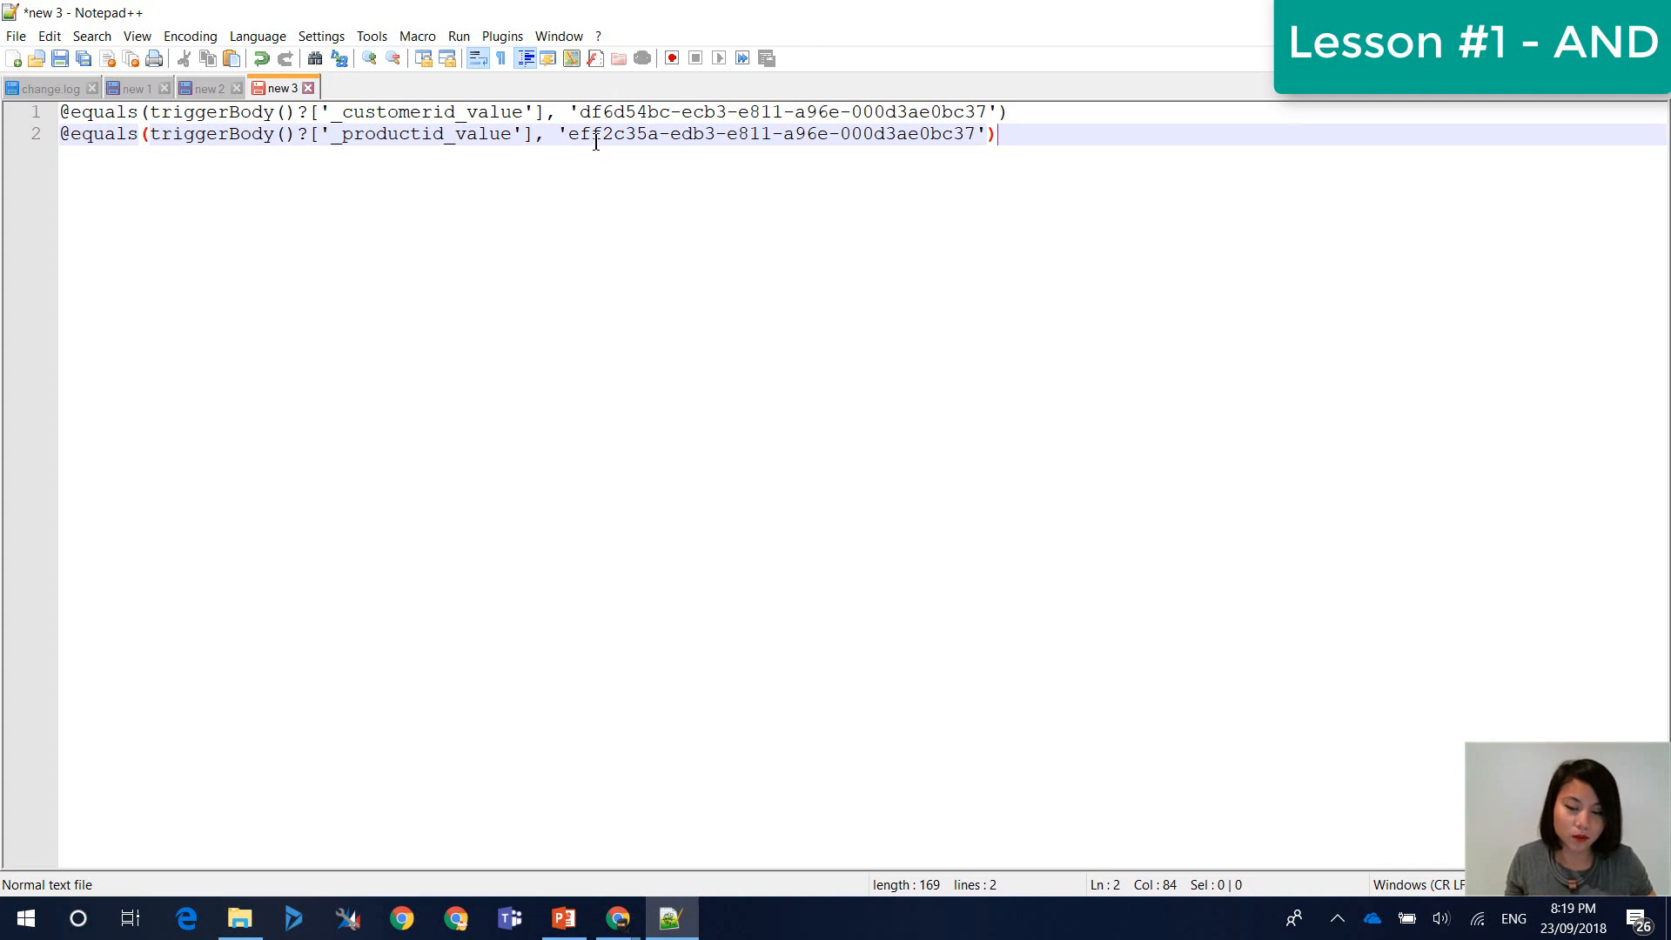
{"action": "mouse_move", "coordinate": [84, 80]}
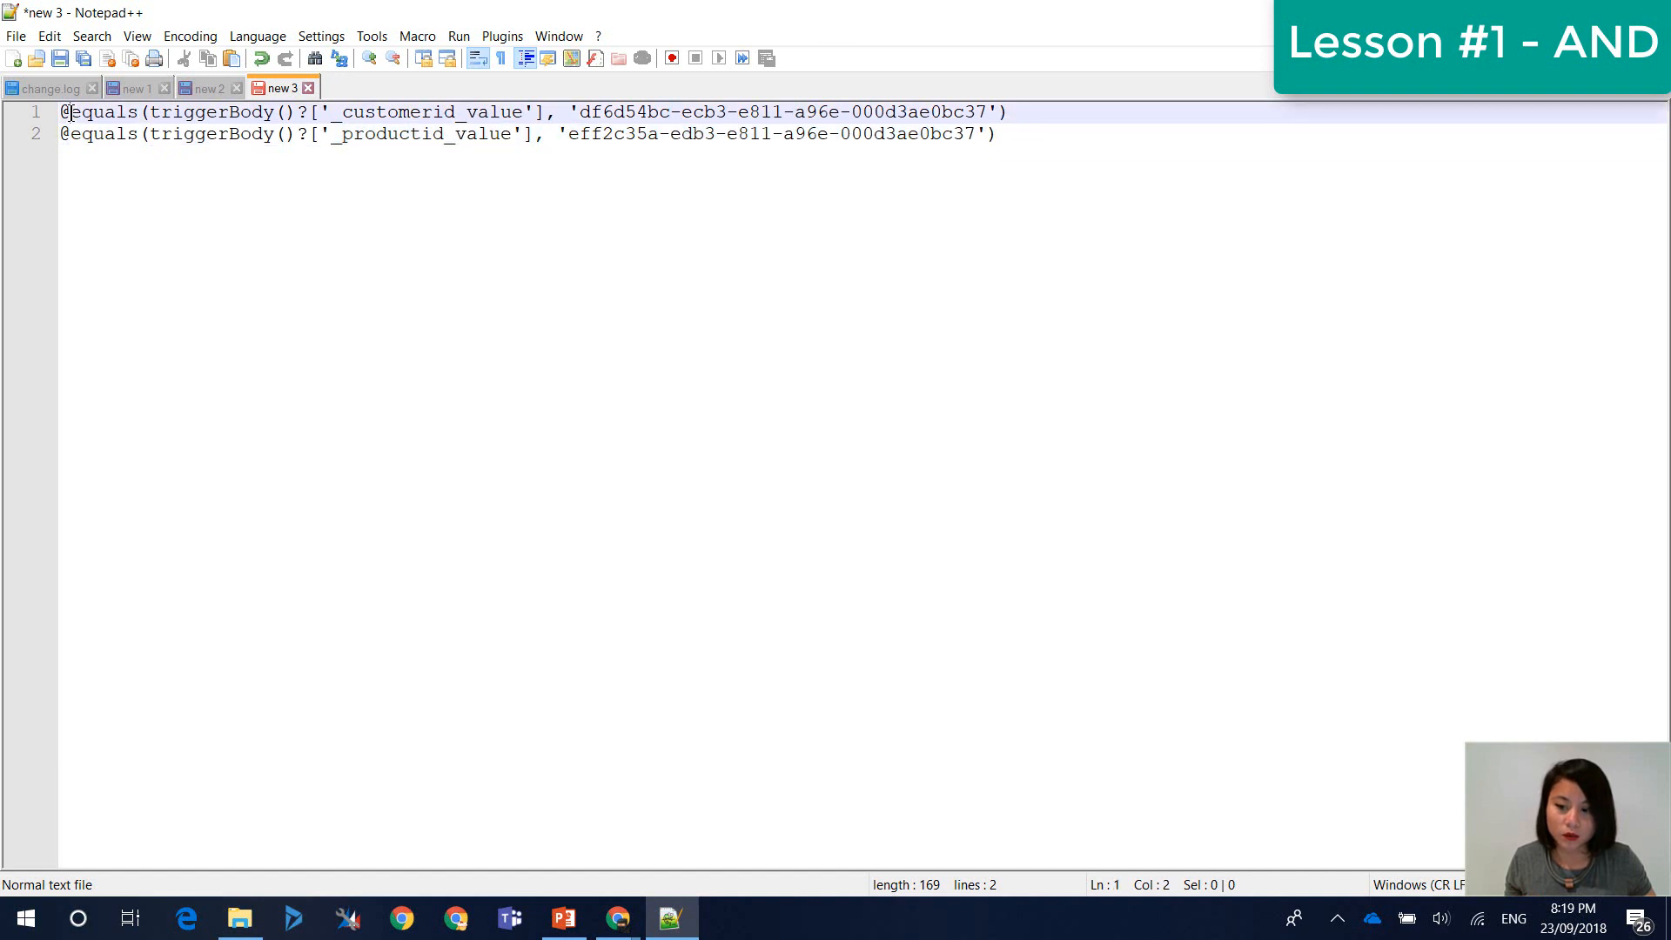
{"action": "type", "text": "an"}
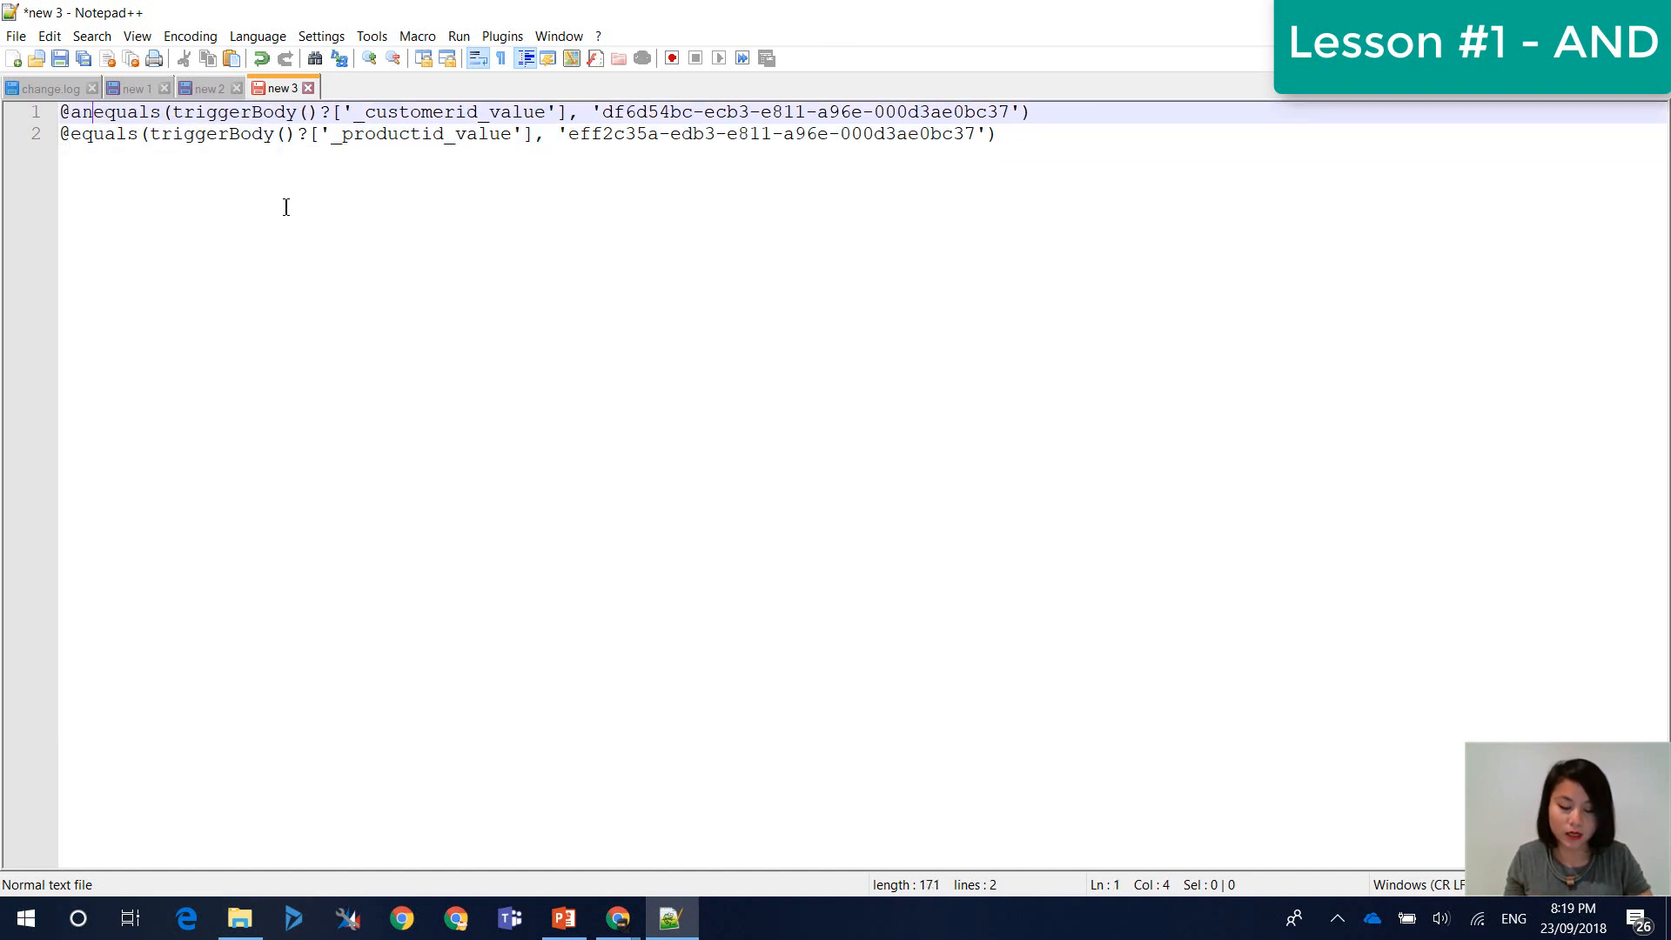
{"action": "type", "text": "d"}
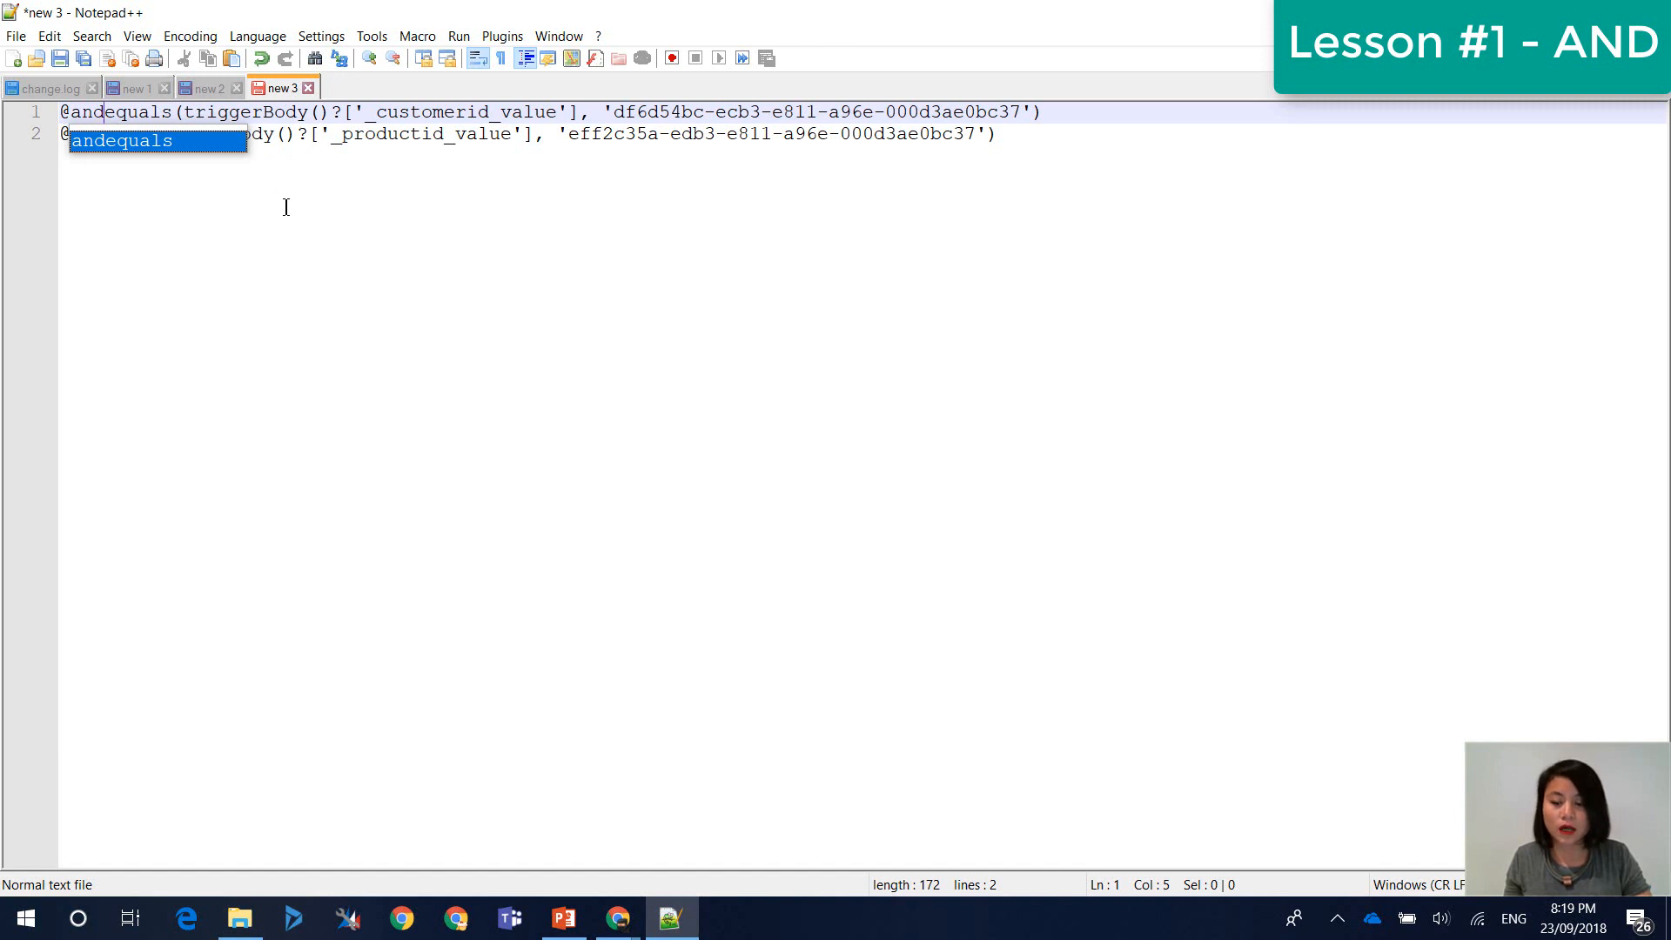
{"action": "type", "text": "("}
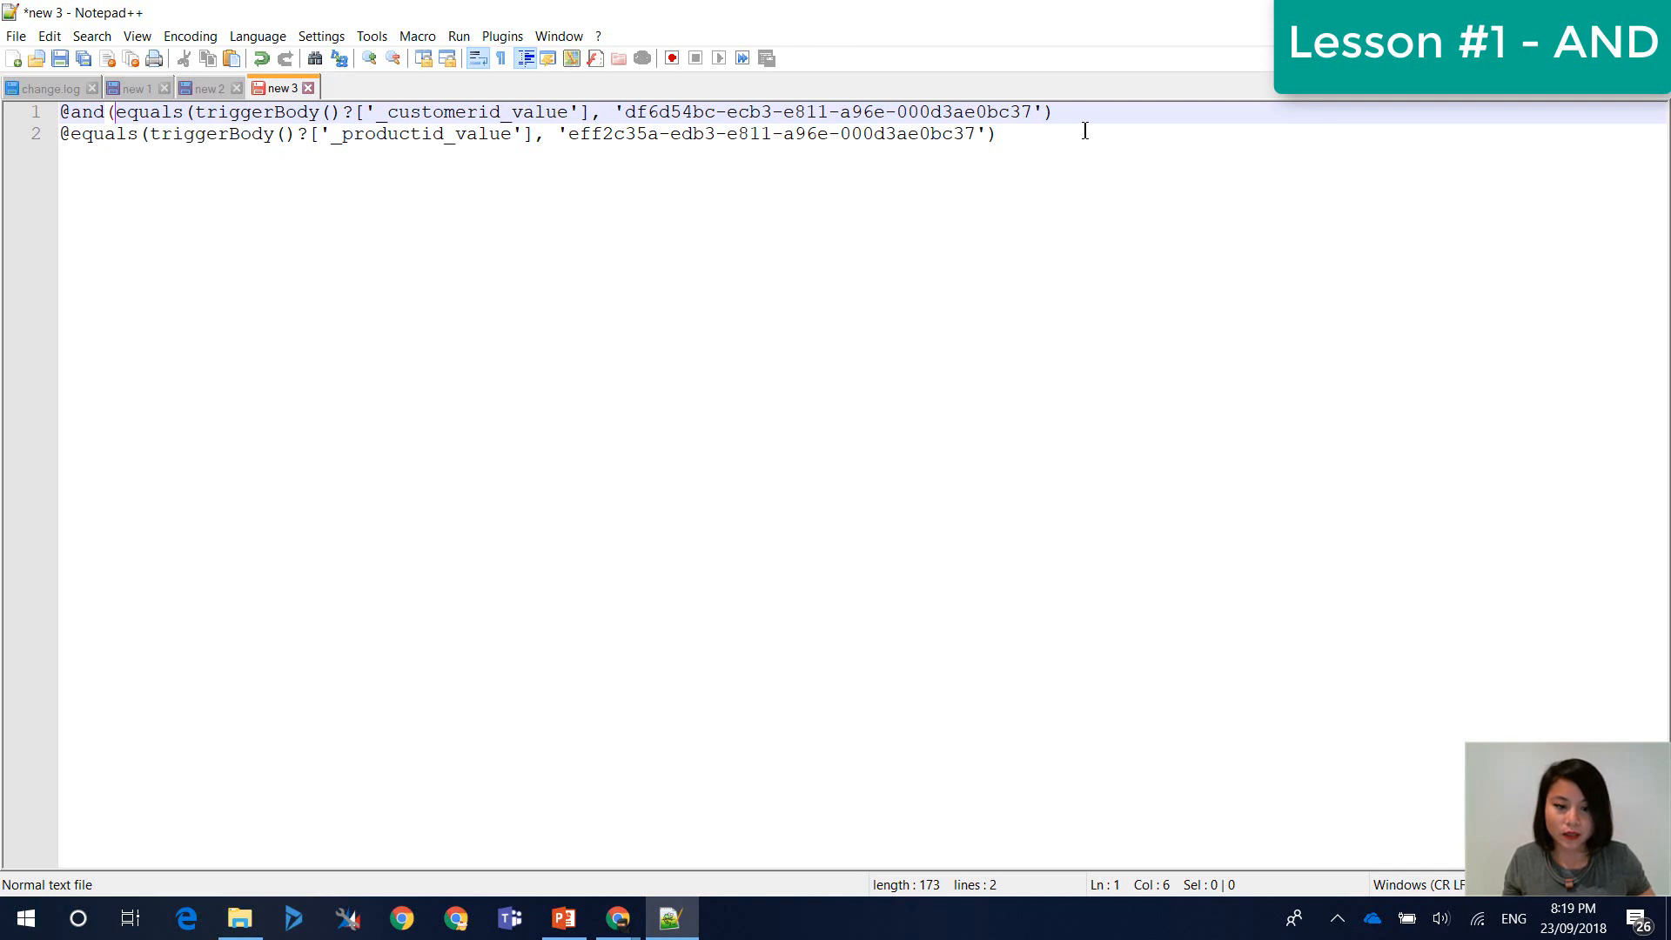
{"action": "left_click", "coordinate": [1068, 113]}
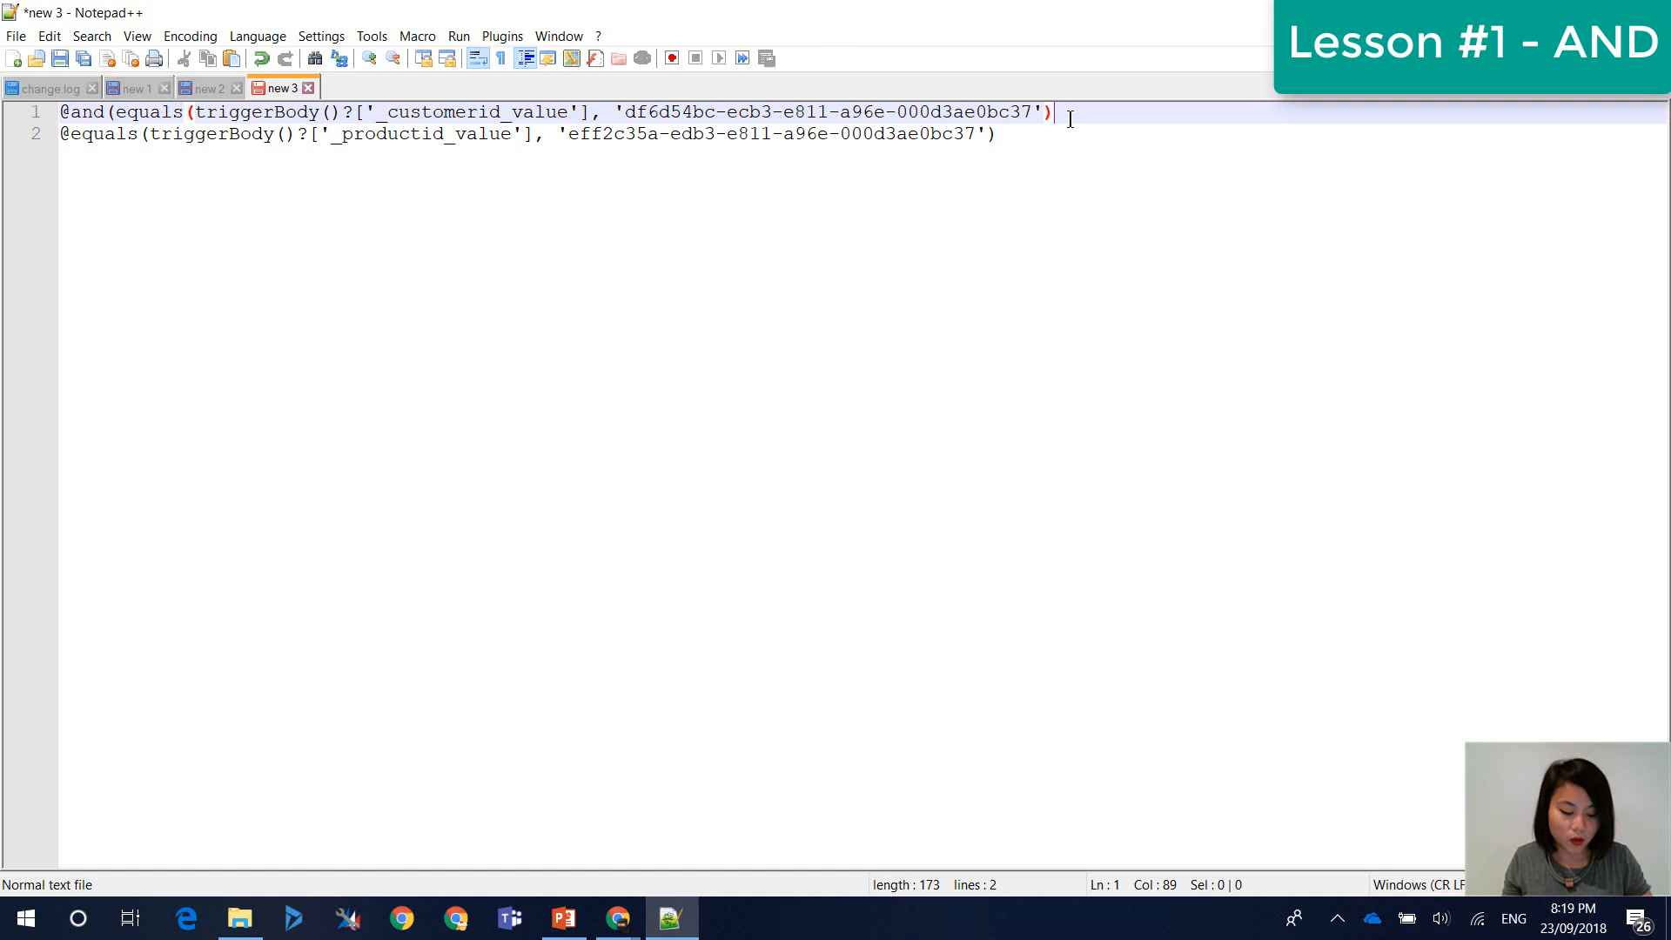
{"action": "type", "text": ","}
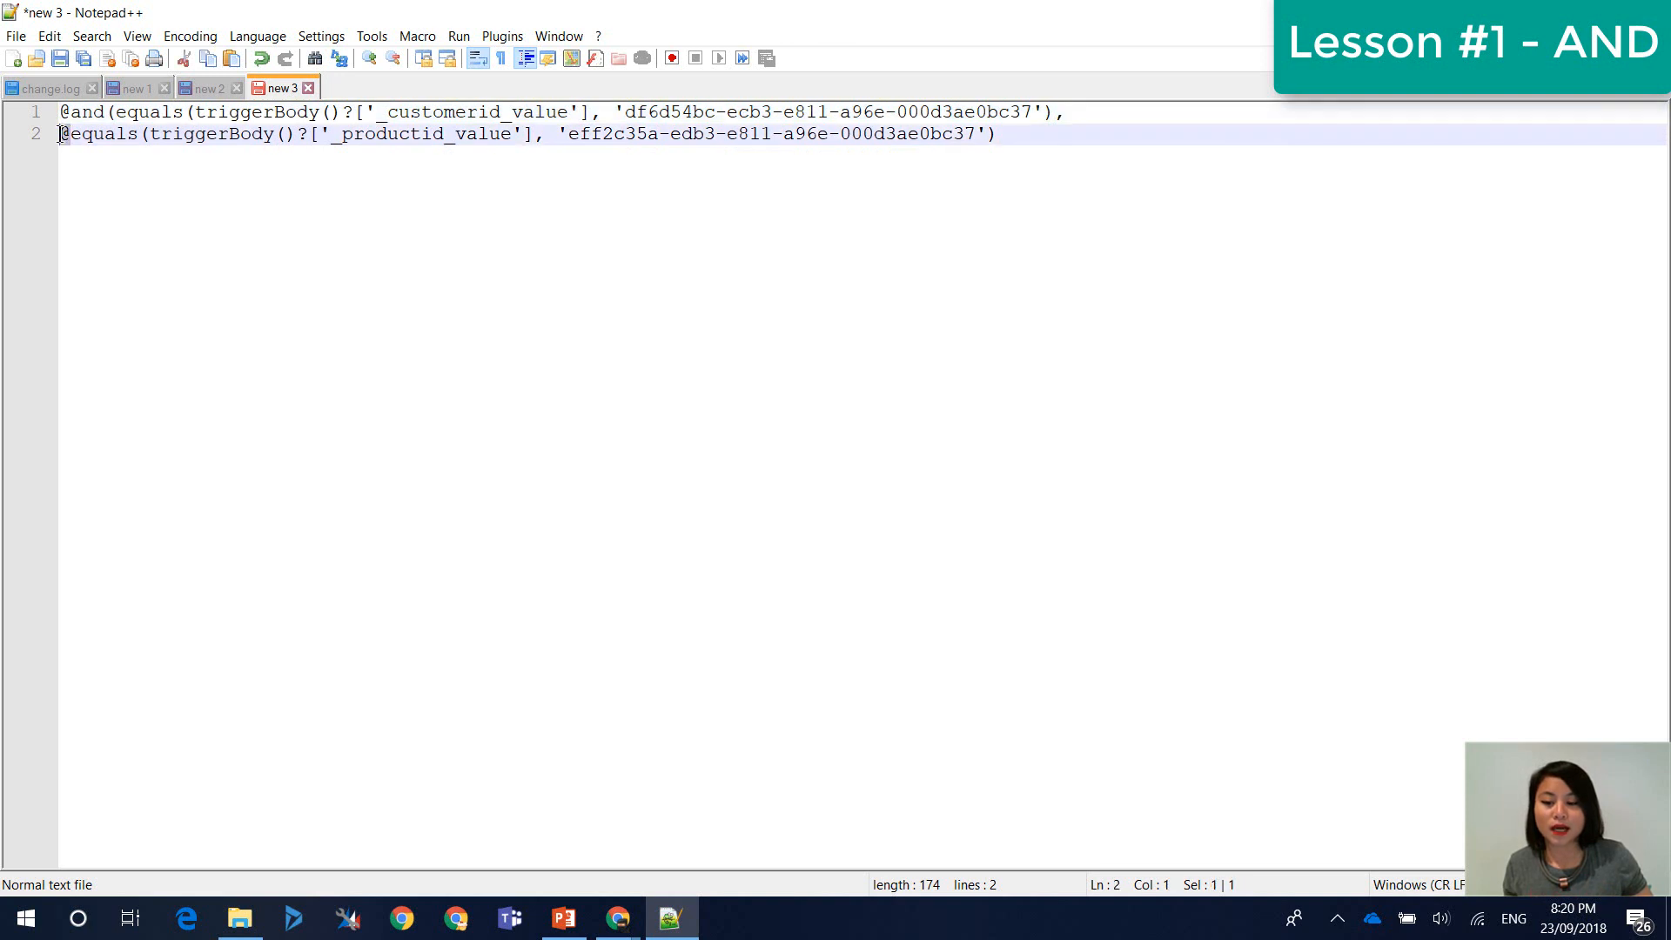
{"action": "mouse_move", "coordinate": [278, 220]}
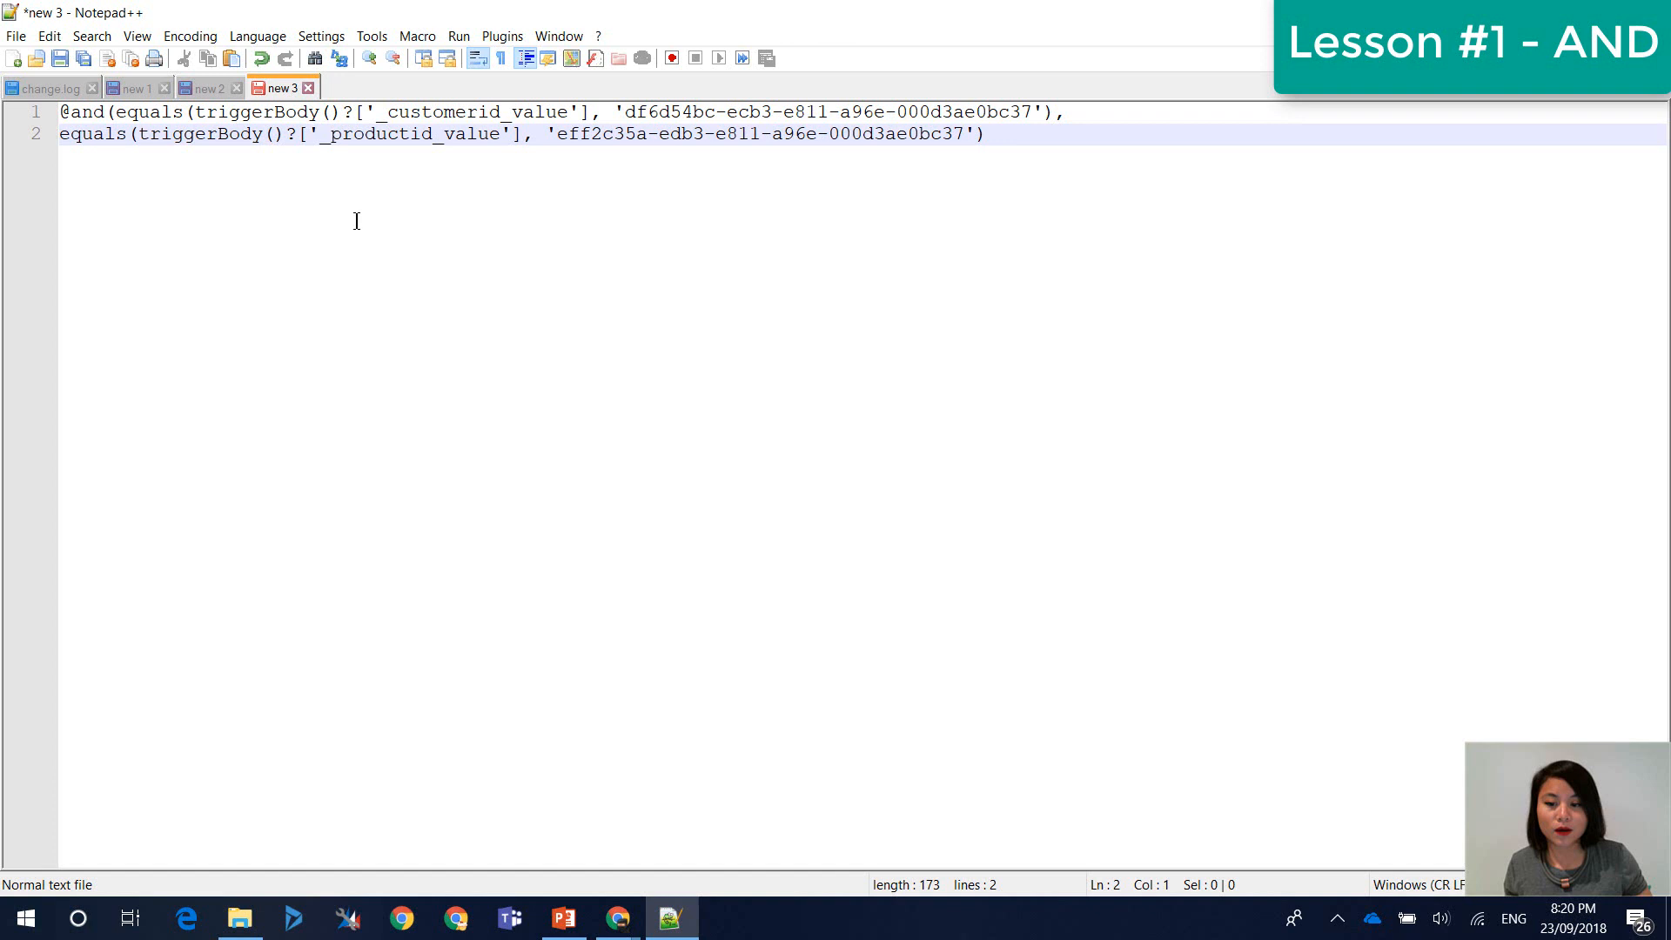
{"action": "mouse_move", "coordinate": [1079, 298]}
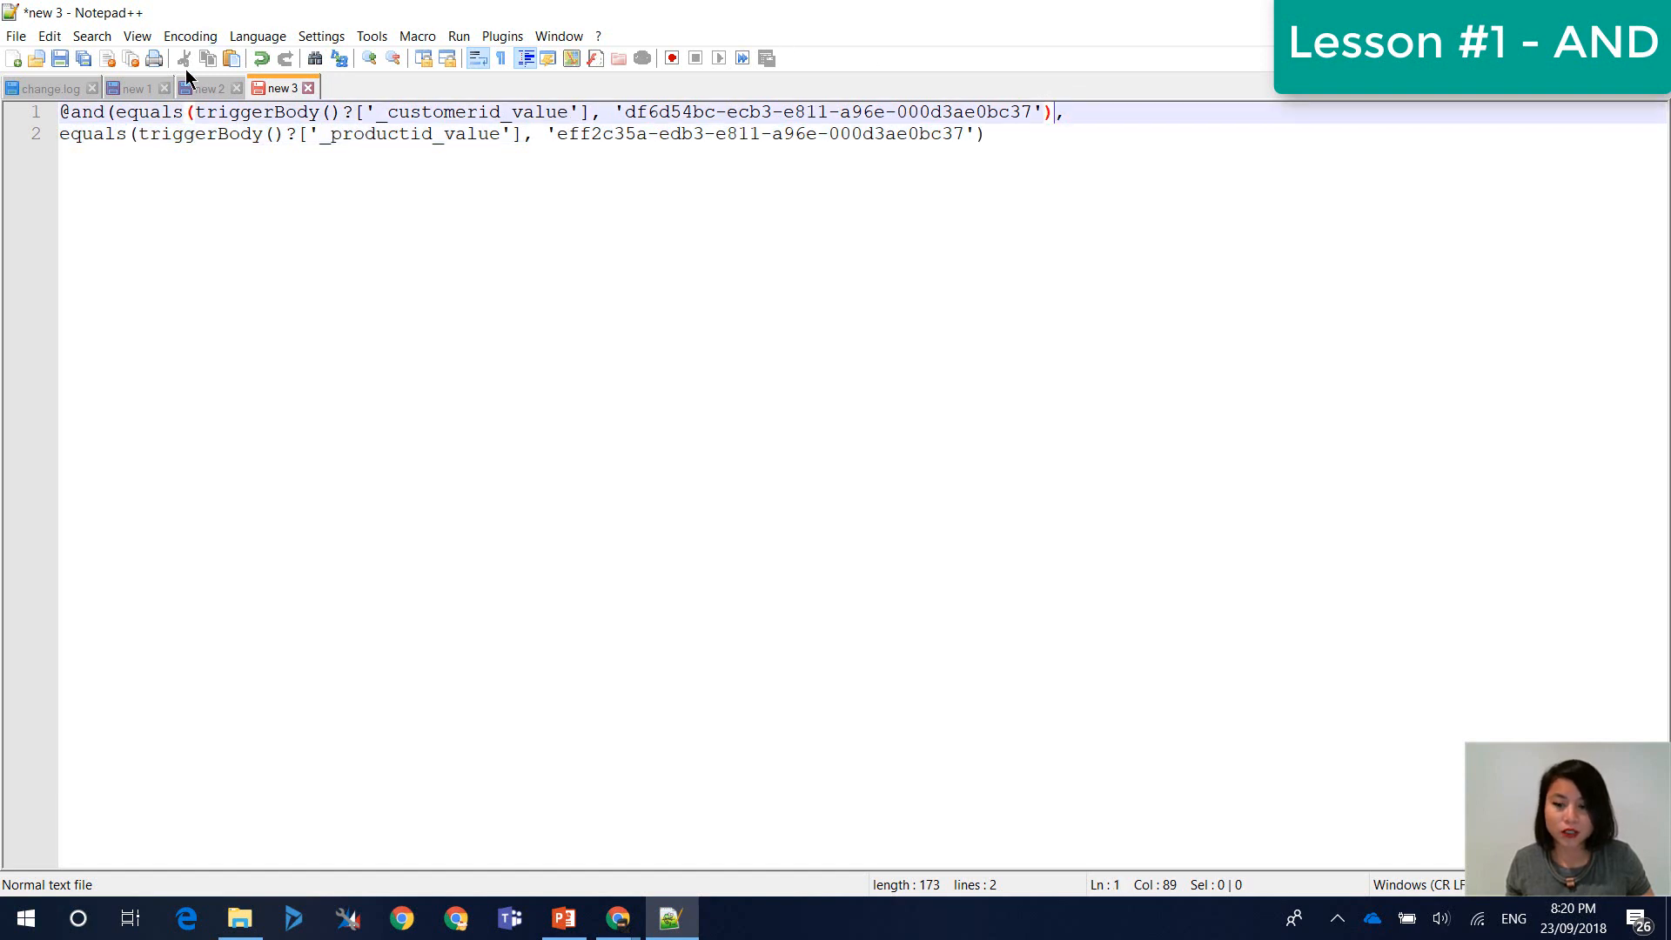
{"action": "mouse_move", "coordinate": [189, 119]}
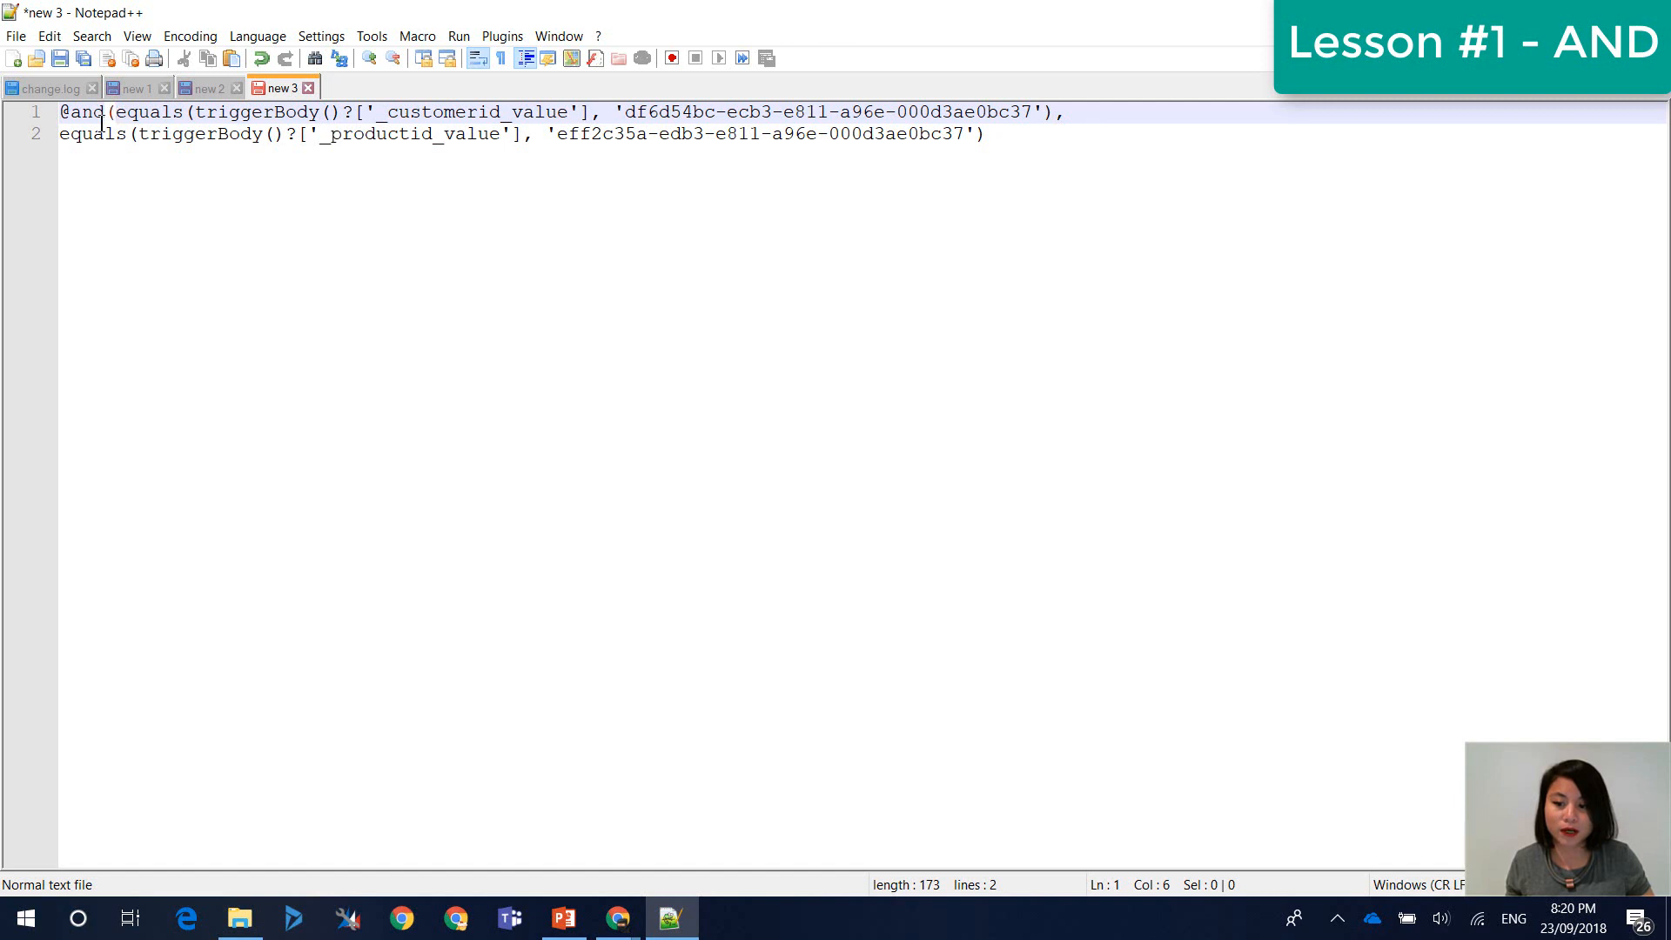
{"action": "left_click", "coordinate": [987, 135]}
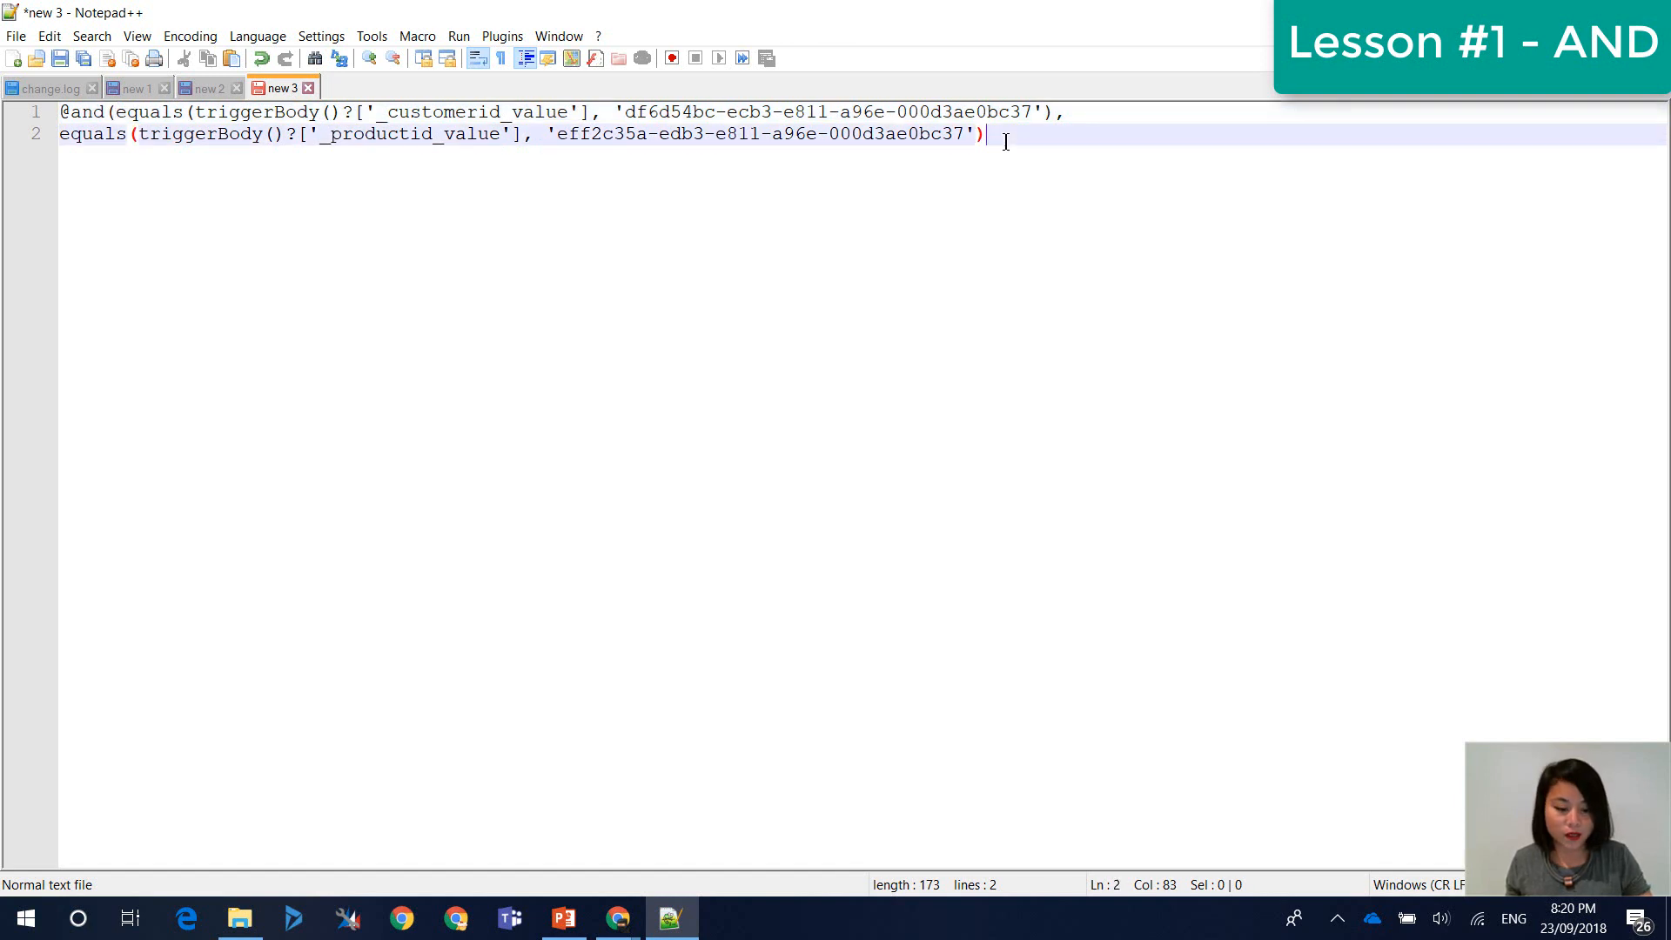
{"action": "type", "text": ")"}
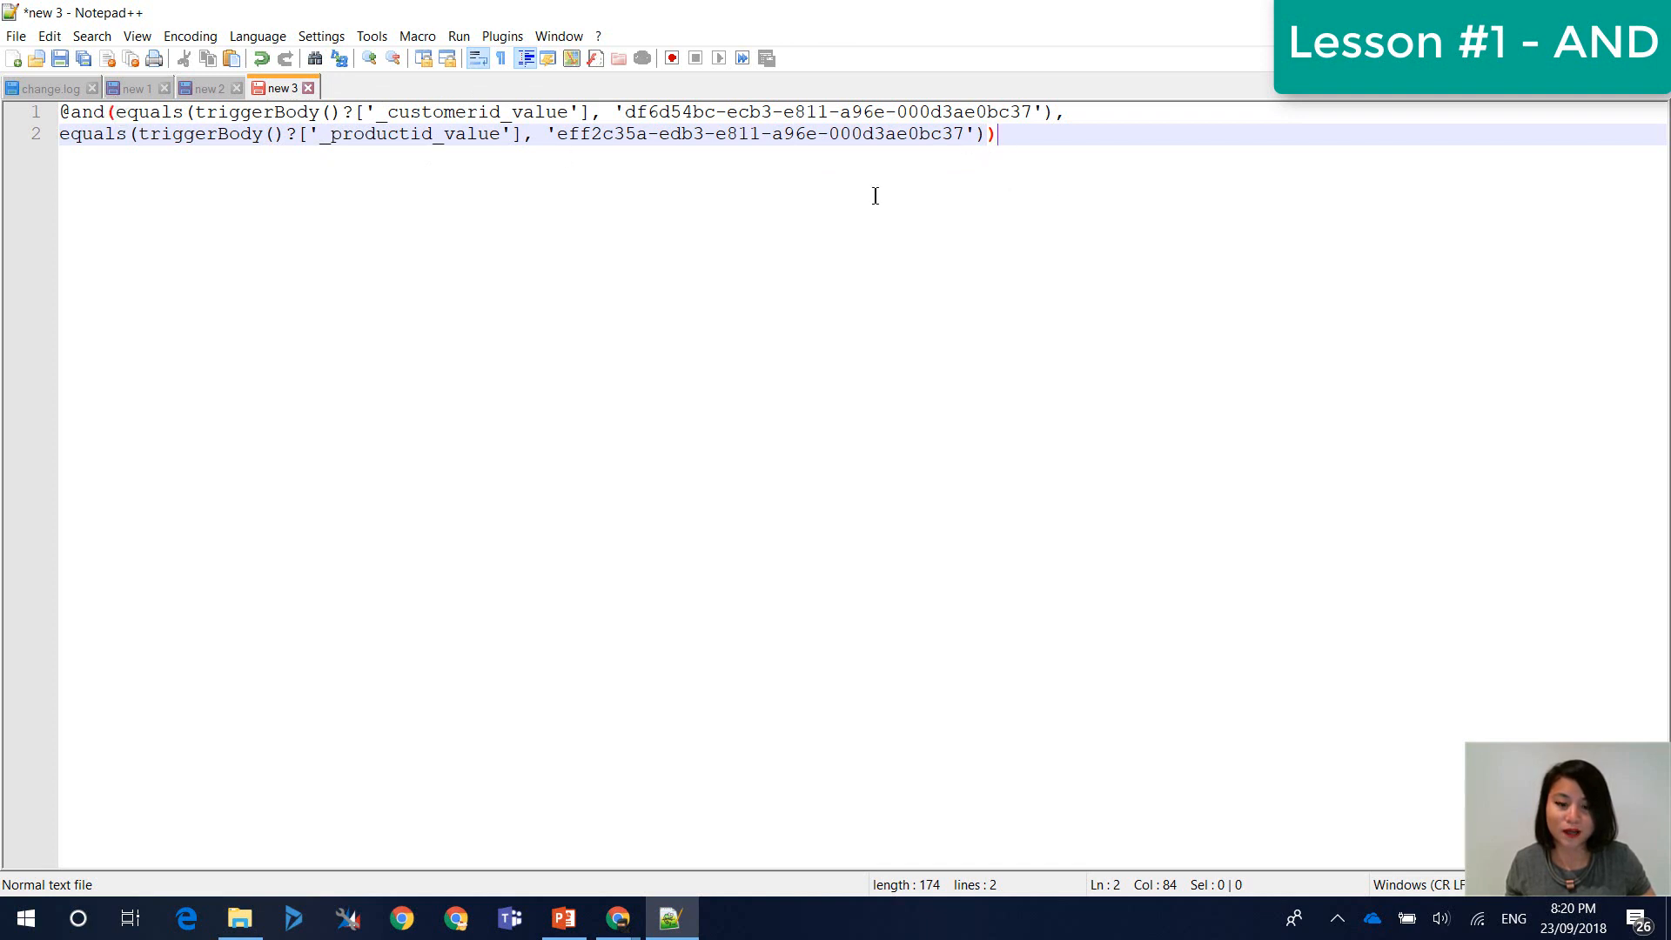
{"action": "key", "text": "ctrl+a"}
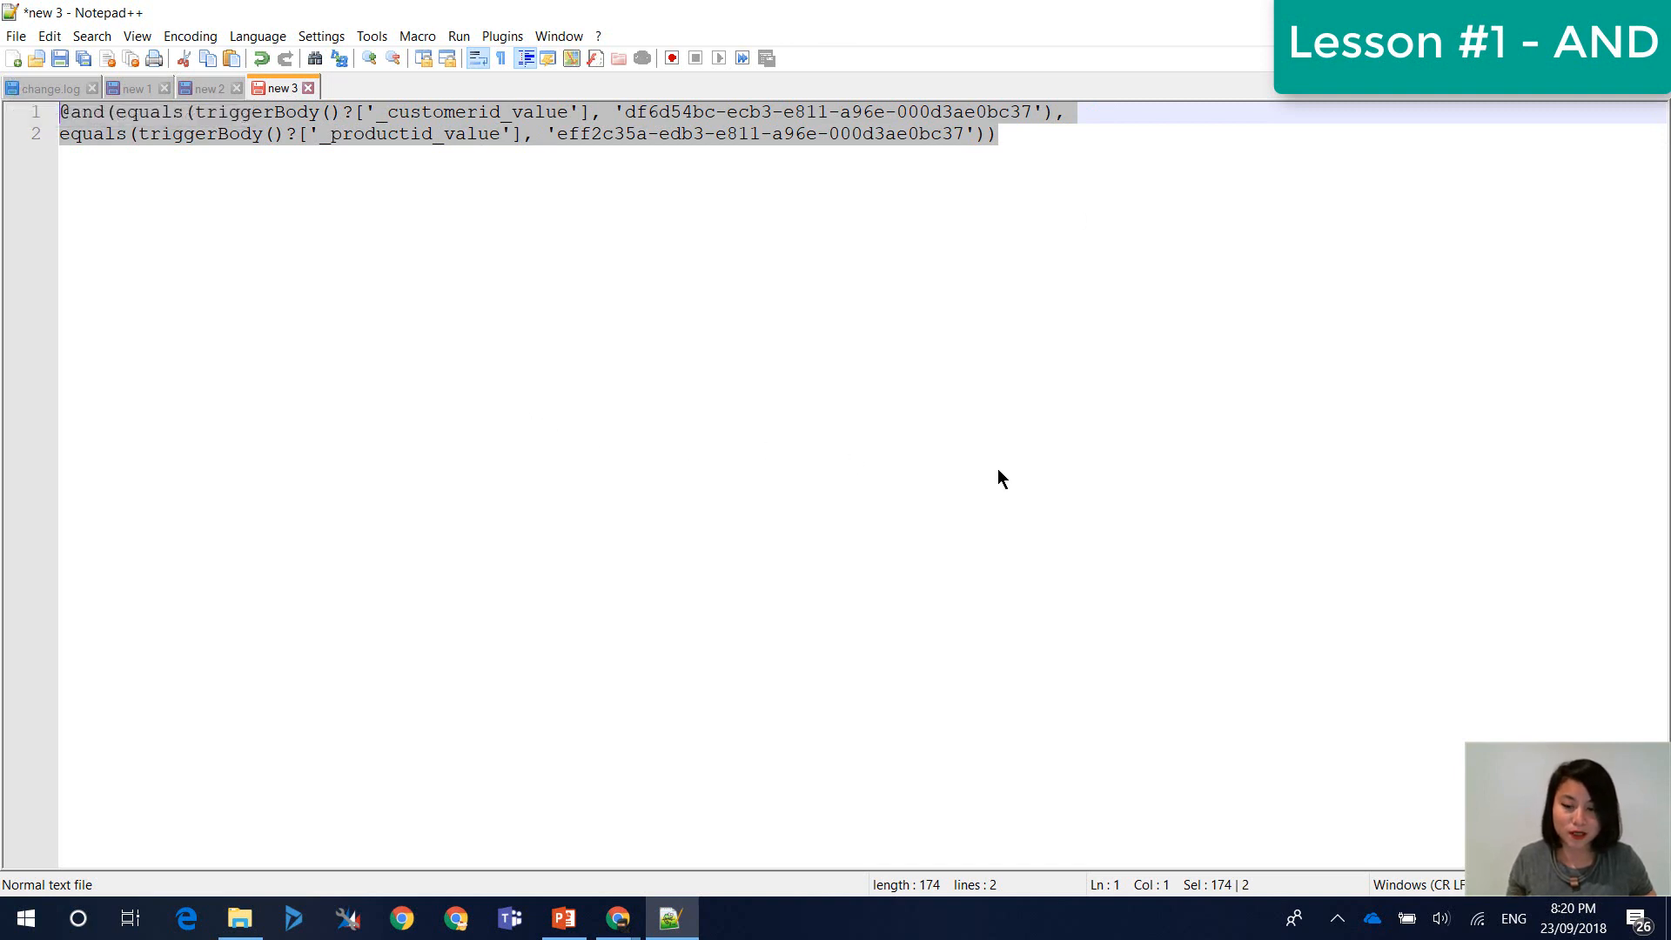
{"action": "mouse_move", "coordinate": [617, 918]}
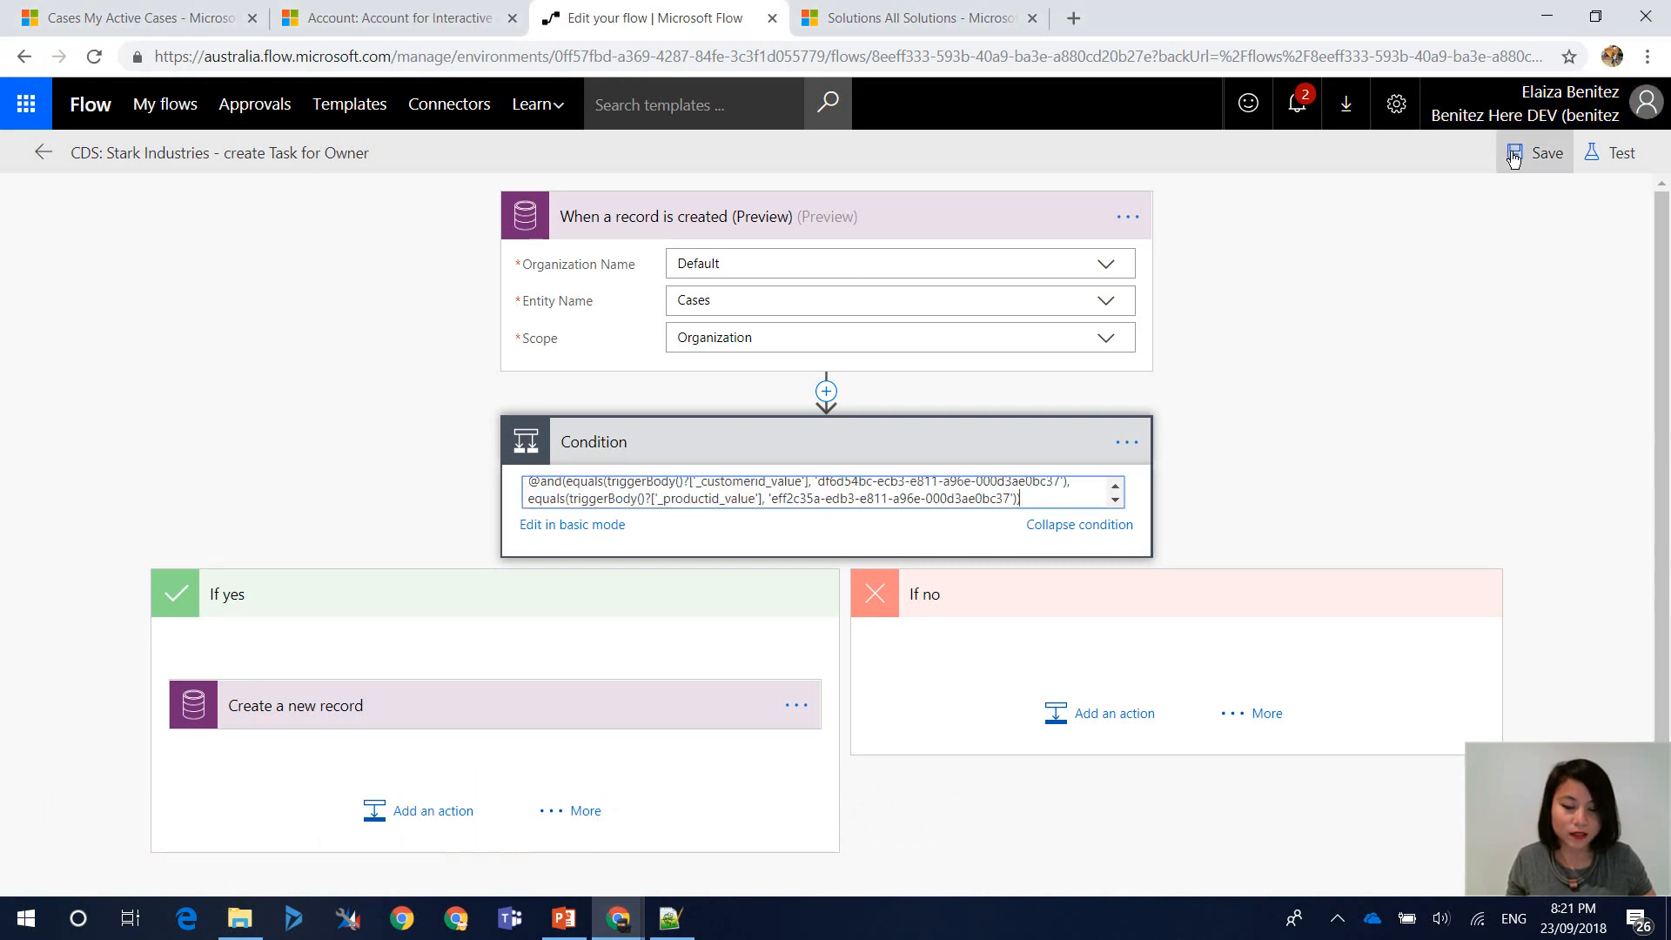
{"action": "left_click", "coordinate": [1535, 153]}
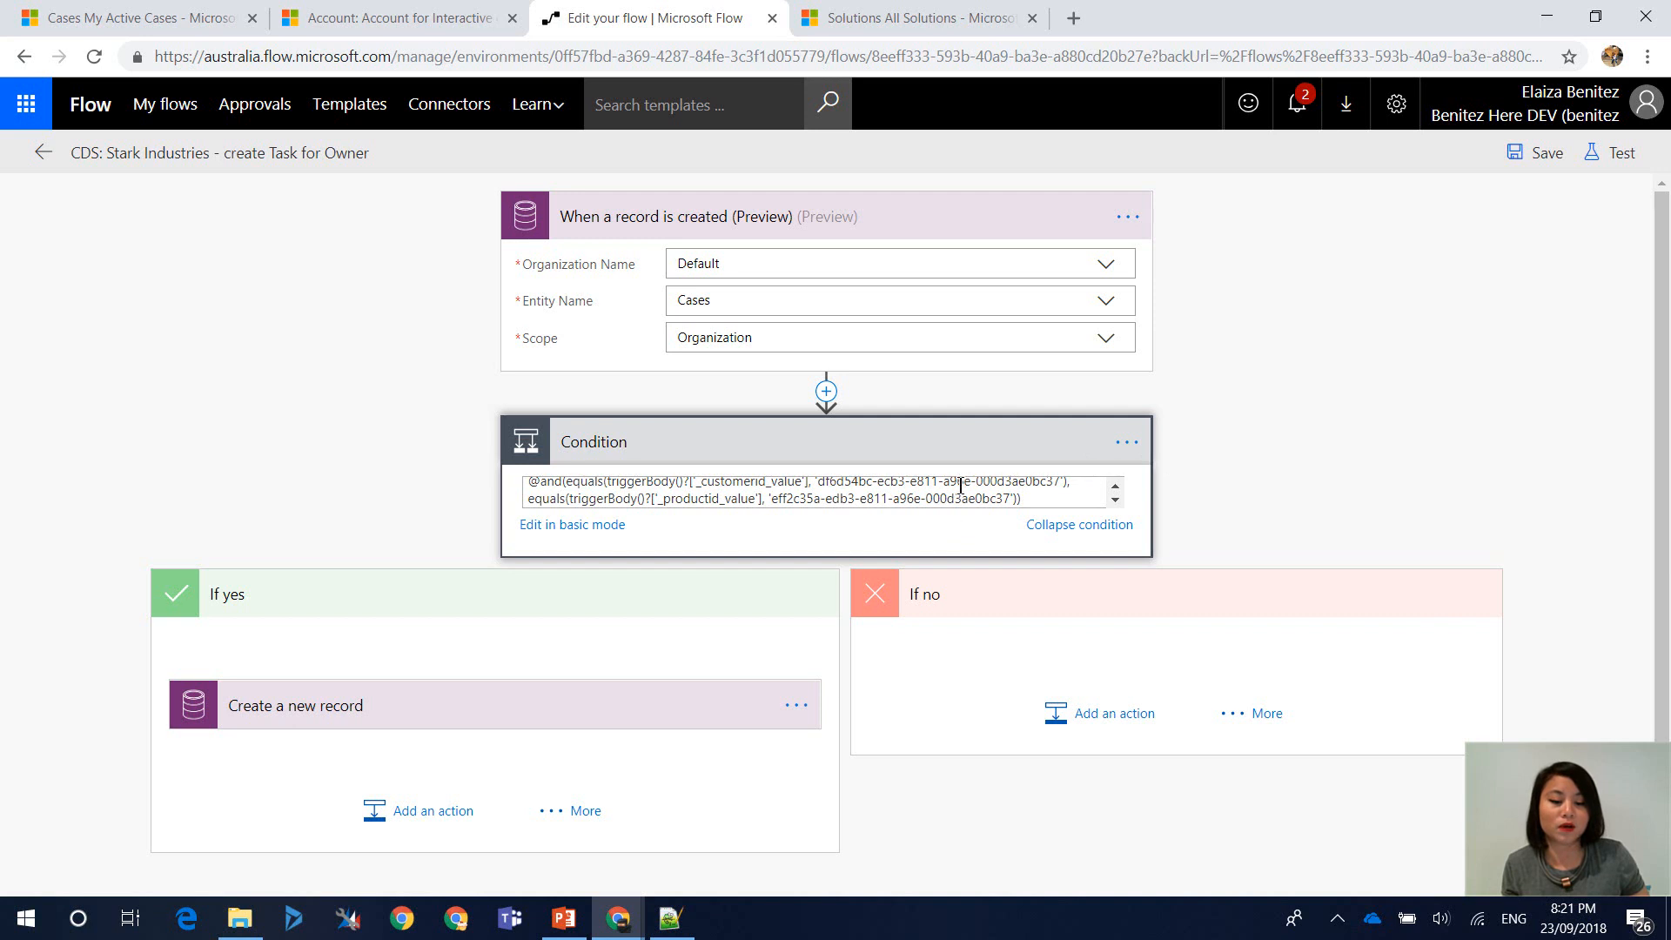
{"action": "mouse_move", "coordinate": [943, 520]}
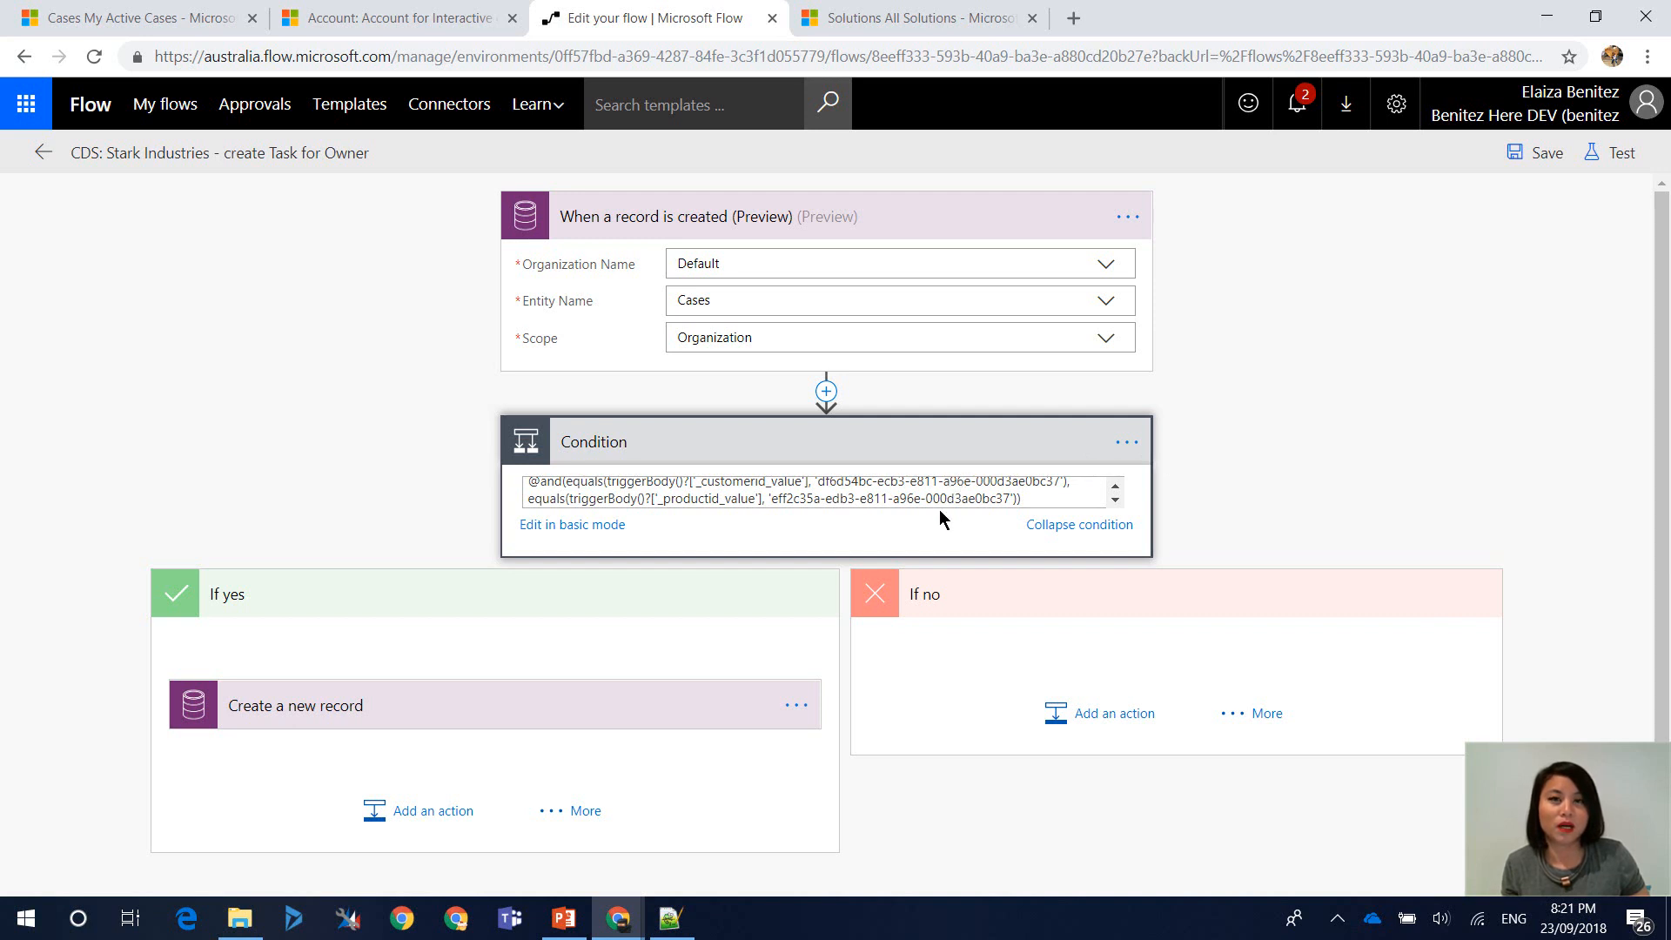
{"action": "mouse_move", "coordinate": [1430, 463]}
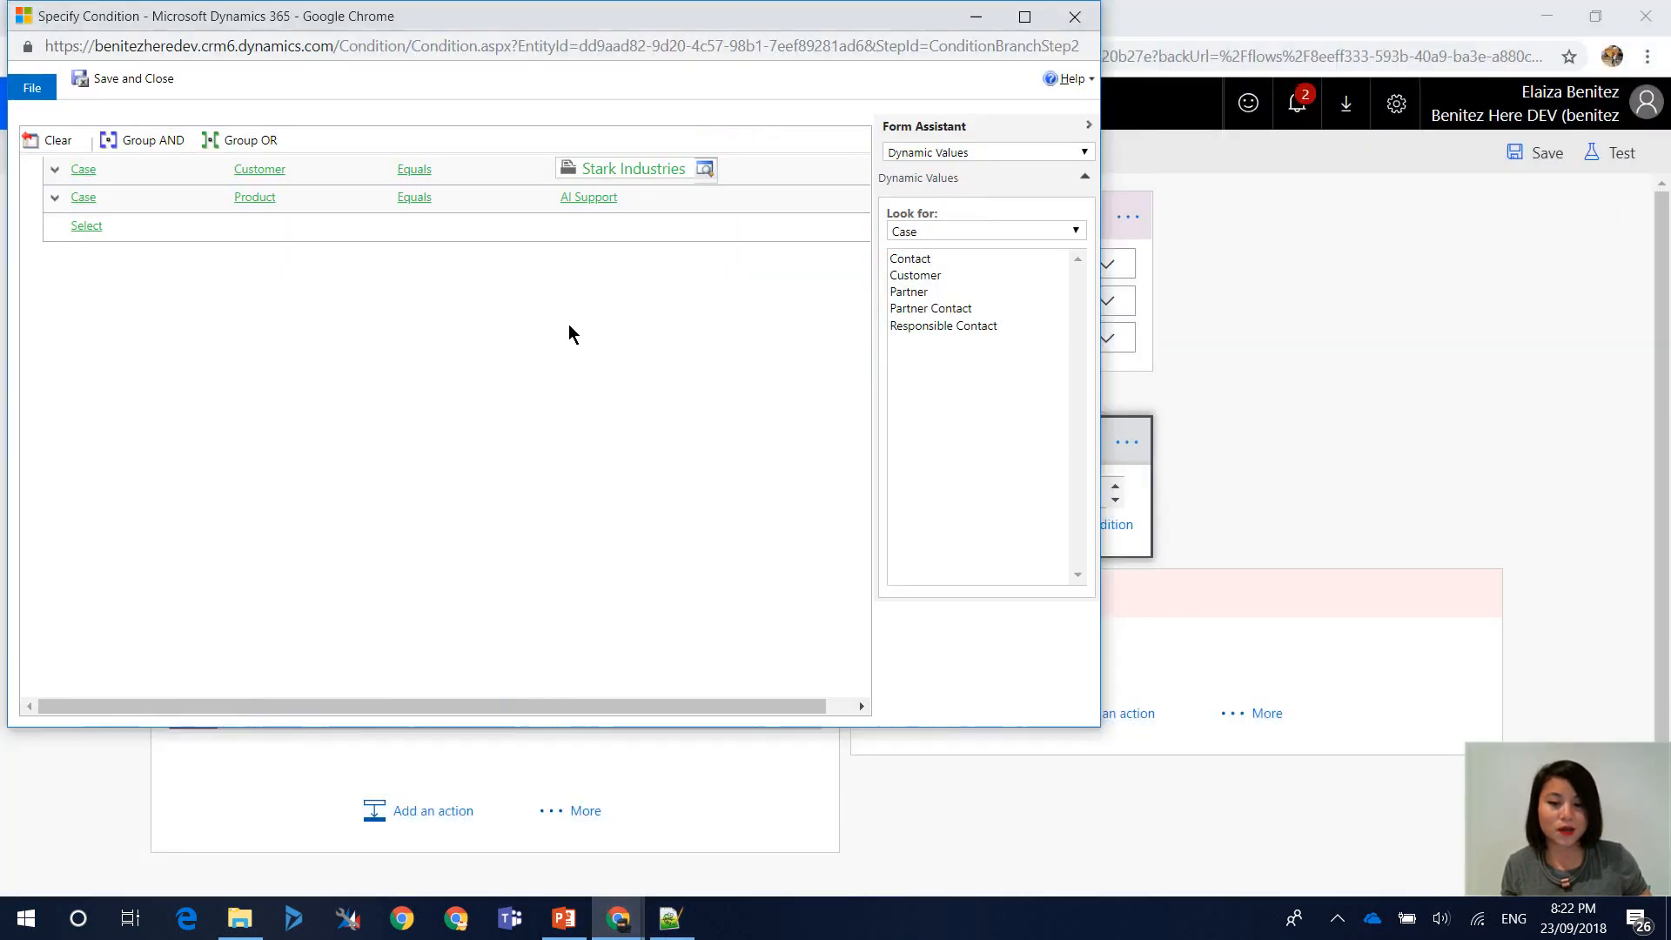
{"action": "mouse_move", "coordinate": [675, 337]}
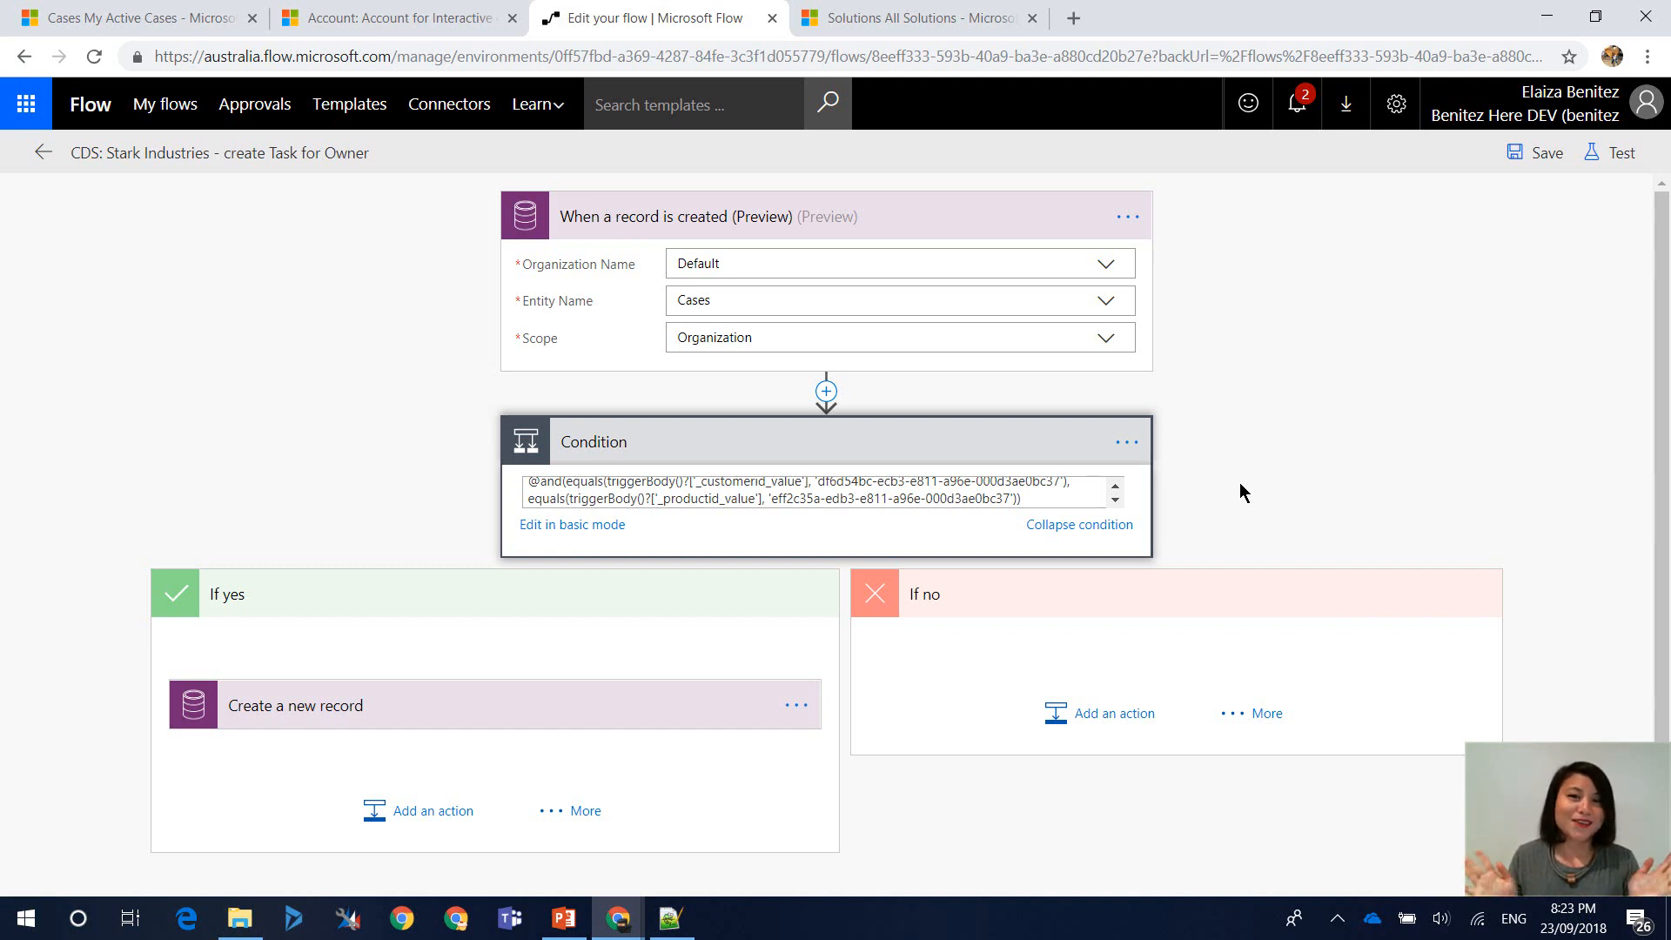
{"action": "mouse_move", "coordinate": [1375, 350]}
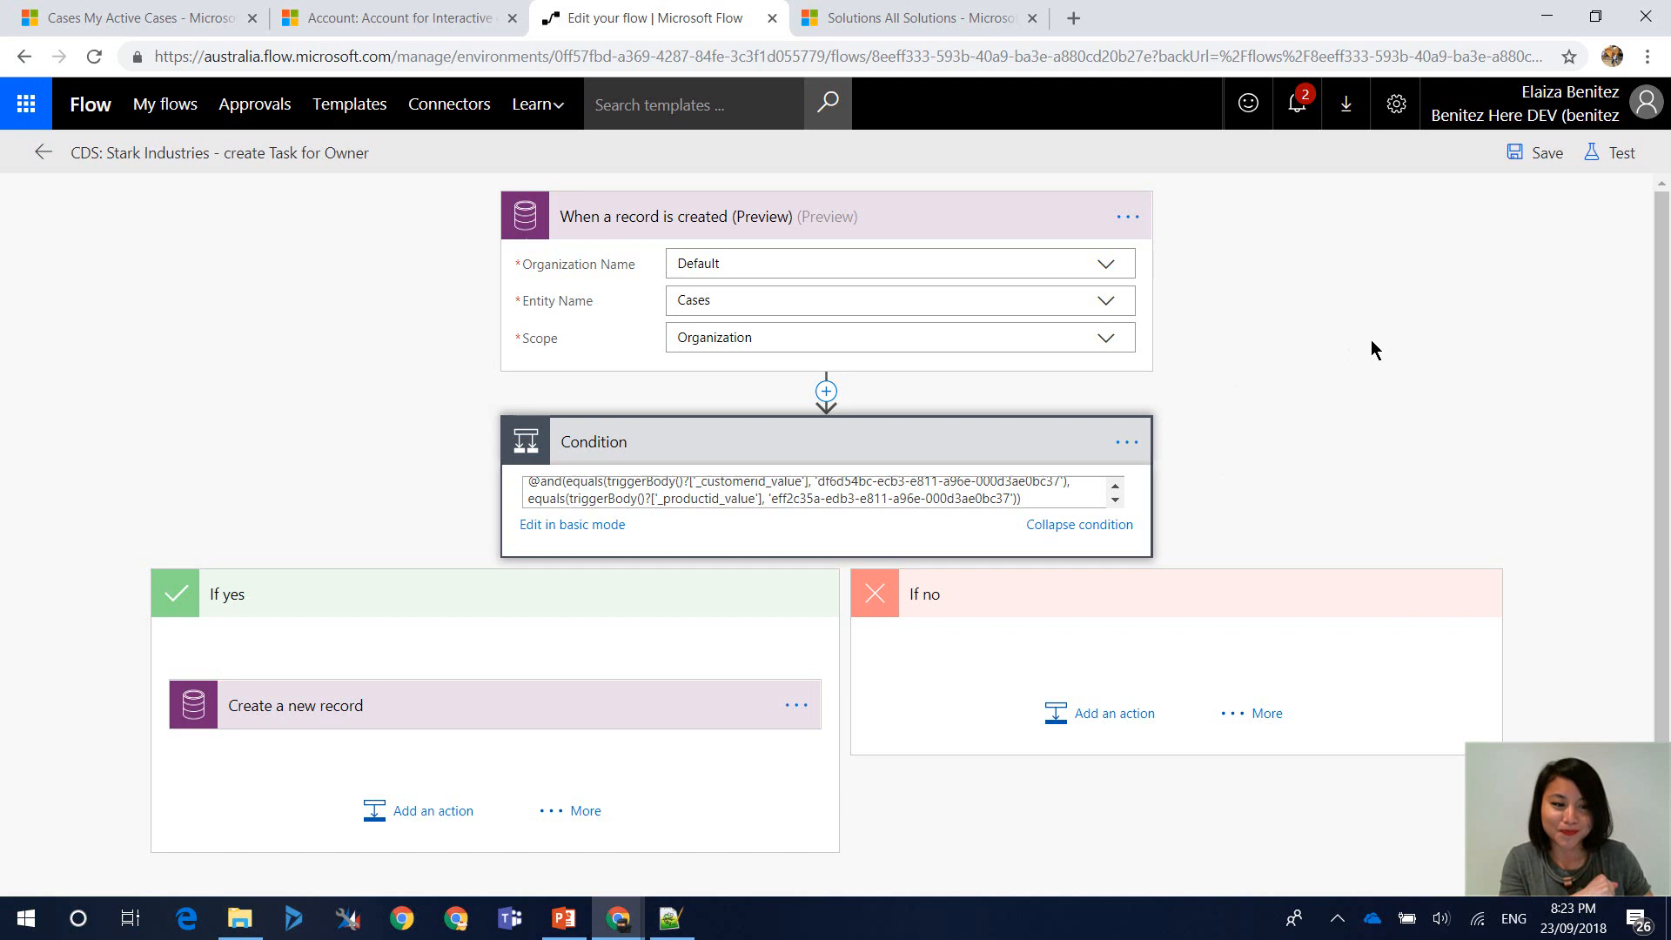
- Save the flow, then create the Stark Industries AI Support case 'Jarvis is being inconsistent'
{"action": "left_click", "coordinate": [1534, 152]}
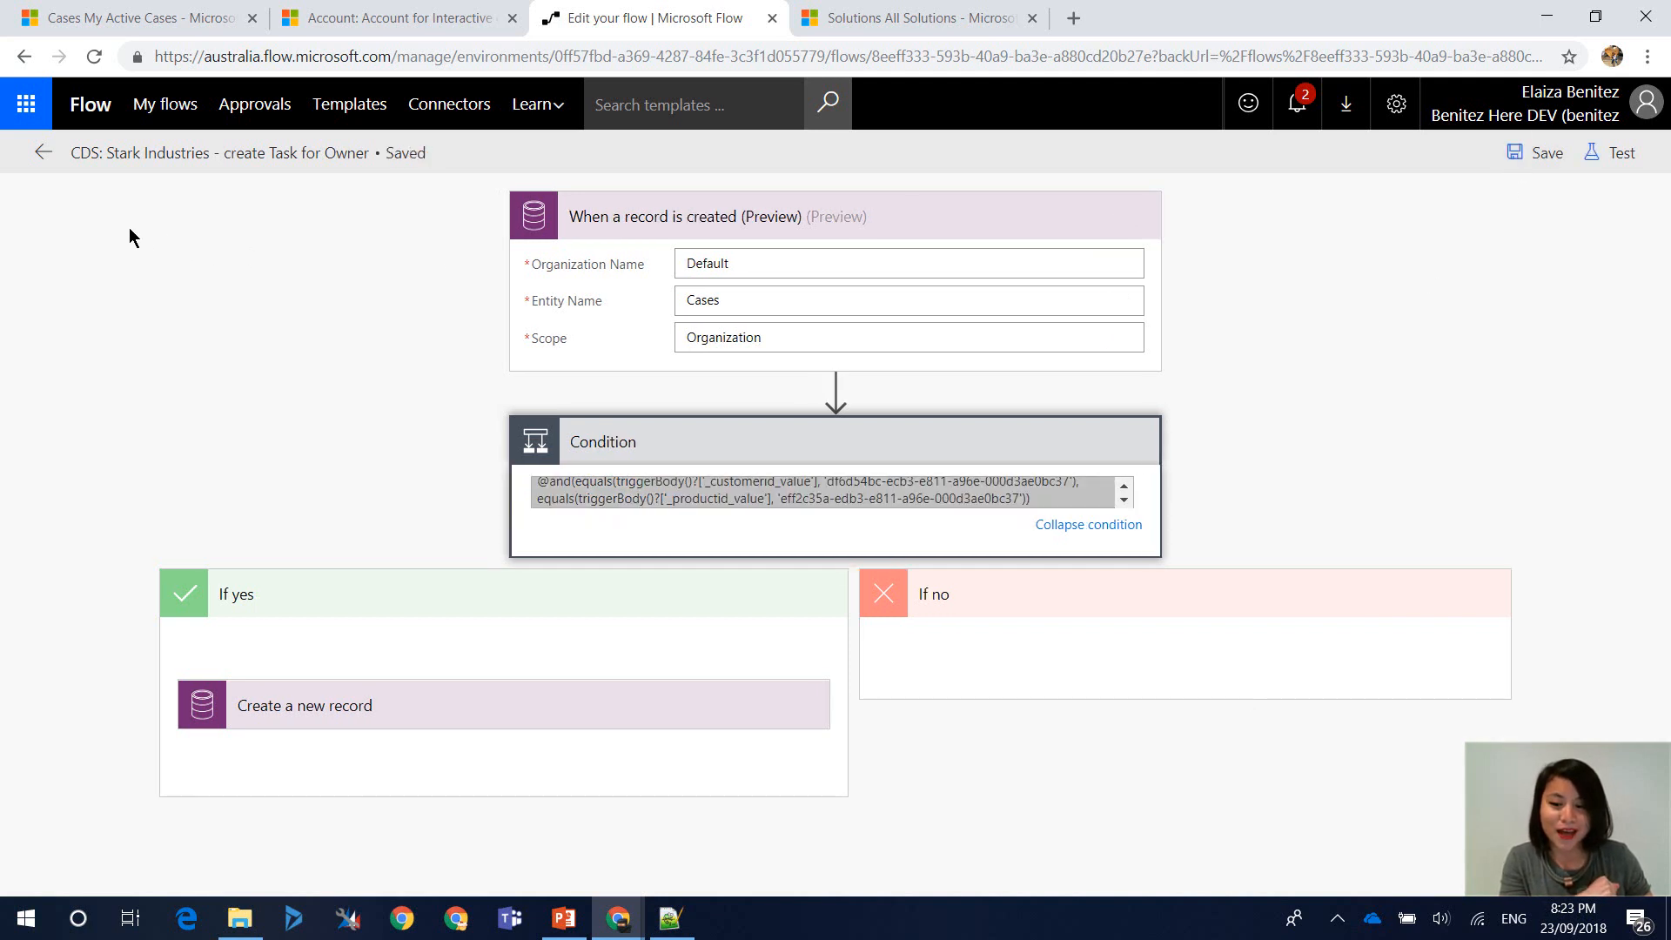
{"action": "left_click", "coordinate": [41, 152]}
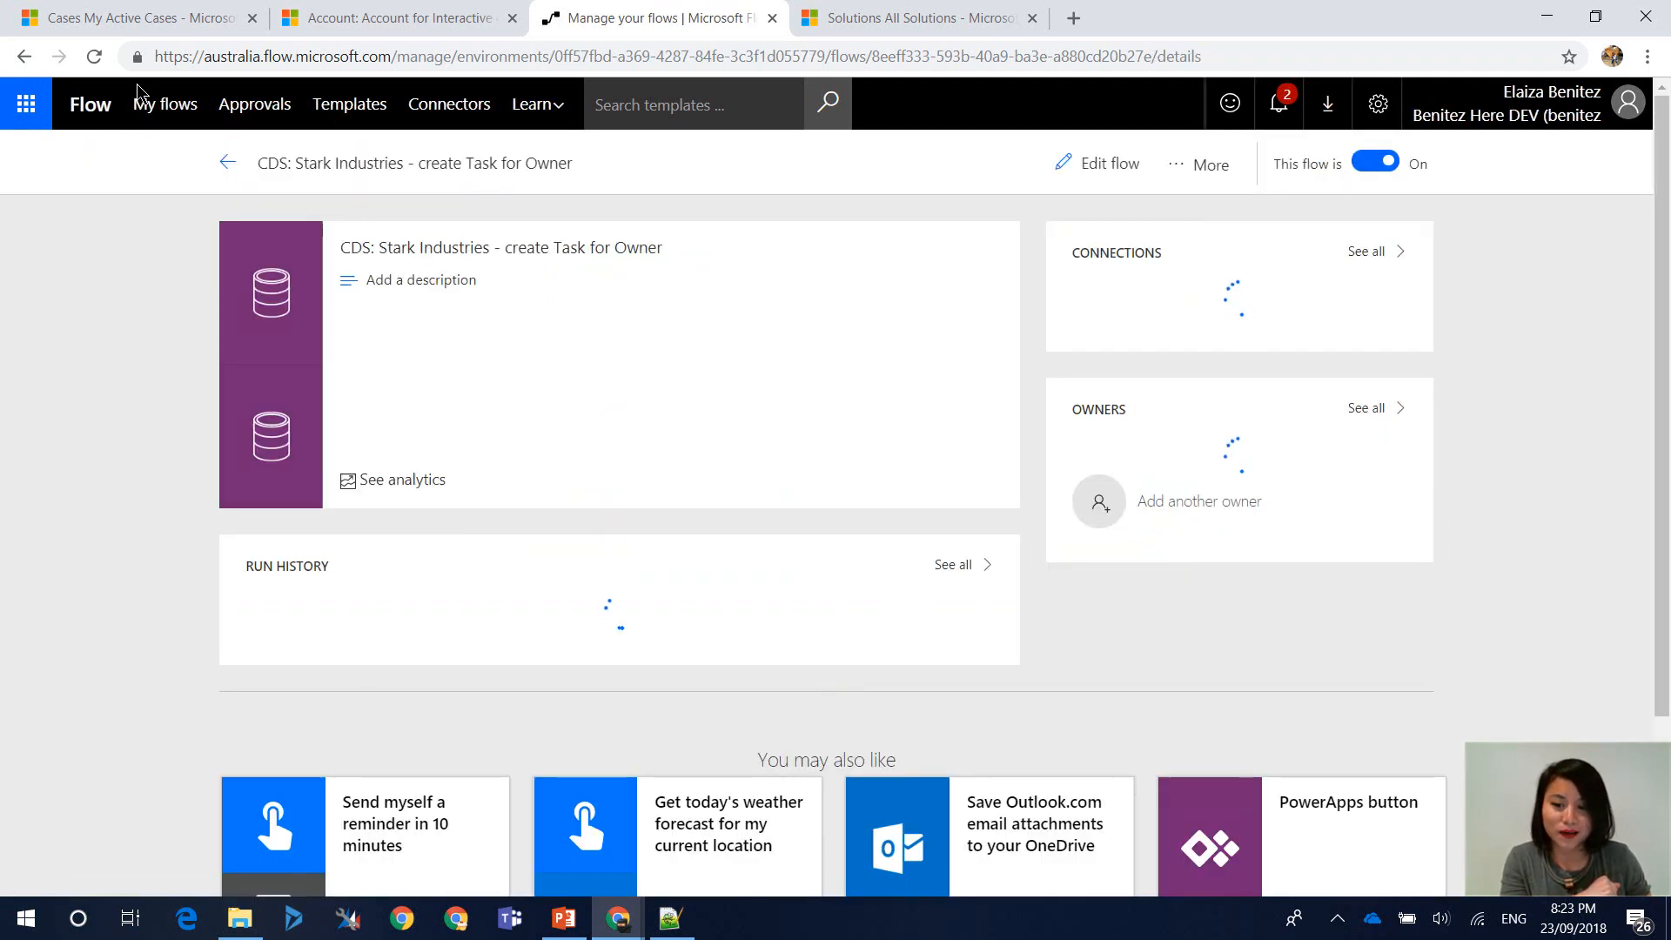
{"action": "left_click", "coordinate": [131, 17]}
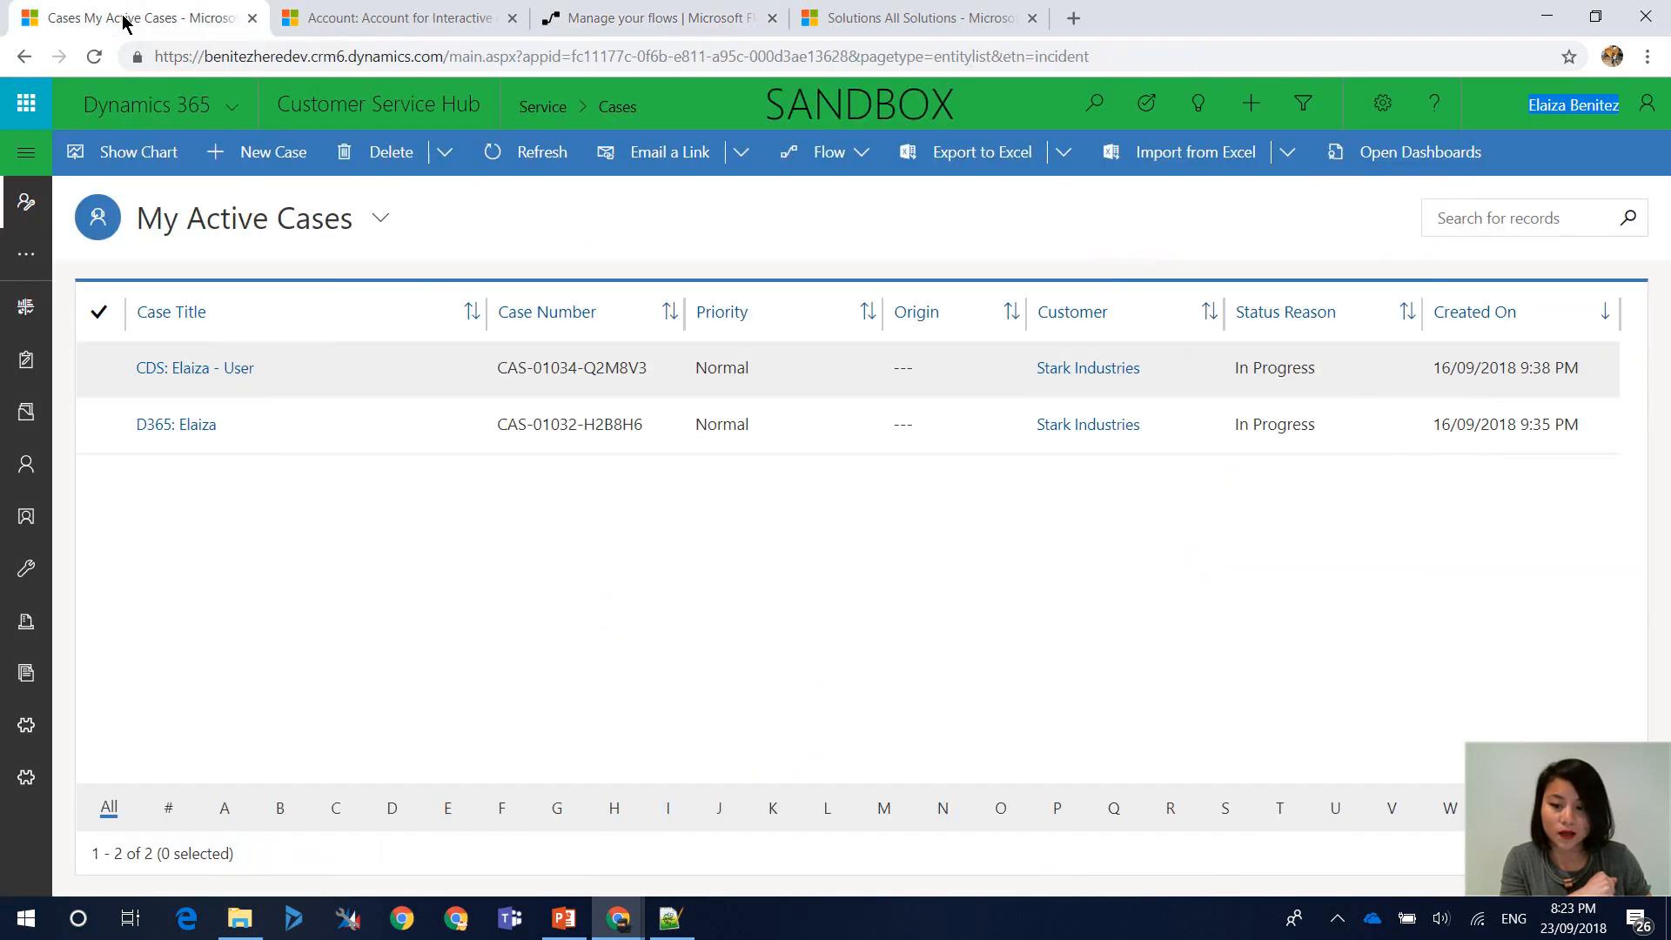
{"action": "mouse_move", "coordinate": [249, 162]}
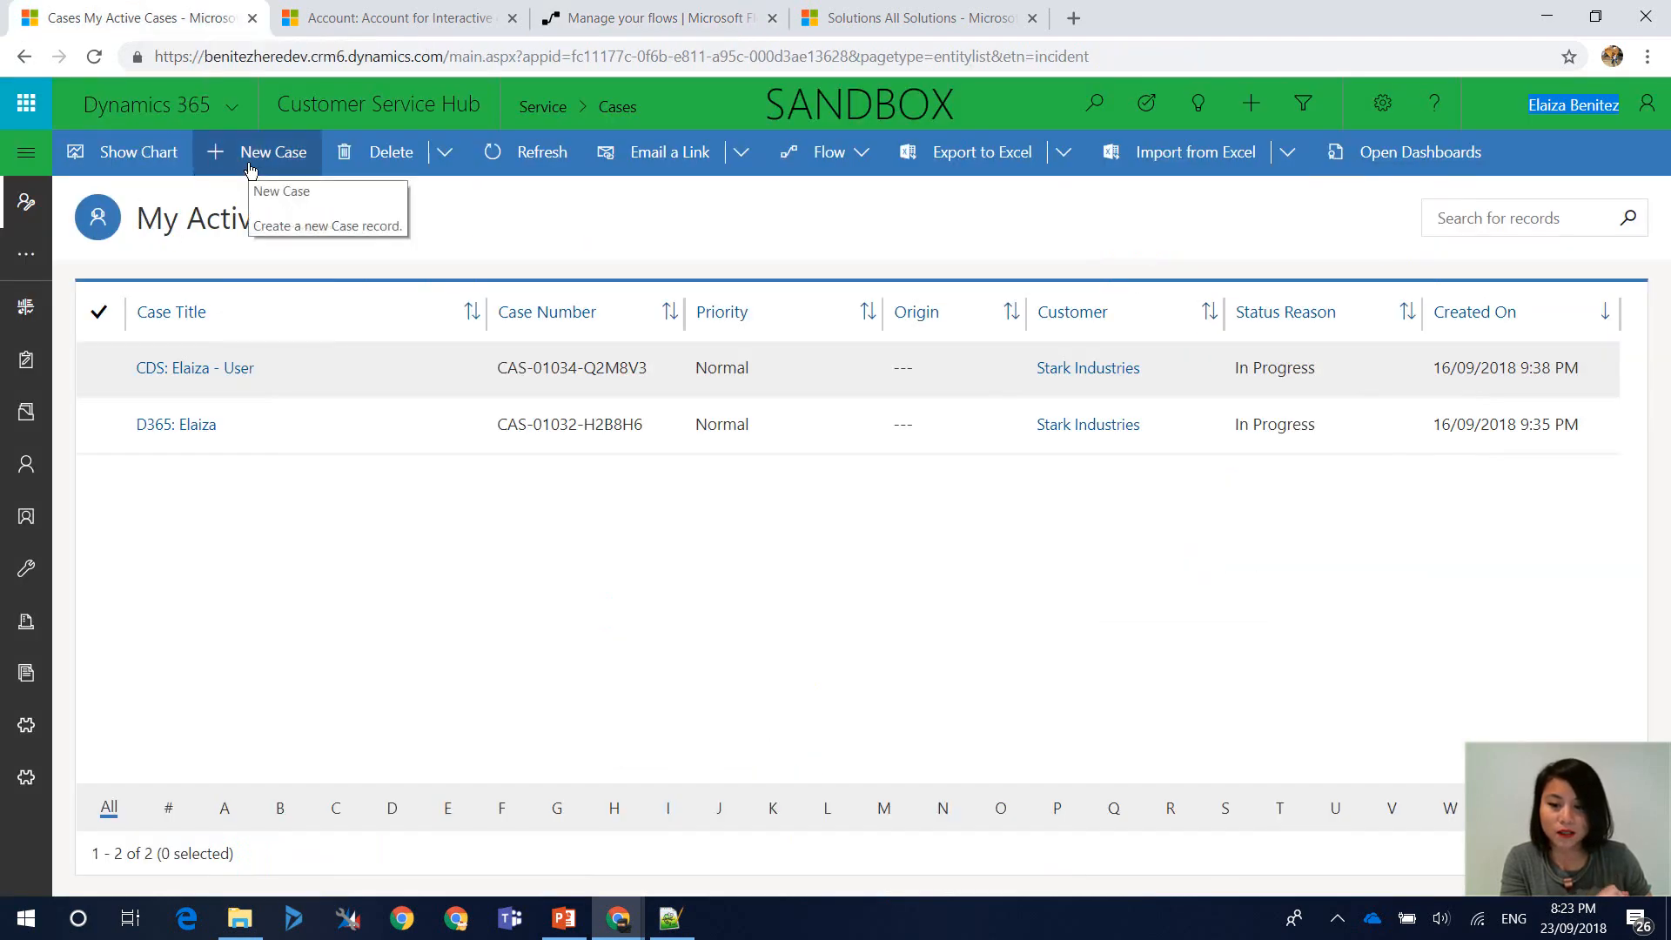
{"action": "left_click", "coordinate": [263, 151]}
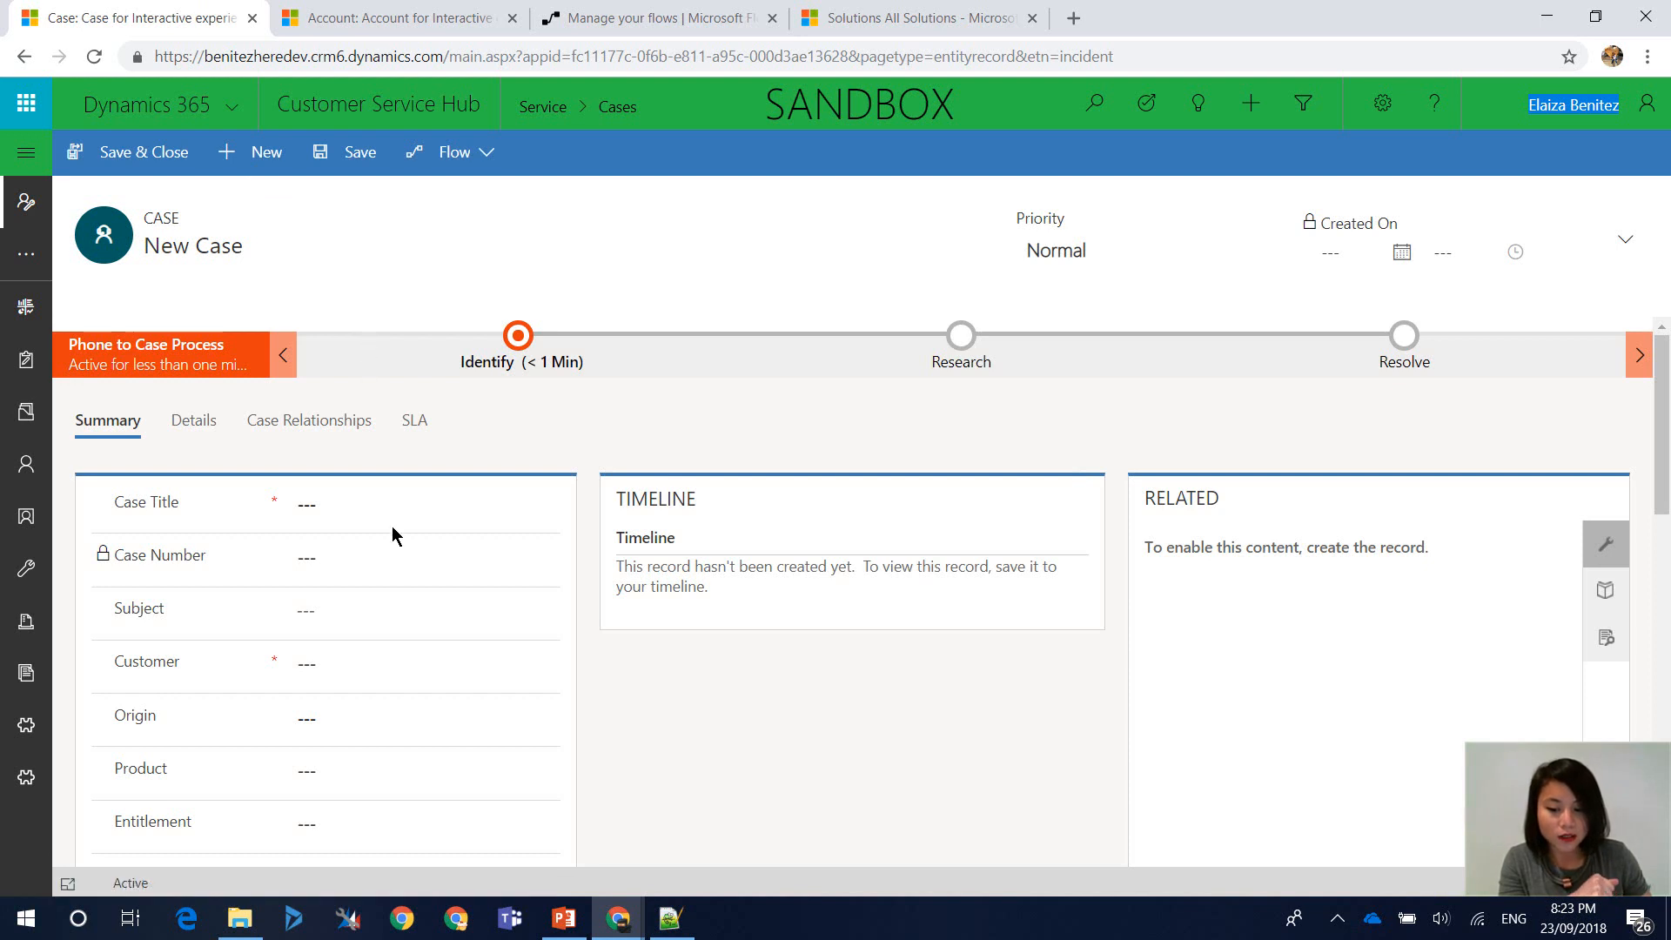
{"action": "left_click", "coordinate": [397, 502]}
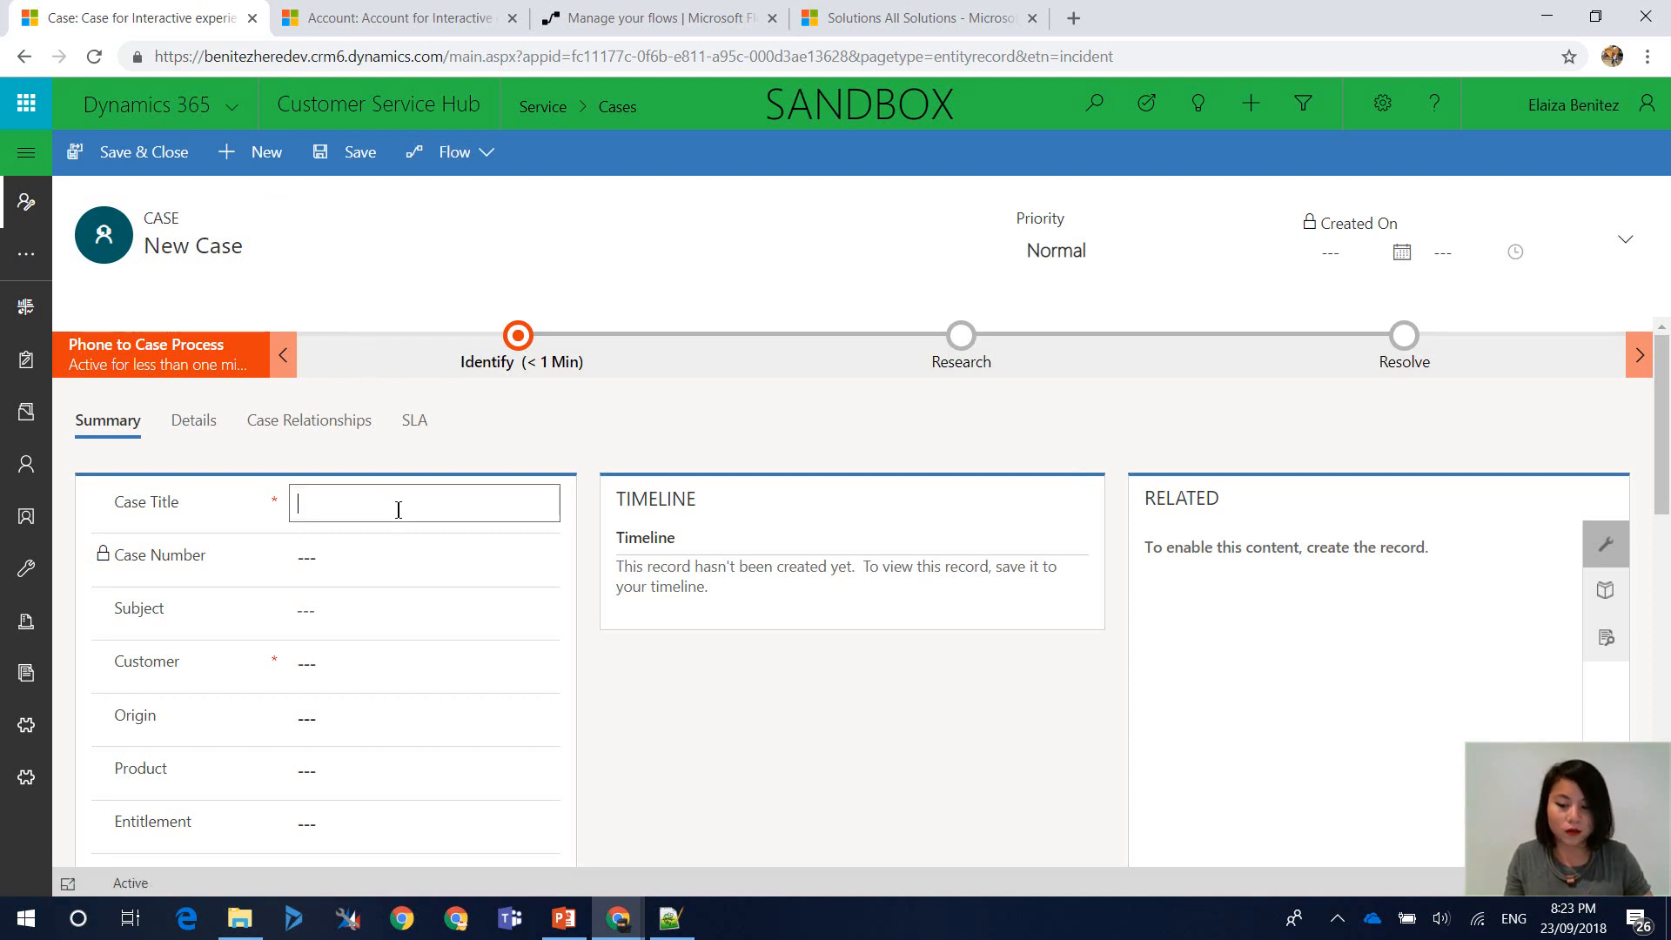
{"action": "type", "text": "Jarvis is being inconsistent"}
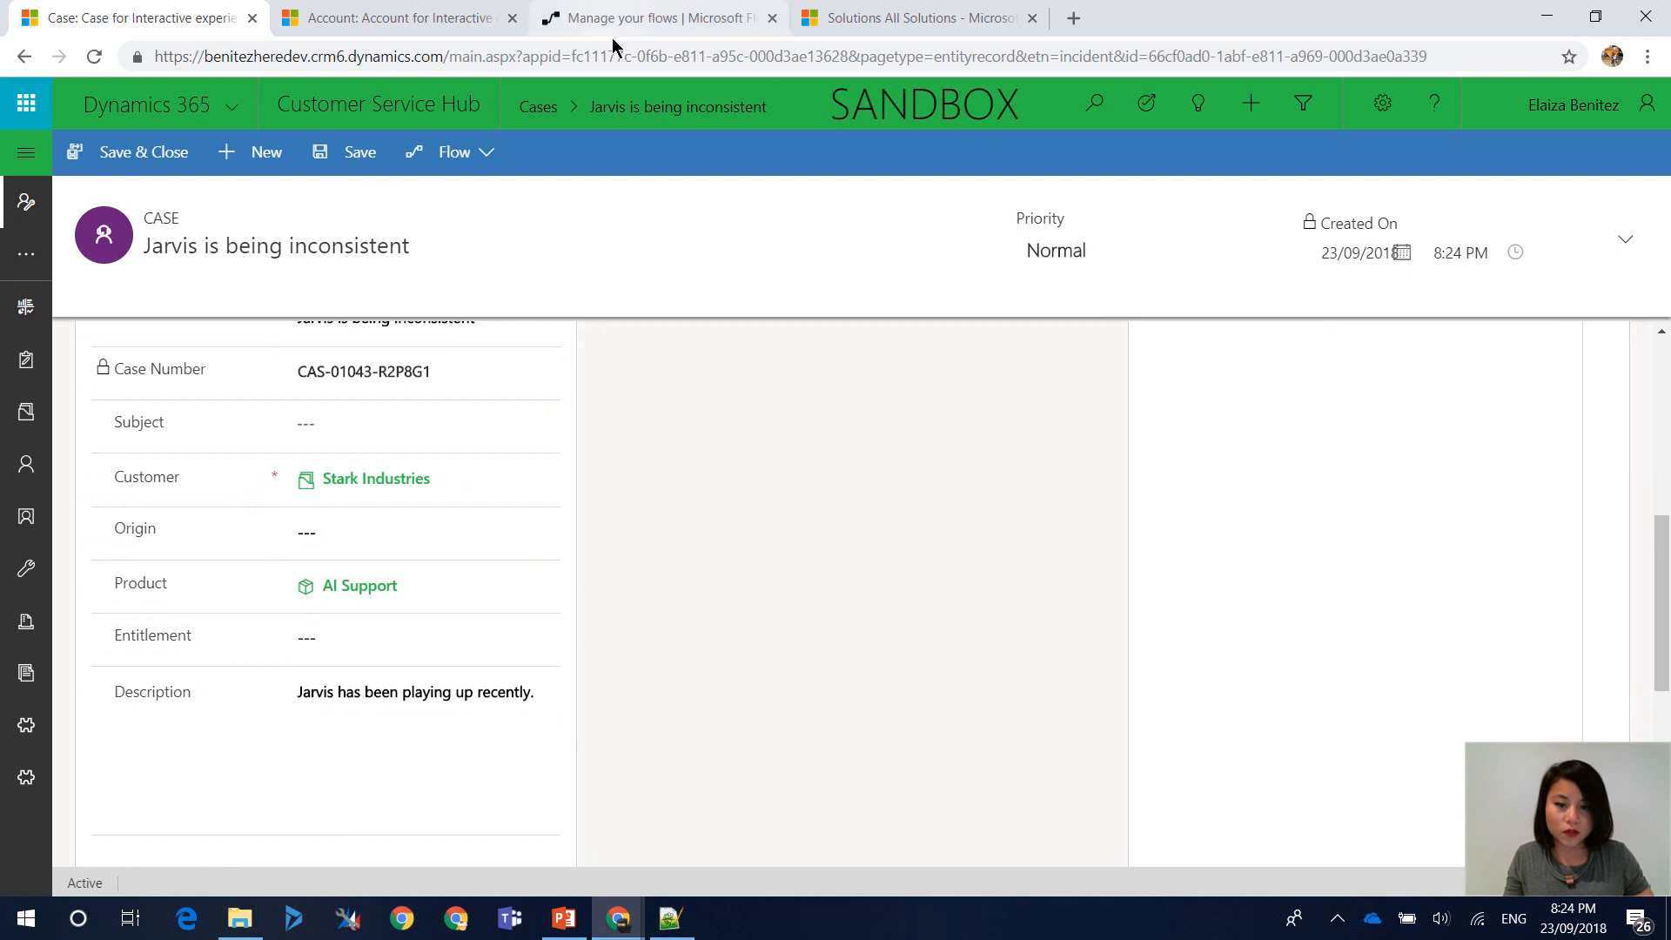
{"action": "left_click", "coordinate": [661, 18]}
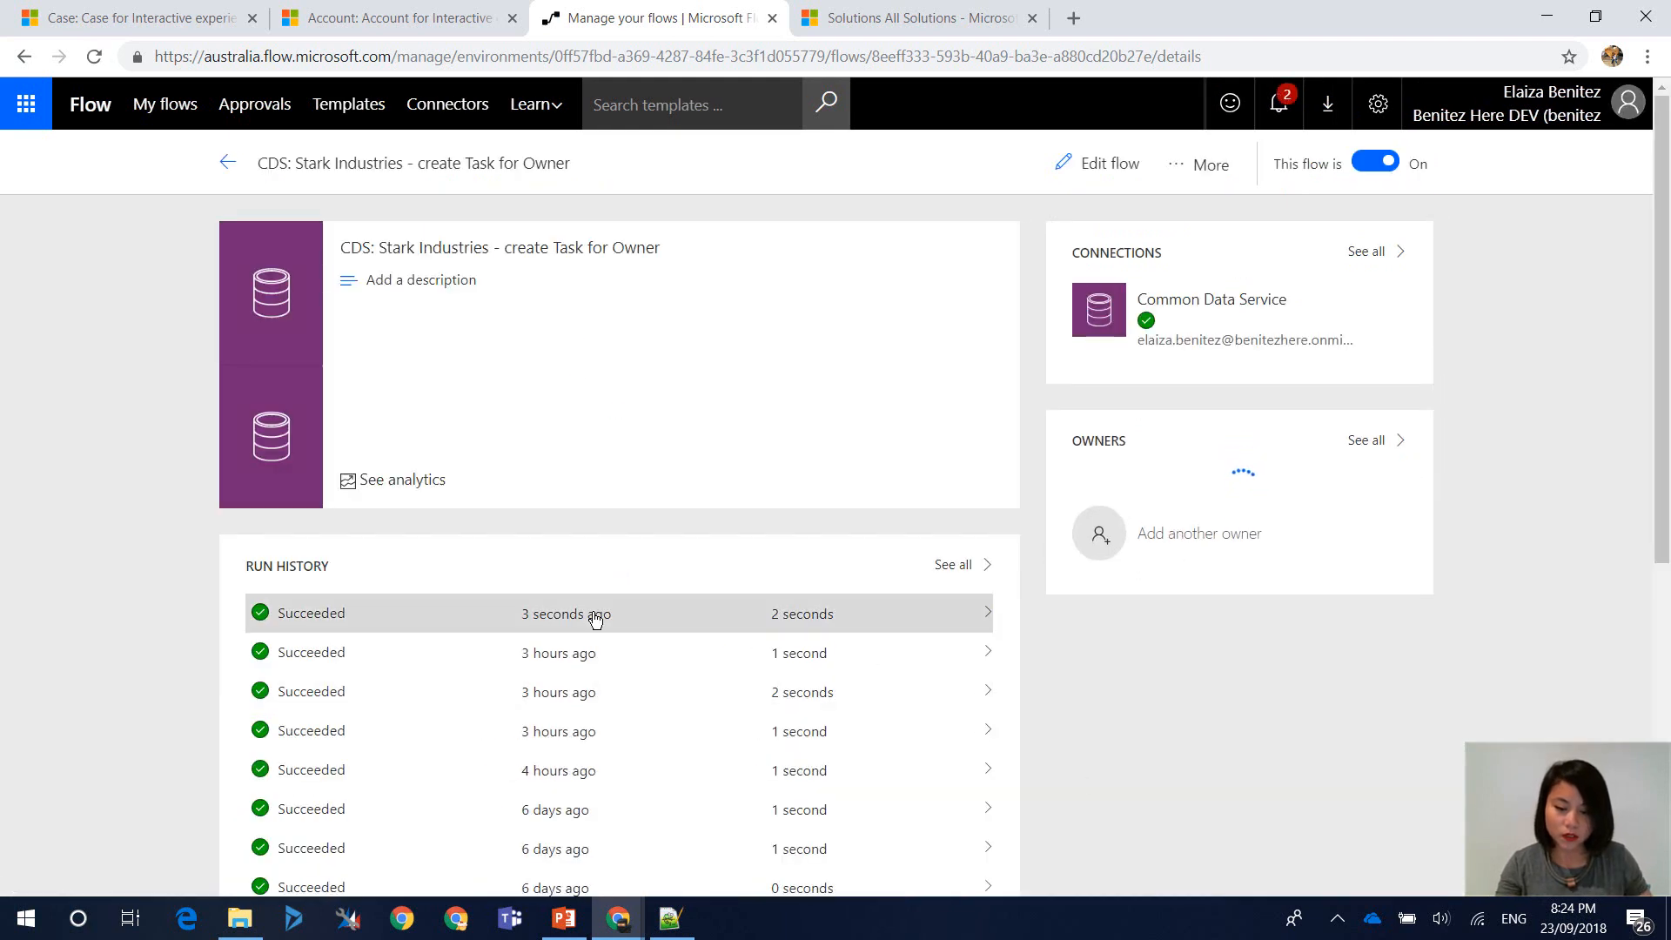
- Open the newest Run History entry for the 'create Task for Owner' flow
{"action": "left_click", "coordinate": [592, 613]}
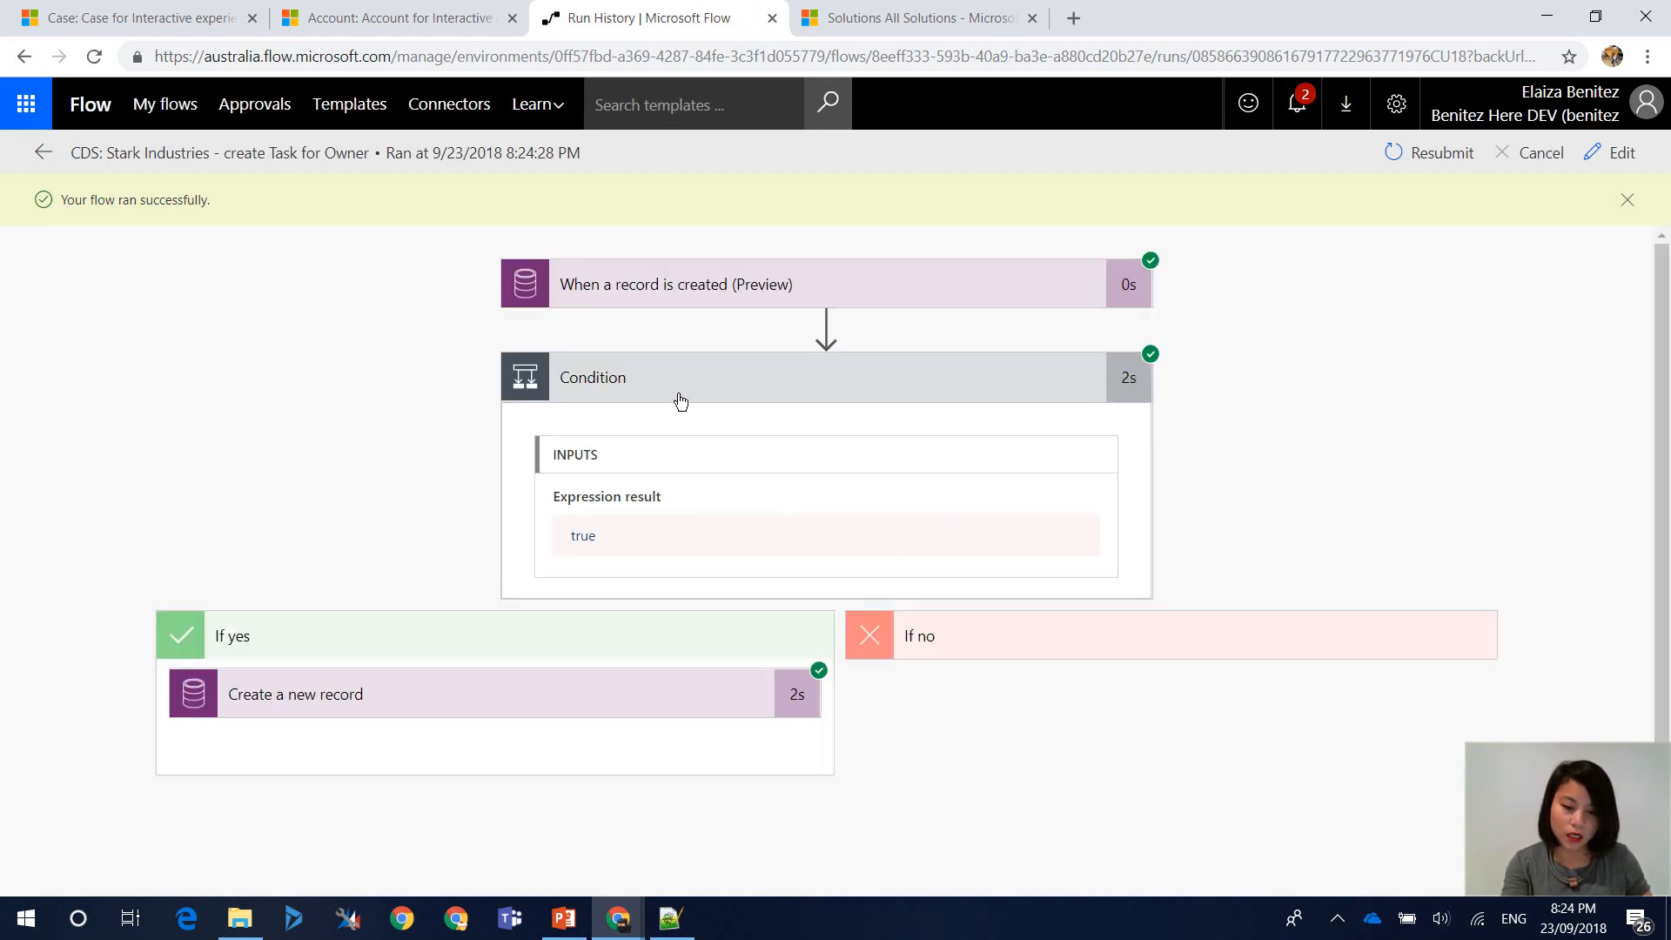
{"action": "mouse_move", "coordinate": [570, 531]}
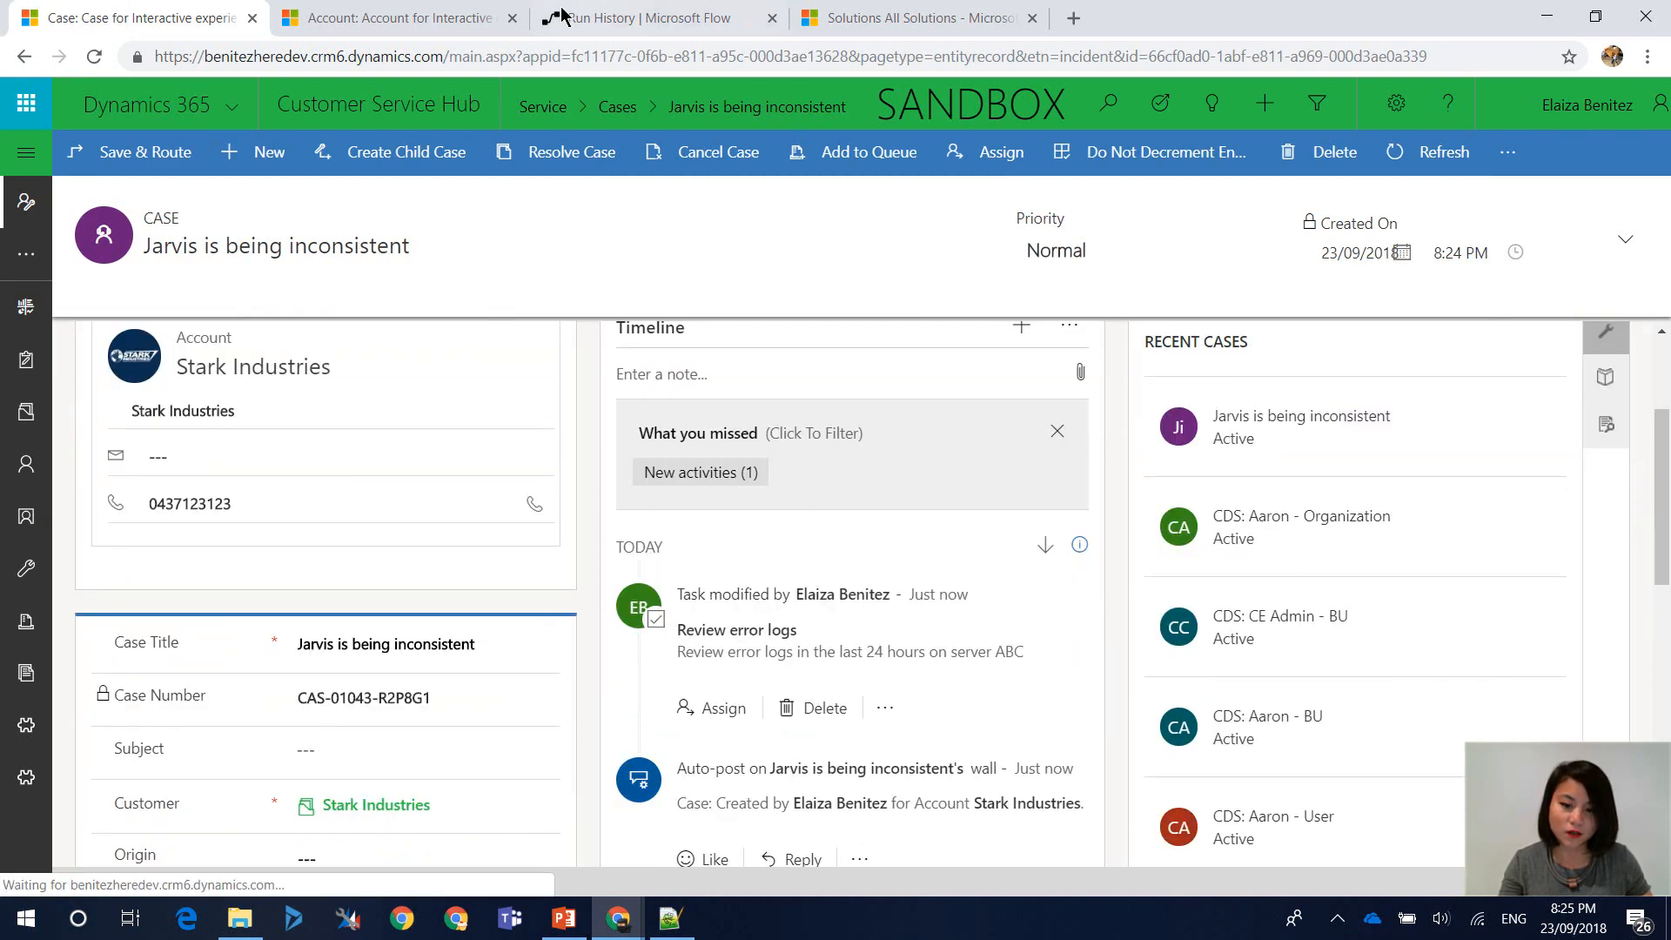
{"action": "left_click", "coordinate": [656, 18]}
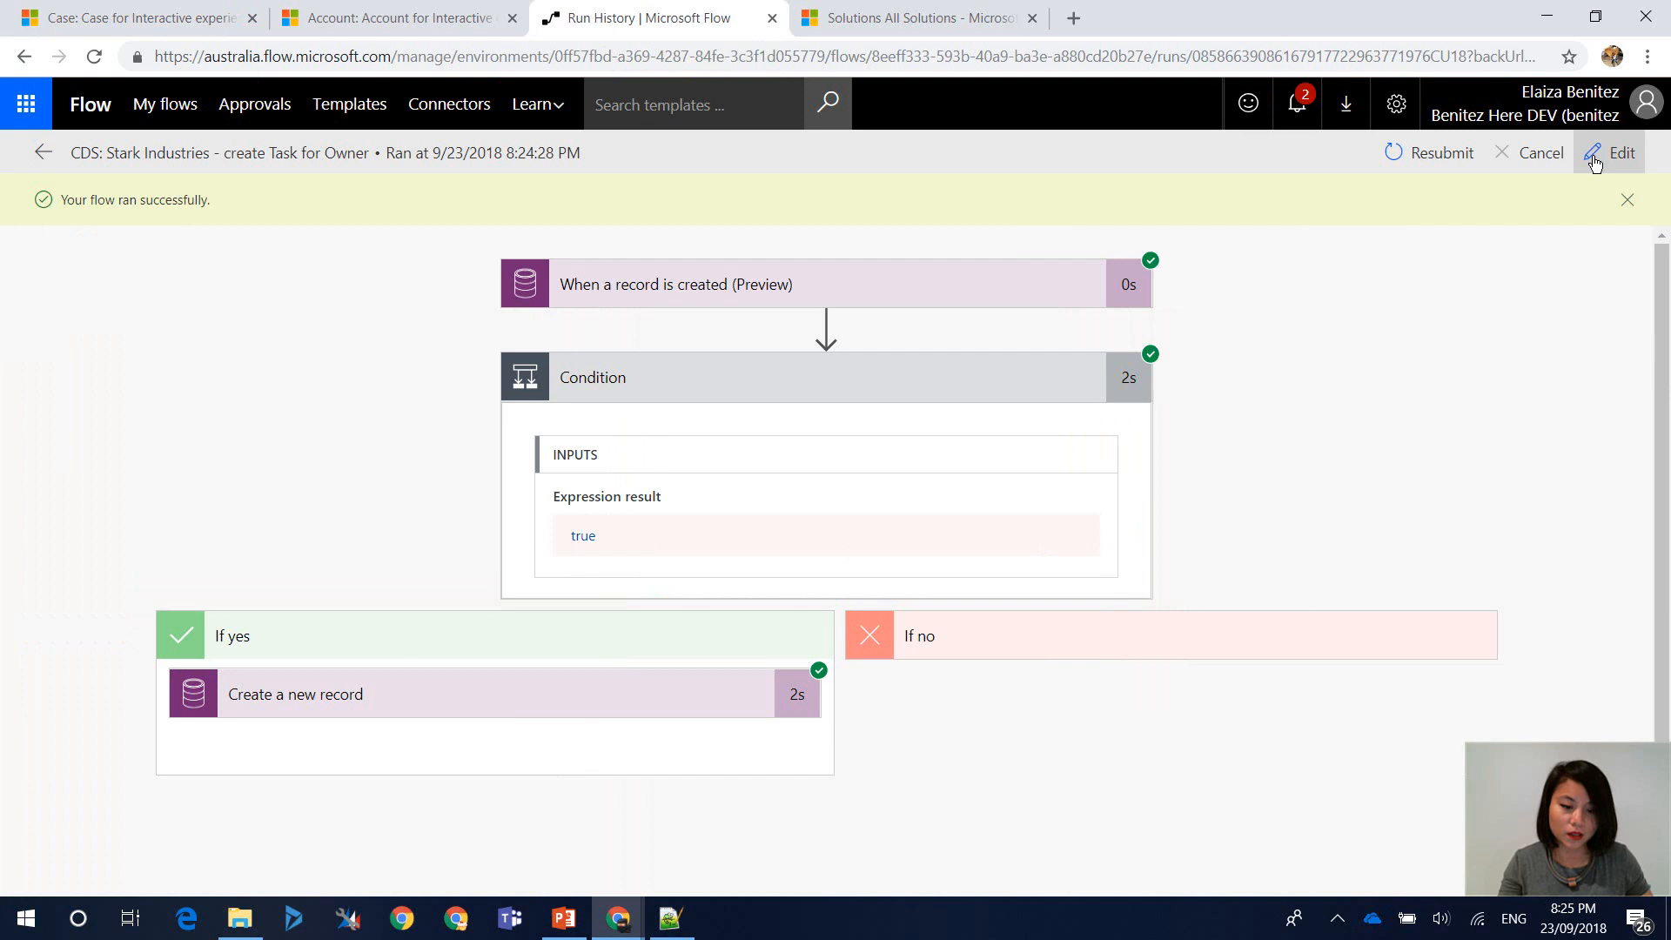
{"action": "left_click", "coordinate": [1621, 153]}
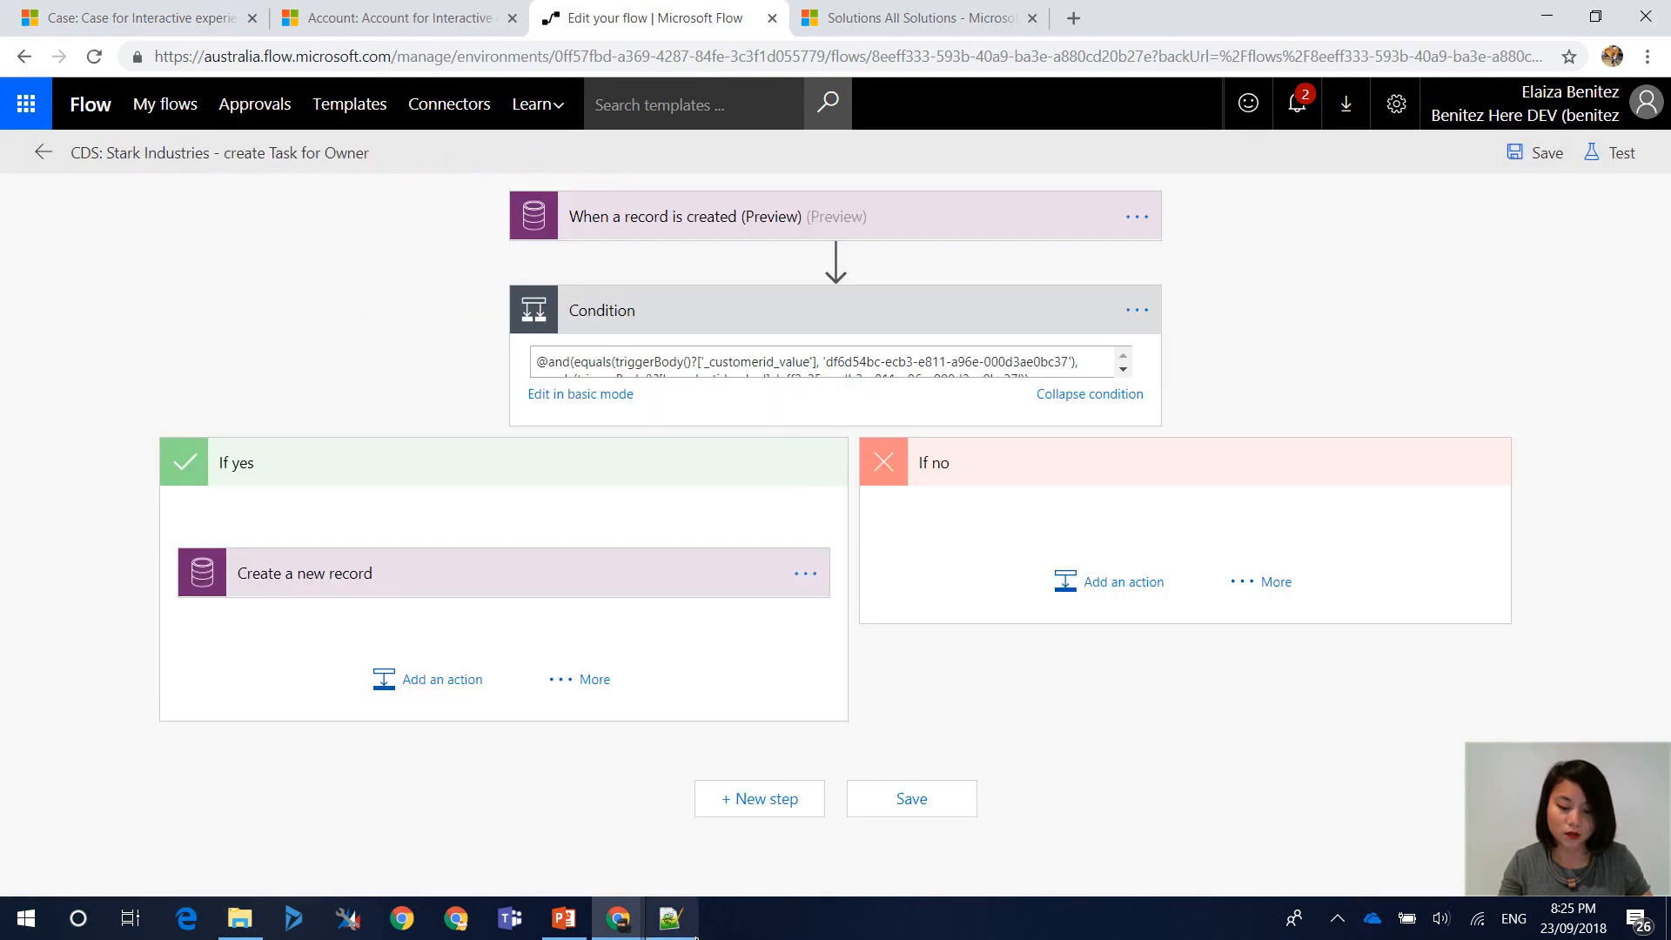
{"action": "left_click", "coordinate": [672, 917]}
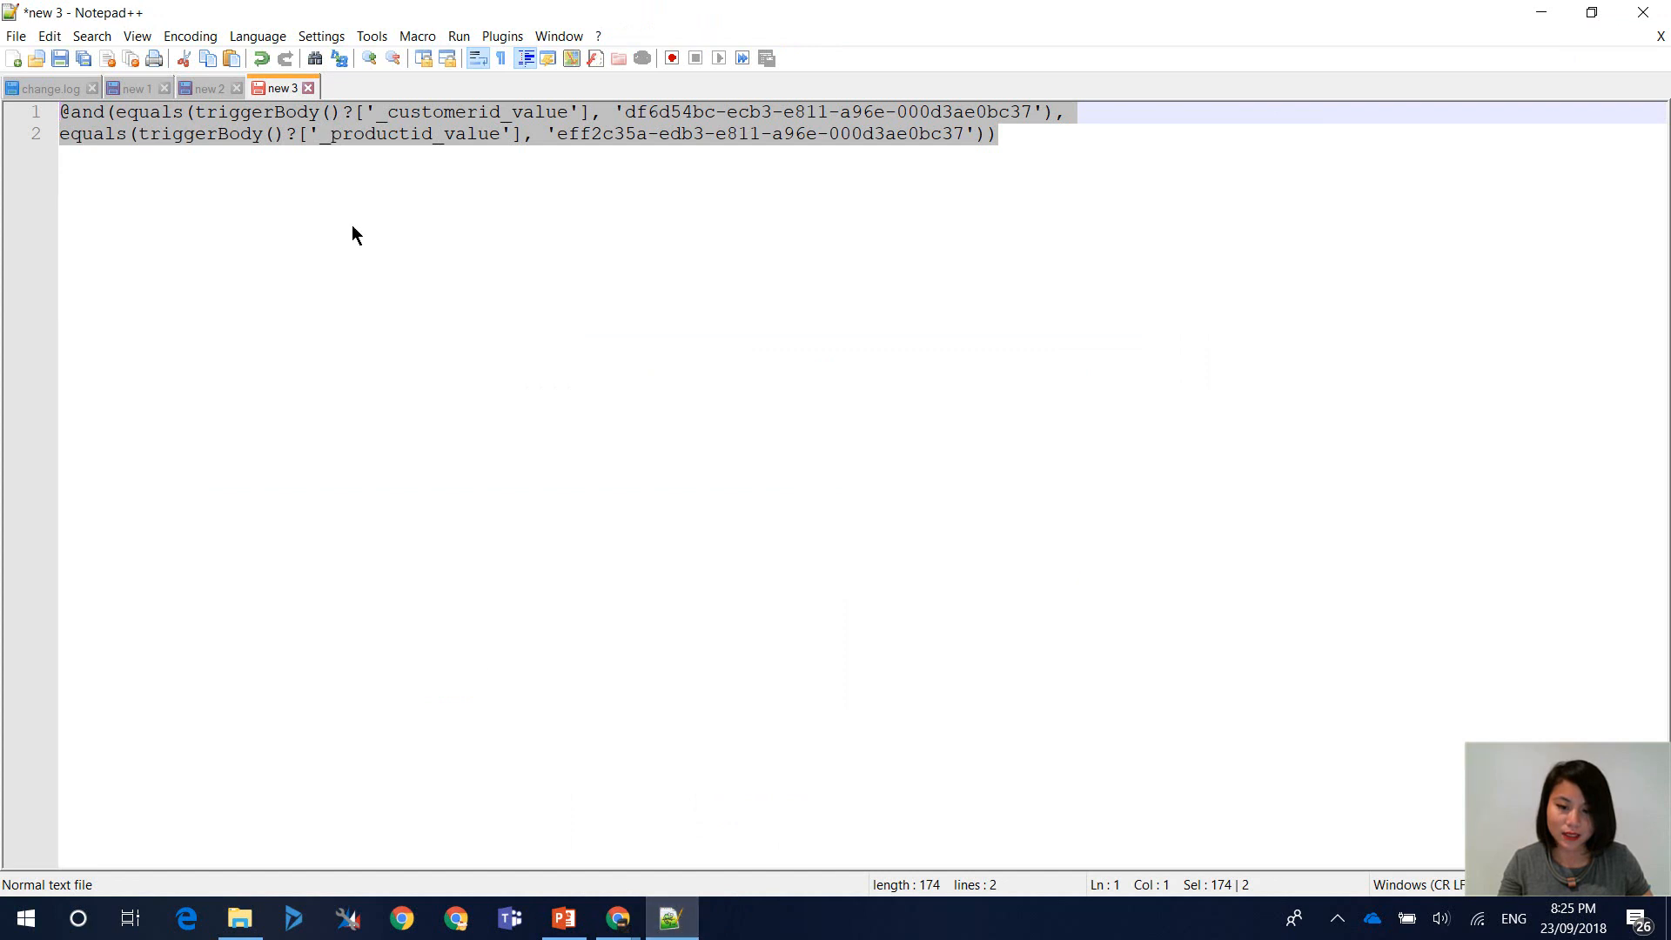
{"action": "left_click", "coordinate": [995, 135]}
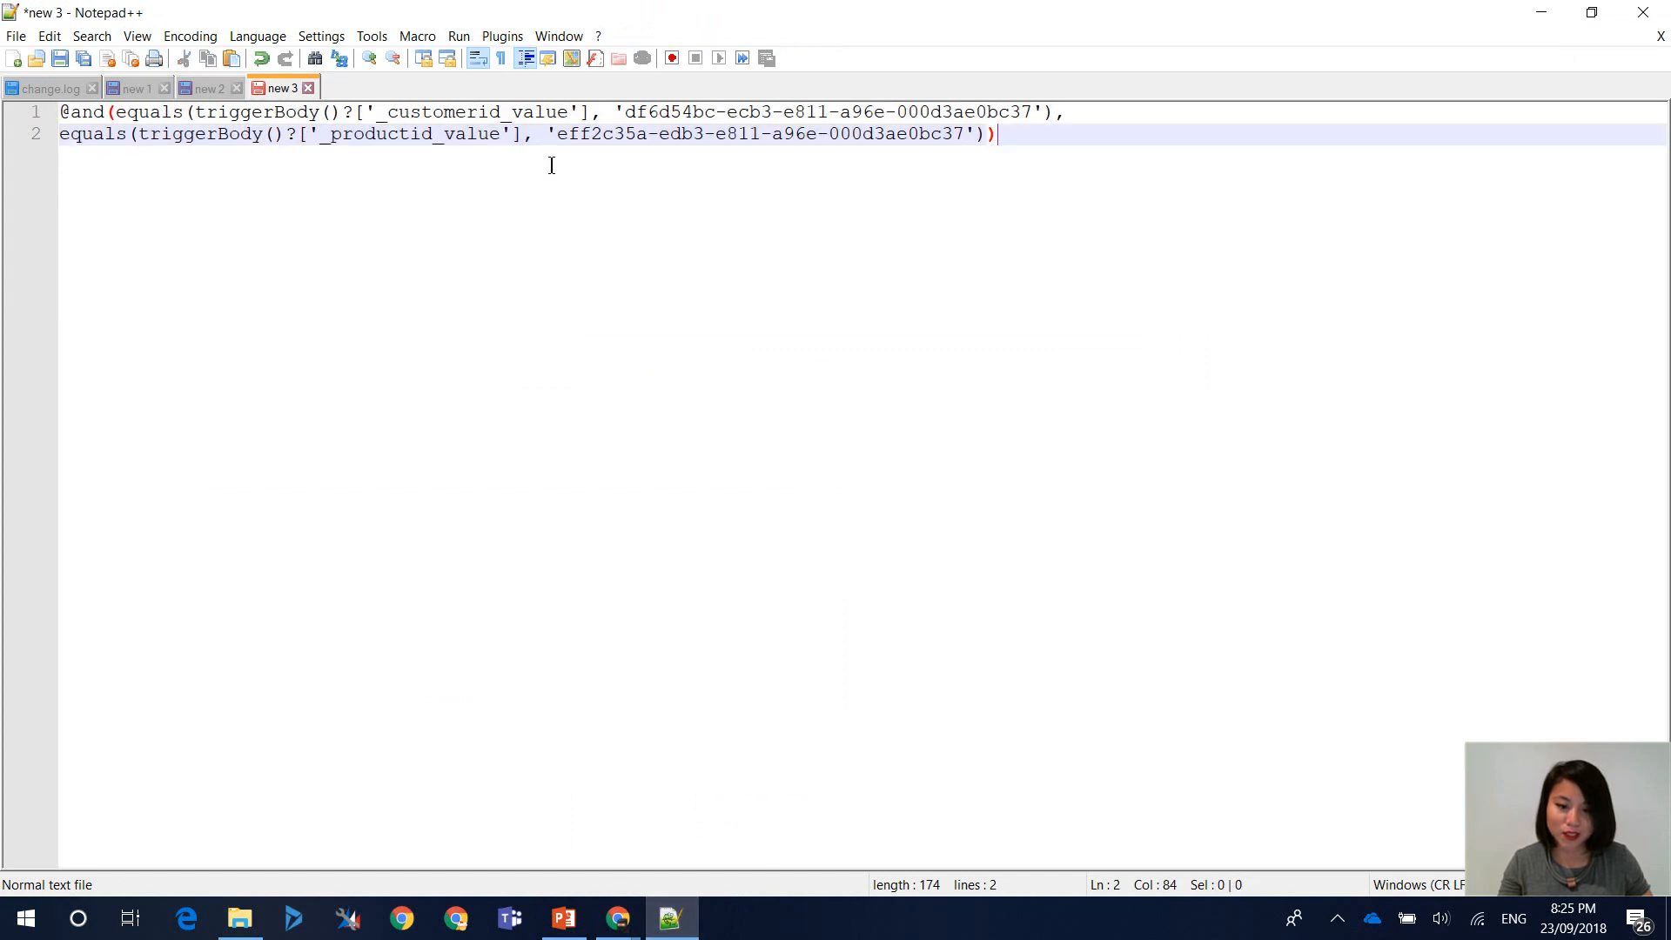
{"action": "mouse_move", "coordinate": [178, 56]}
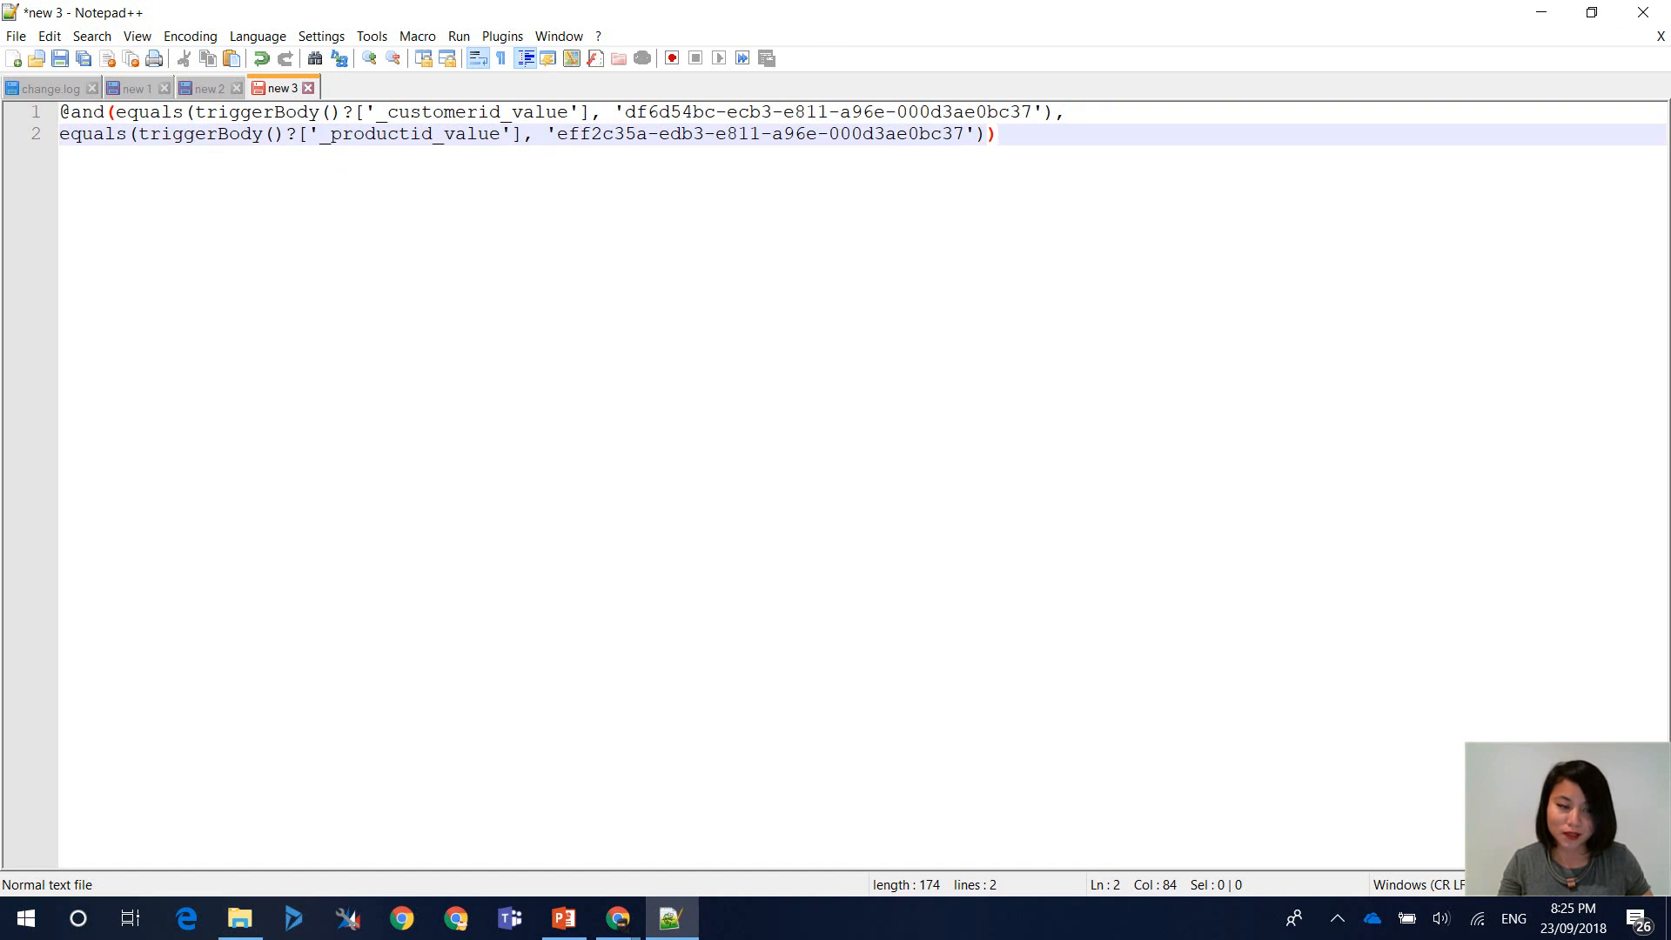
{"action": "left_click", "coordinate": [617, 918]}
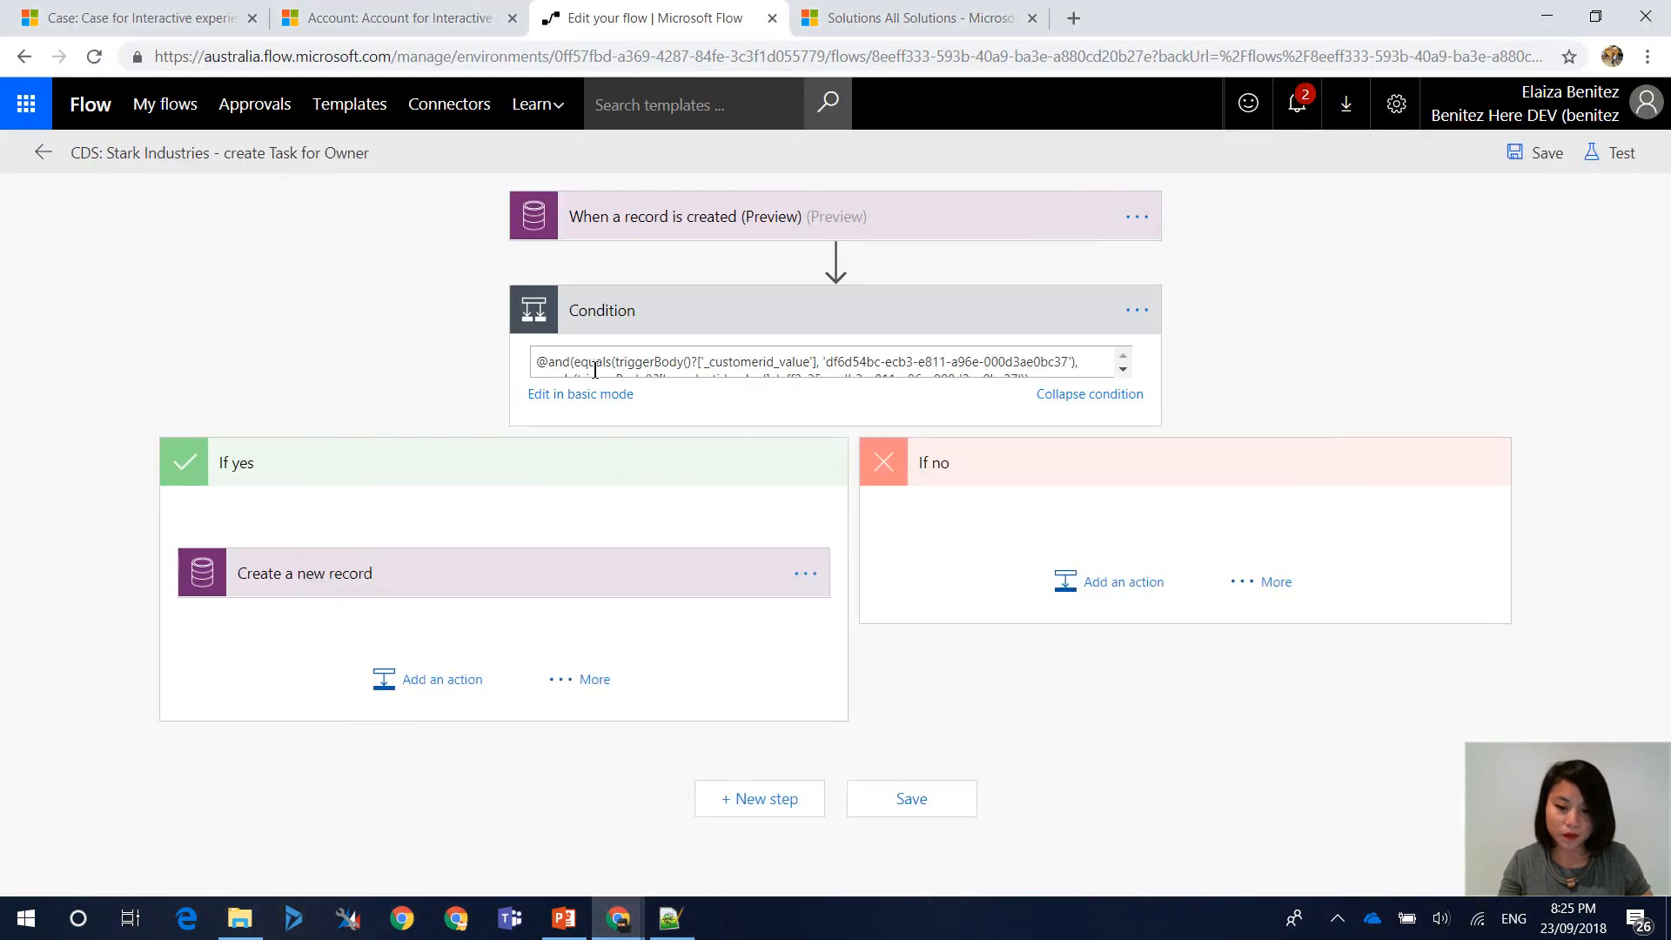
{"action": "left_click", "coordinate": [646, 367]}
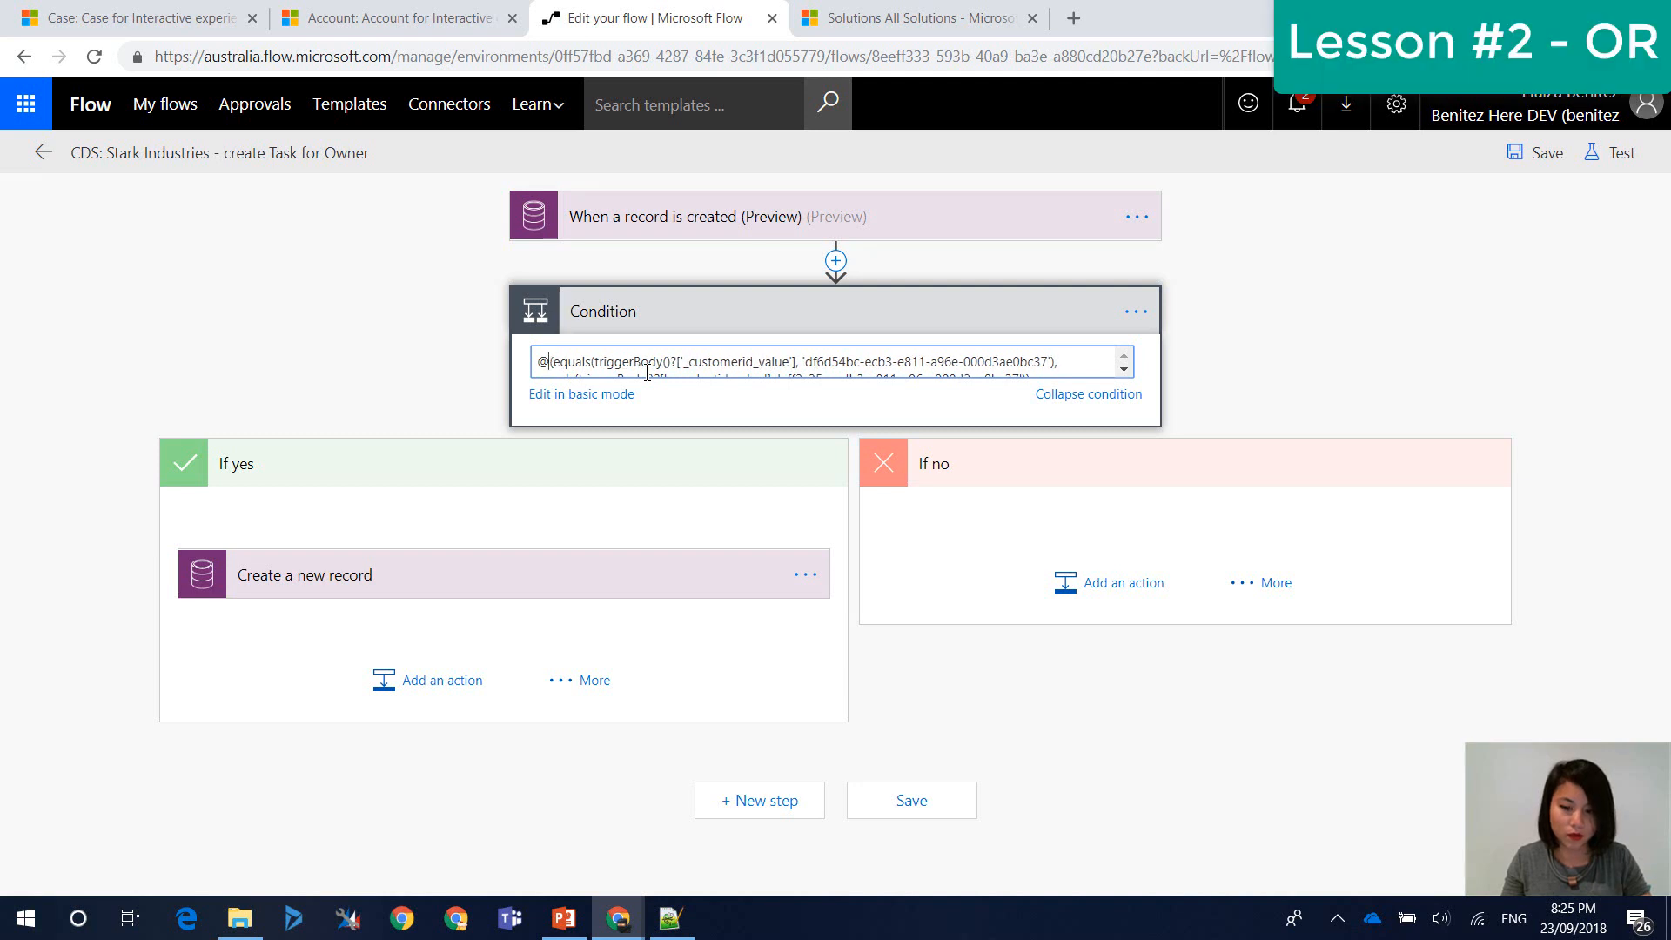
{"action": "type", "text": "or"}
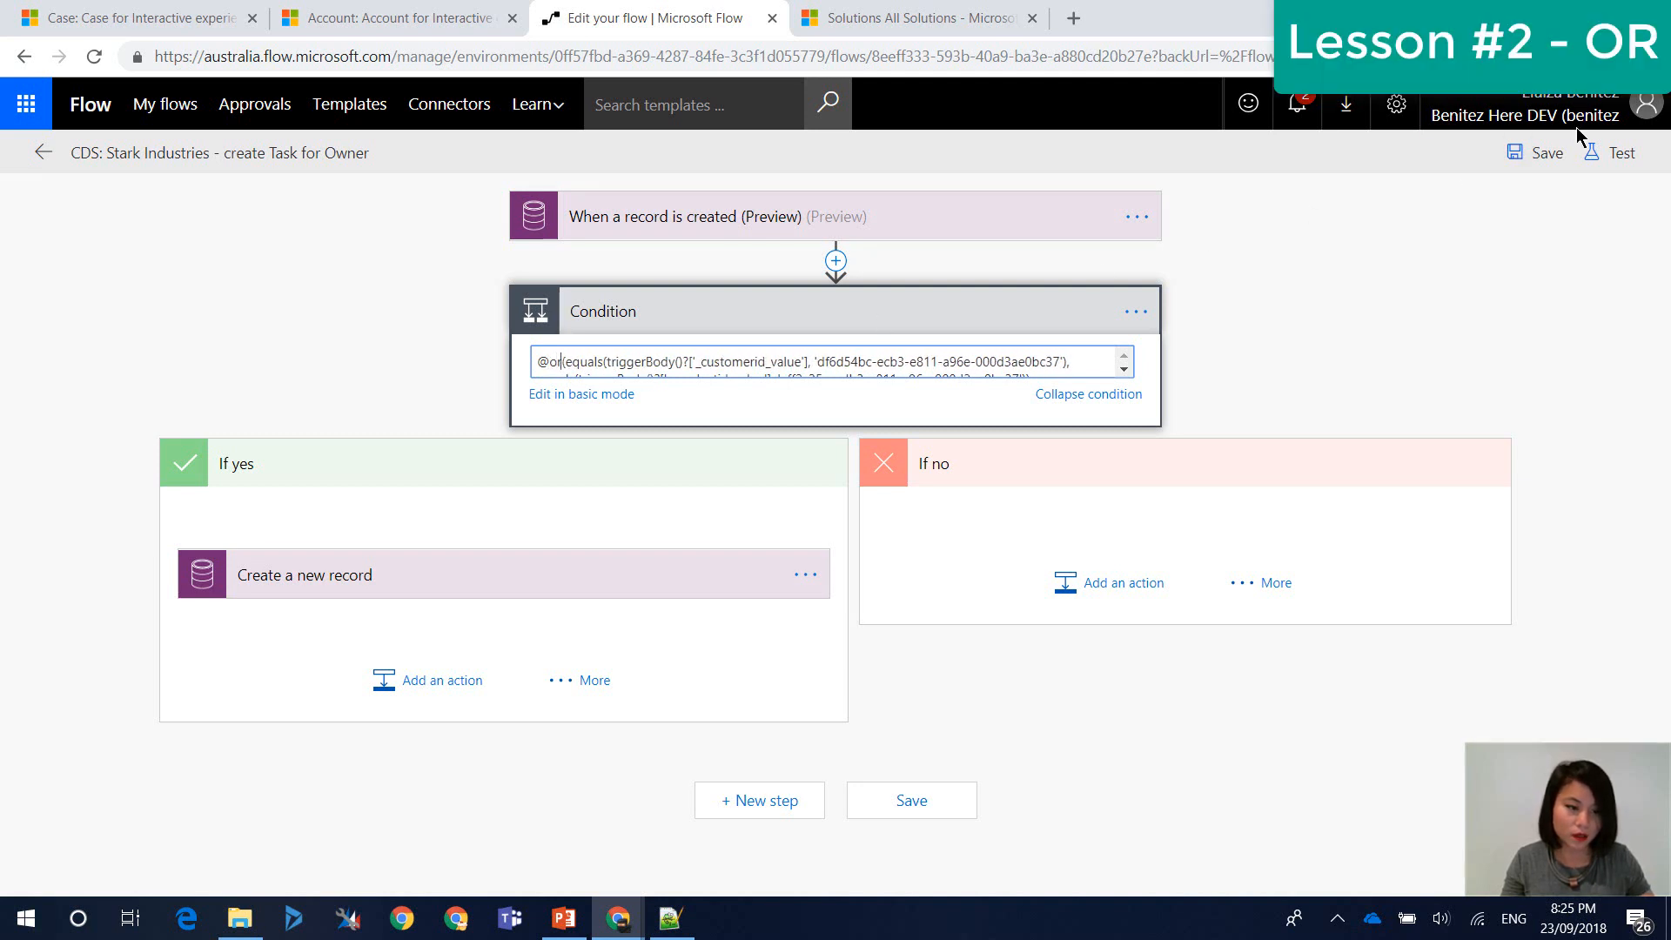
{"action": "left_click", "coordinate": [1536, 153]}
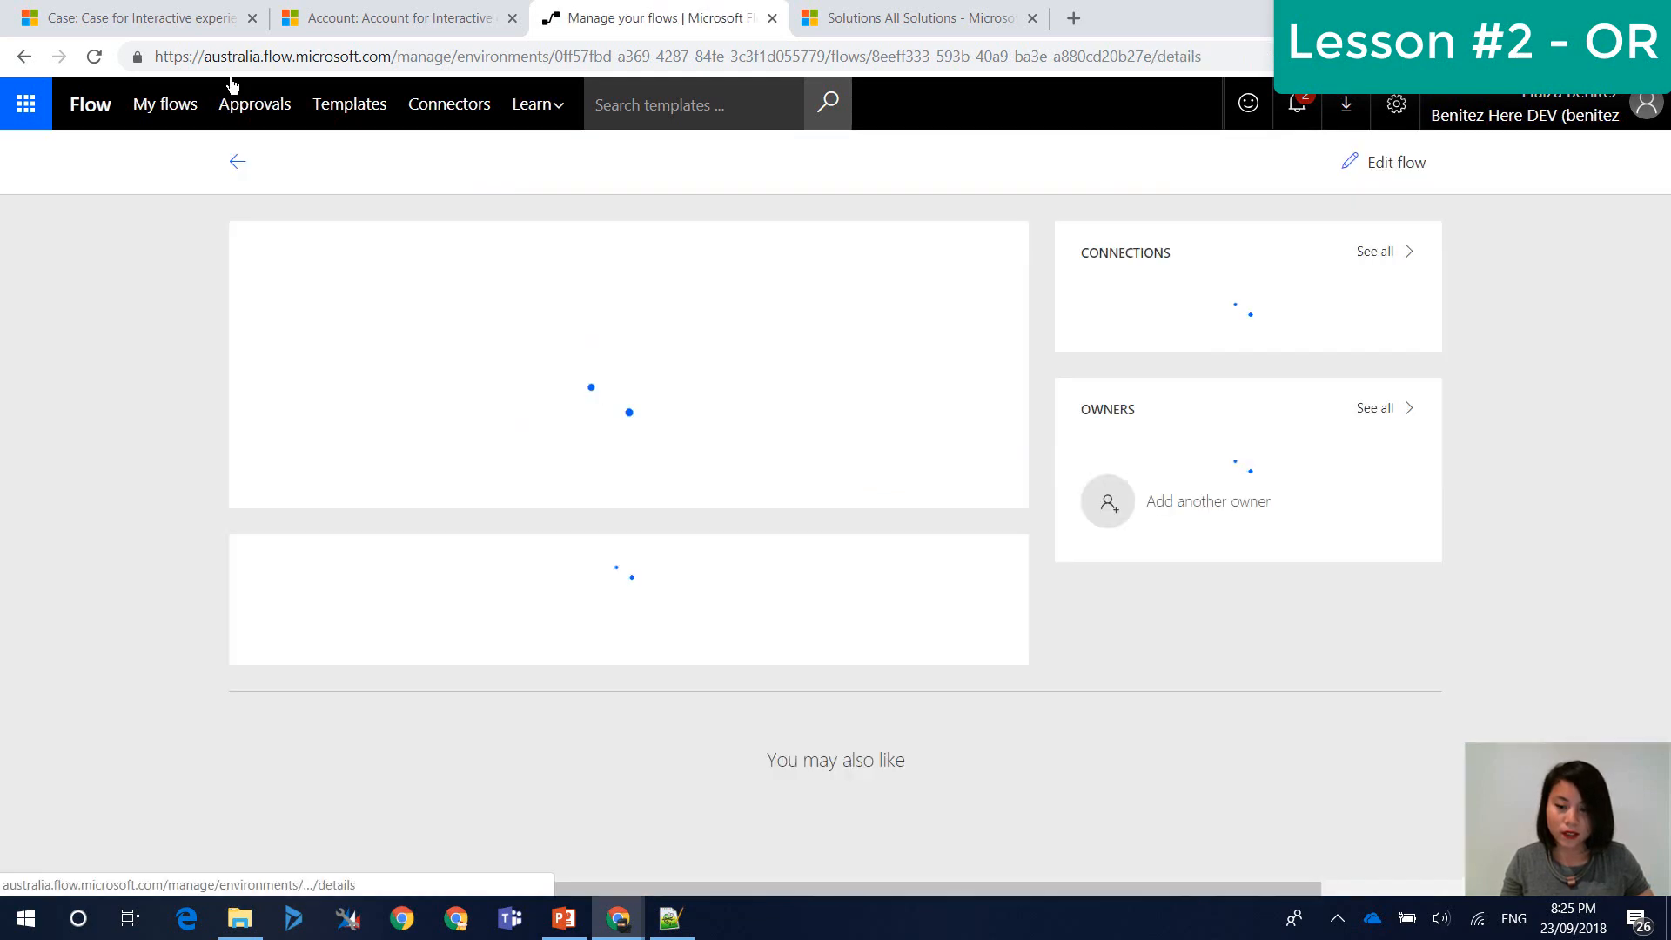
{"action": "left_click", "coordinate": [131, 17]}
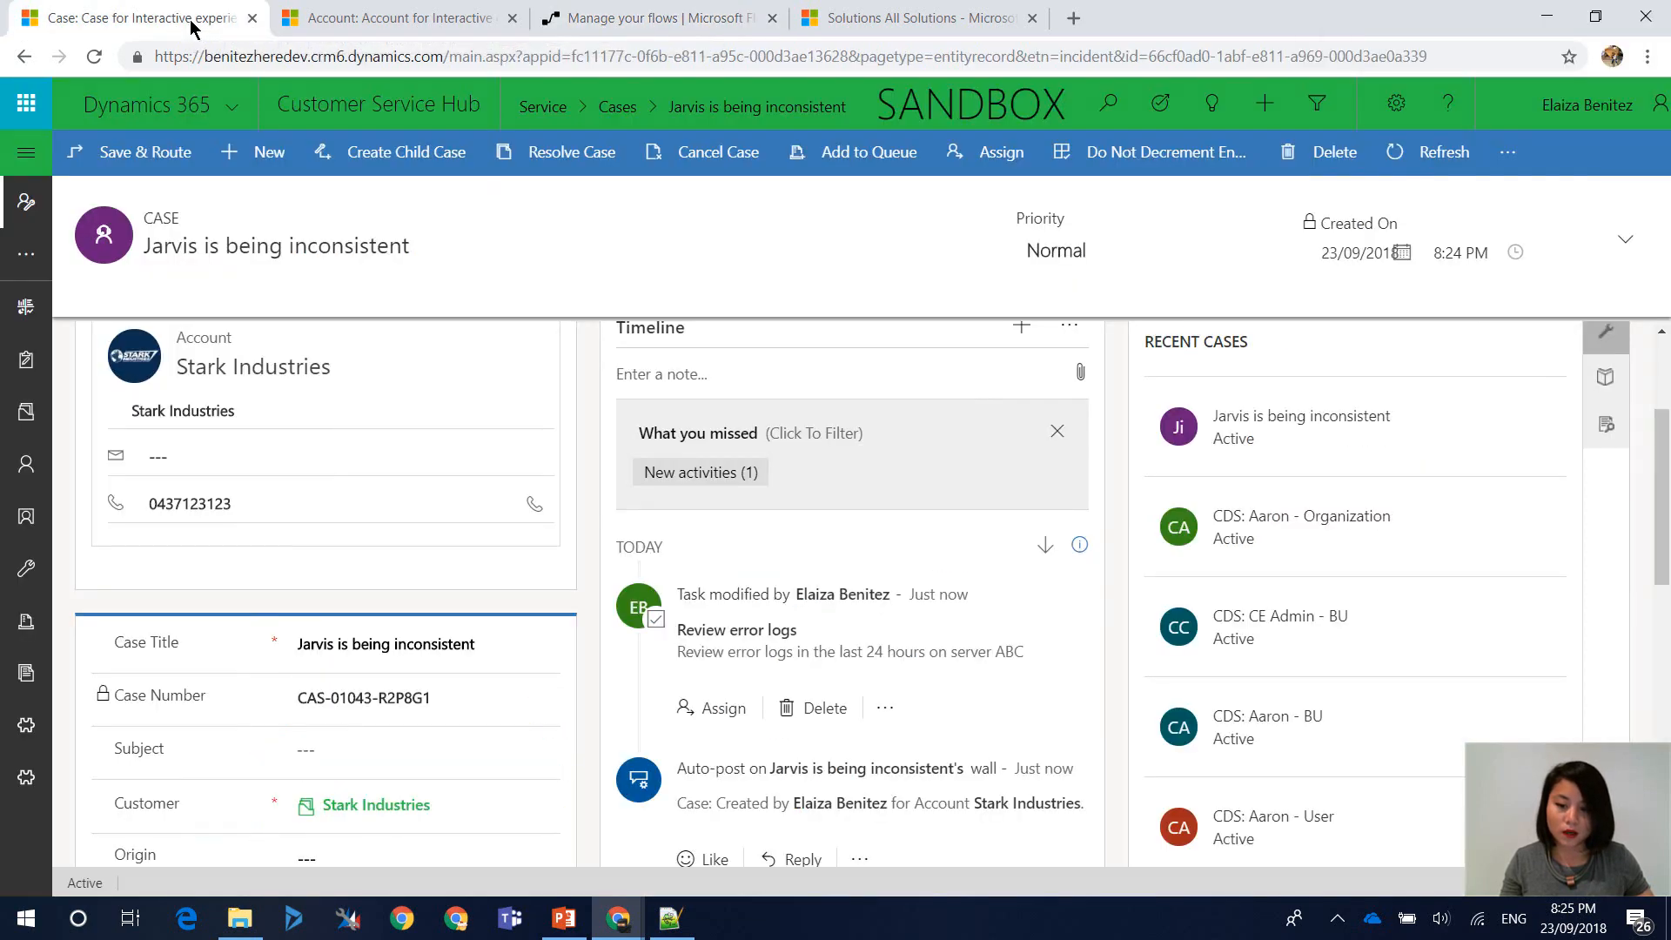
{"action": "mouse_move", "coordinate": [258, 153]}
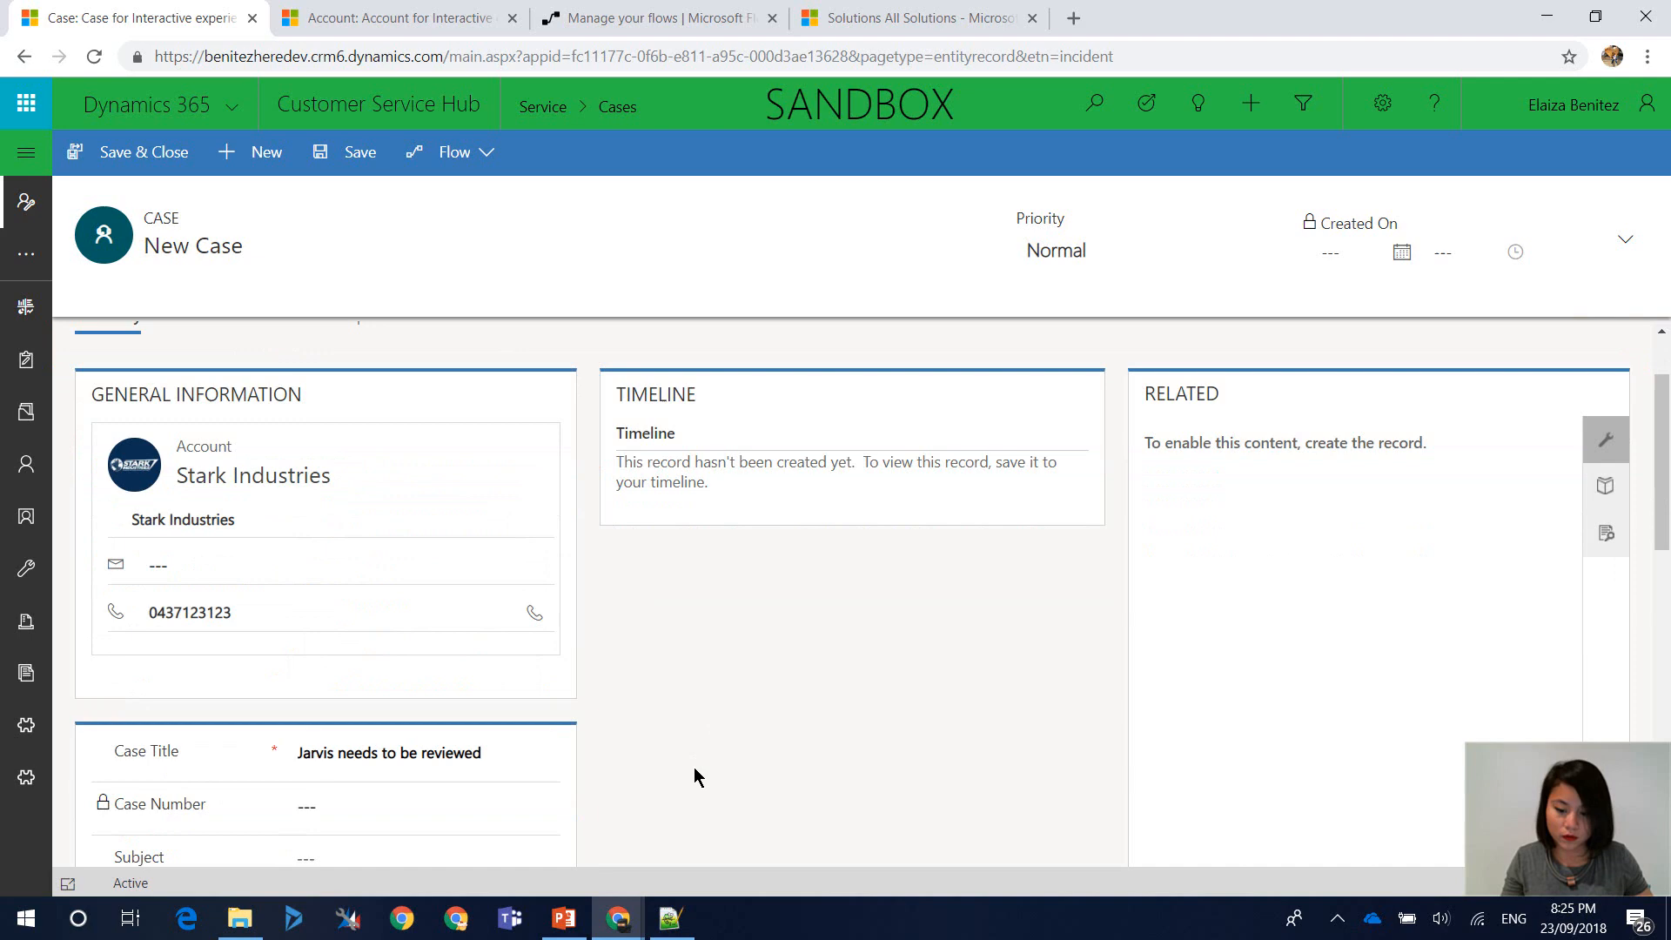
- Add the description 'Tony rung up saying Jarvis has been showing inconsistent beh…' and save the case
{"action": "scroll", "scroll_direction": "down", "scroll_amount": 3}
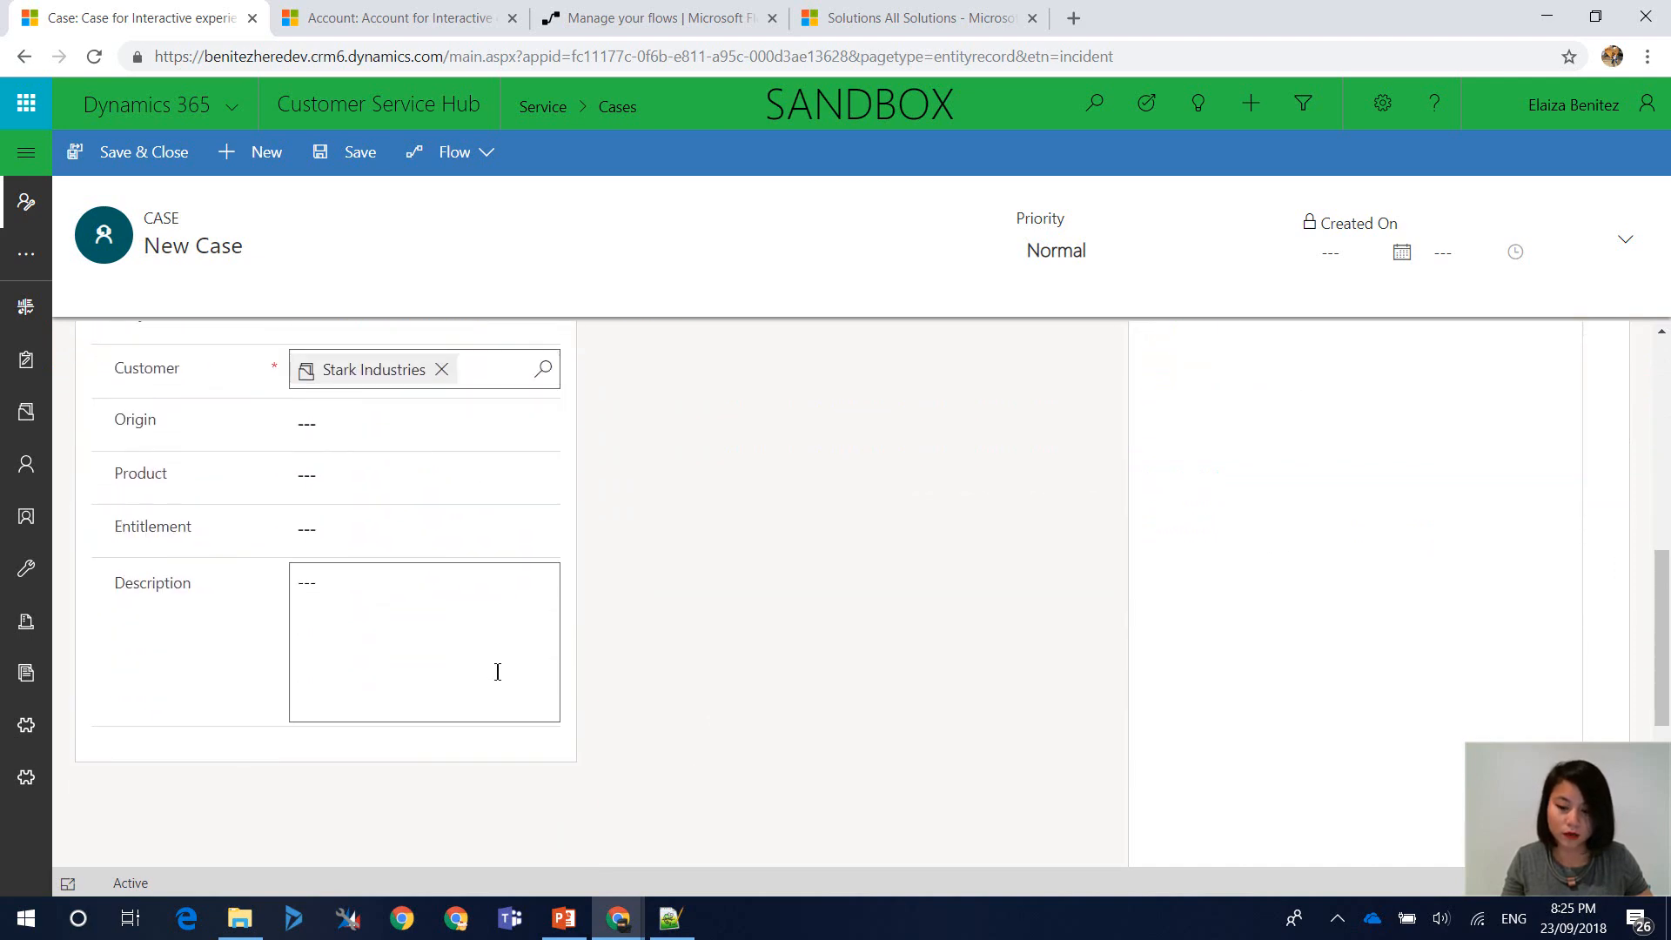
{"action": "type", "text": "Tony rung up saying Jarvis has been showing inconsistent beh"}
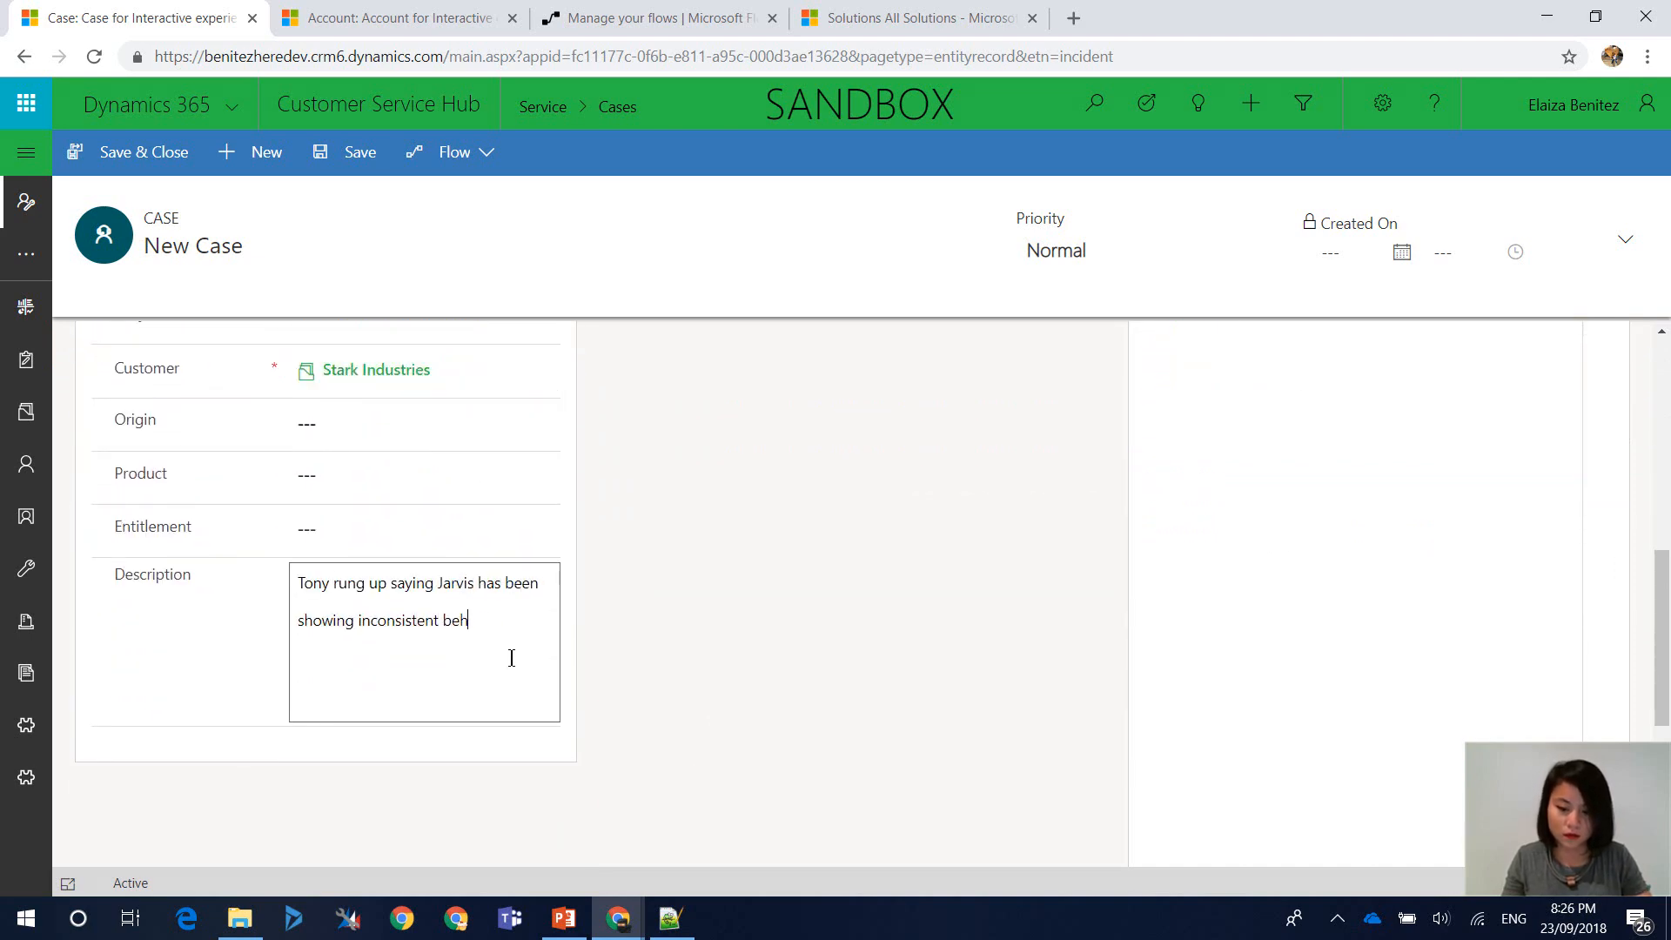
{"action": "left_click", "coordinate": [660, 18]}
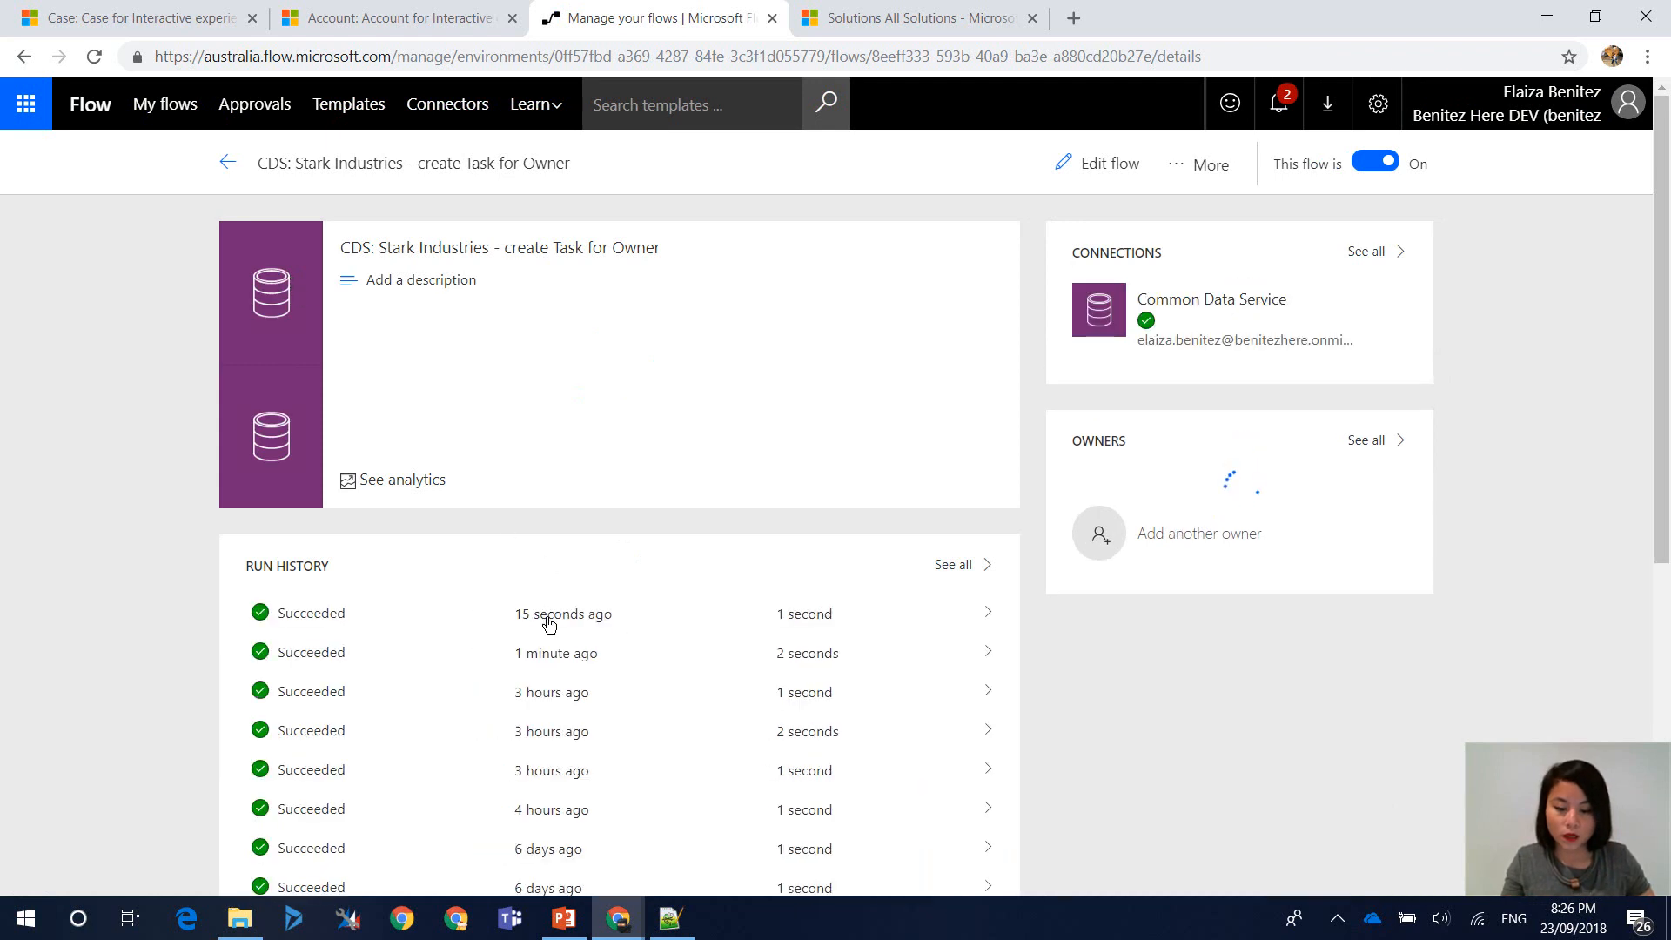
- Check the newest flow run succeeded, then scroll through the new case record
{"action": "left_click", "coordinate": [550, 613]}
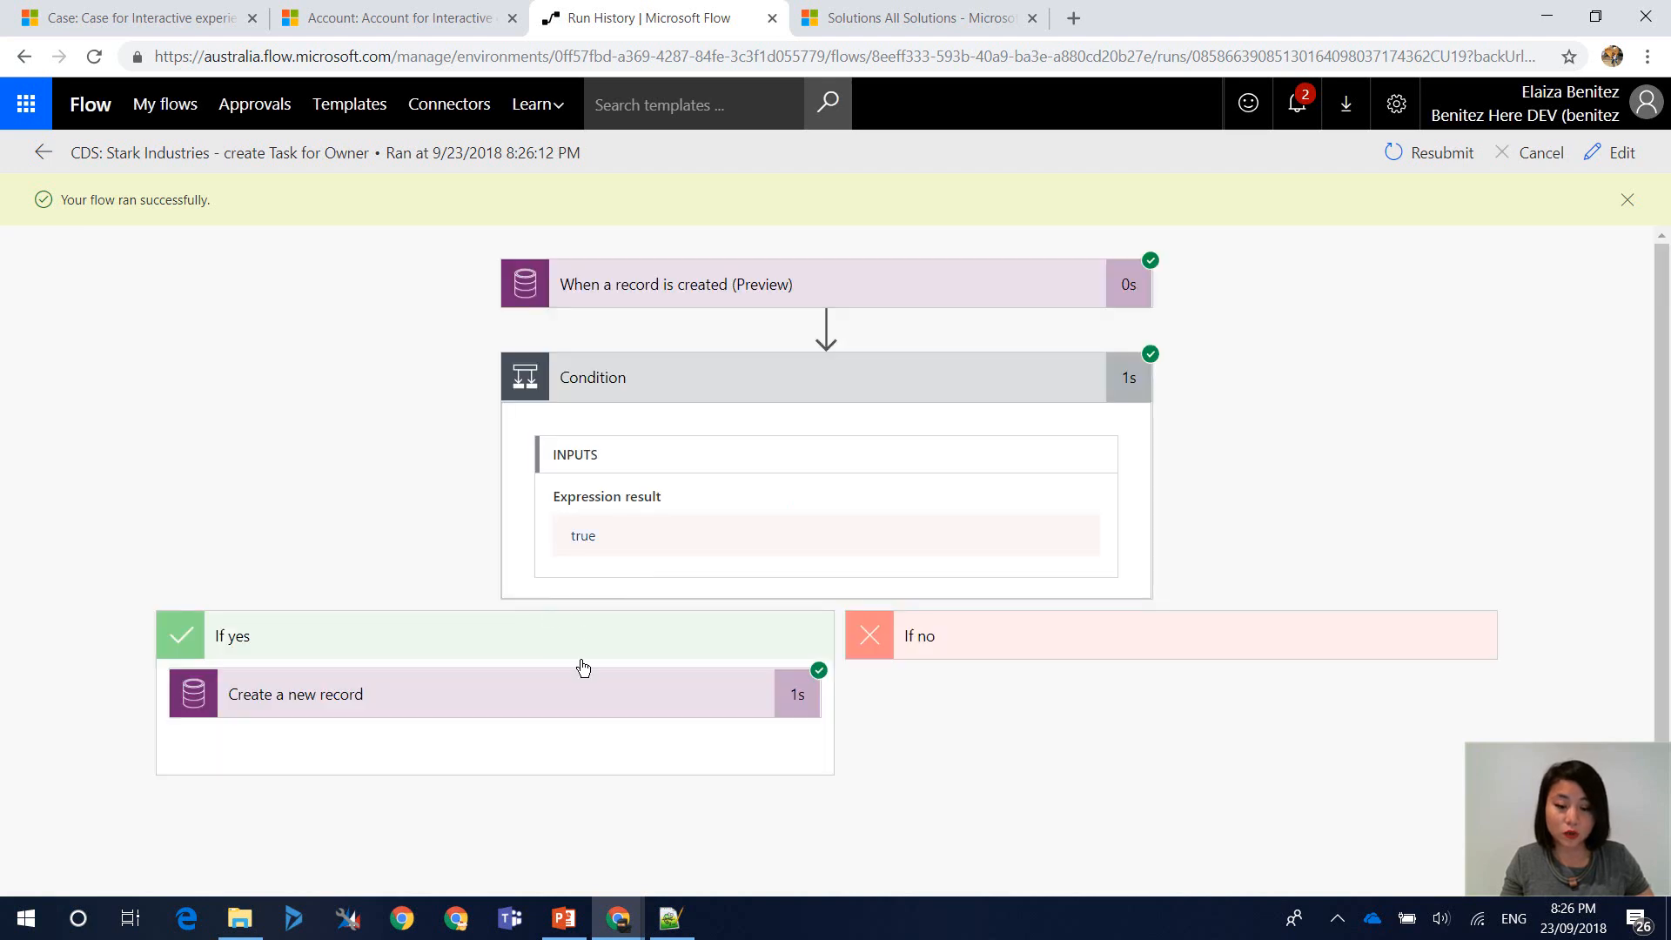
{"action": "left_click", "coordinate": [113, 18]}
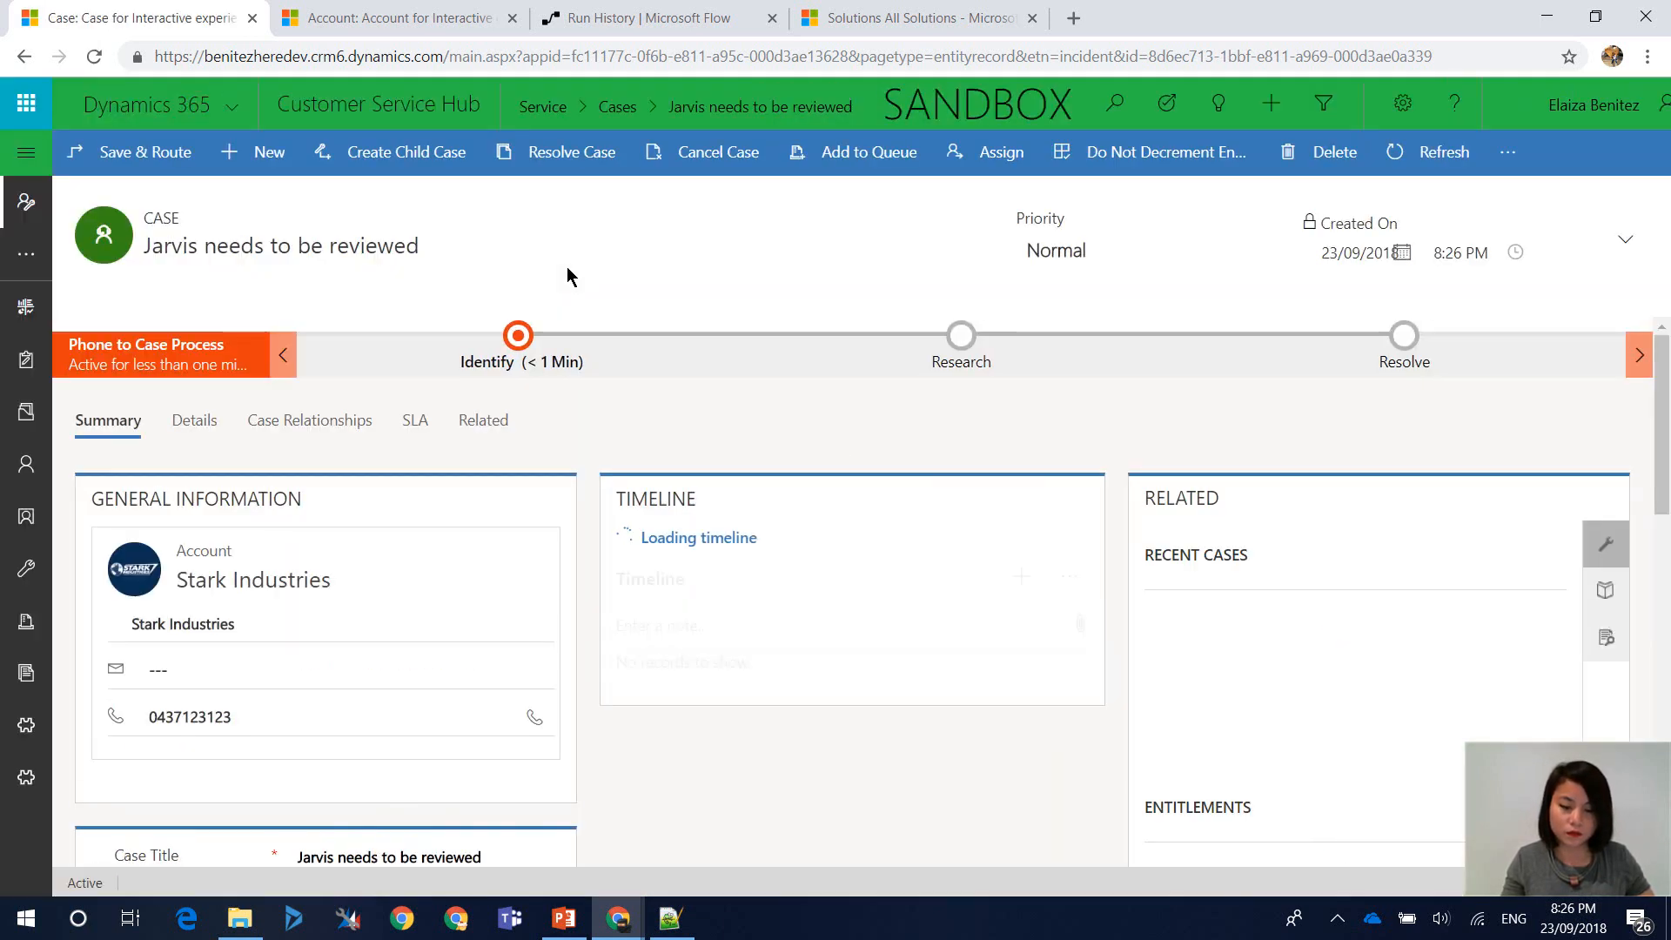
{"action": "scroll", "scroll_direction": "down", "scroll_amount": 3}
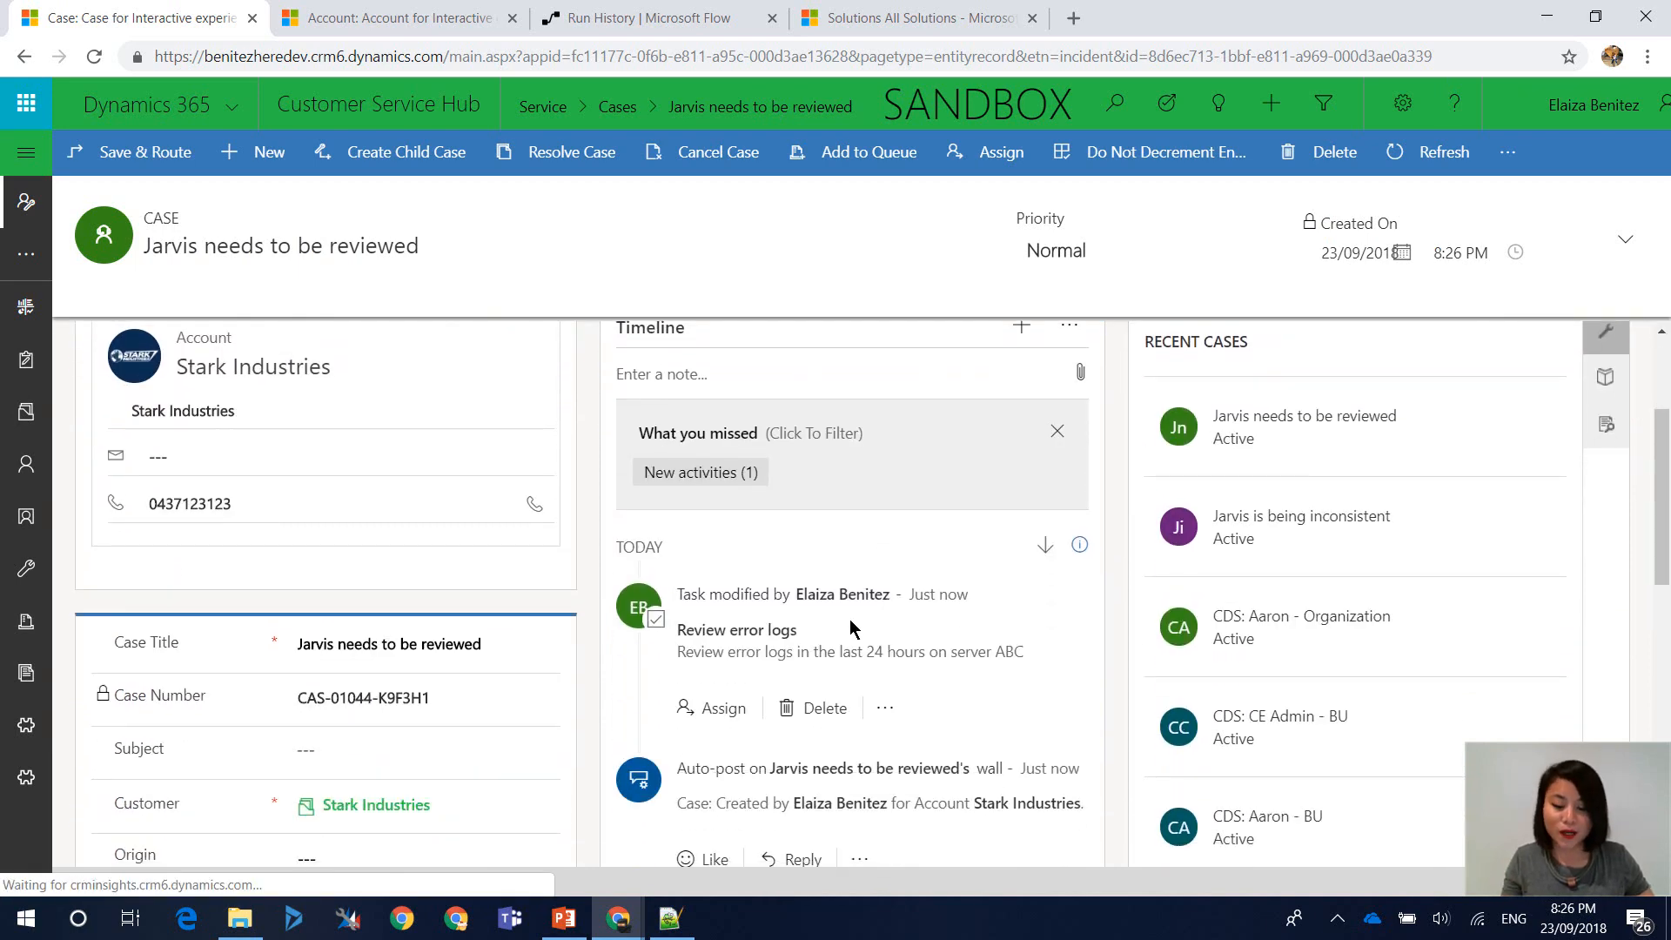
{"action": "mouse_move", "coordinate": [616, 918]}
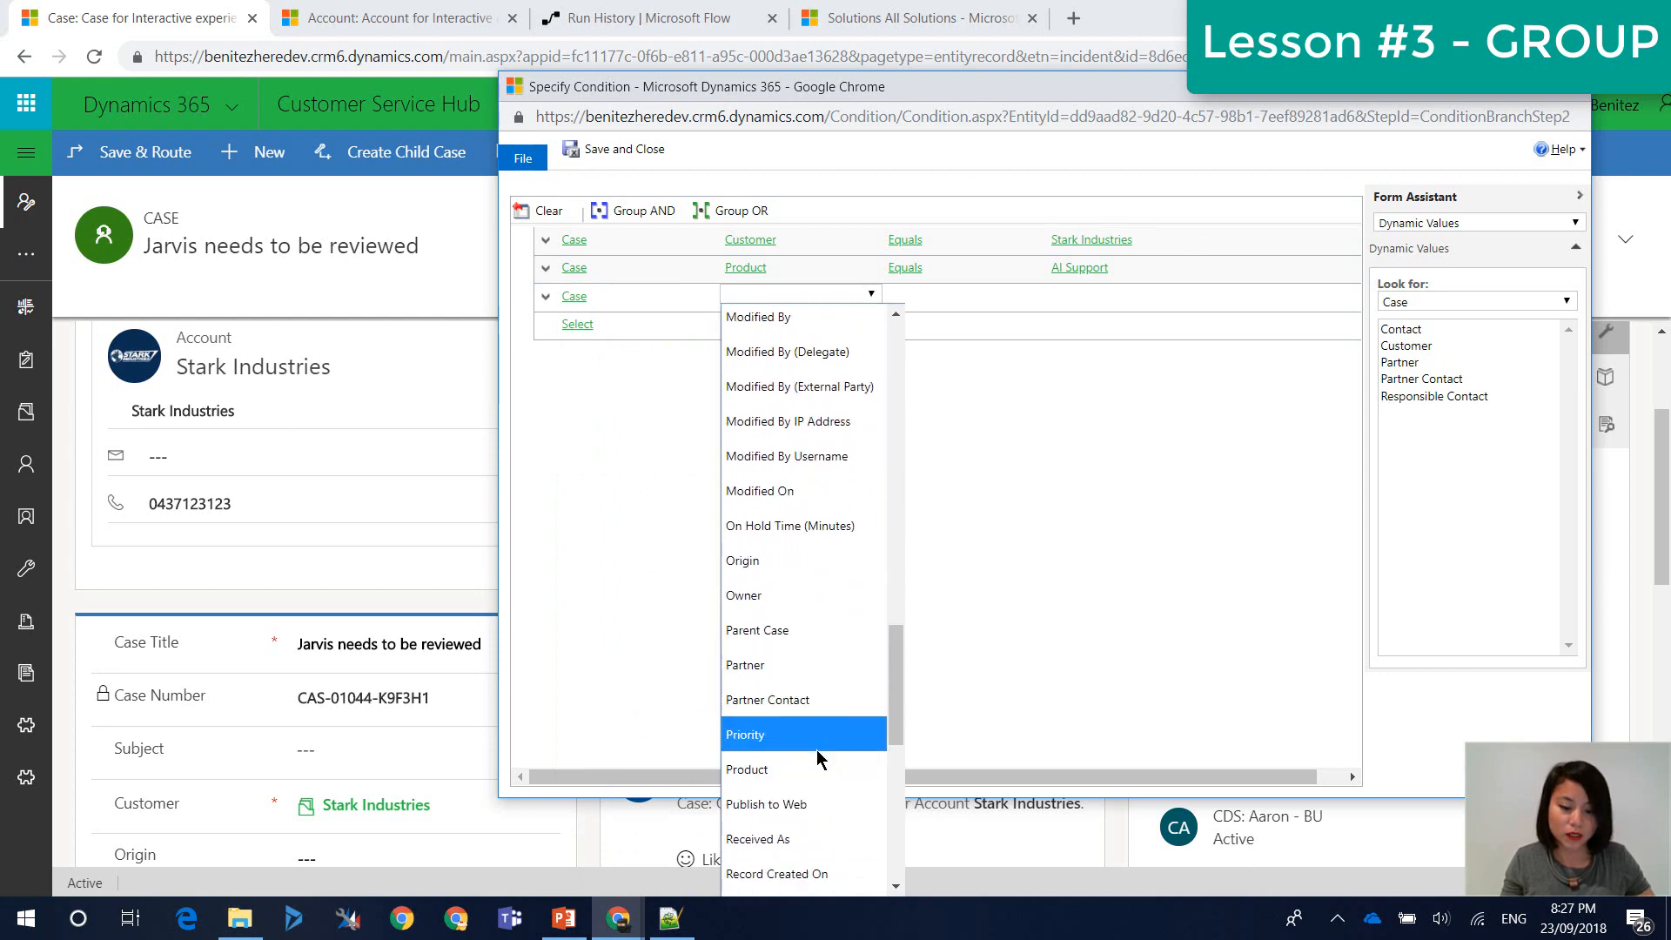
- Add a Product equals Iron Man Armor row and group both product rows with OR
{"action": "left_click", "coordinate": [747, 770]}
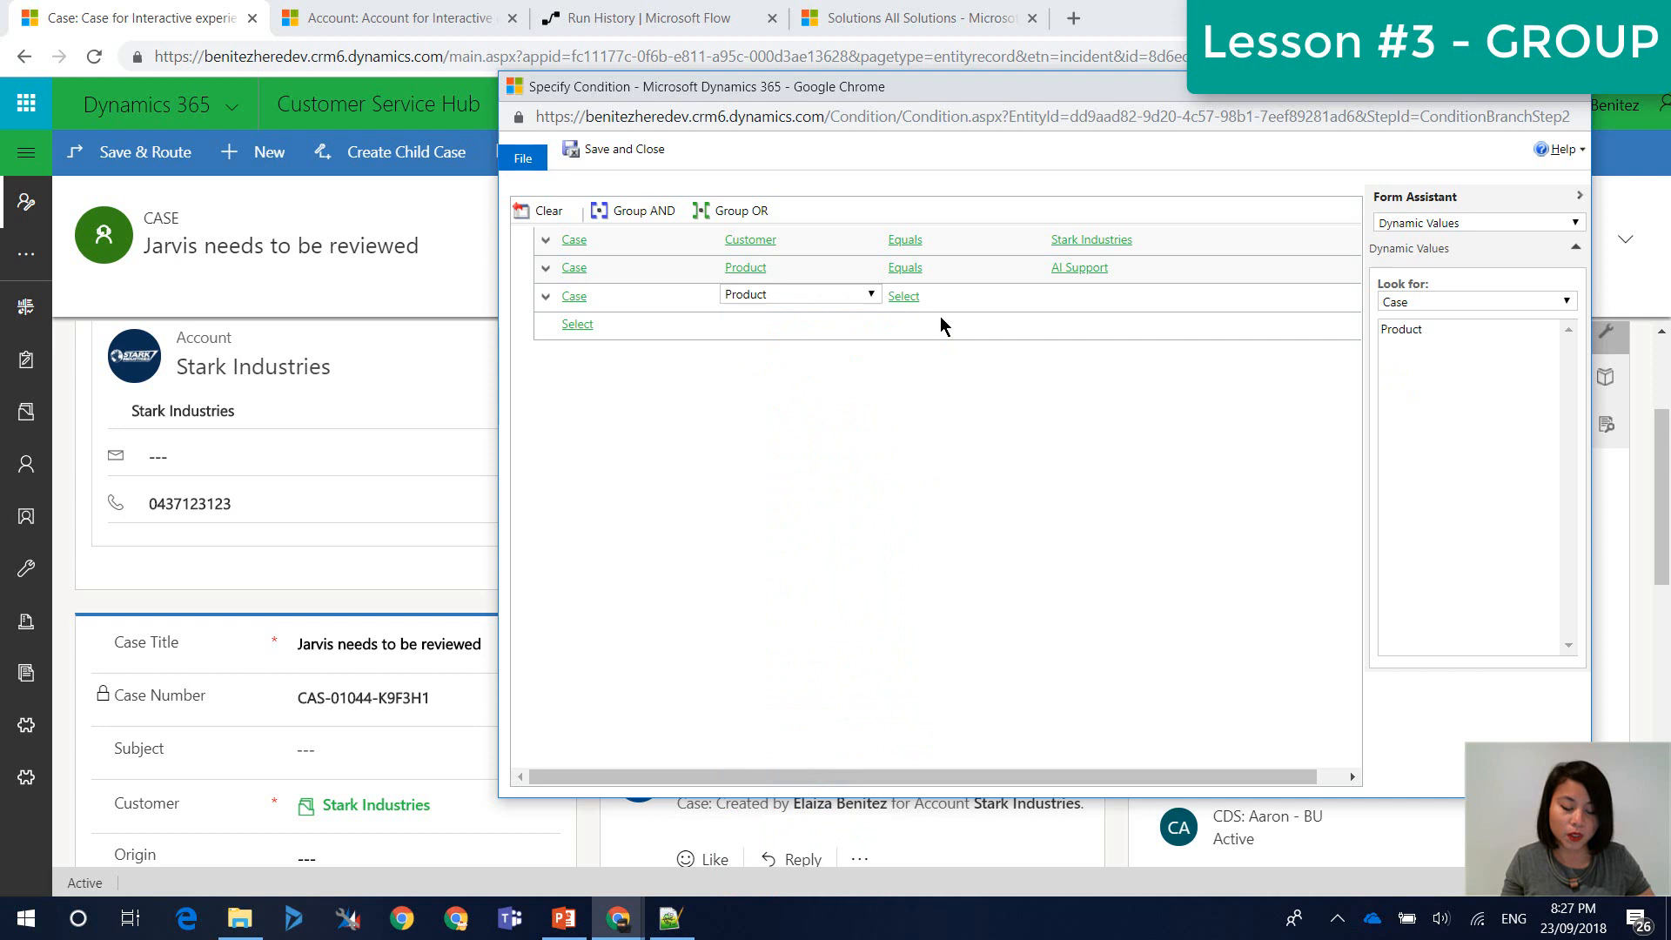
{"action": "left_click", "coordinate": [799, 294]}
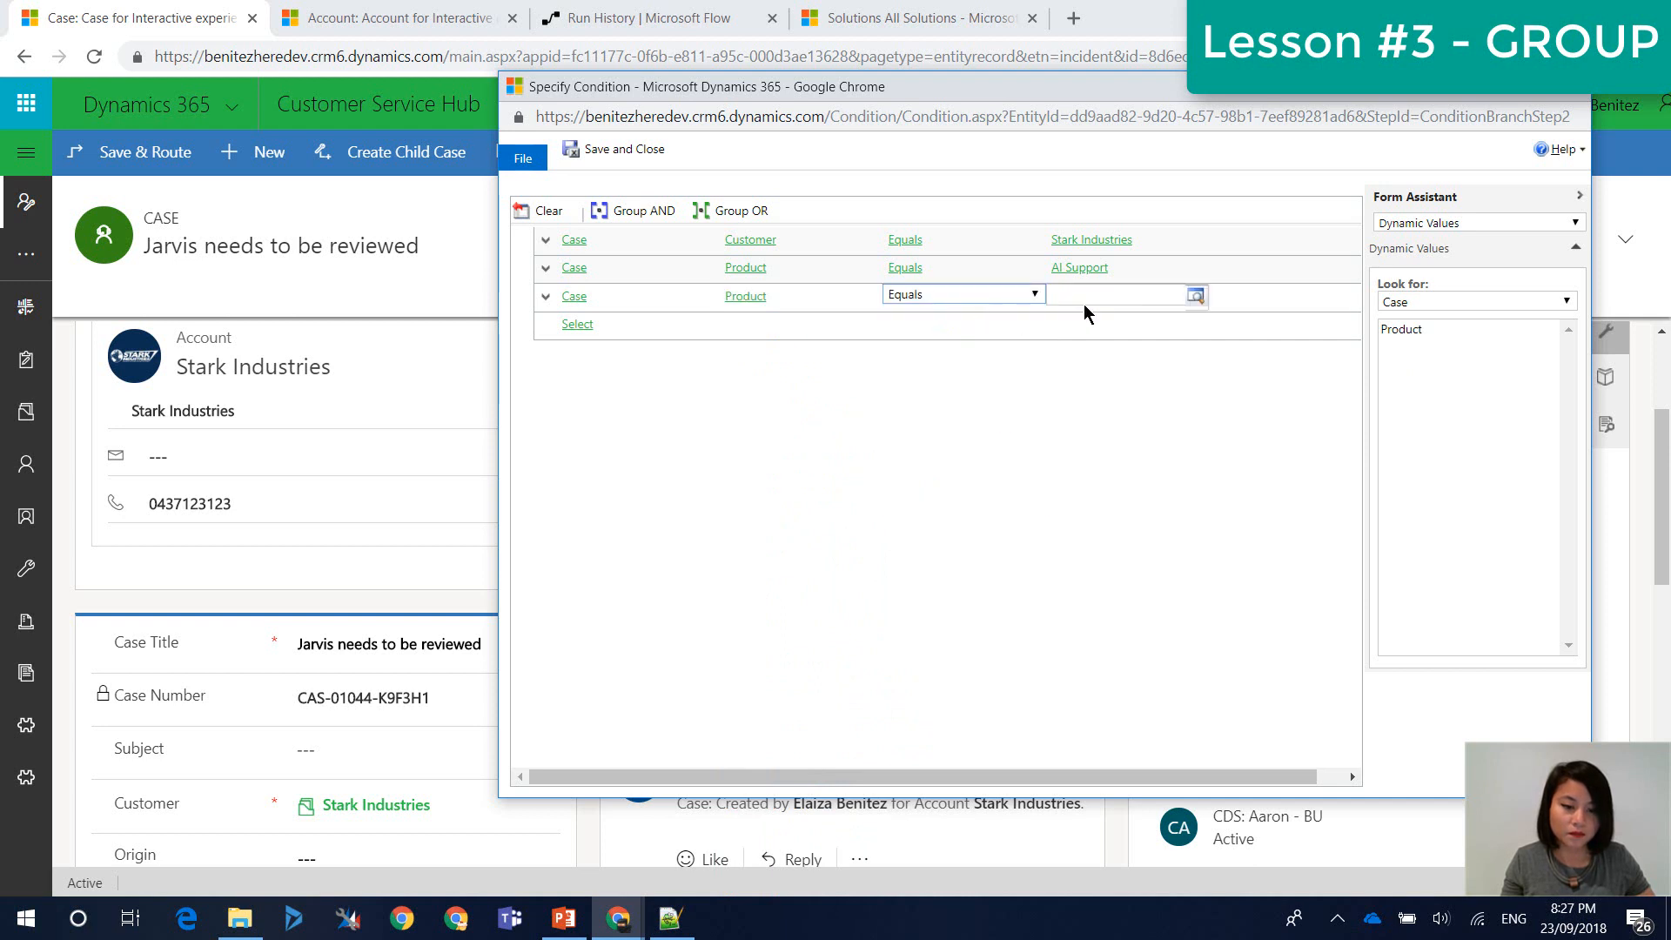
{"action": "left_click", "coordinate": [1195, 296]}
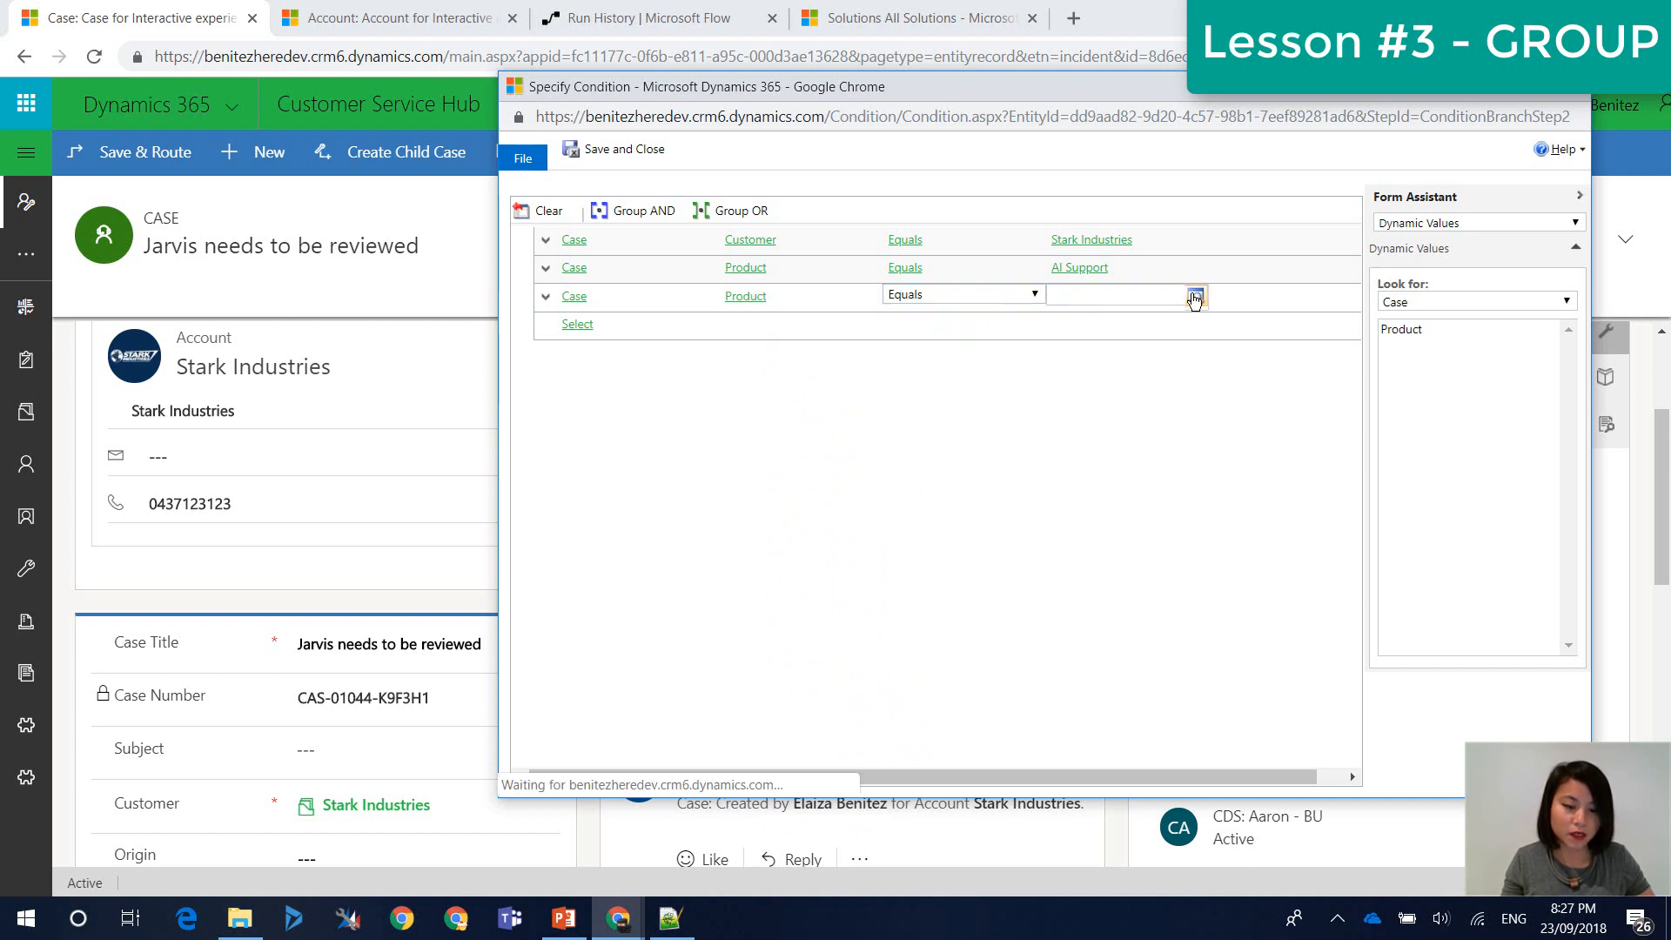
{"action": "left_click", "coordinate": [1194, 295]}
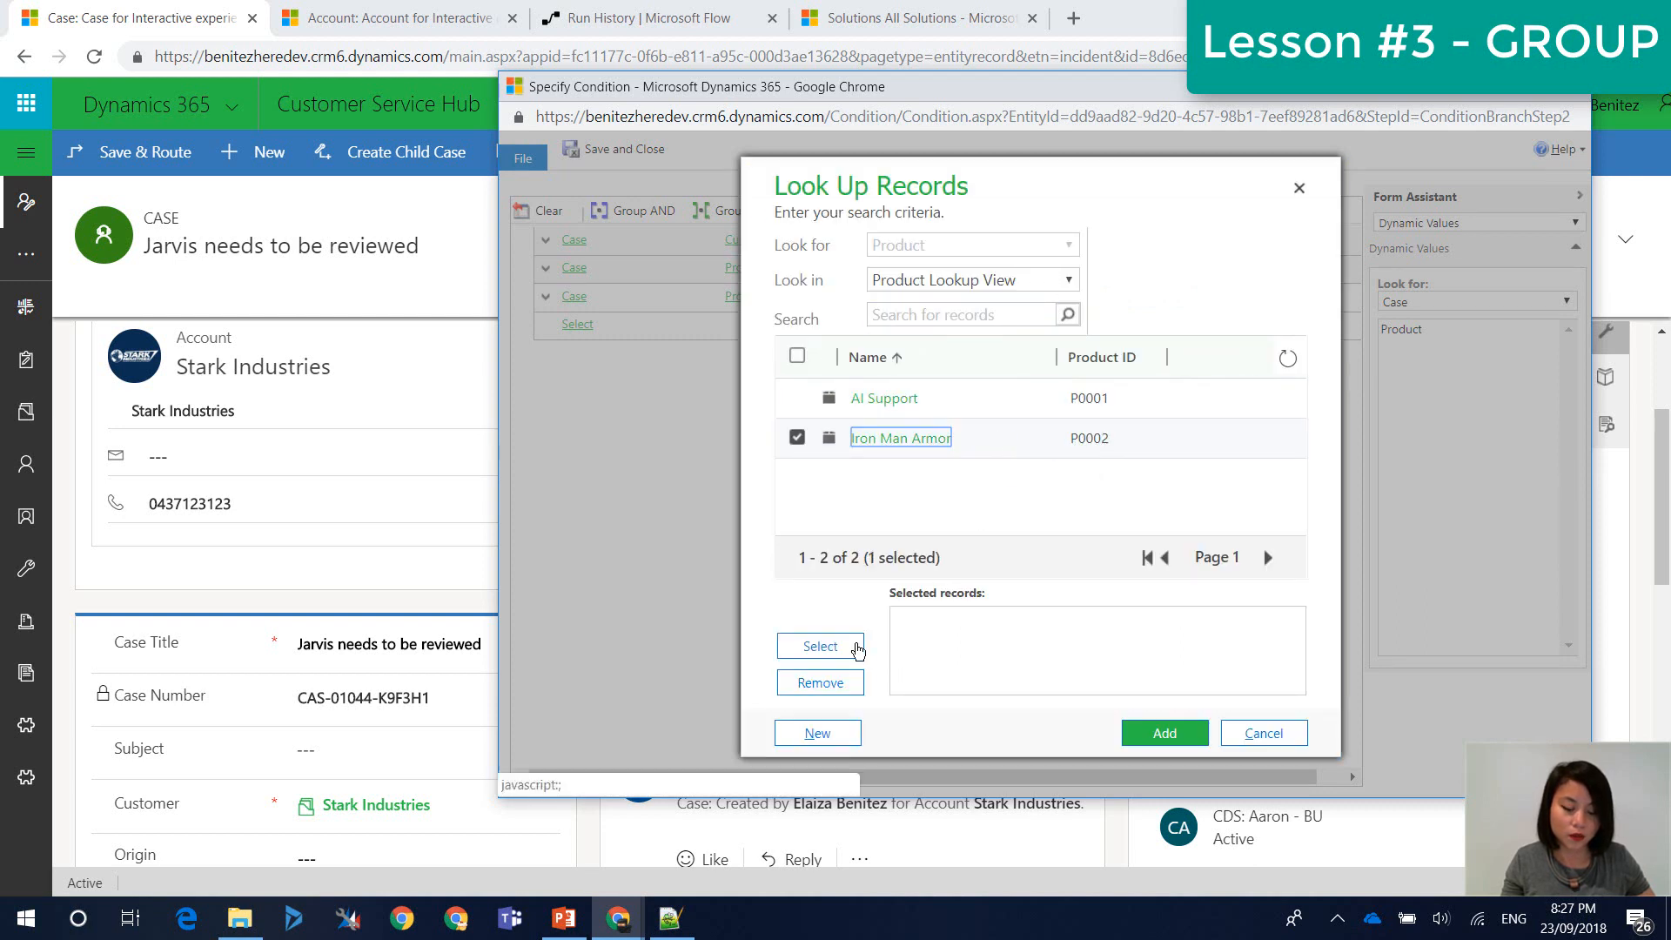
{"action": "left_click", "coordinate": [1164, 732]}
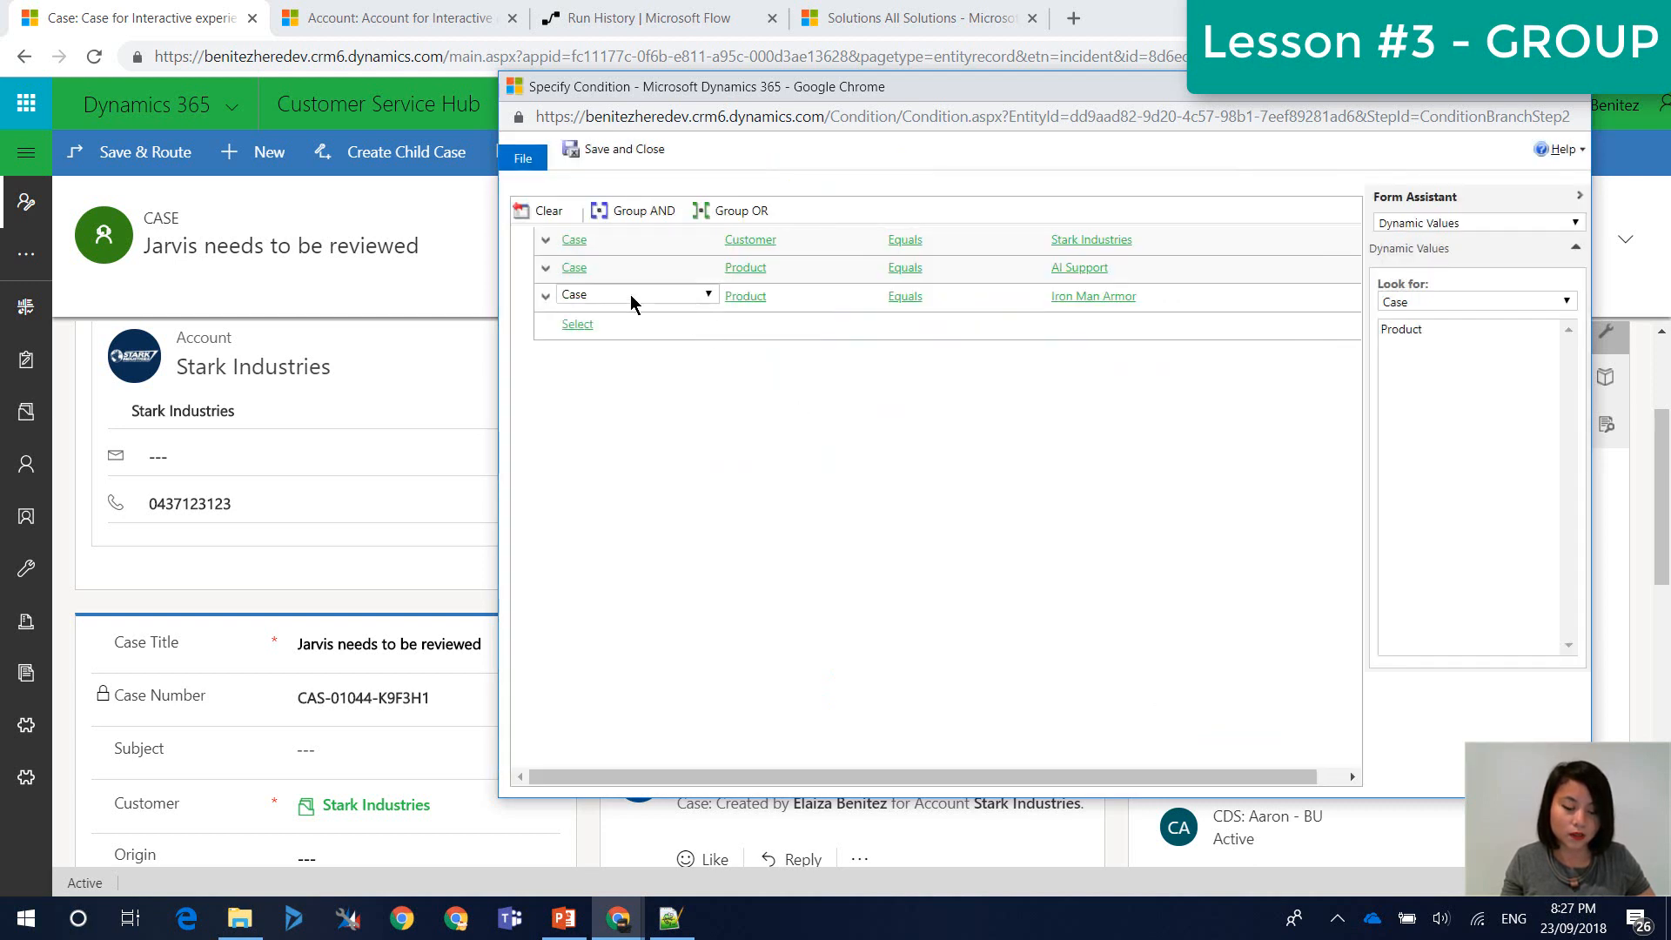
{"action": "left_click", "coordinate": [707, 294]}
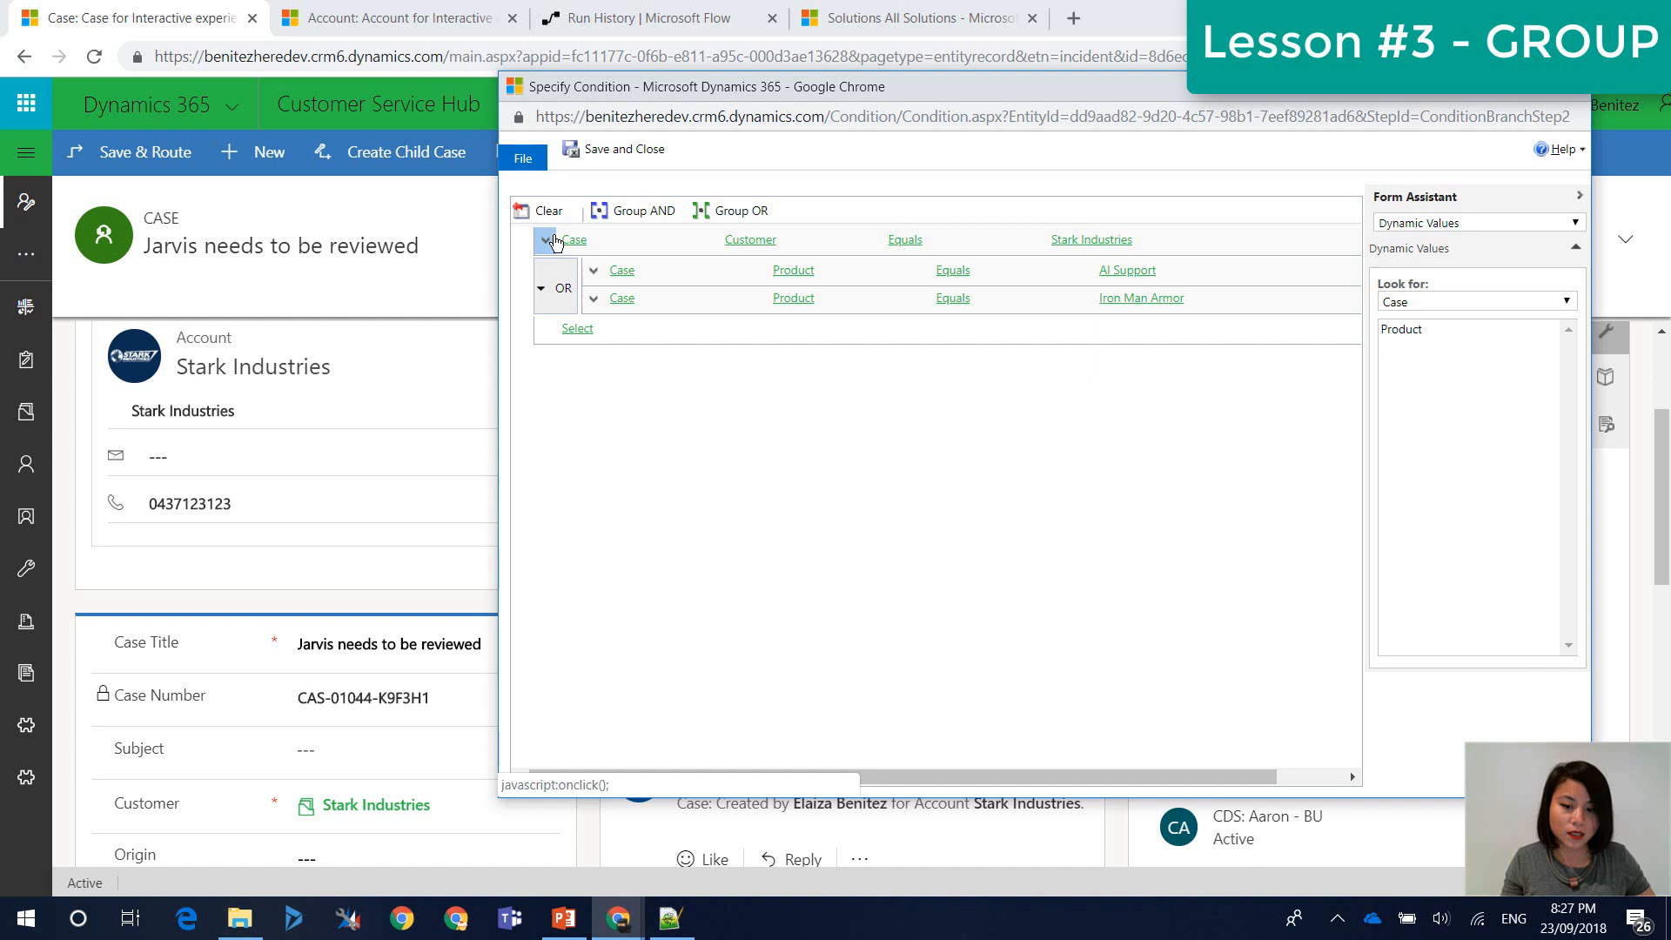
- Group the Customer equals Stark Industries row with the OR group using AND
{"action": "left_click", "coordinate": [545, 240]}
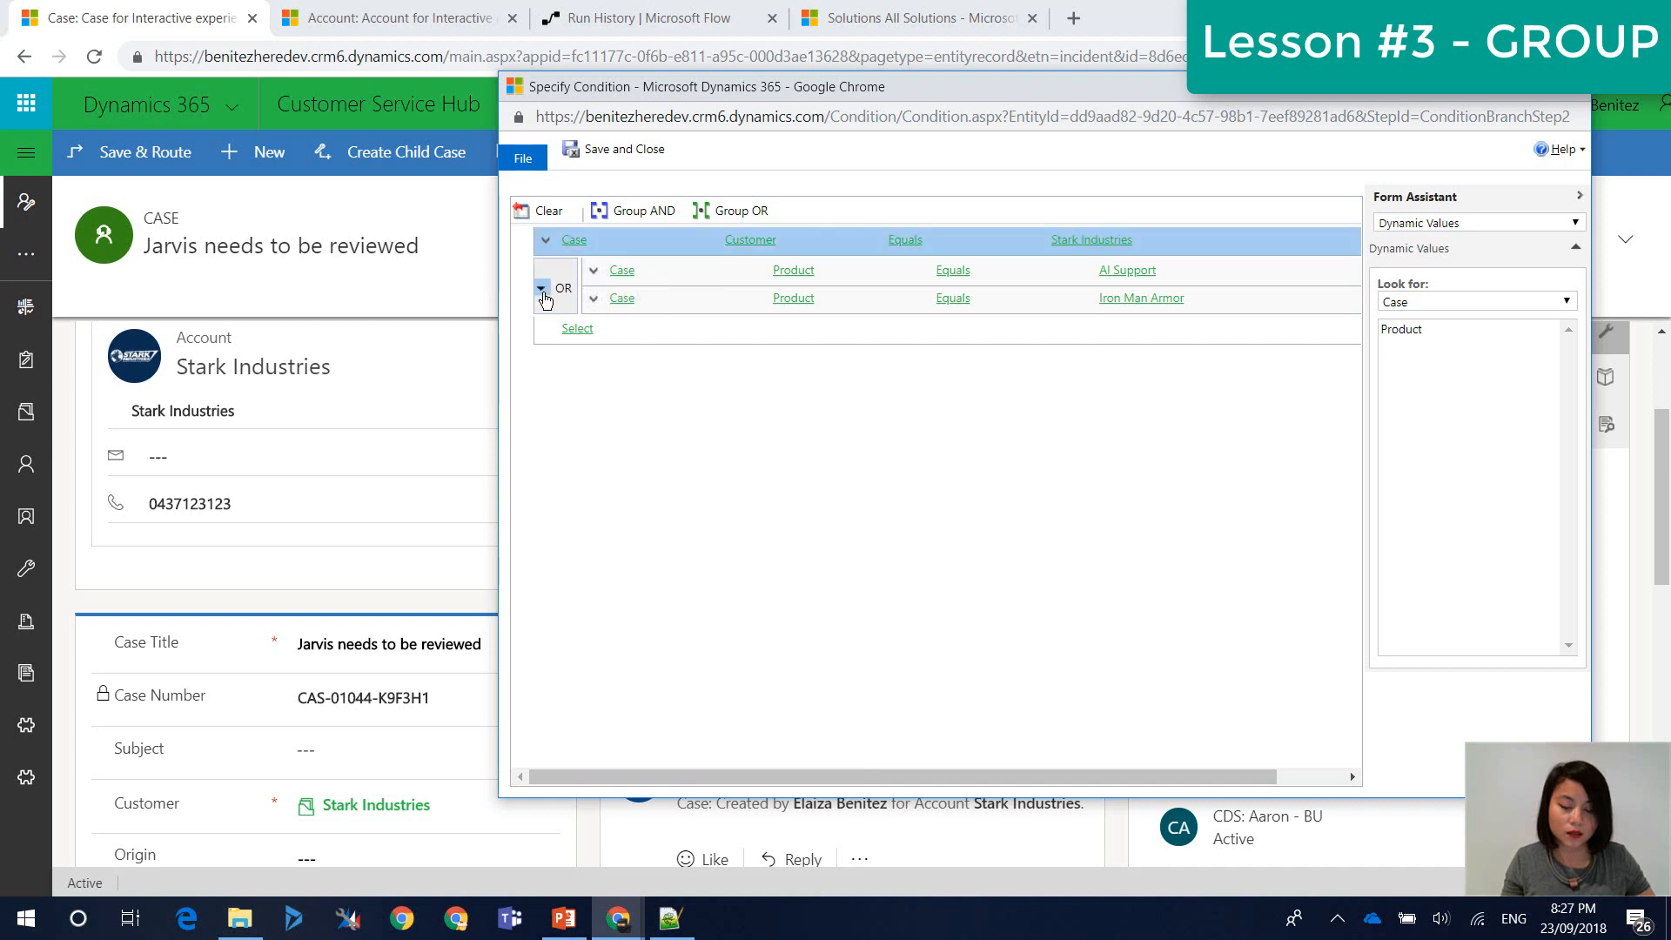
{"action": "left_click", "coordinate": [544, 289]}
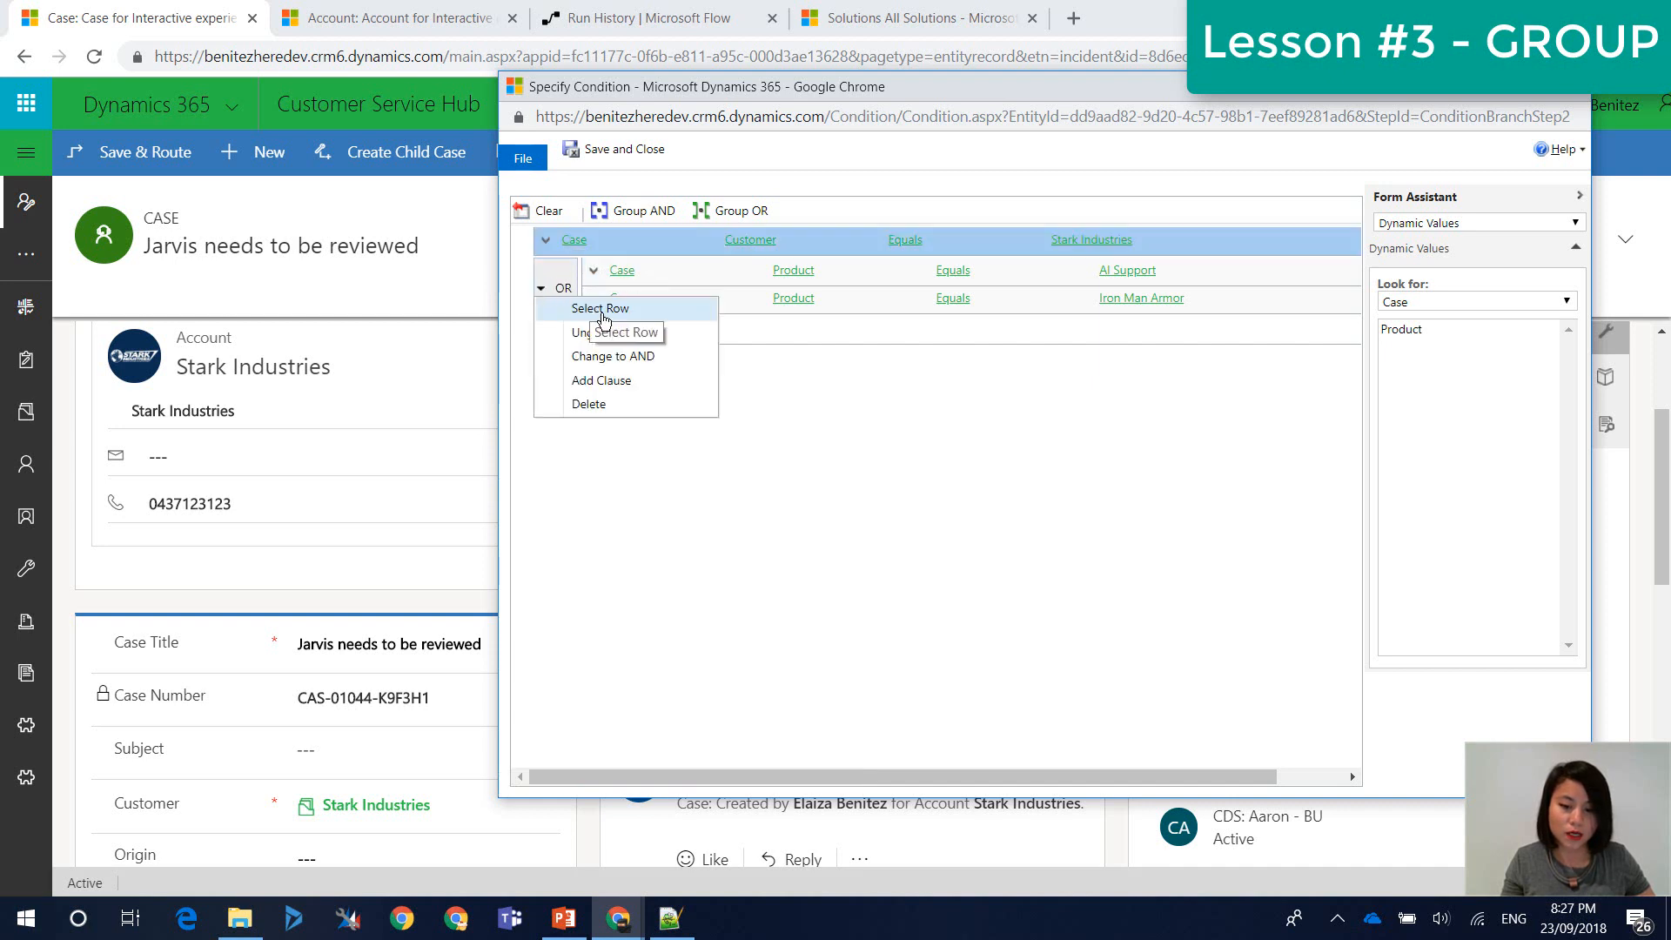
{"action": "left_click", "coordinate": [600, 308]}
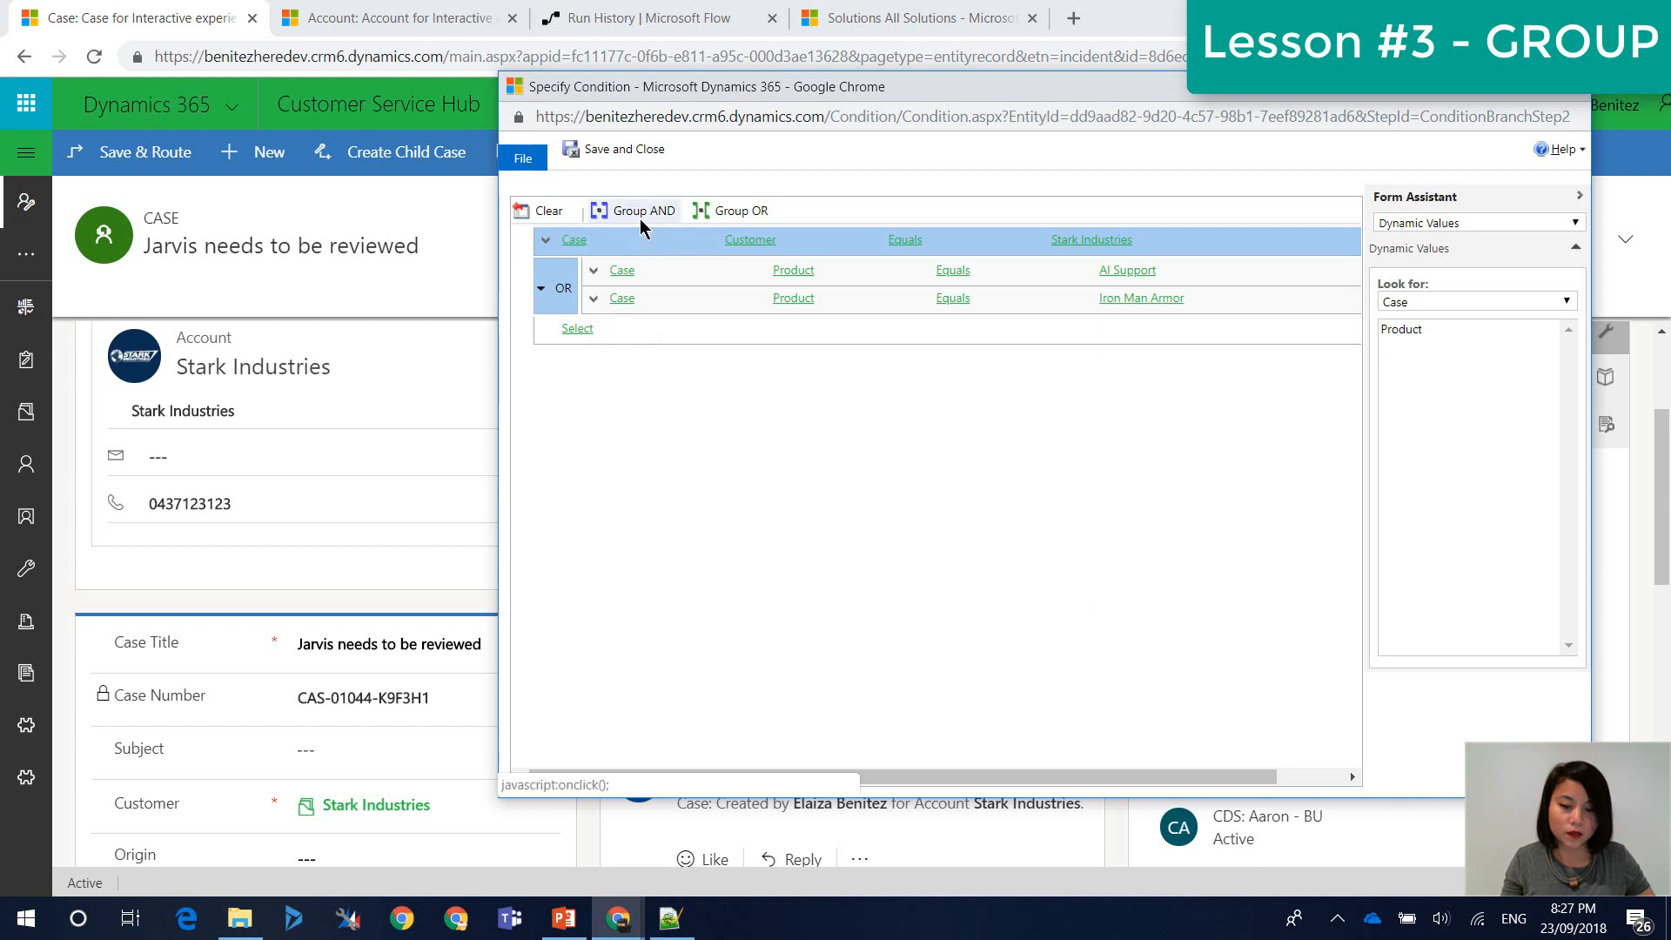
{"action": "left_click", "coordinate": [640, 211]}
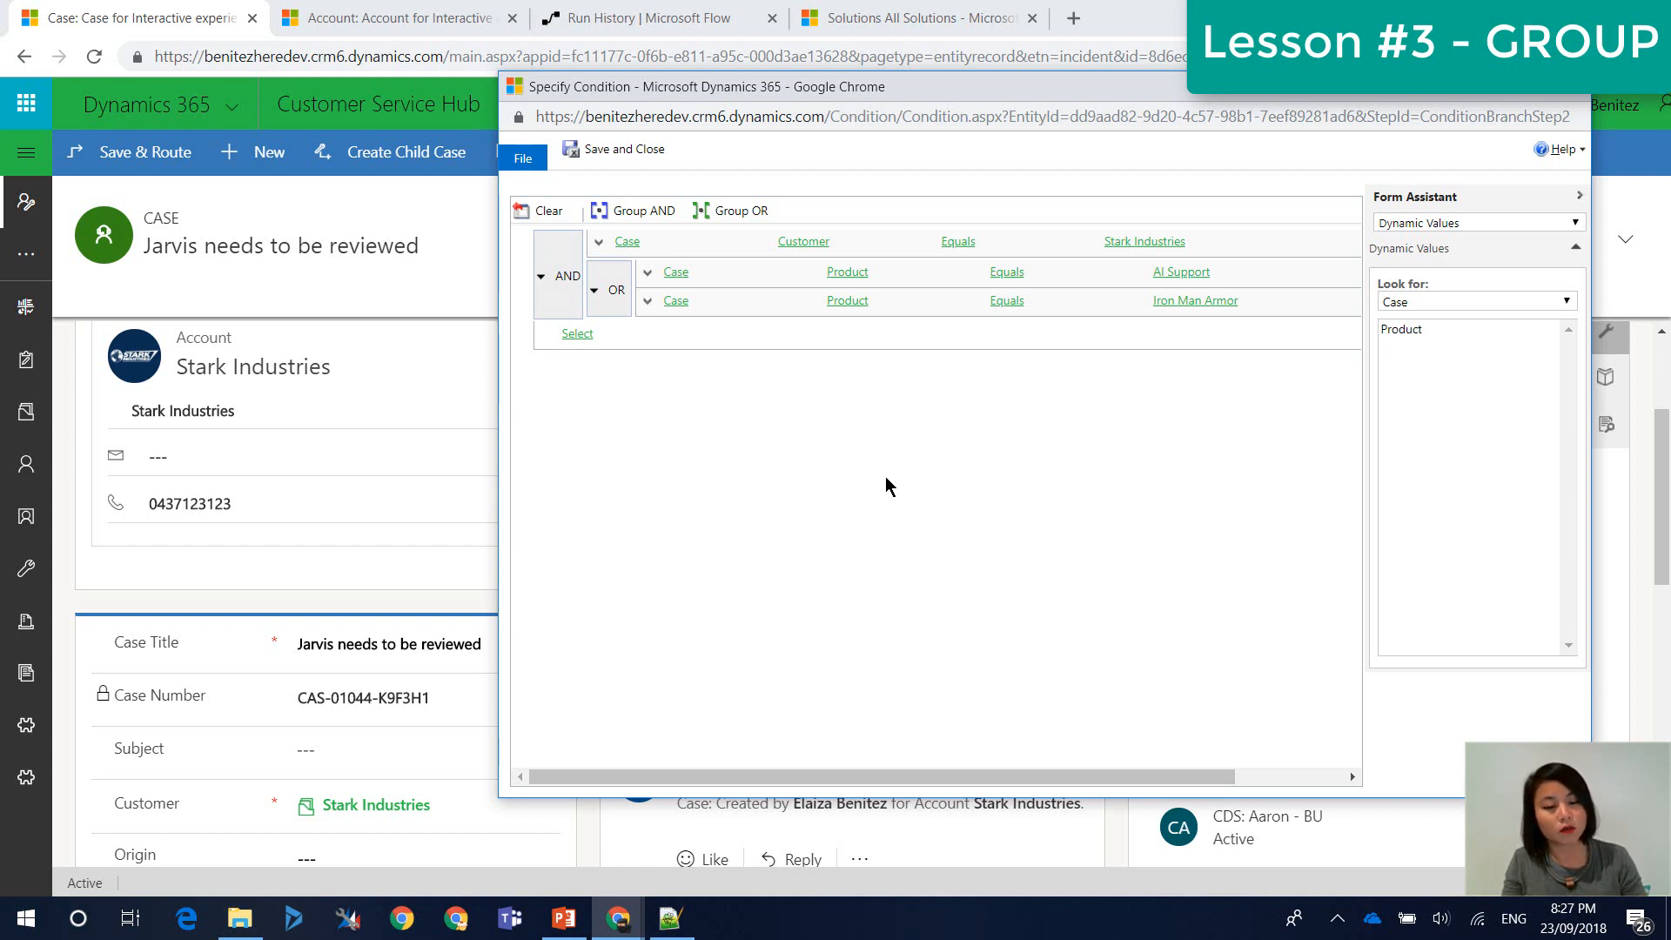
{"action": "mouse_move", "coordinate": [775, 296]}
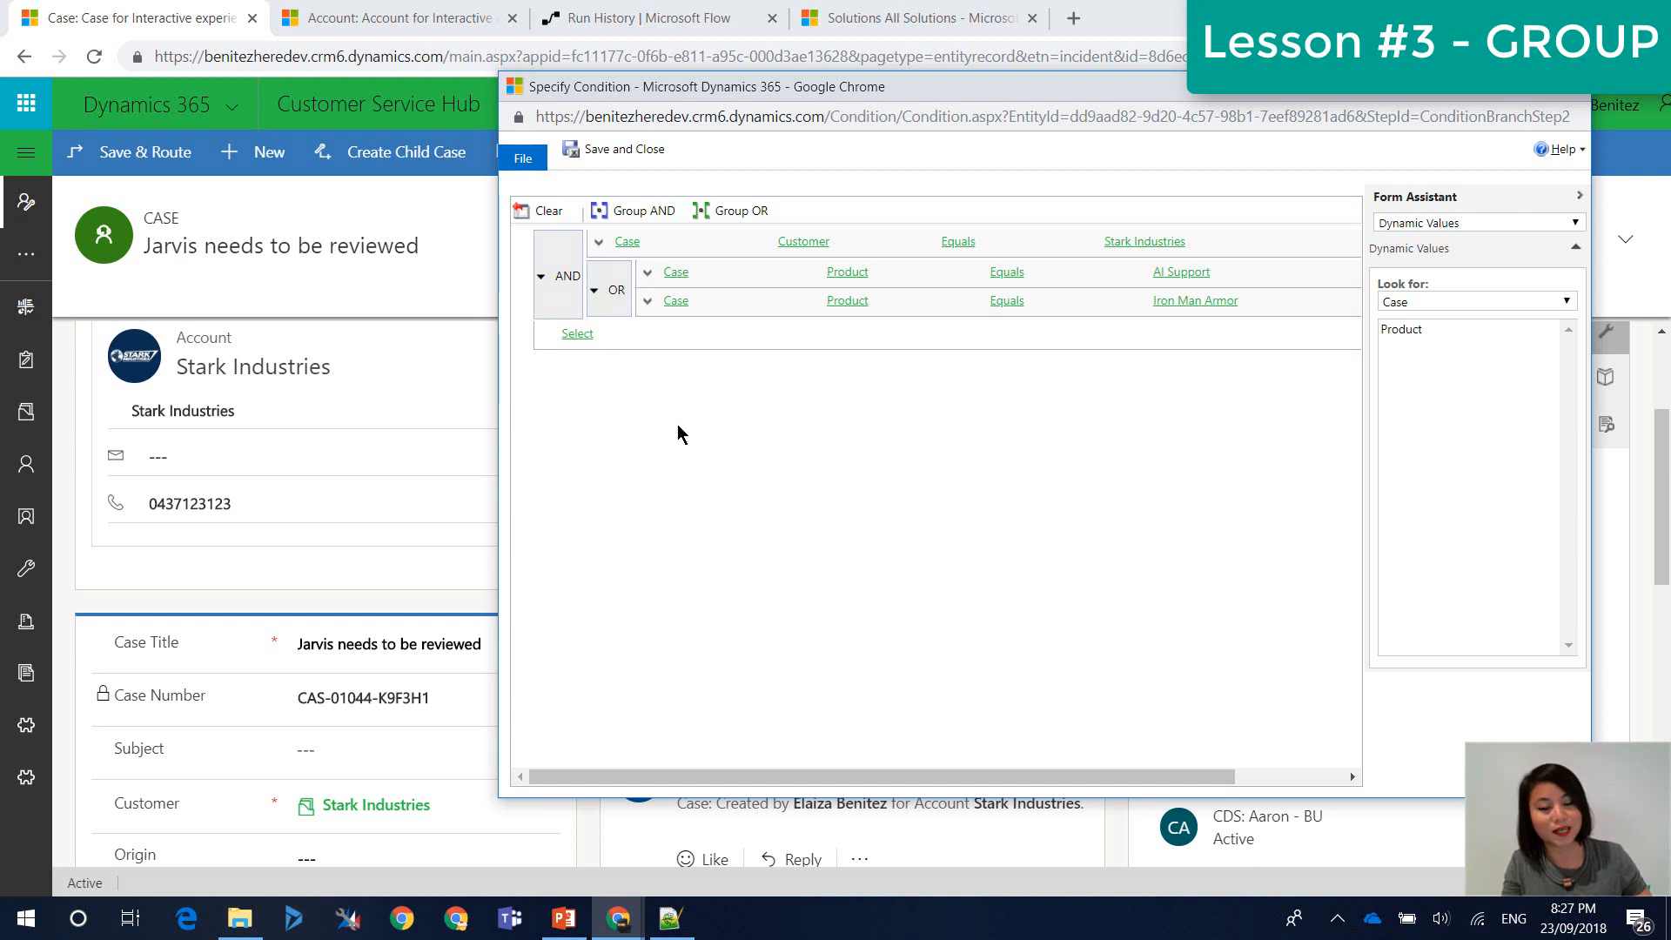
{"action": "mouse_move", "coordinate": [684, 440]}
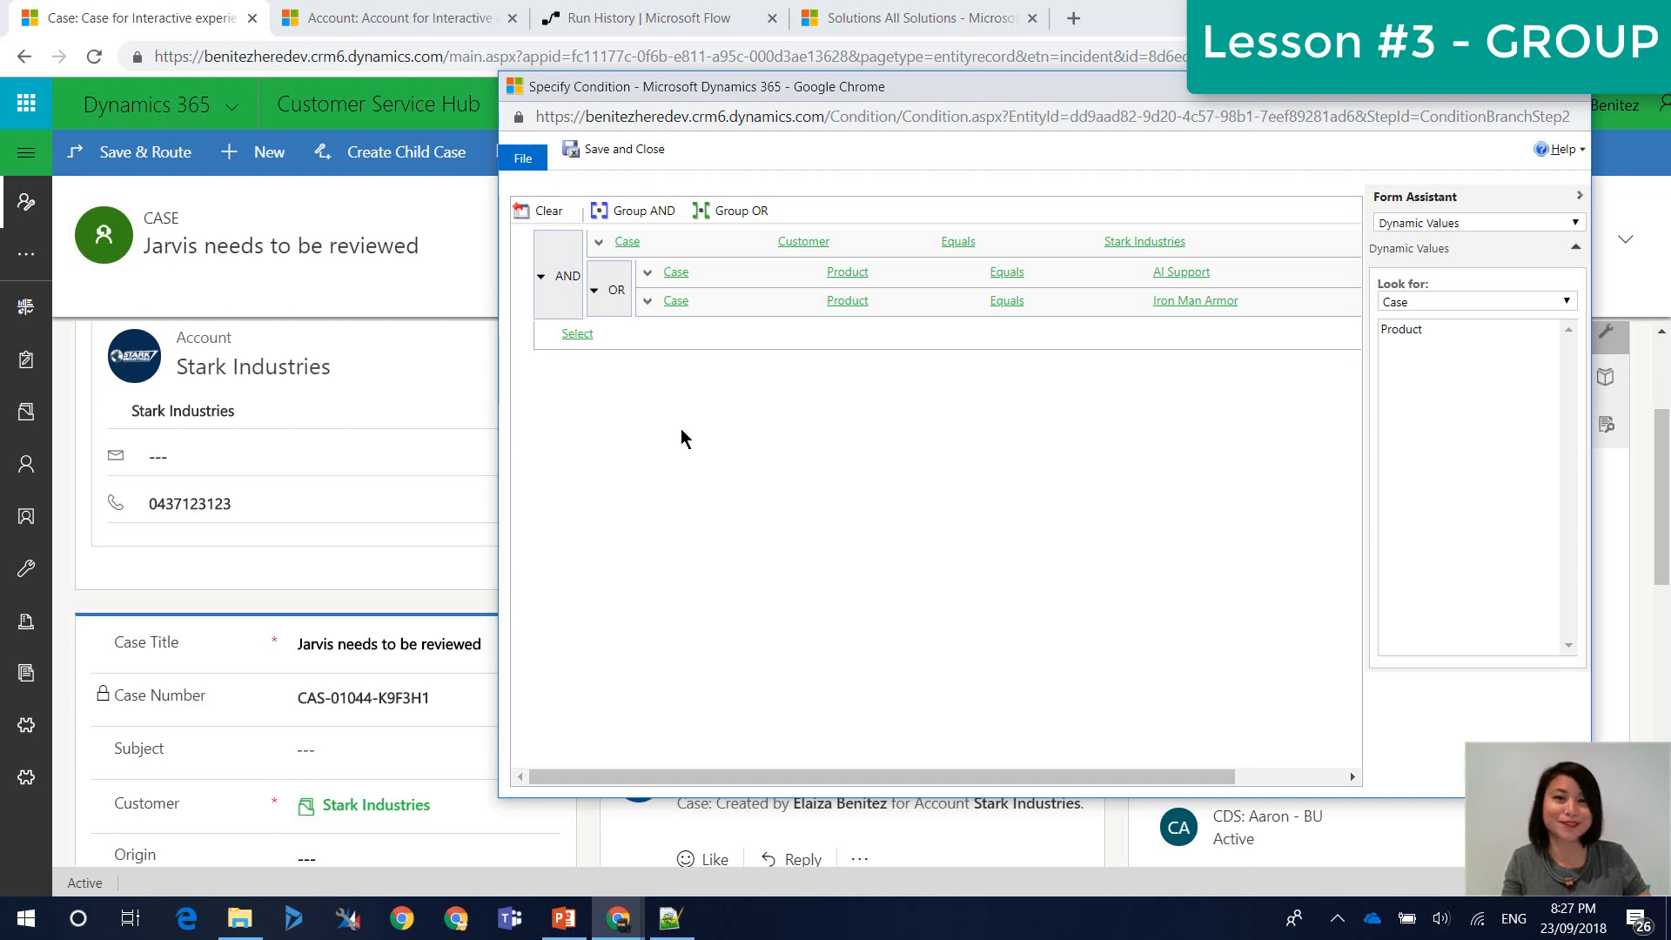
- Replace line 2's closing parenthesis with a comma and select the product GUID on line 3
{"action": "left_click", "coordinate": [673, 918]}
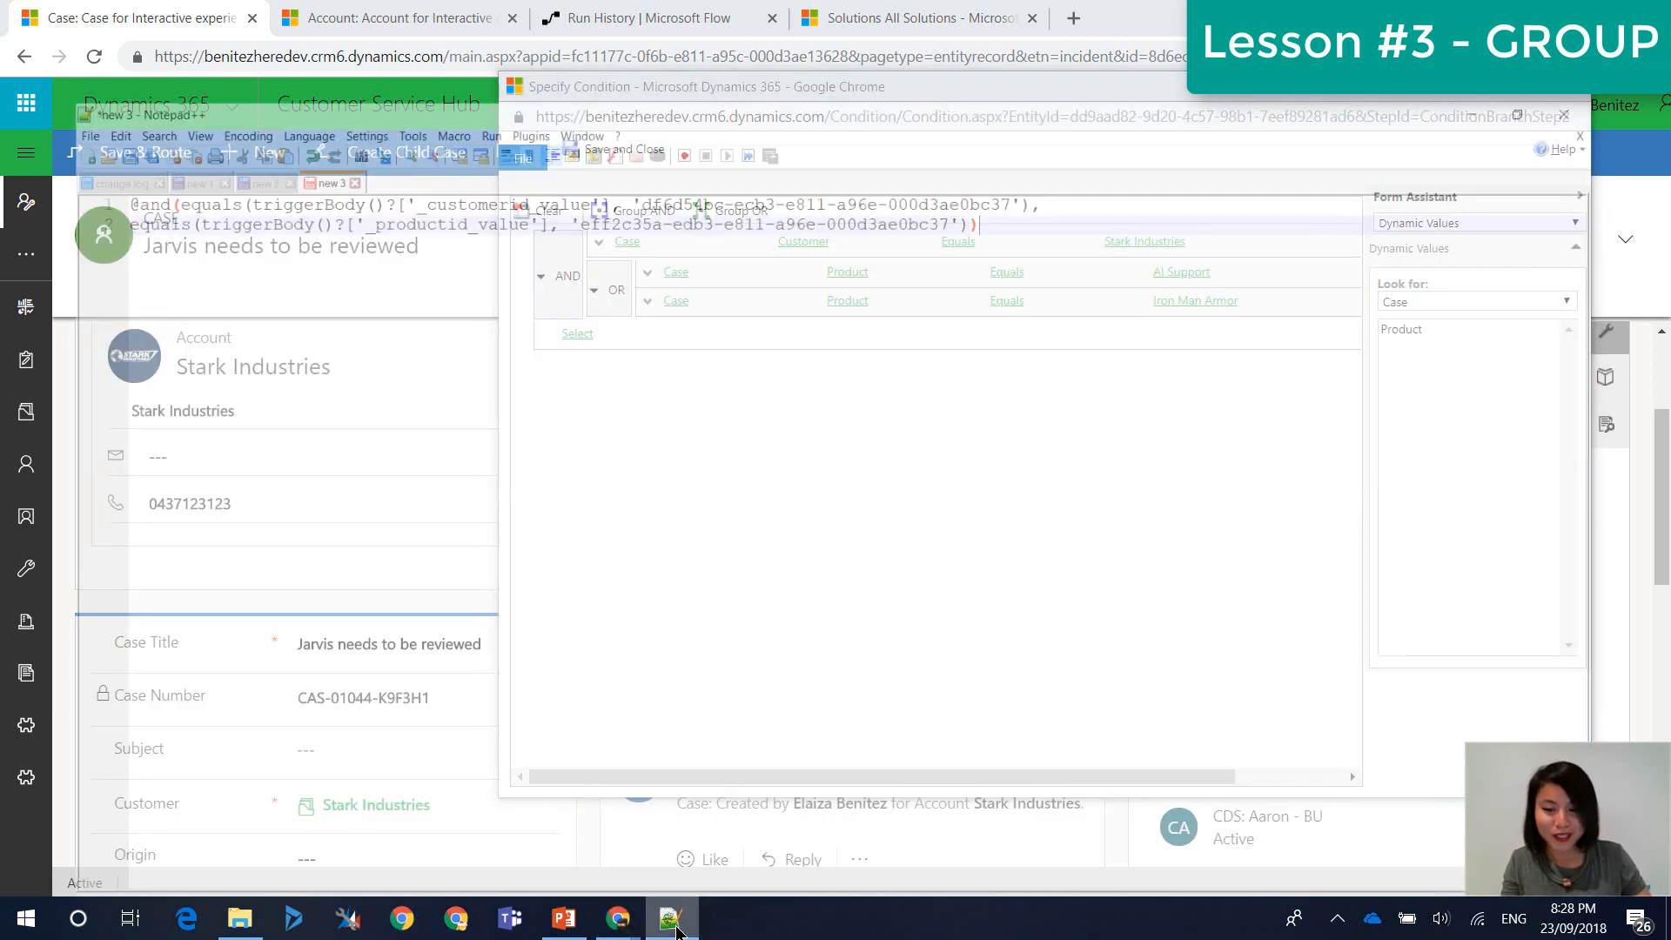
{"action": "left_click", "coordinate": [671, 918]}
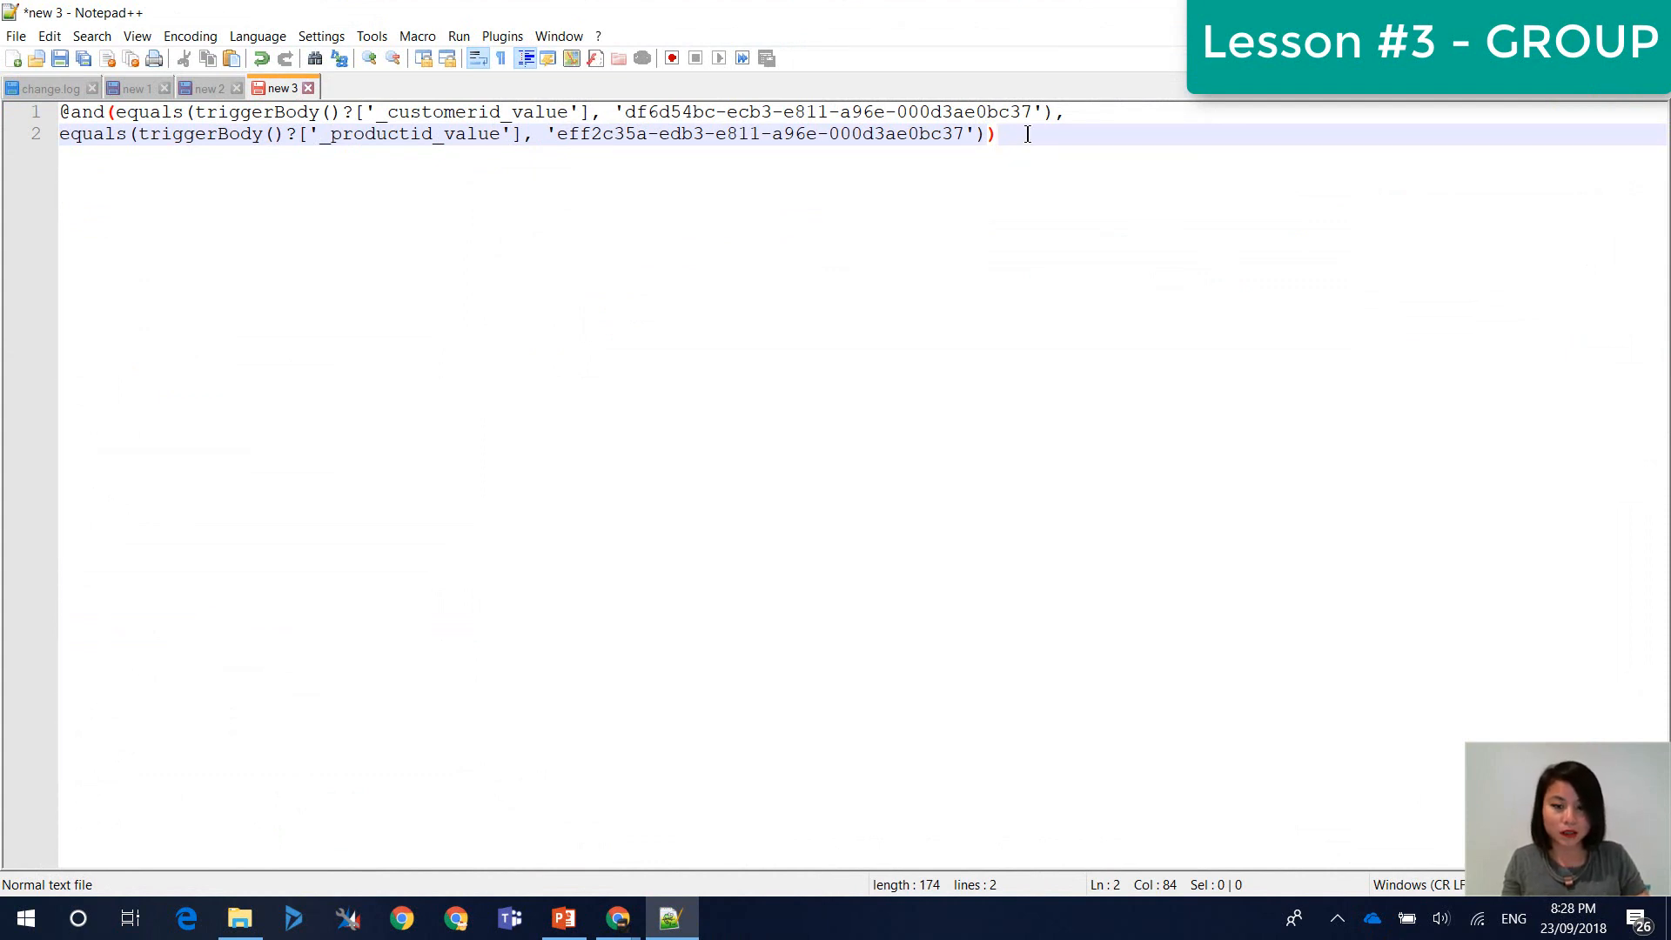
{"action": "key", "text": "BackSpace"}
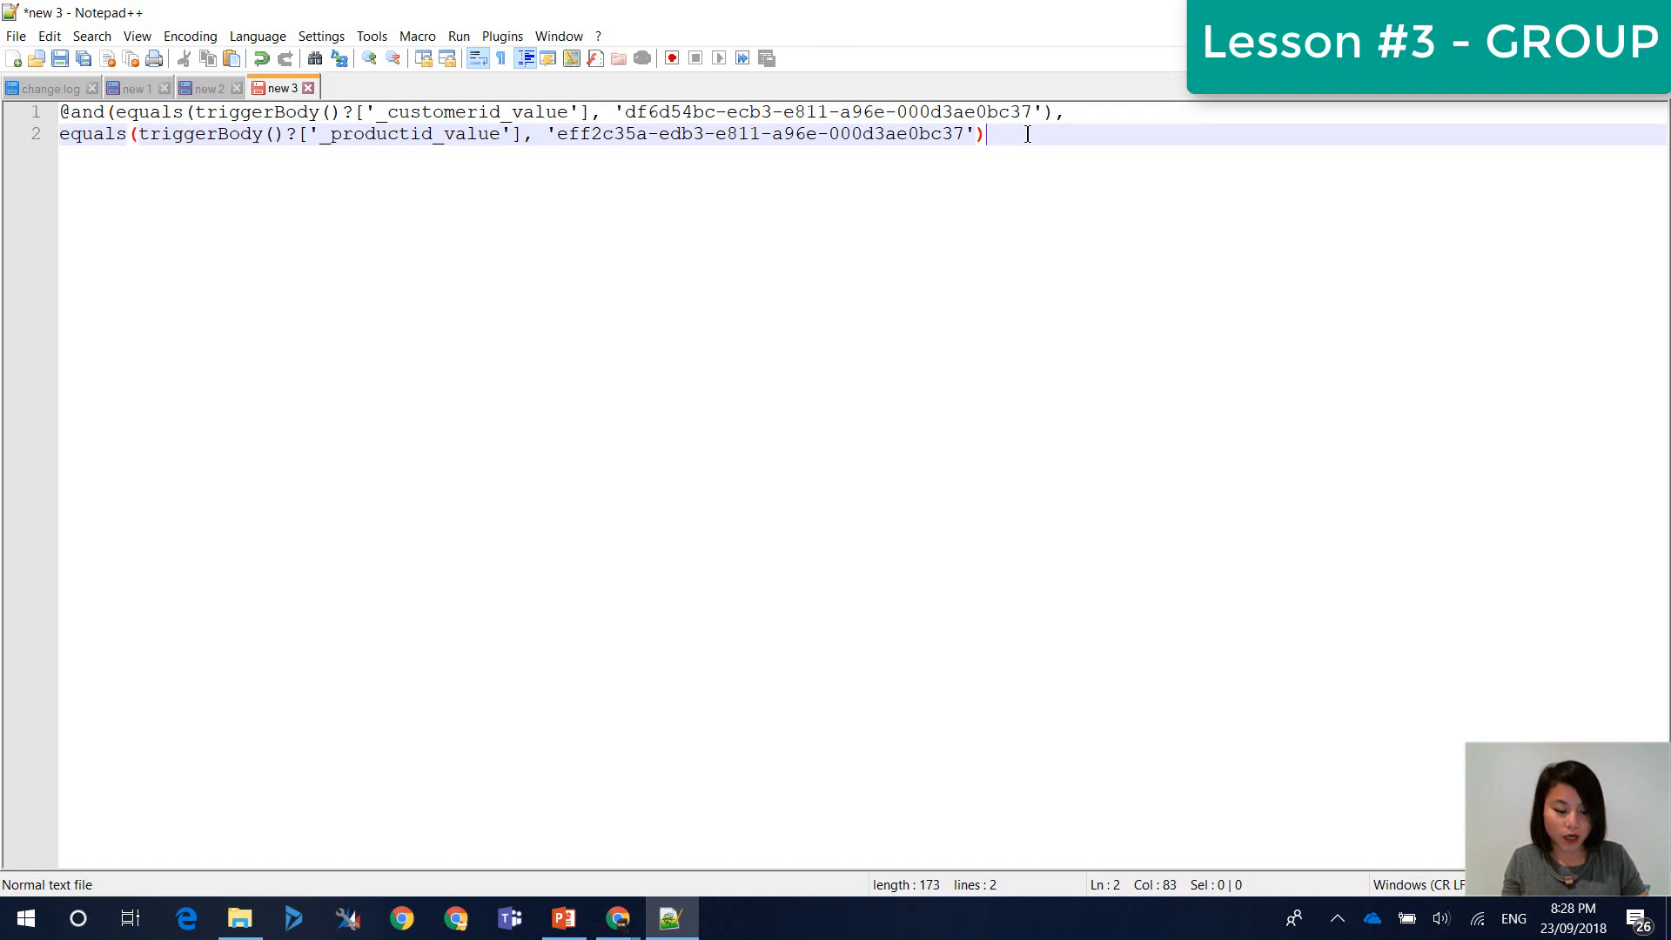
{"action": "type", "text": ","}
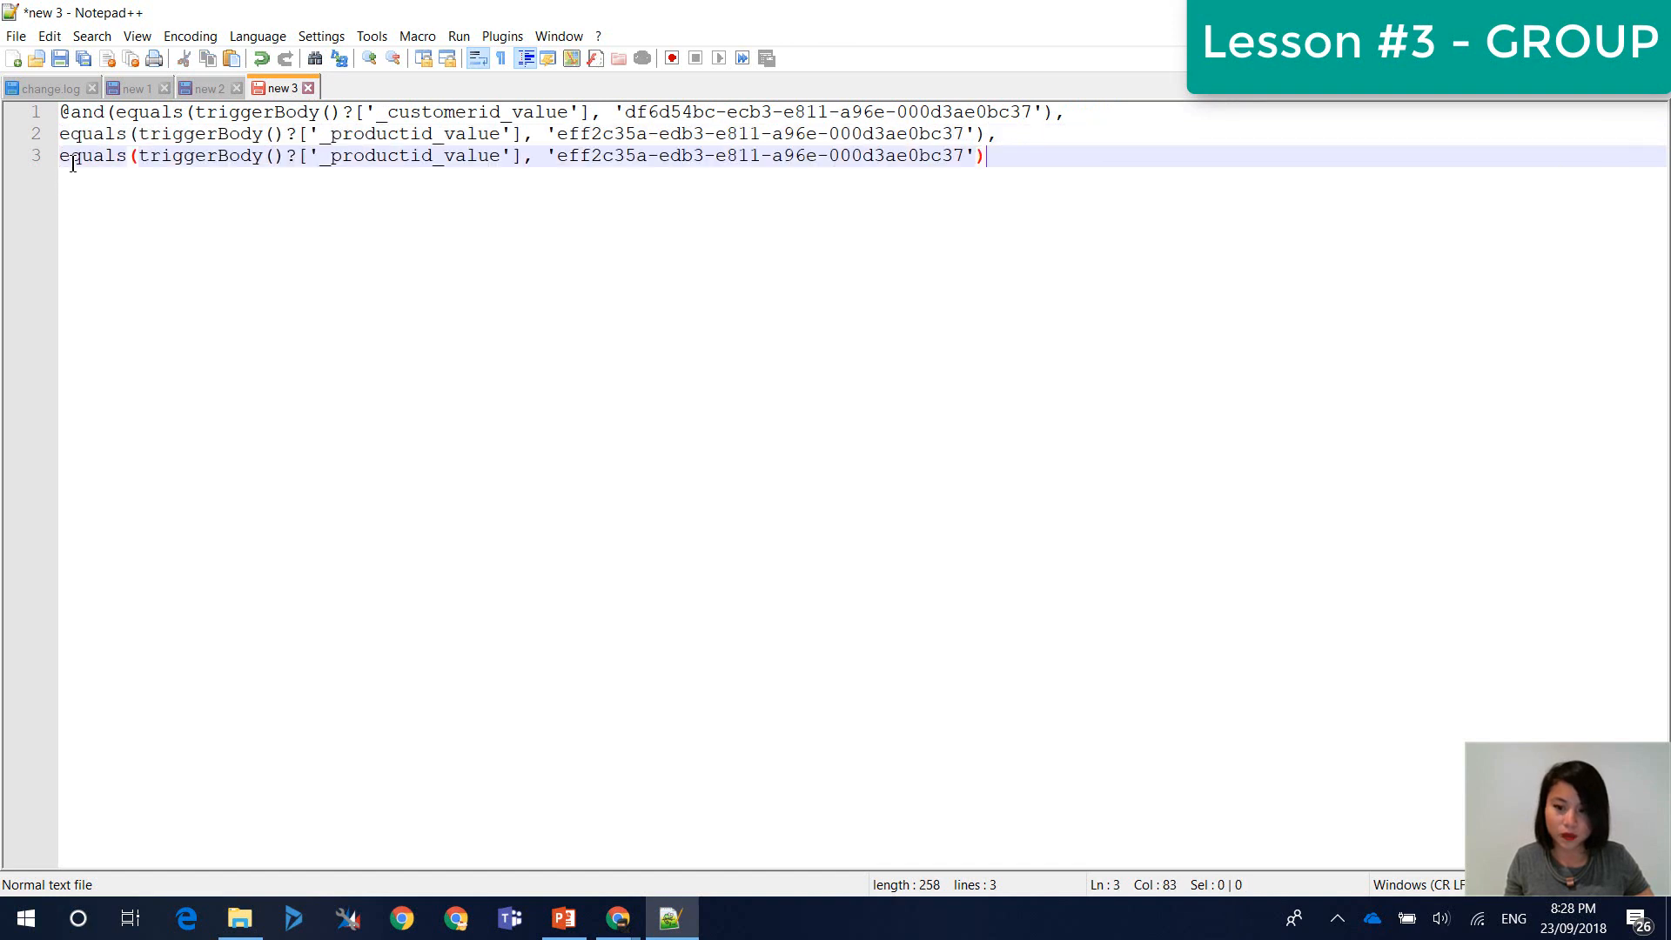
{"action": "left_click_drag", "start_coordinate": [555, 155], "coordinate": [811, 156]}
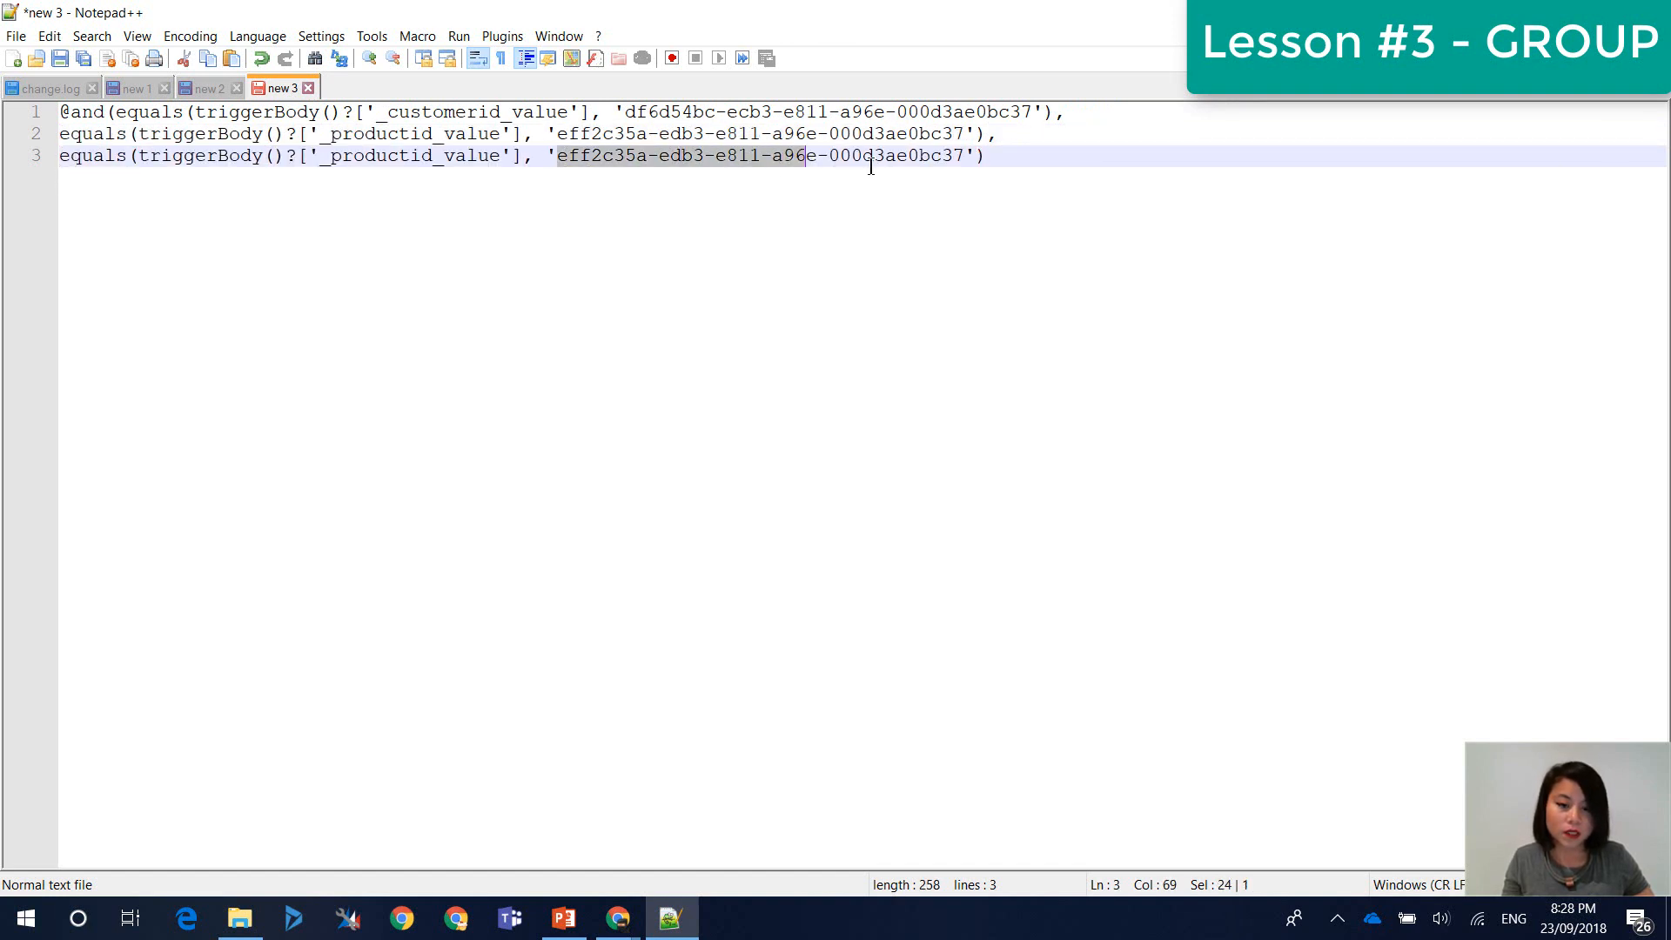
{"action": "left_click_drag", "start_coordinate": [808, 156], "coordinate": [959, 156]}
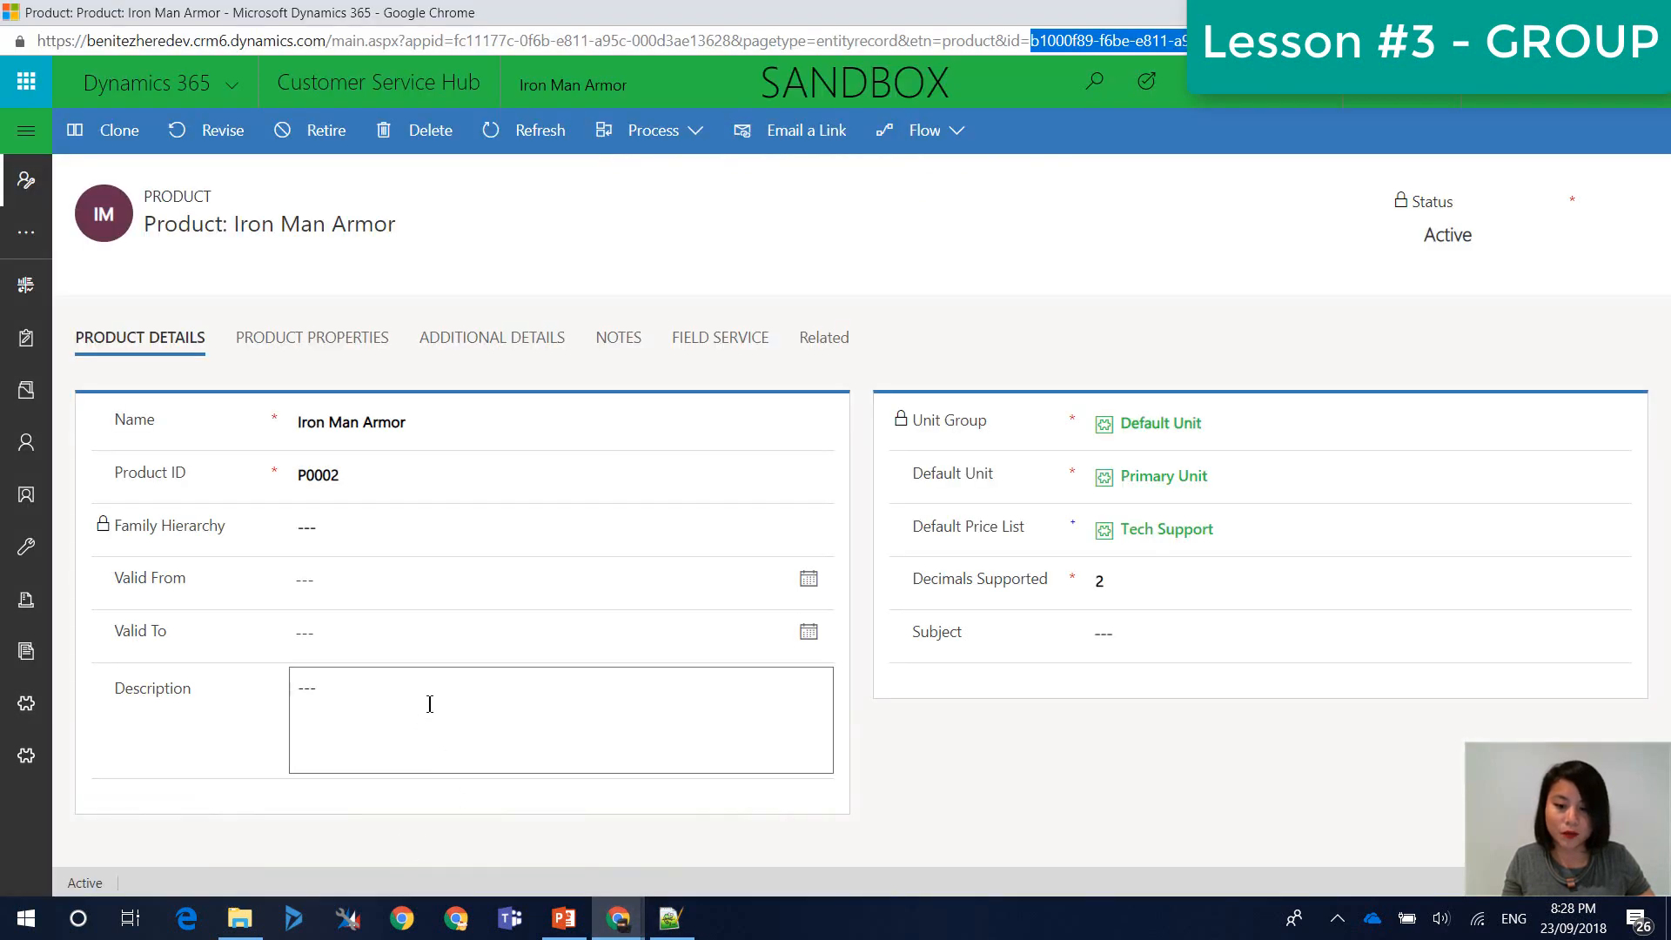
{"action": "right_click", "coordinate": [1081, 34]}
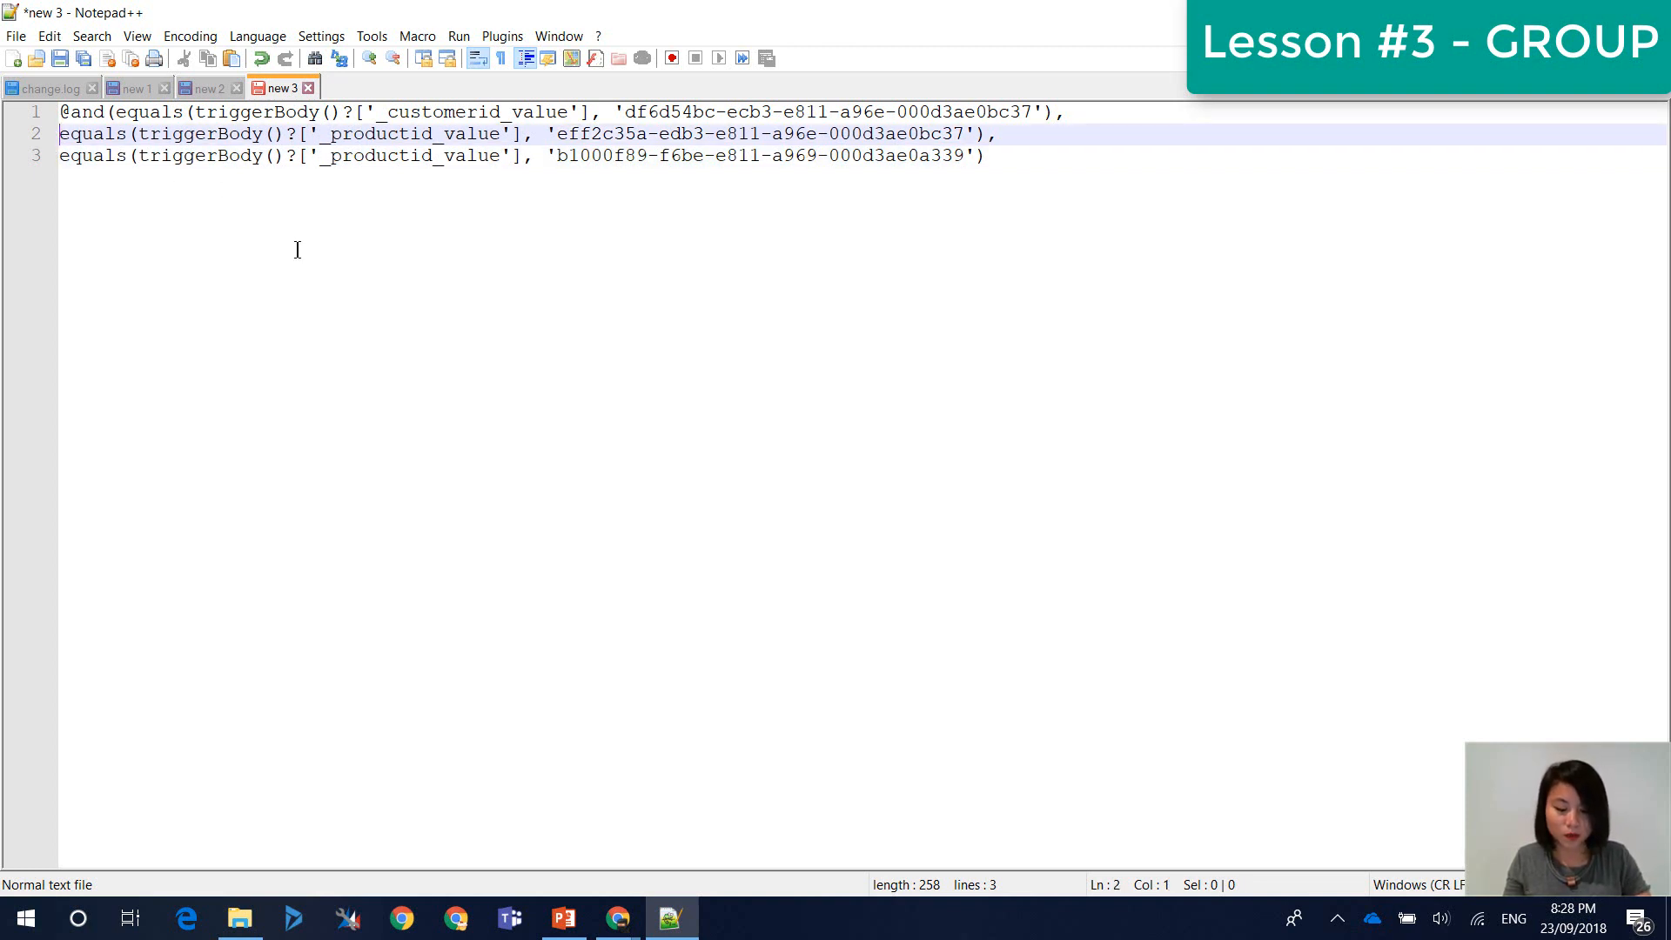
- Wrap the product clauses in or(), add two closing parentheses, and select the whole expression
{"action": "type", "text": "or("}
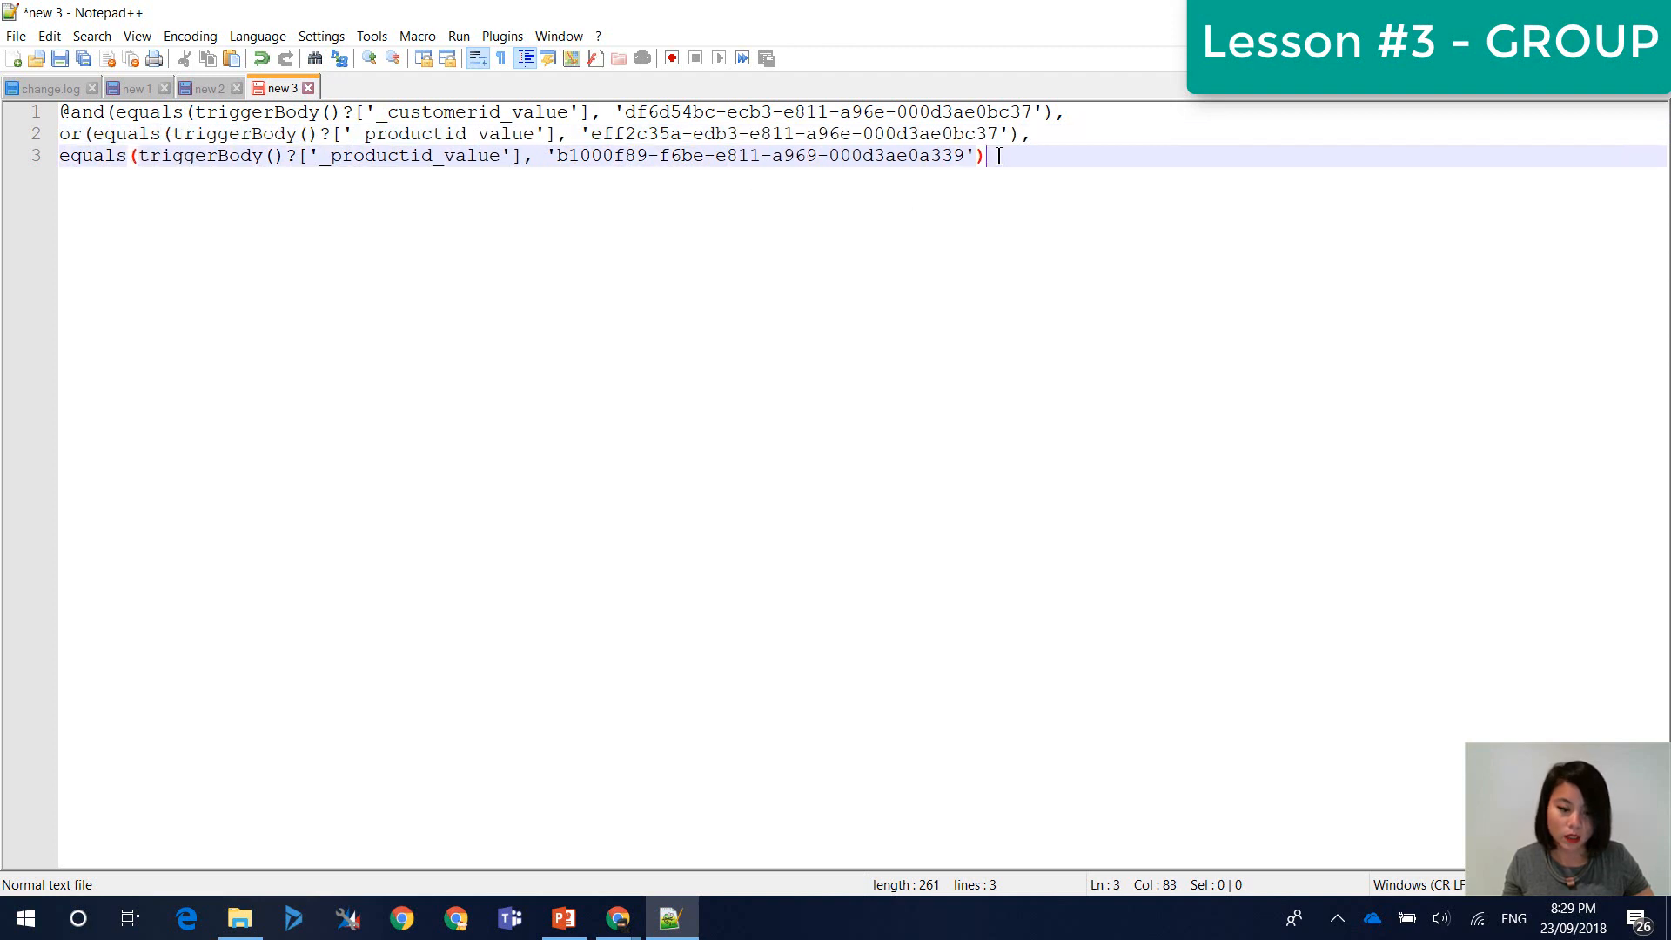
{"action": "type", "text": ")"}
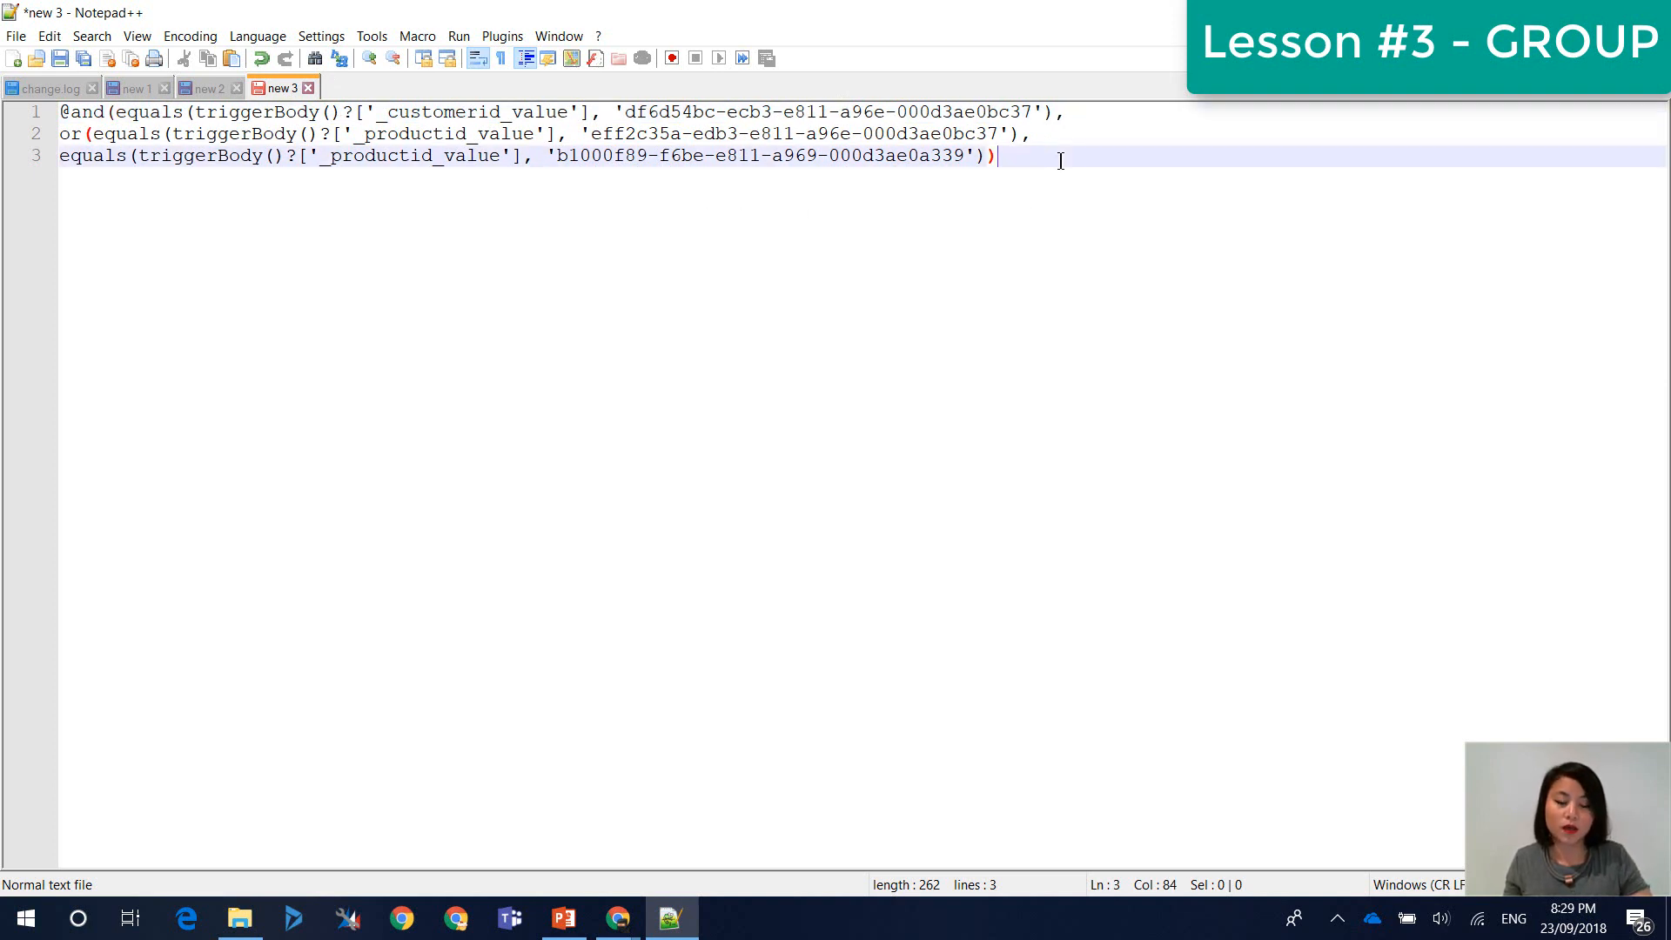
{"action": "type", "text": ")"}
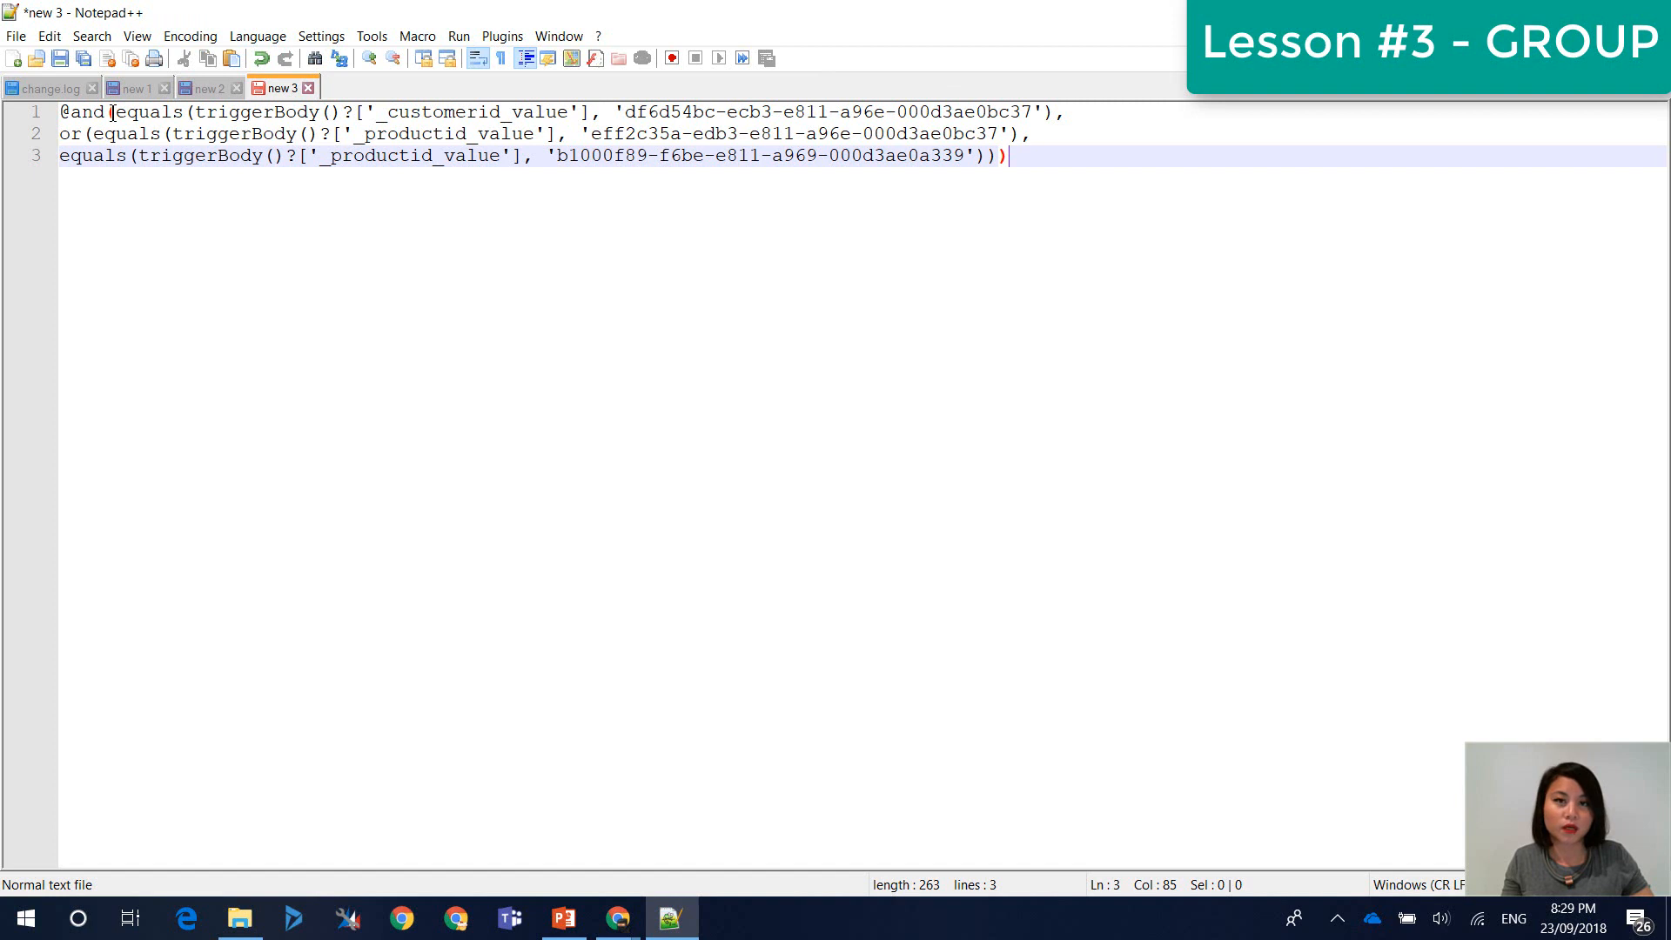
{"action": "key", "text": "ctrl+a"}
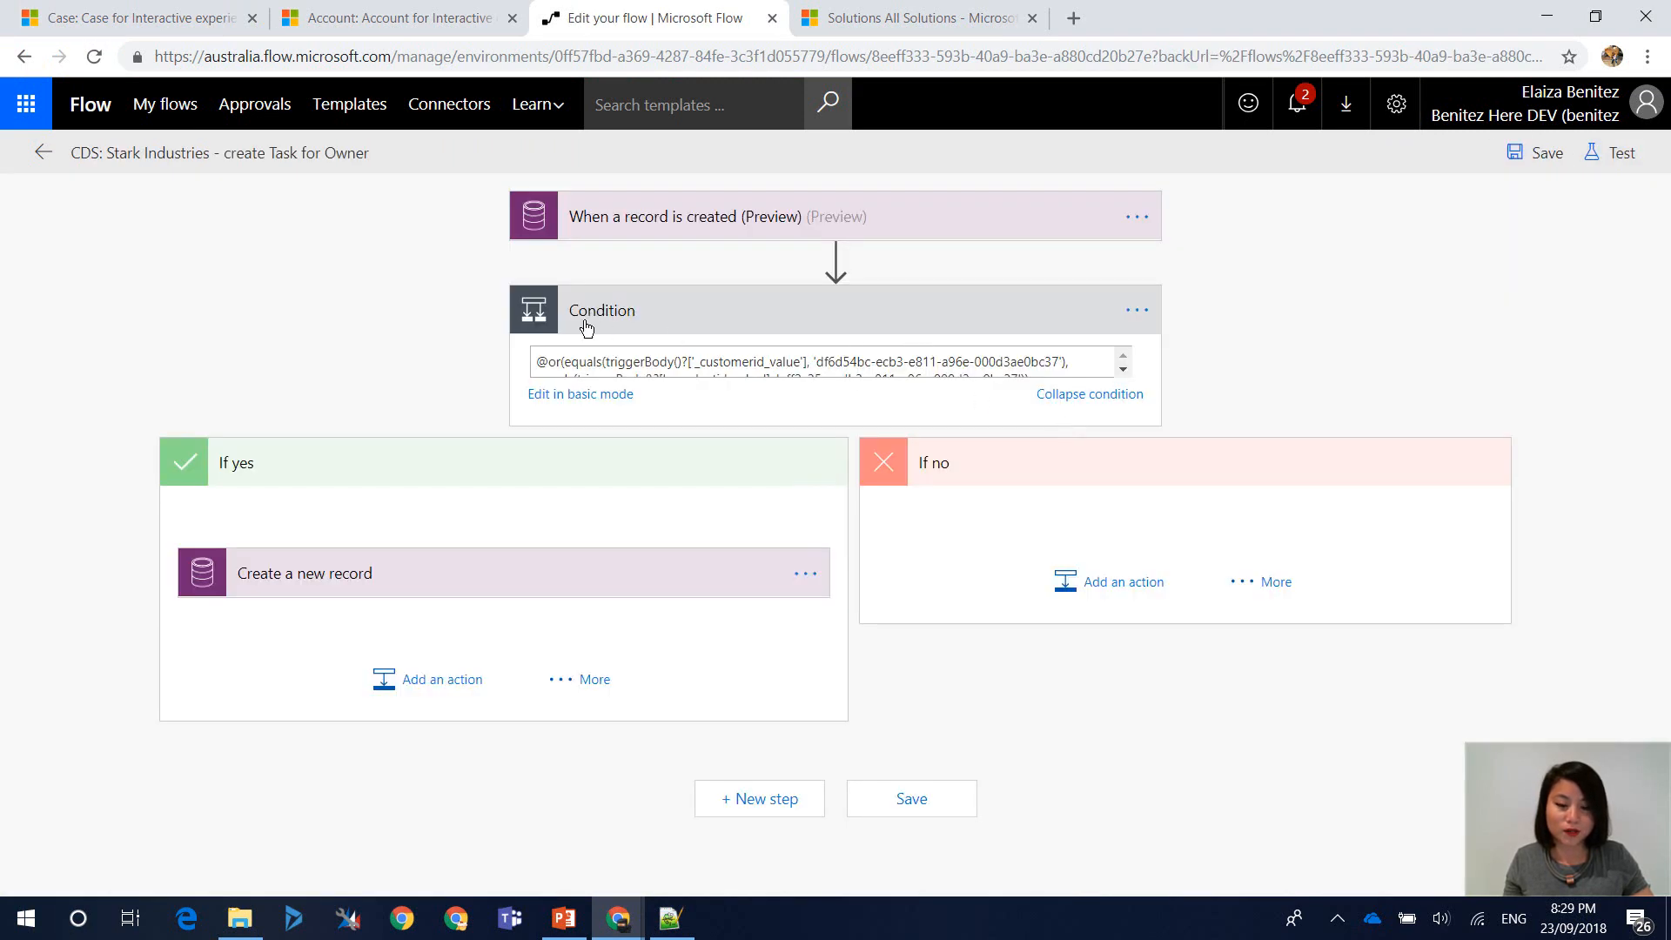
{"action": "left_click", "coordinate": [798, 362]}
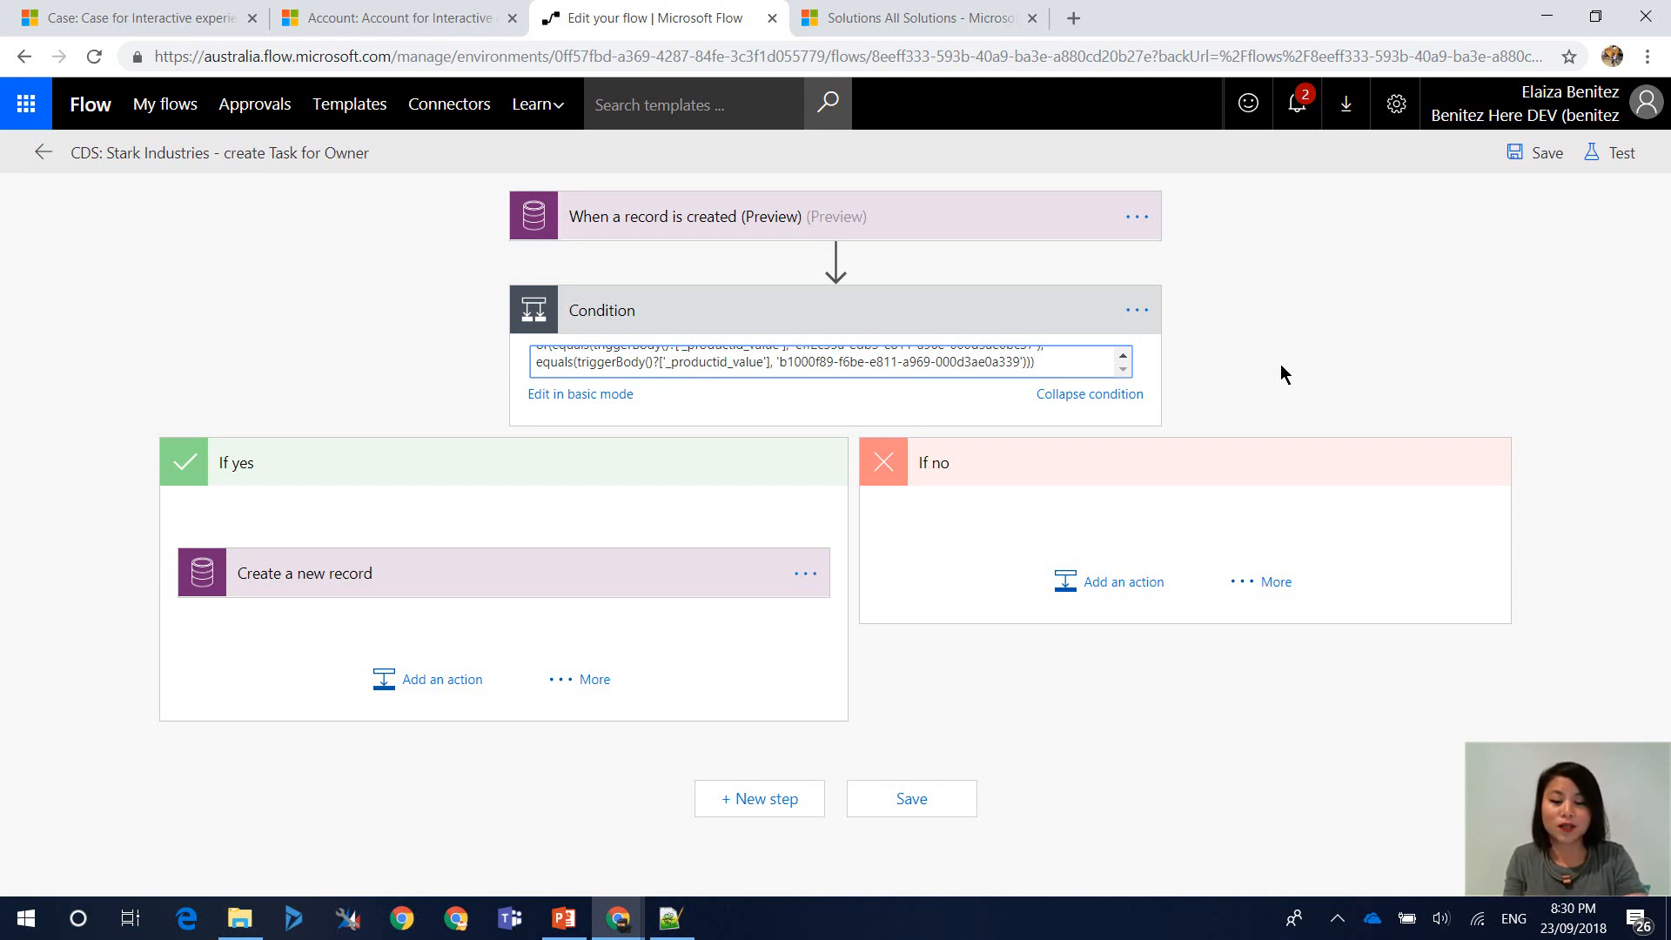
{"action": "left_click", "coordinate": [1033, 362]}
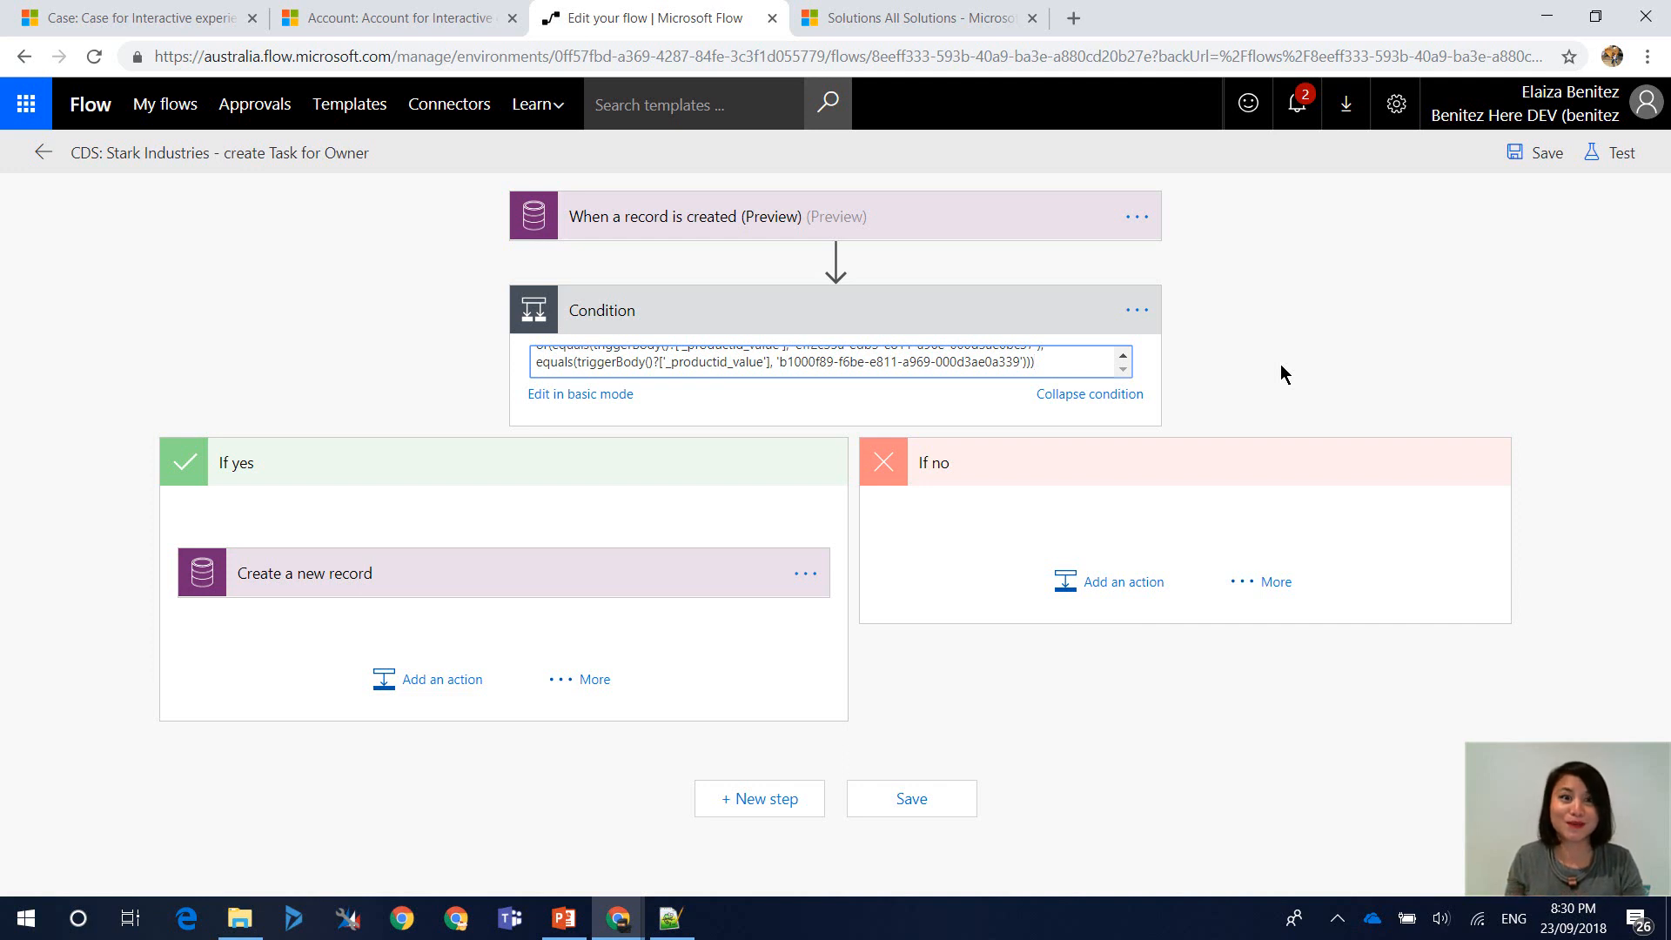
{"action": "left_click", "coordinate": [1535, 152]}
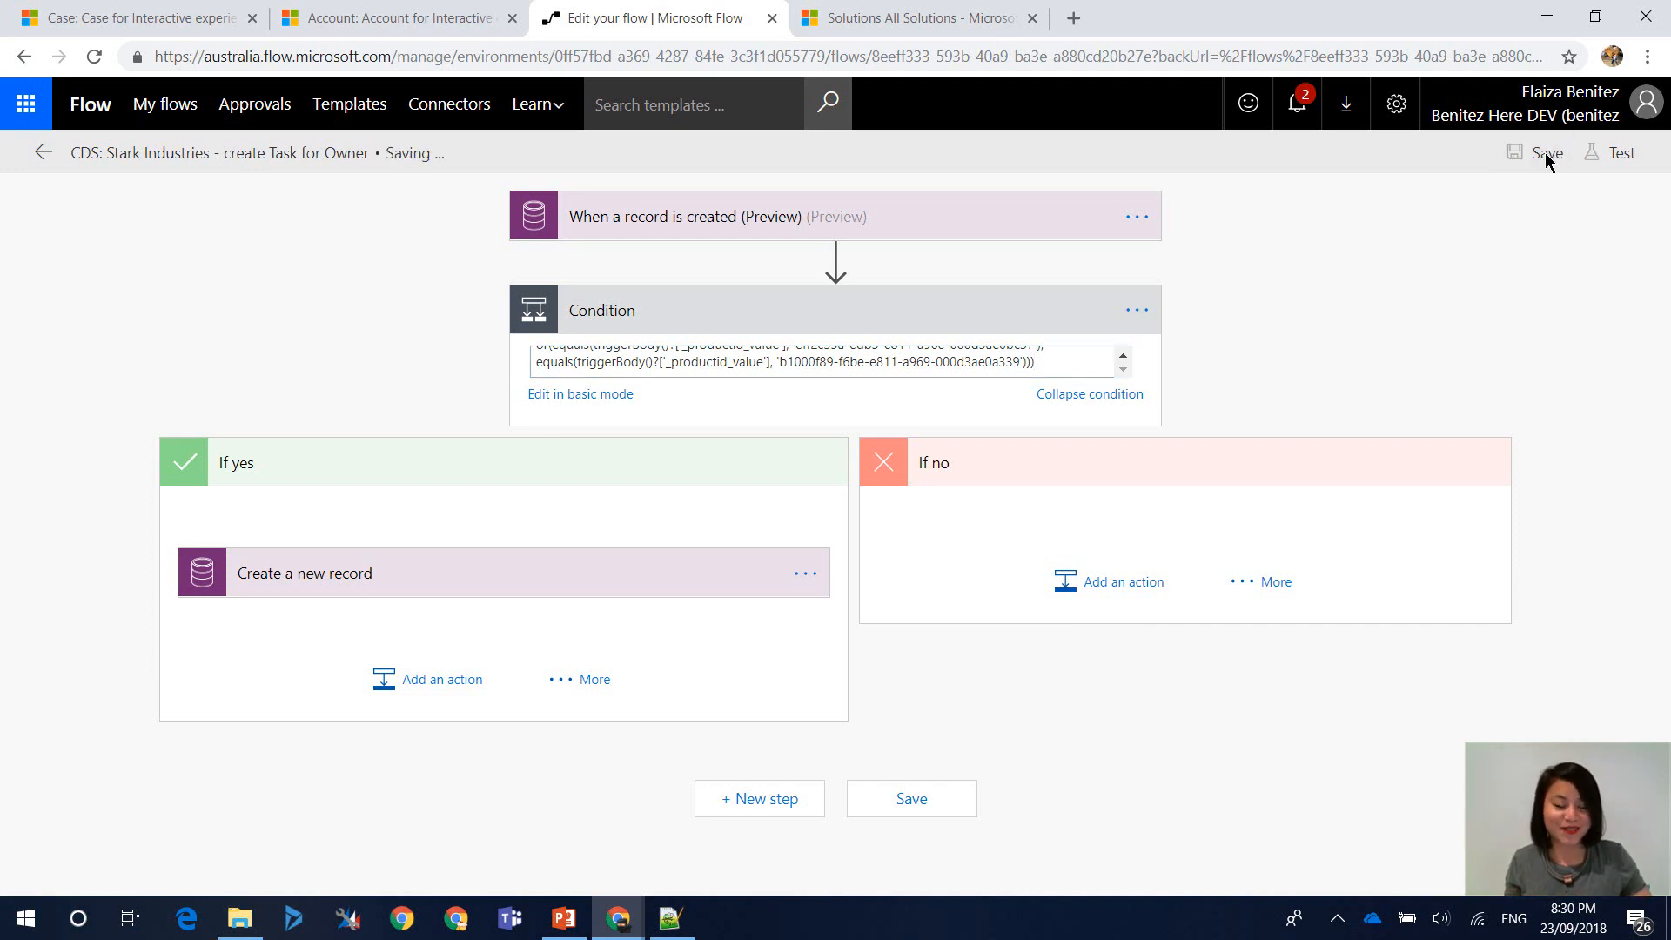
{"action": "left_click", "coordinate": [1547, 153]}
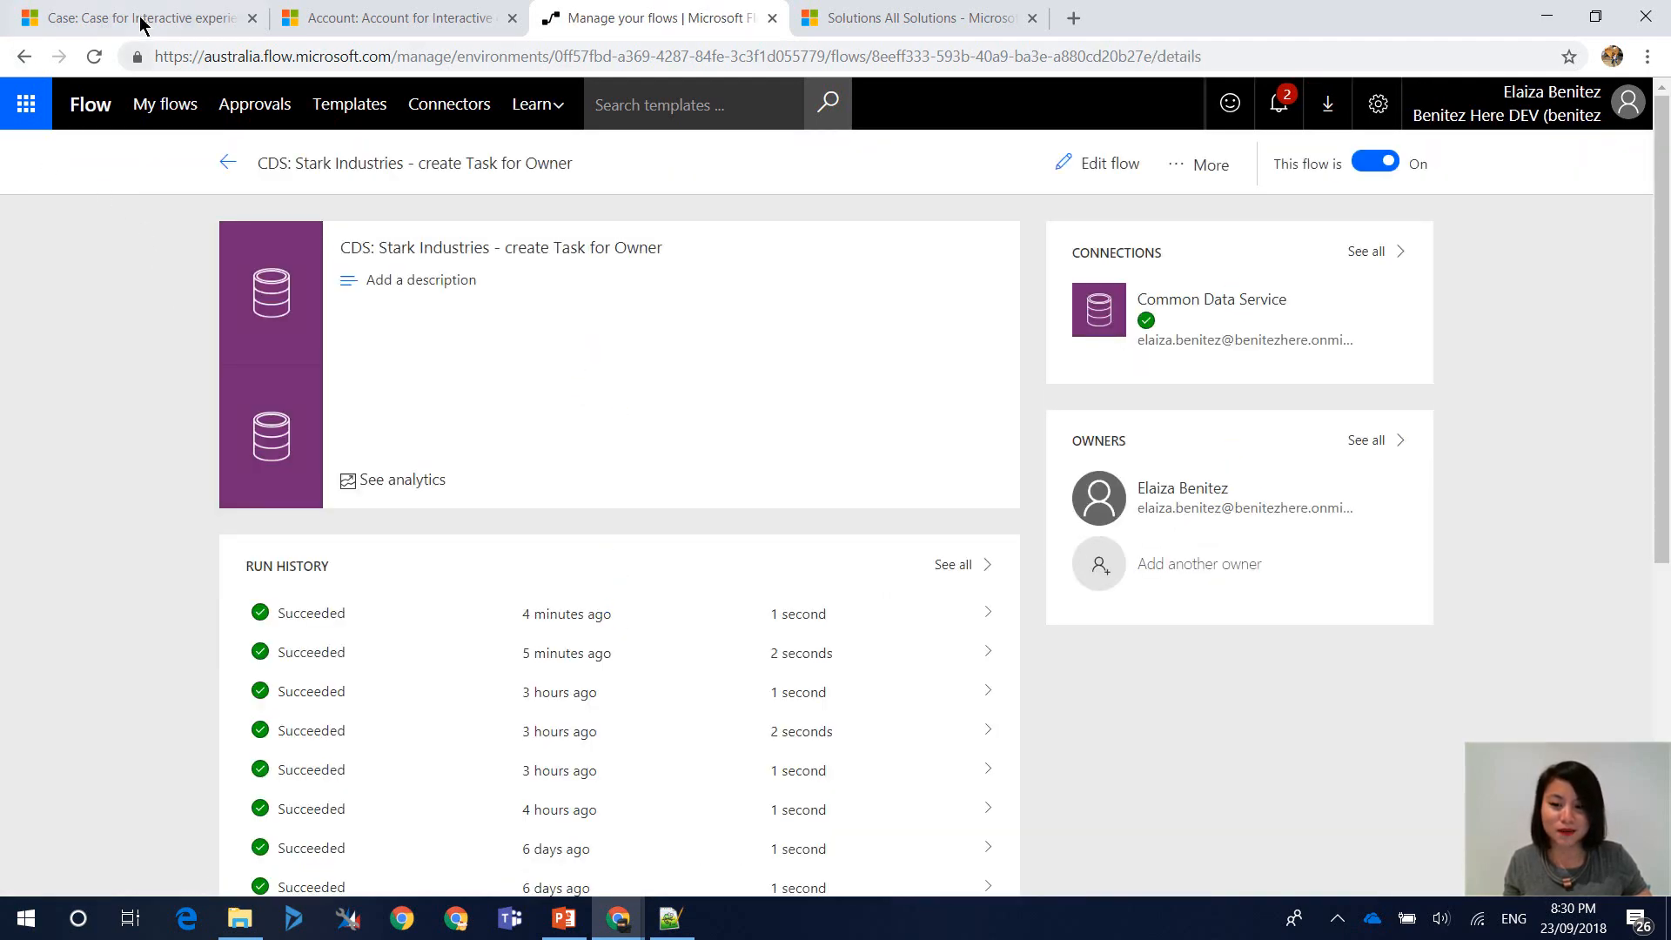
- Add and save the Stark Industries Iron Man Armor case 'Iron Man suit needs to be checked'
{"action": "left_click", "coordinate": [131, 17]}
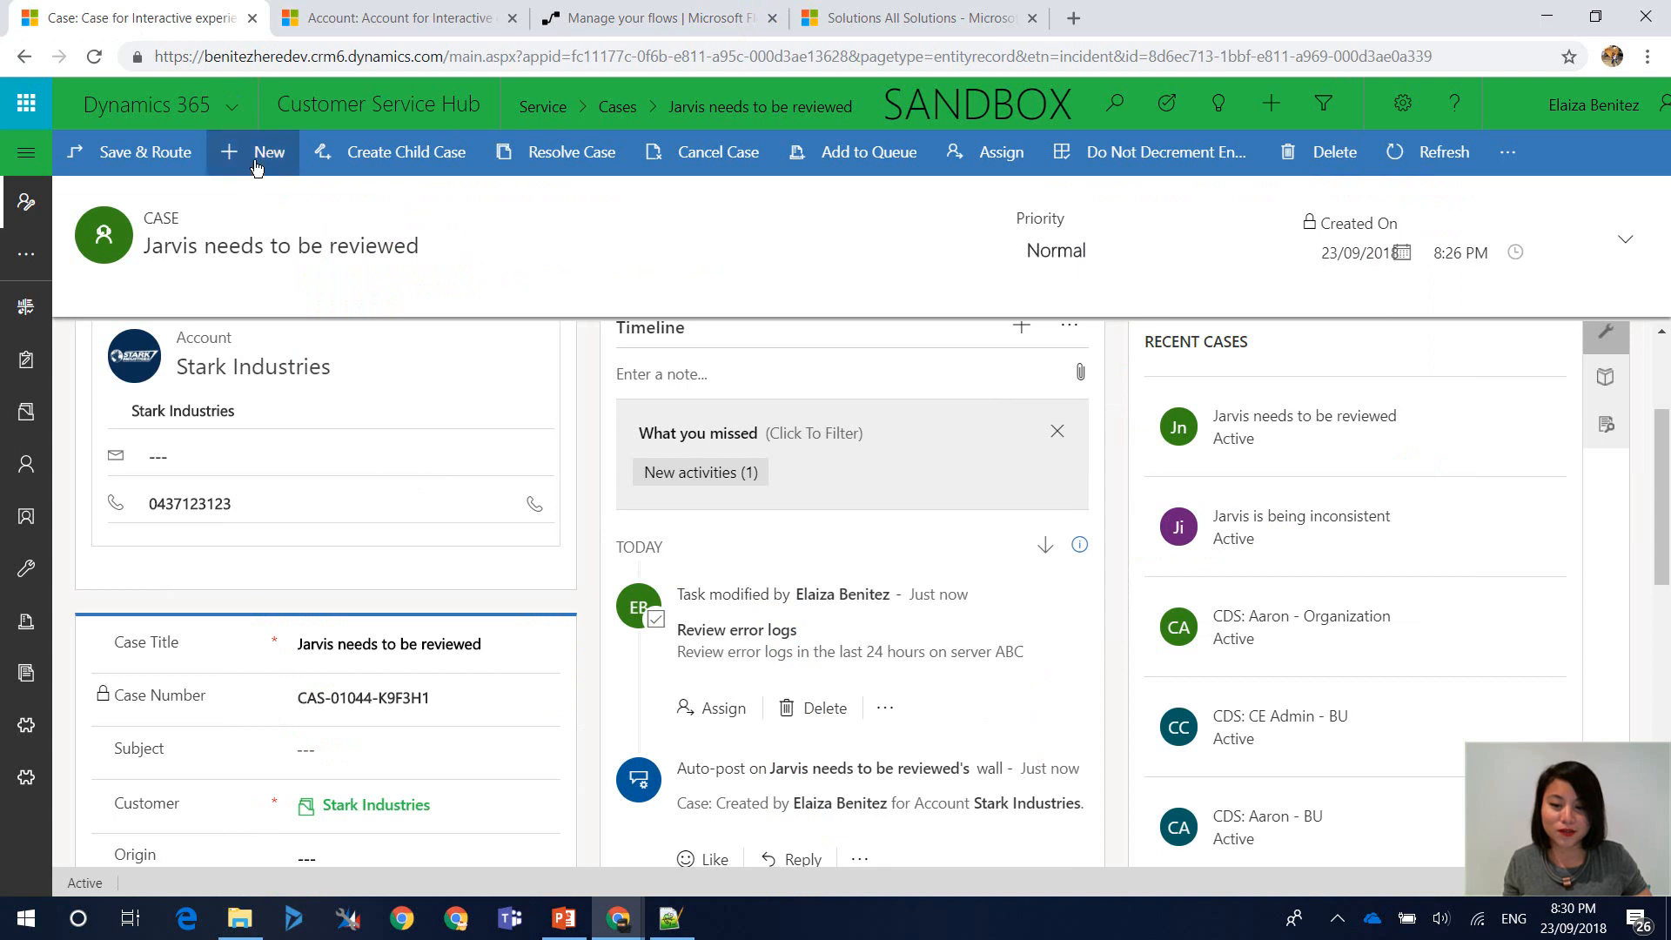
{"action": "left_click", "coordinate": [269, 152]}
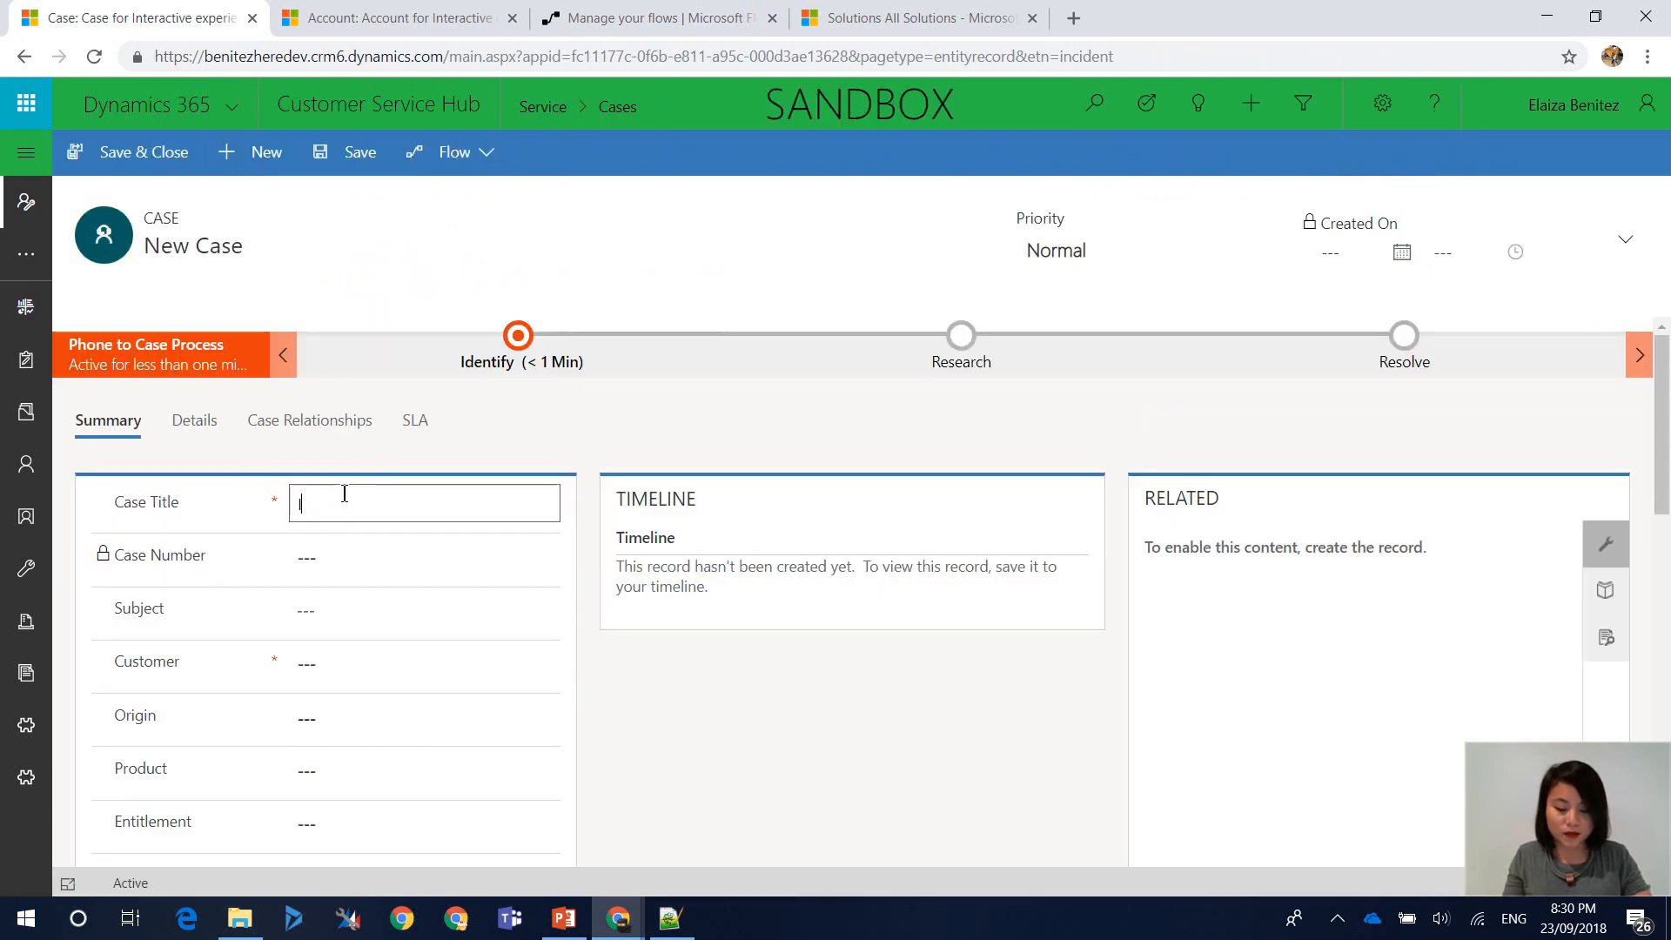
{"action": "type", "text": "Iron Man Armor needs a boost for the next fight!"}
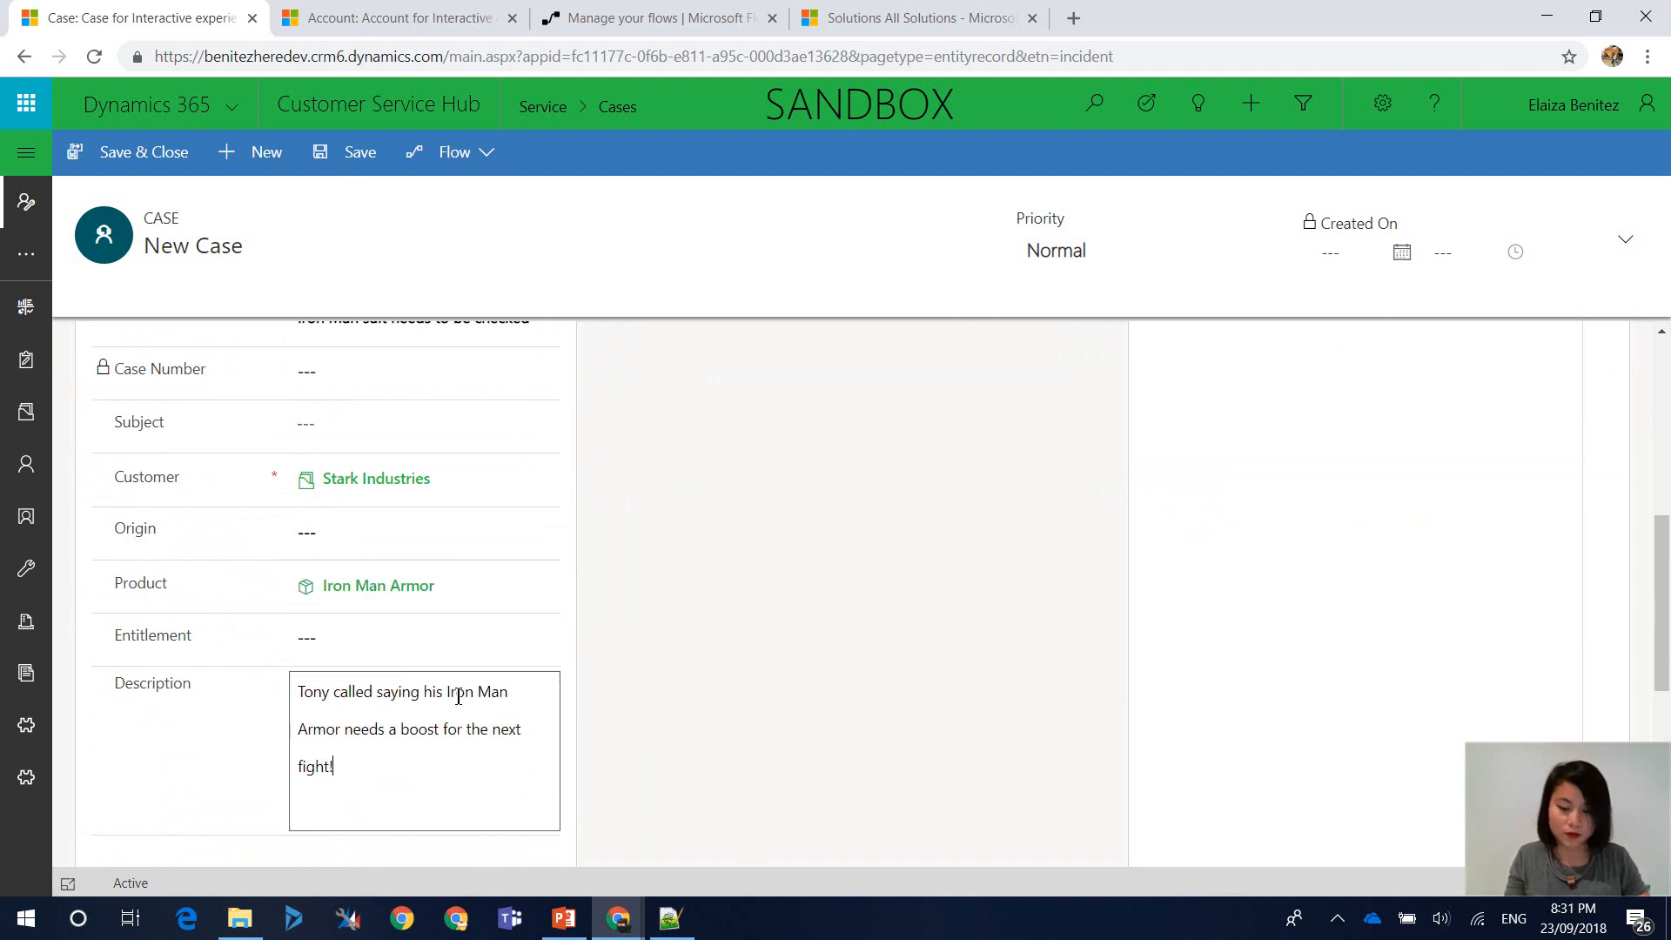
{"action": "left_click", "coordinate": [348, 152]}
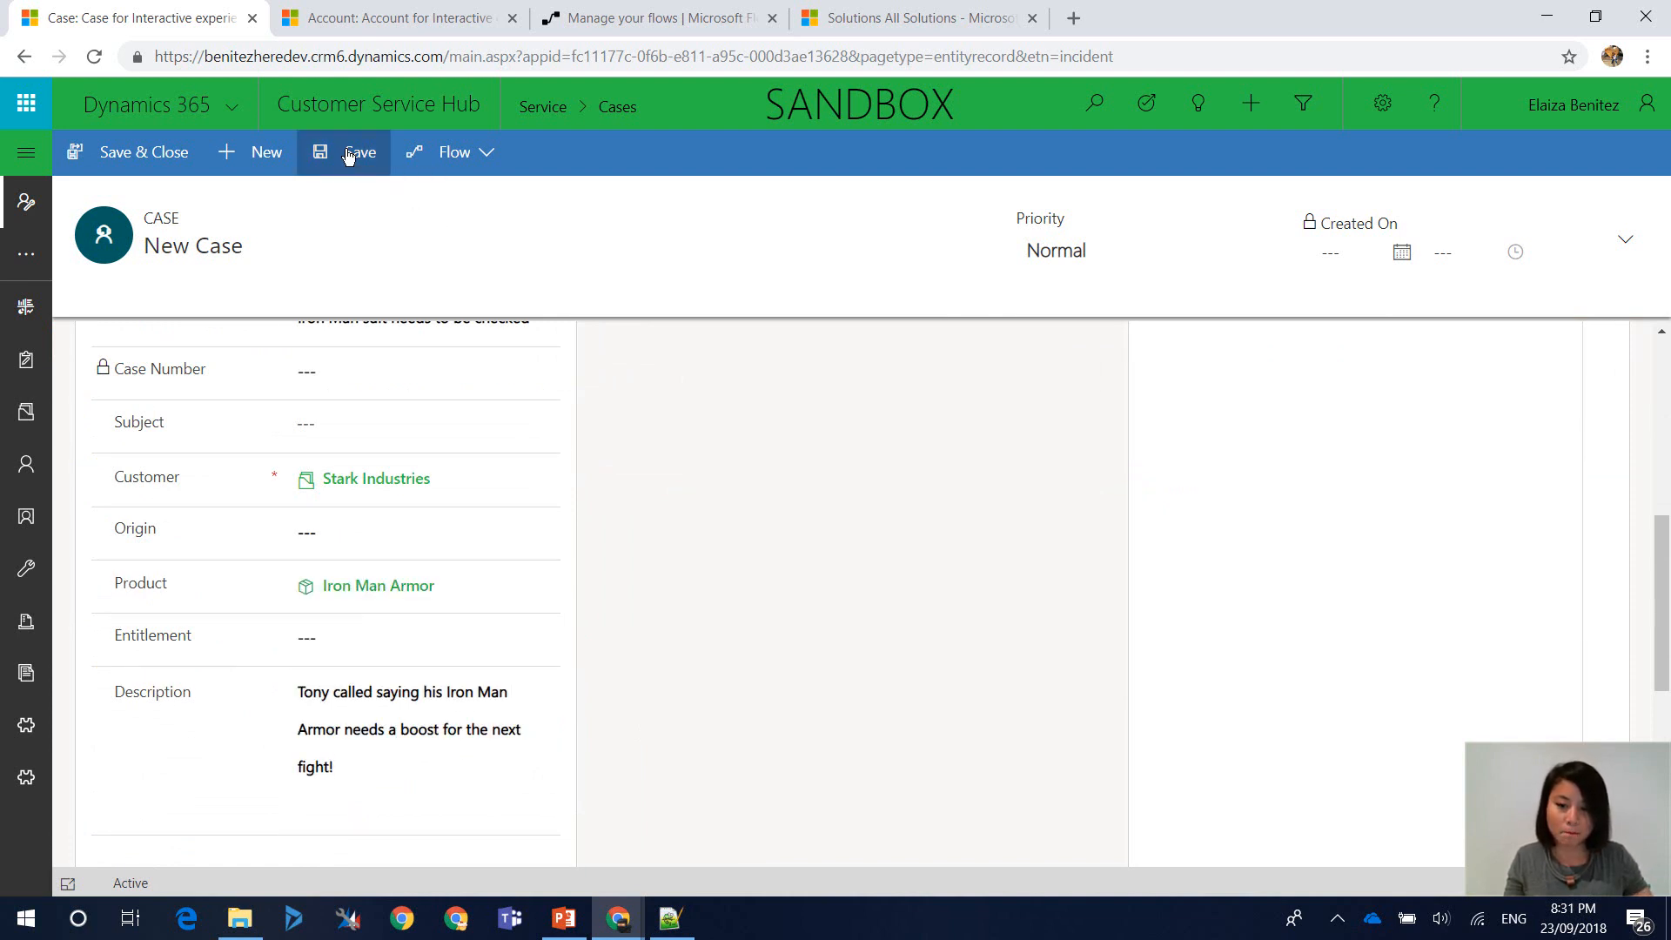
{"action": "left_click", "coordinate": [350, 153]}
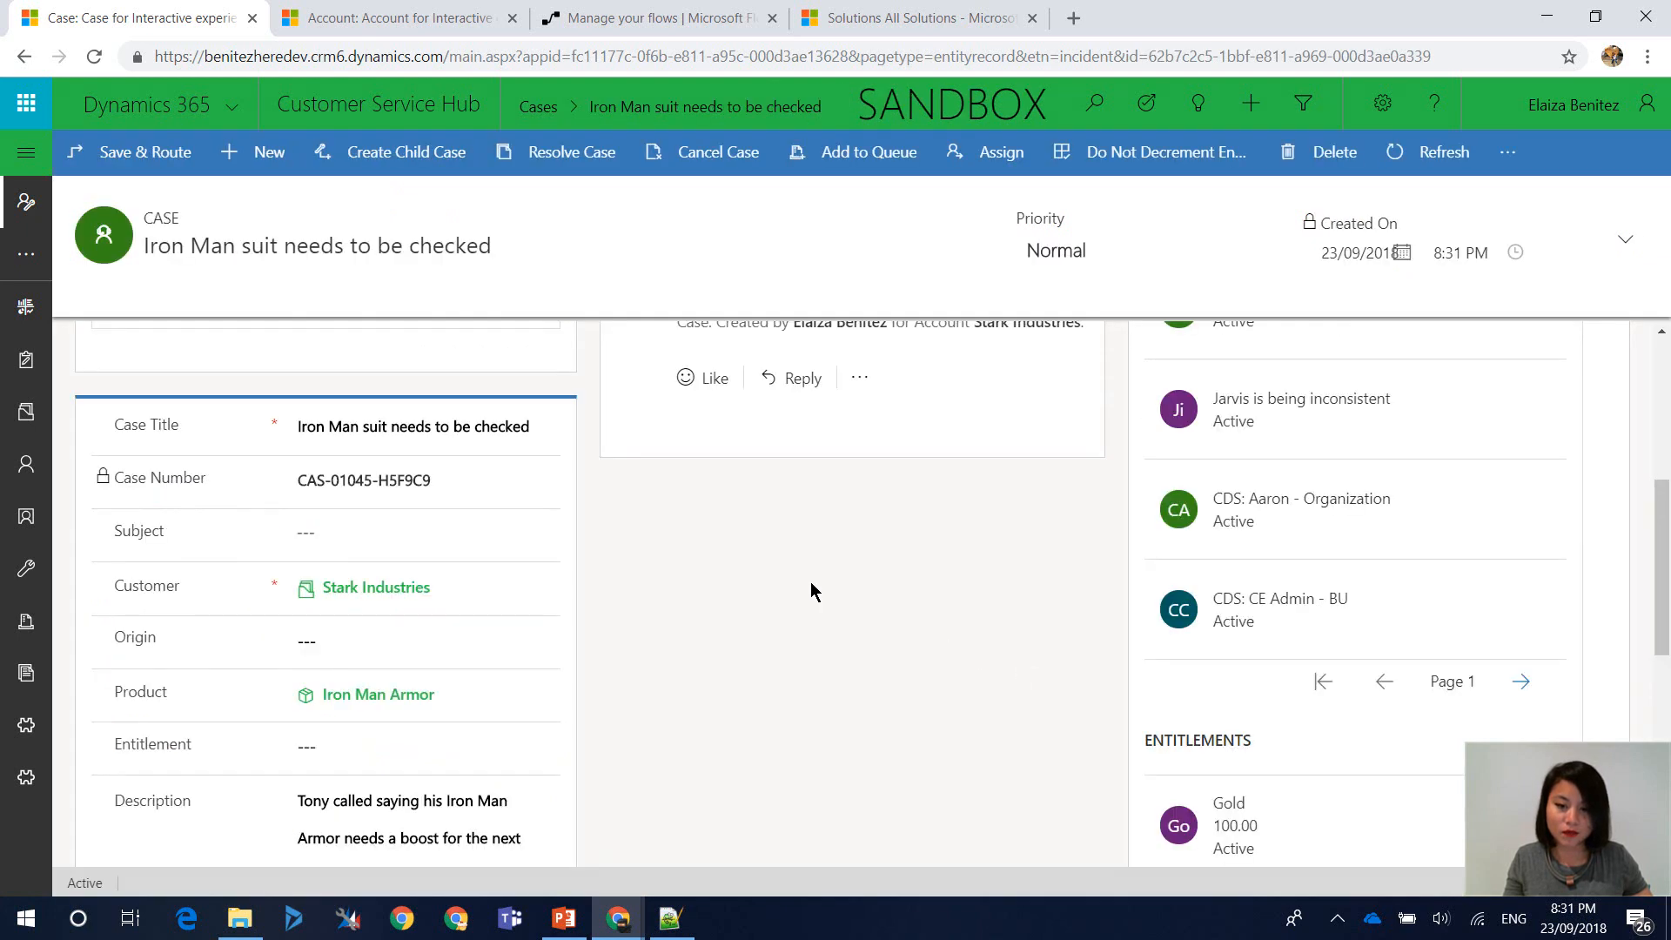
{"action": "left_click", "coordinate": [377, 695]}
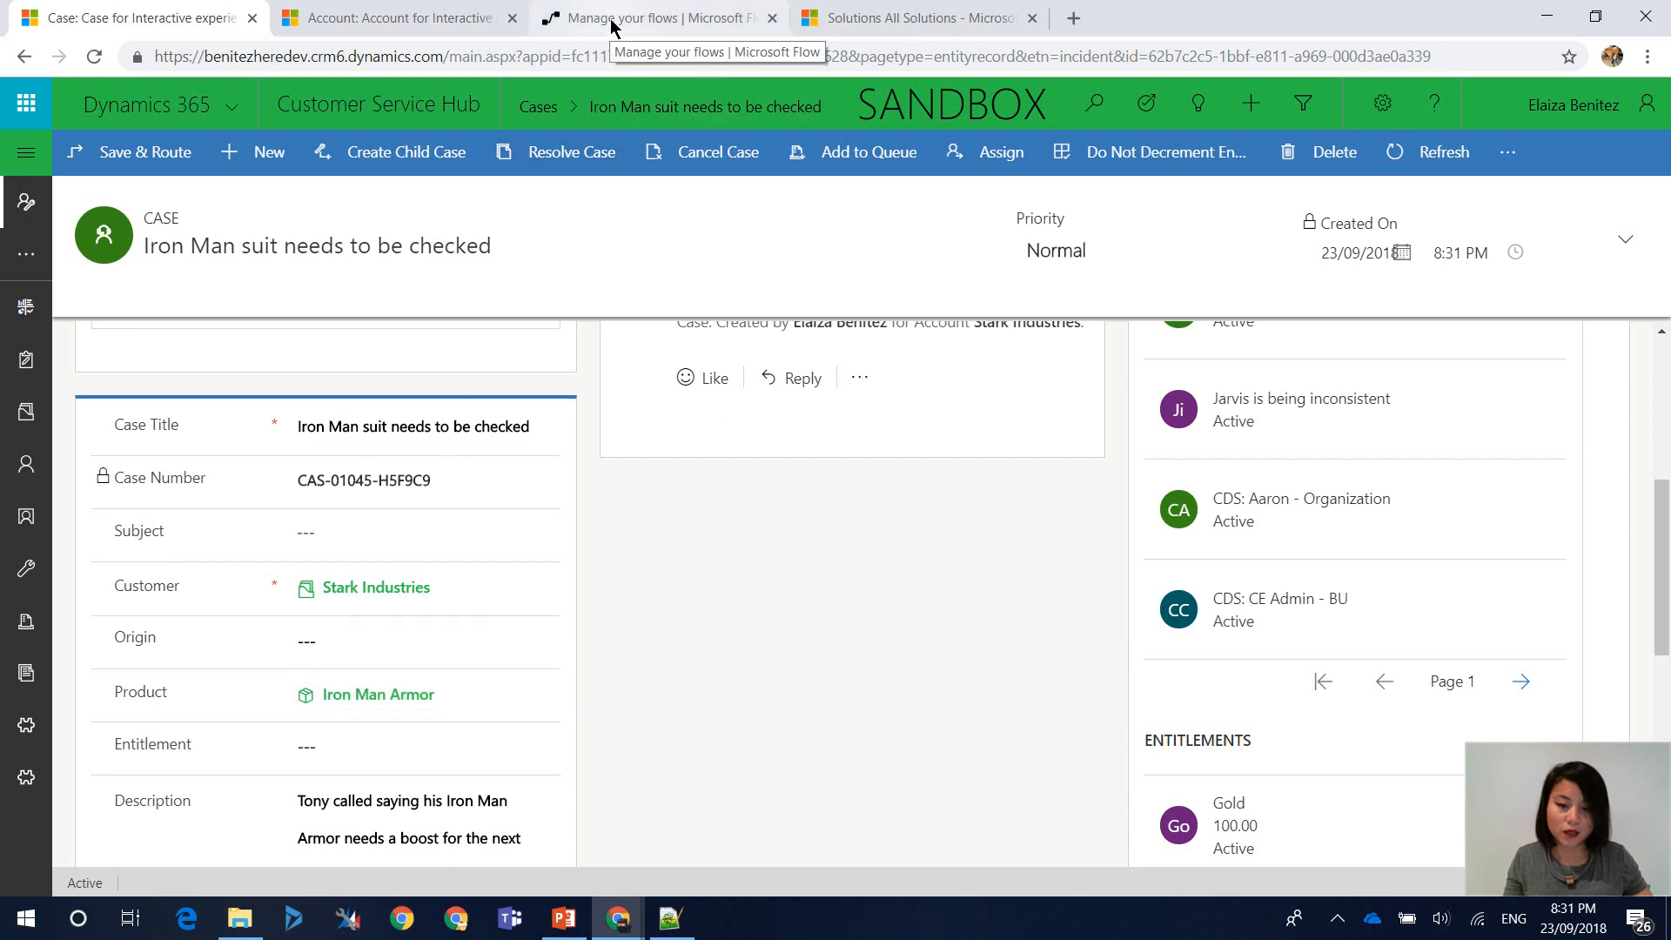
{"action": "left_click", "coordinate": [661, 18]}
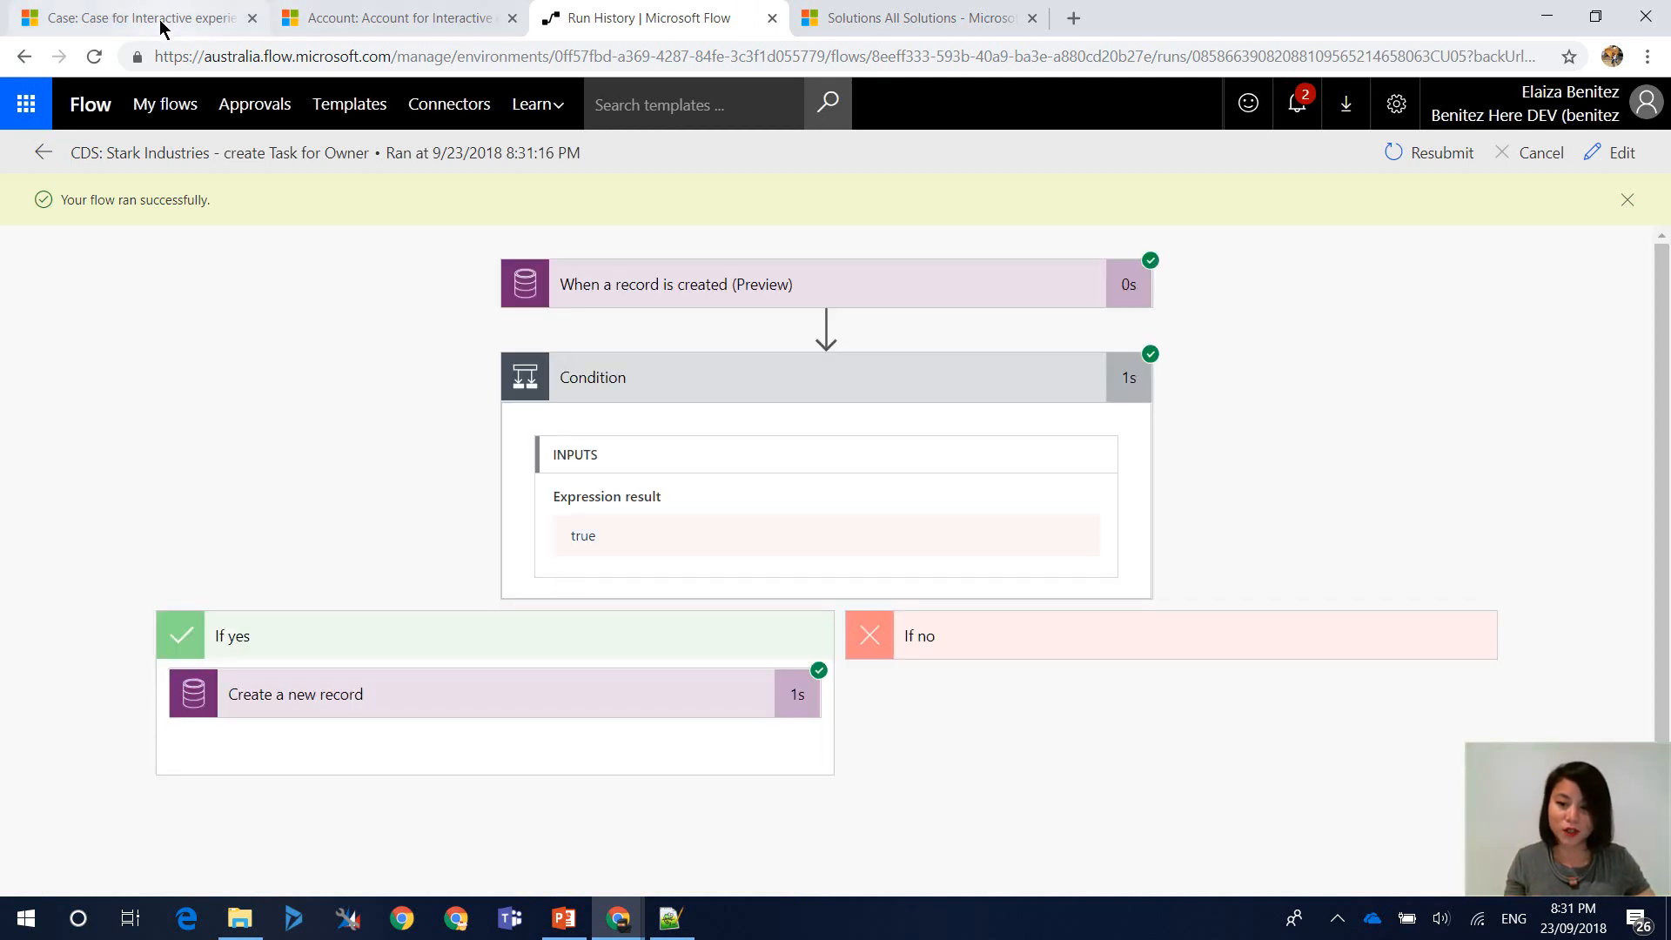
- View the Iron Man suit case showing the flow-created 'Review error logs' task
{"action": "left_click", "coordinate": [130, 17]}
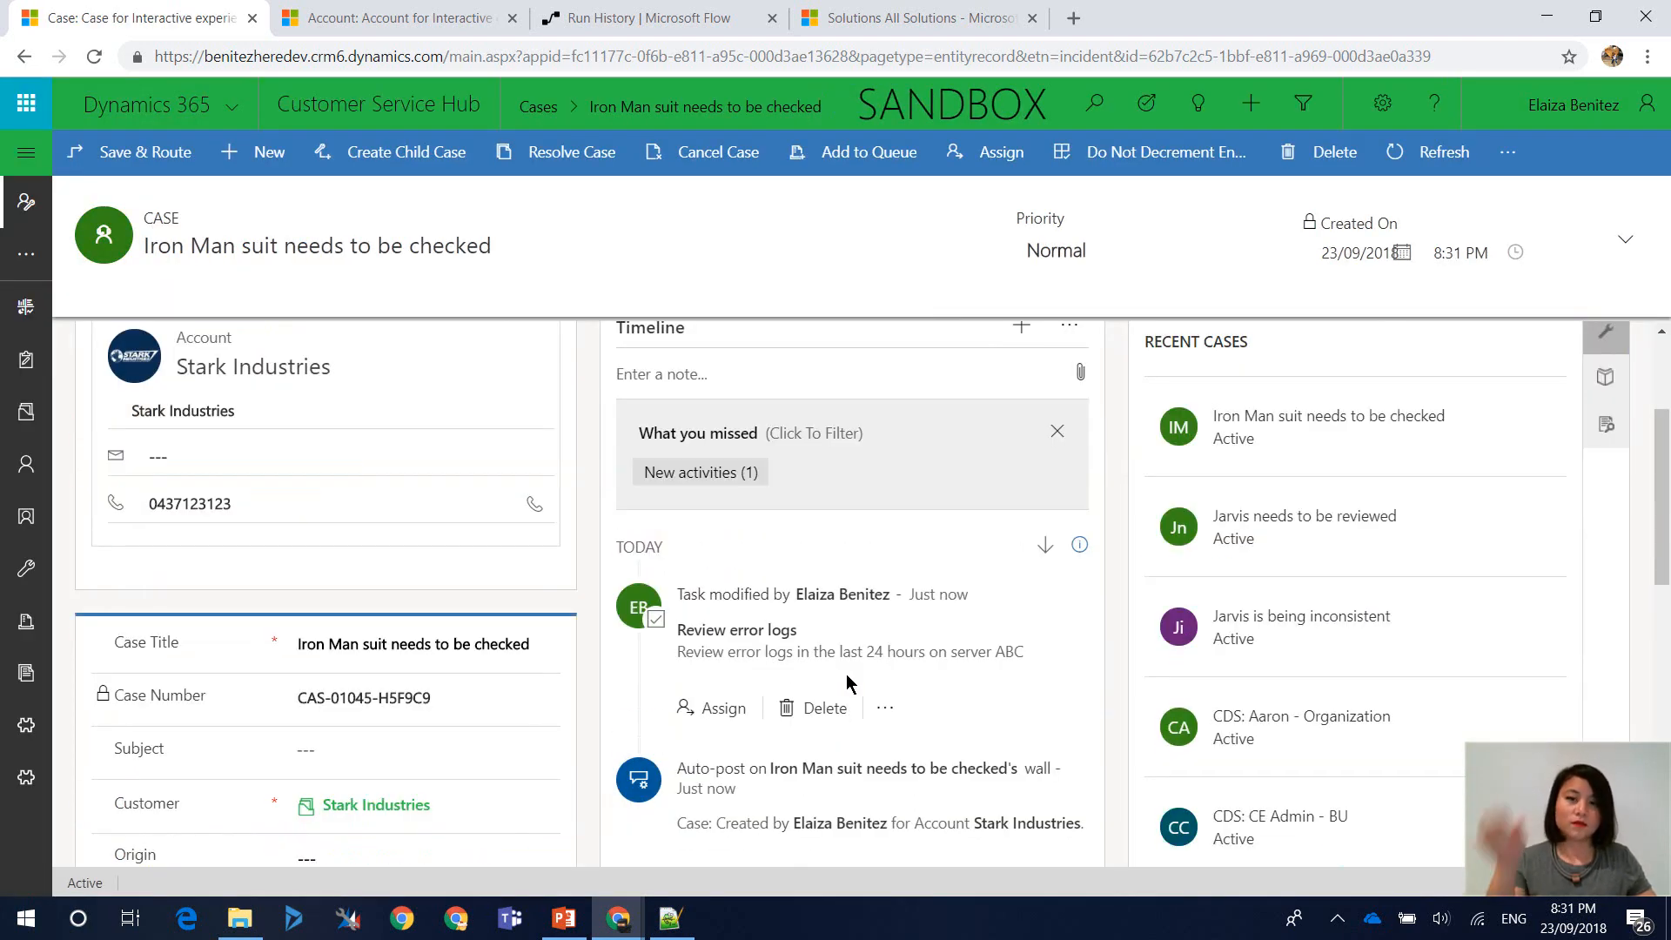
{"action": "mouse_move", "coordinate": [848, 652]}
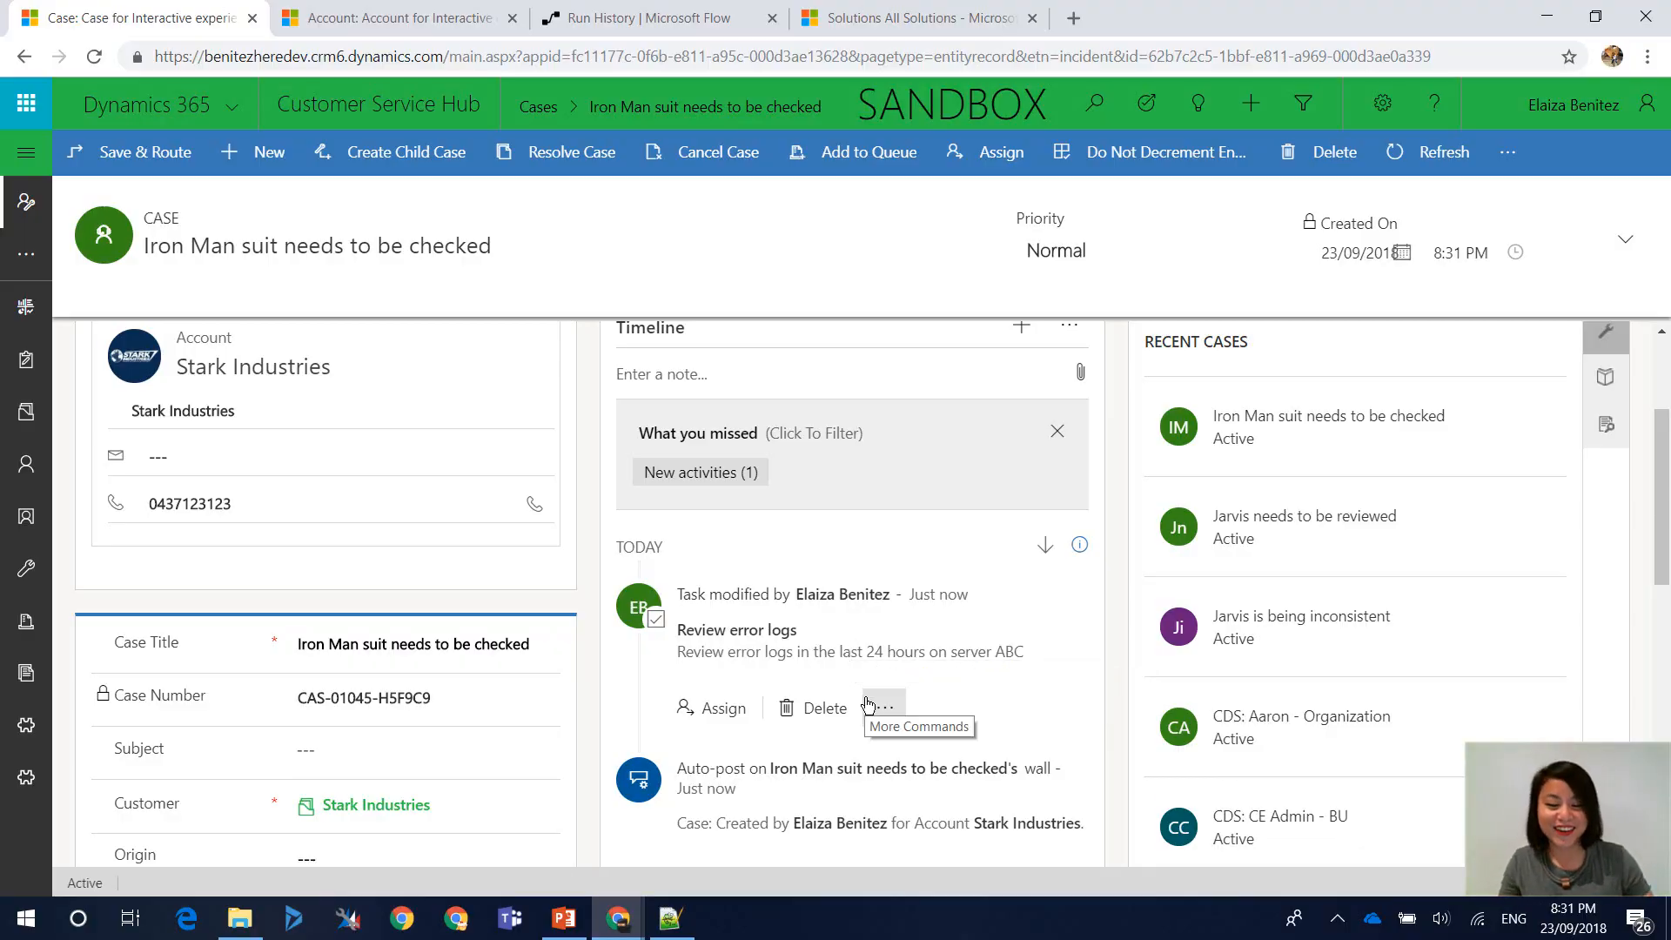
{"action": "mouse_move", "coordinate": [677, 20]}
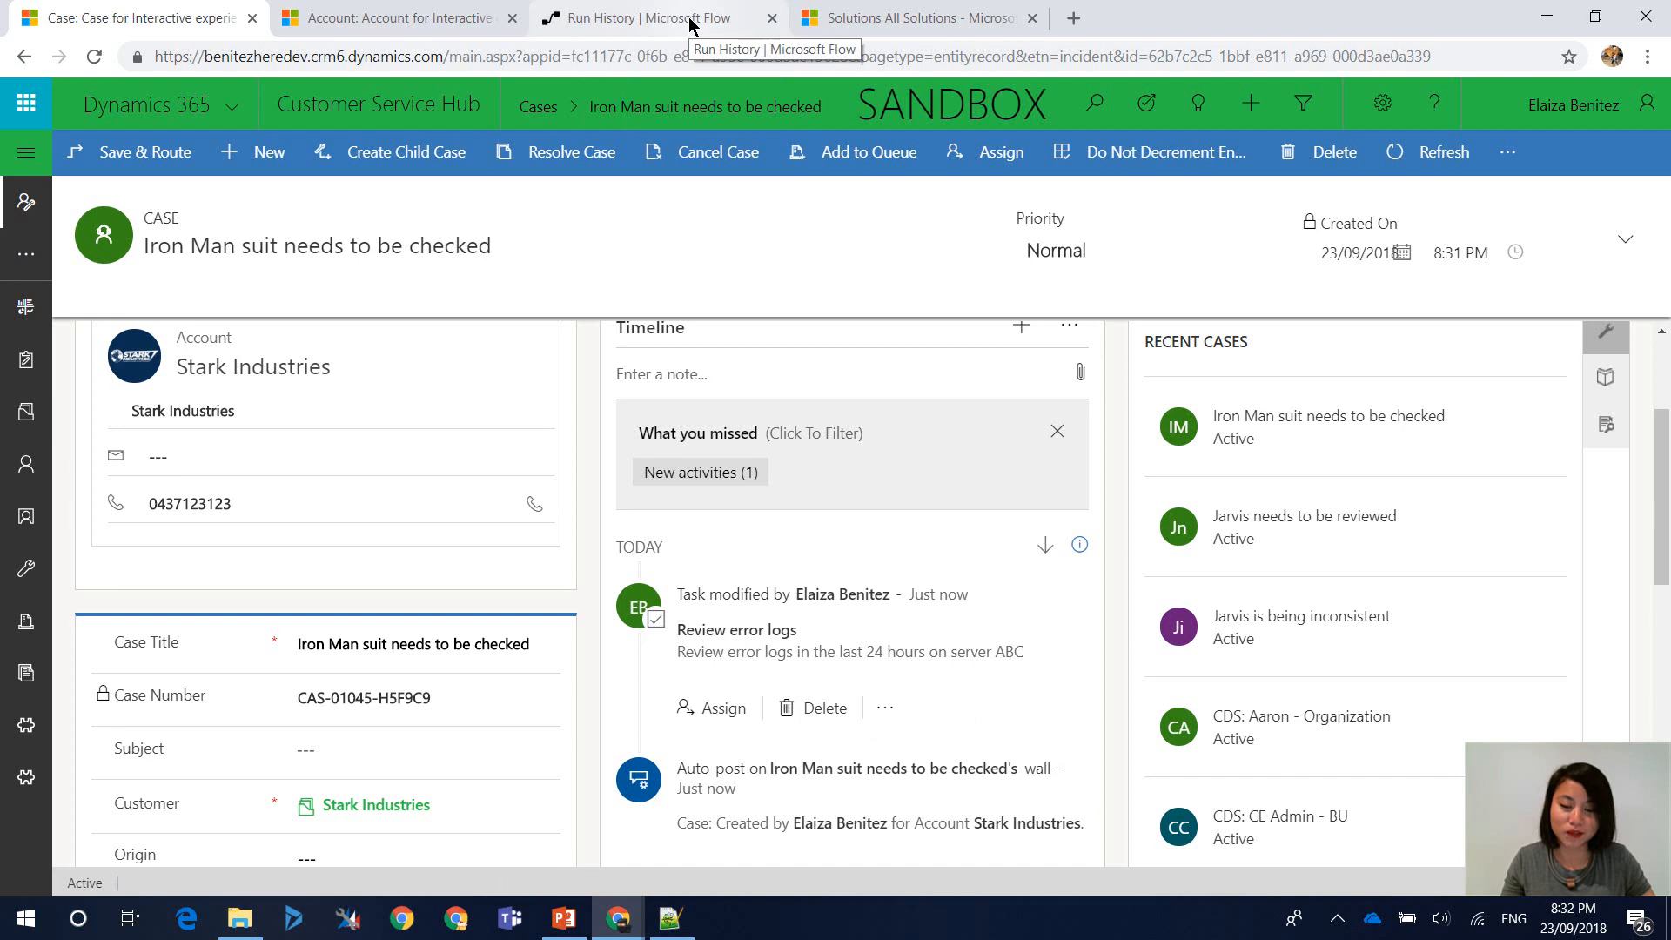
{"action": "left_click", "coordinate": [647, 18]}
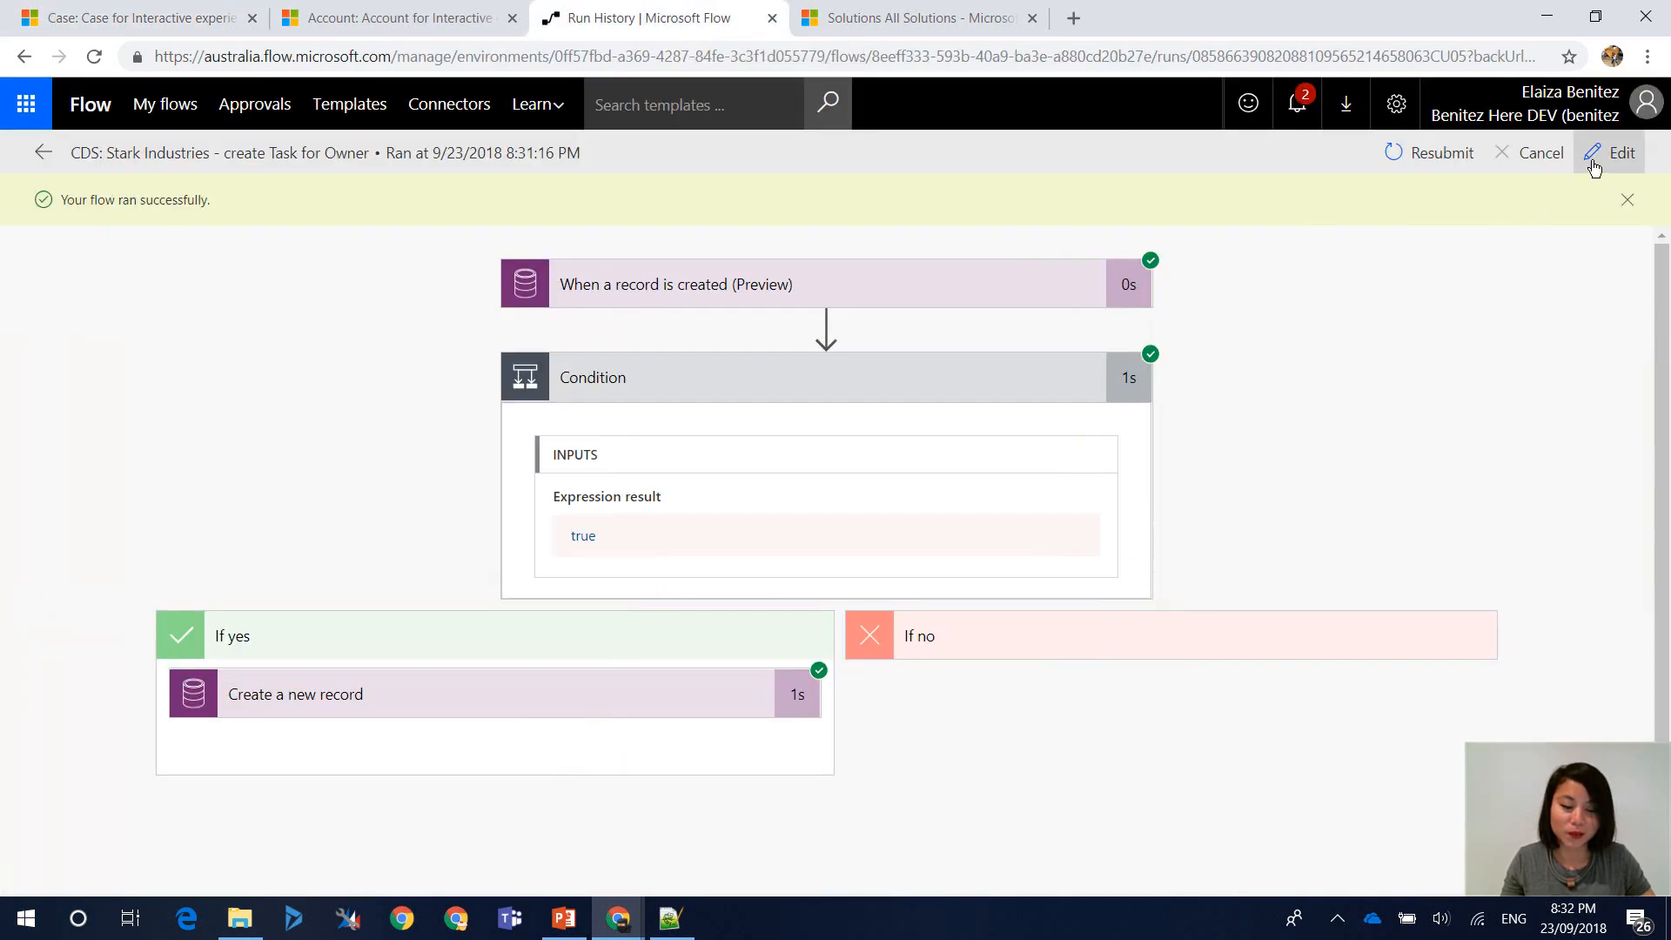
{"action": "left_click", "coordinate": [1620, 153]}
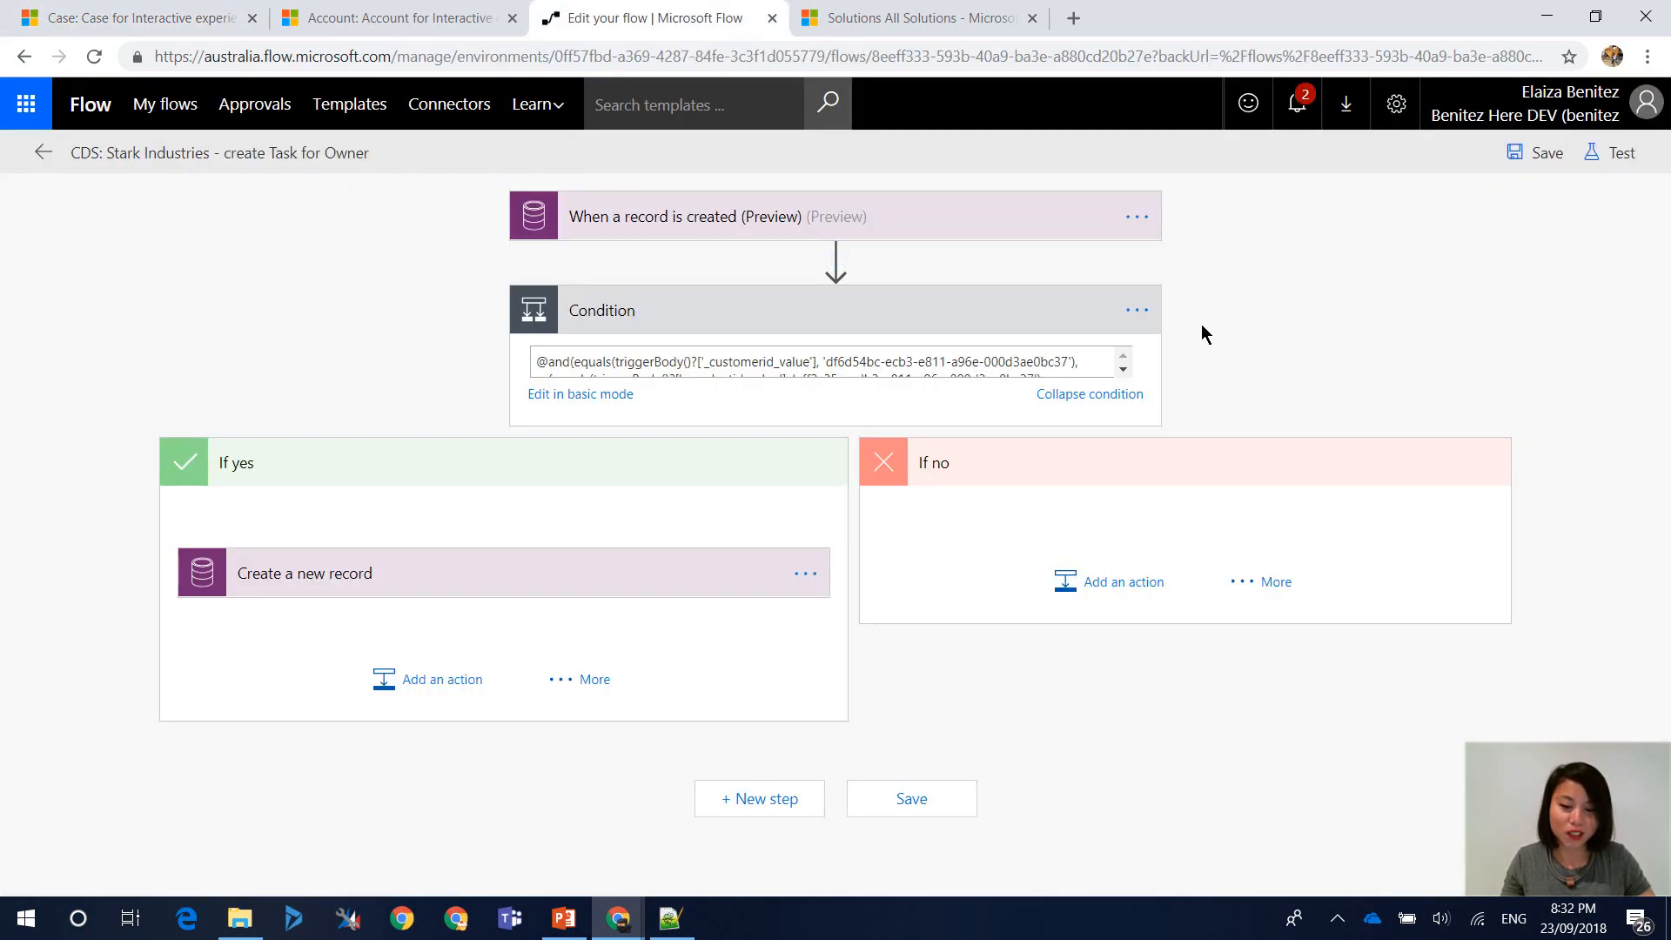
{"action": "left_click", "coordinate": [681, 376]}
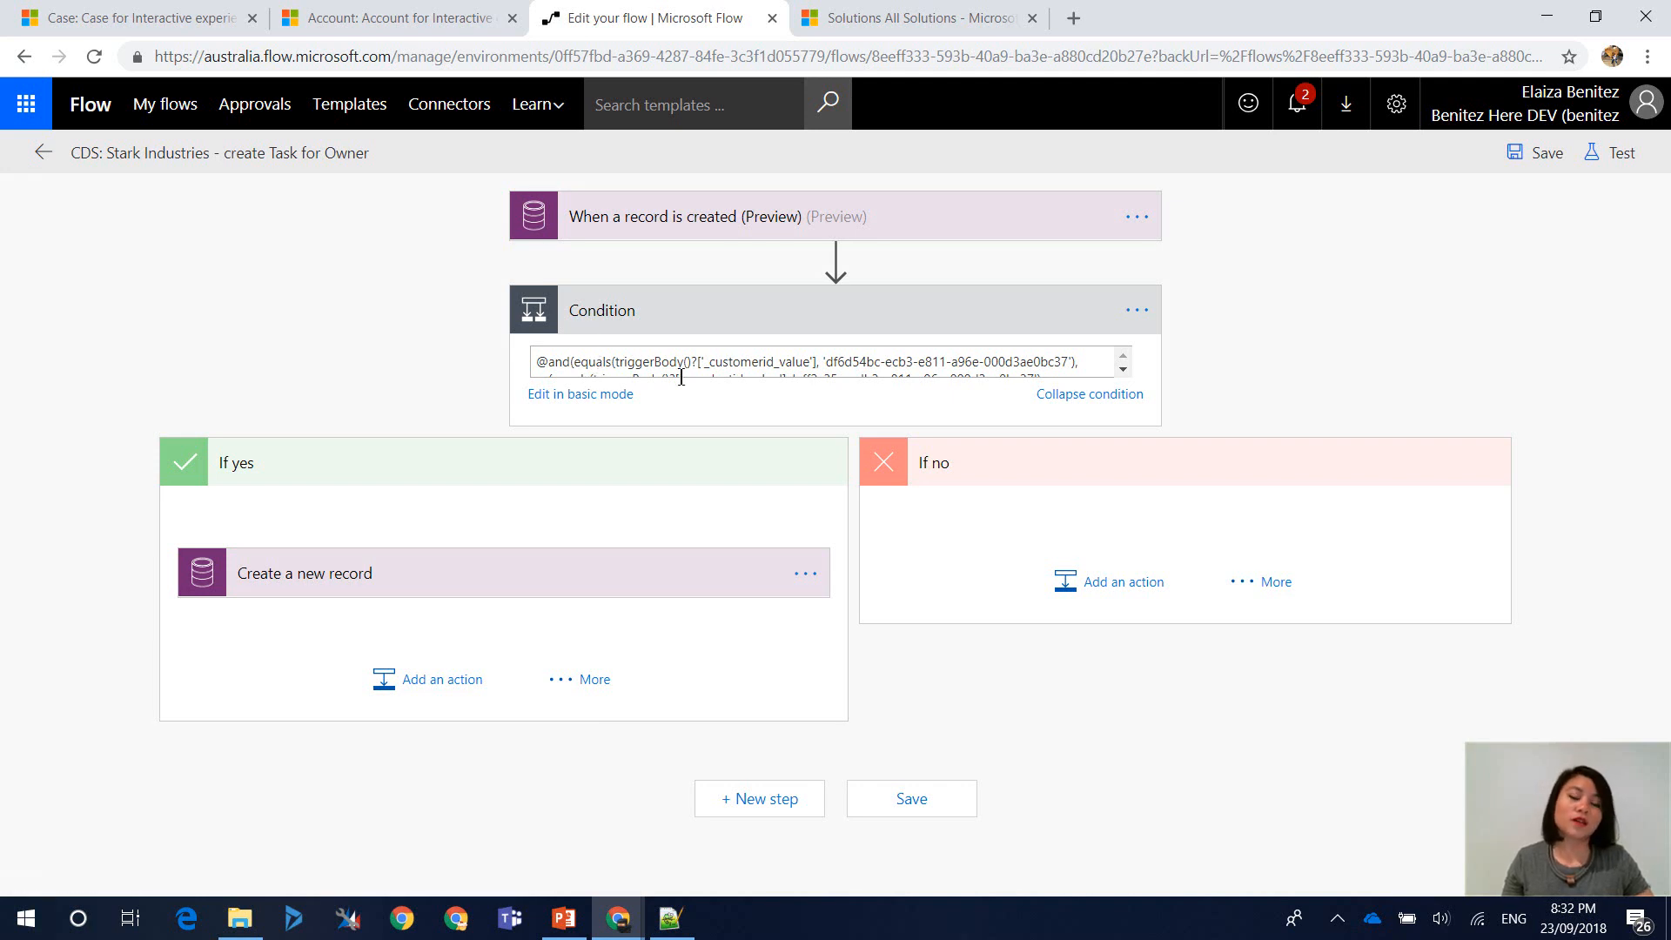